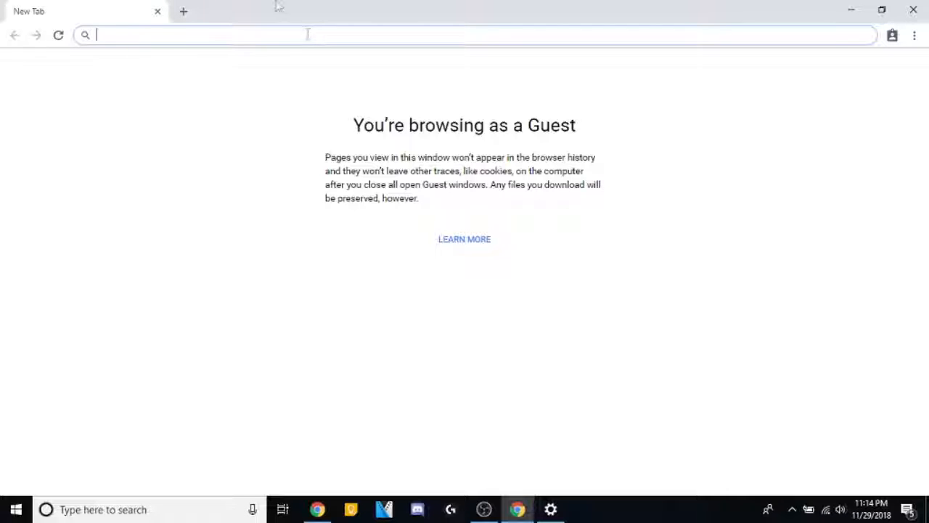
pyautogui.moveTo(155, 35)
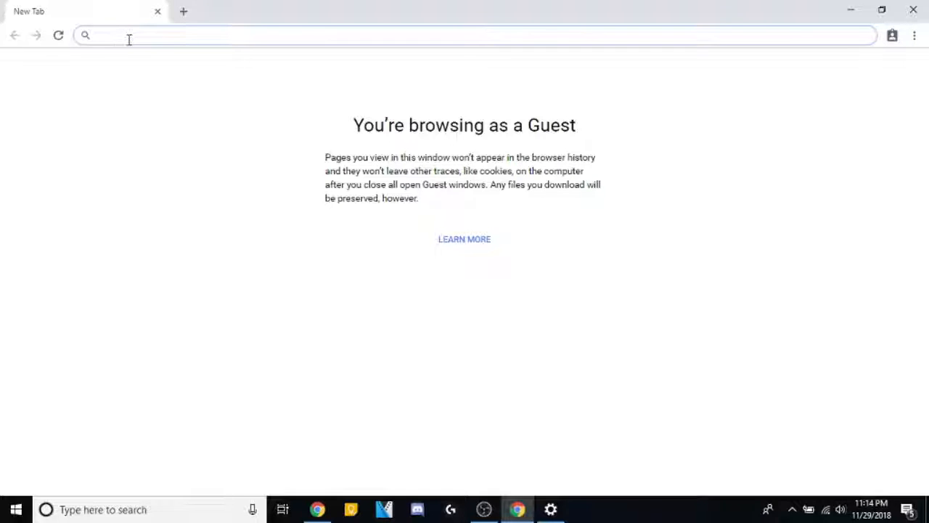
# Type 'amazon' into the Guest window's address bar.
pyautogui.write('ama')
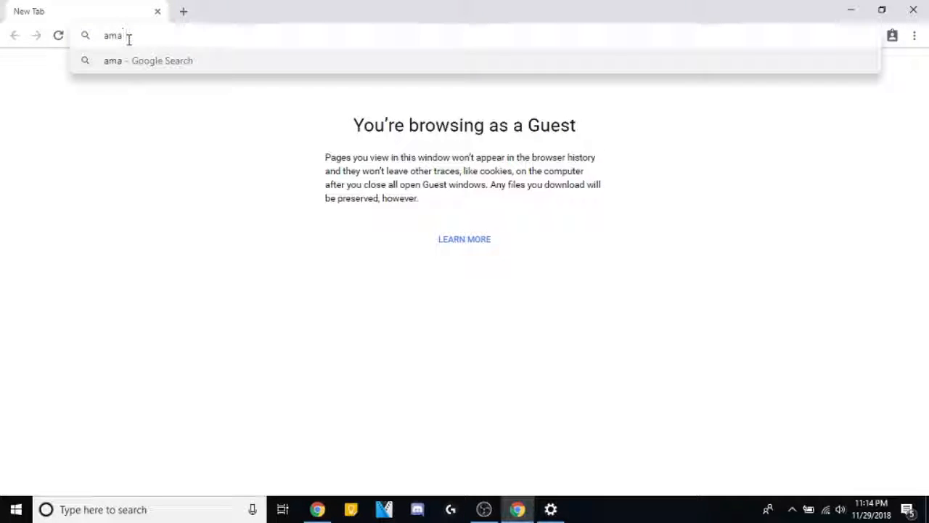
pyautogui.write('zon')
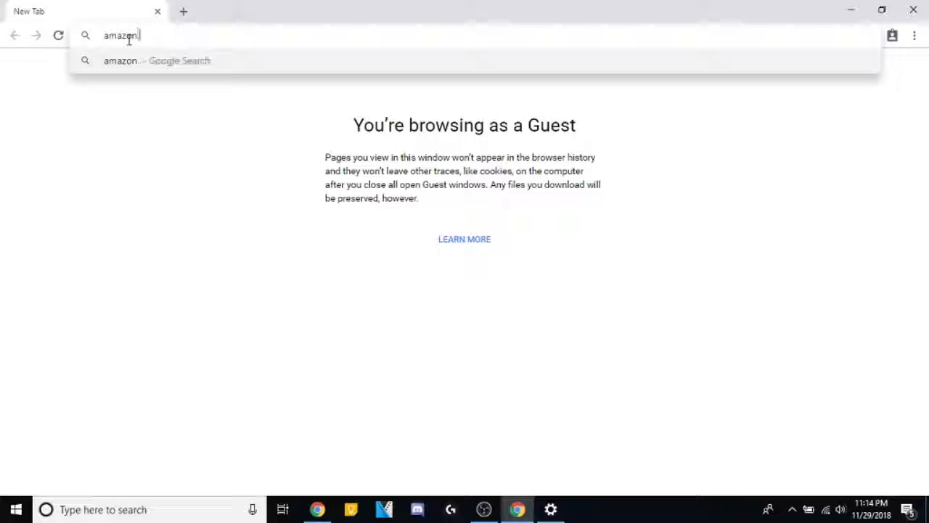
# Load amazon.com, scroll through the home page deals, and return to the search box.
pyautogui.press('Return')
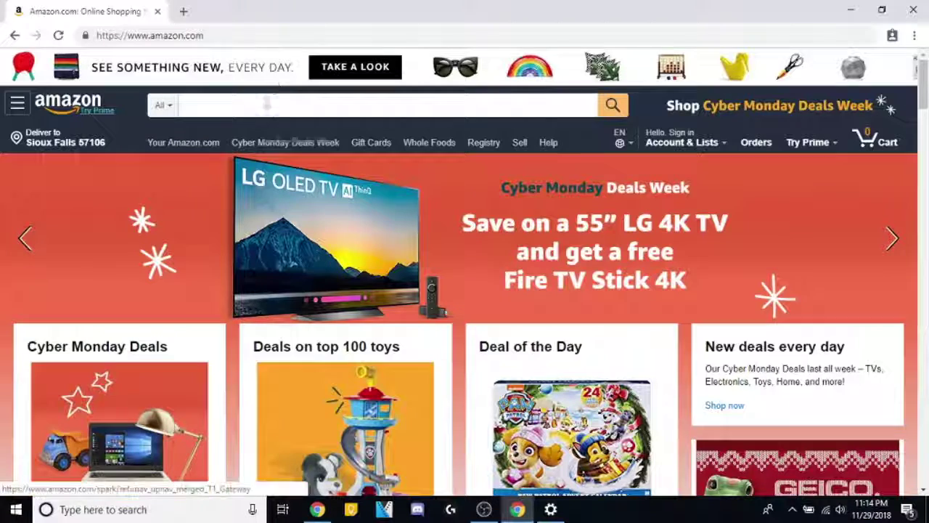
pyautogui.click(385, 106)
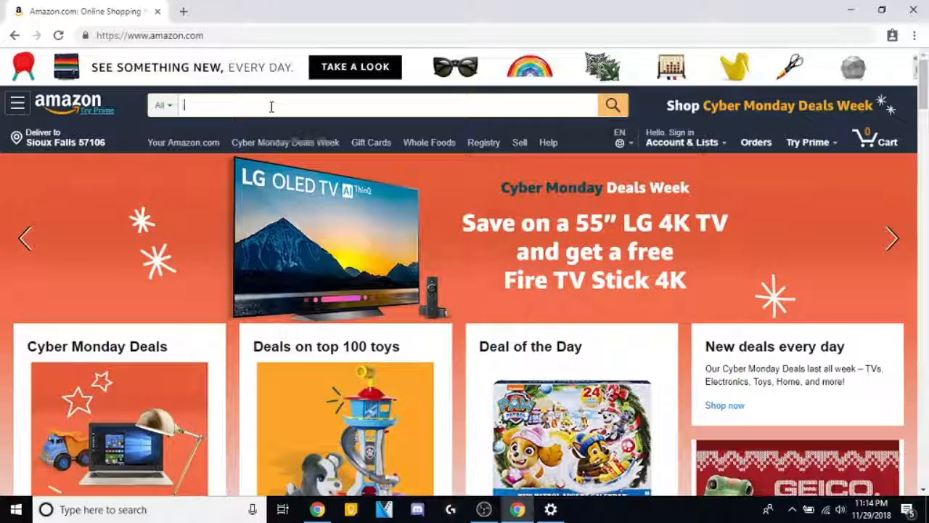
pyautogui.click(893, 238)
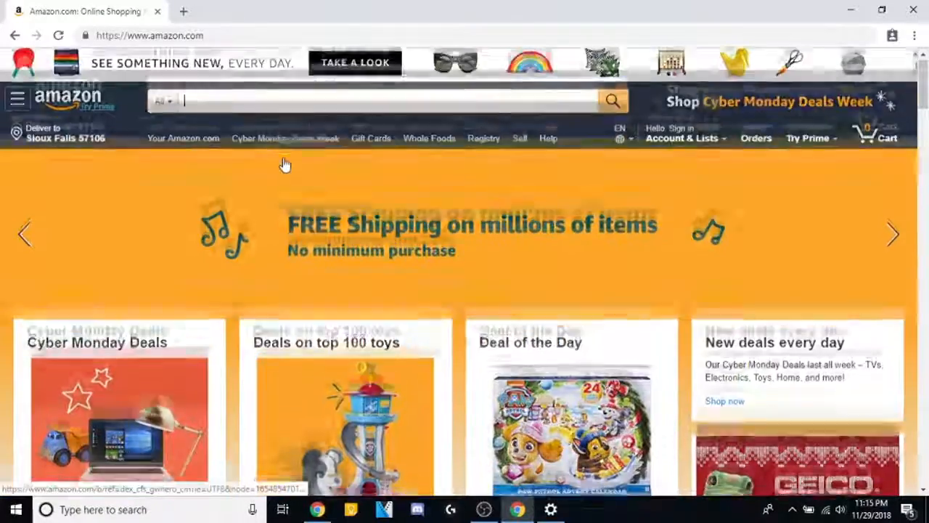
pyautogui.scroll(-3)
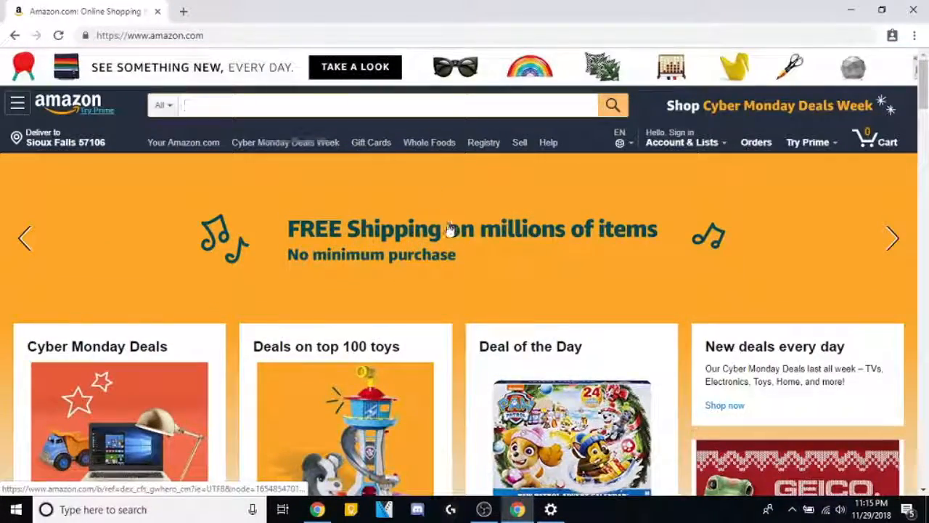
pyautogui.scroll(-3)
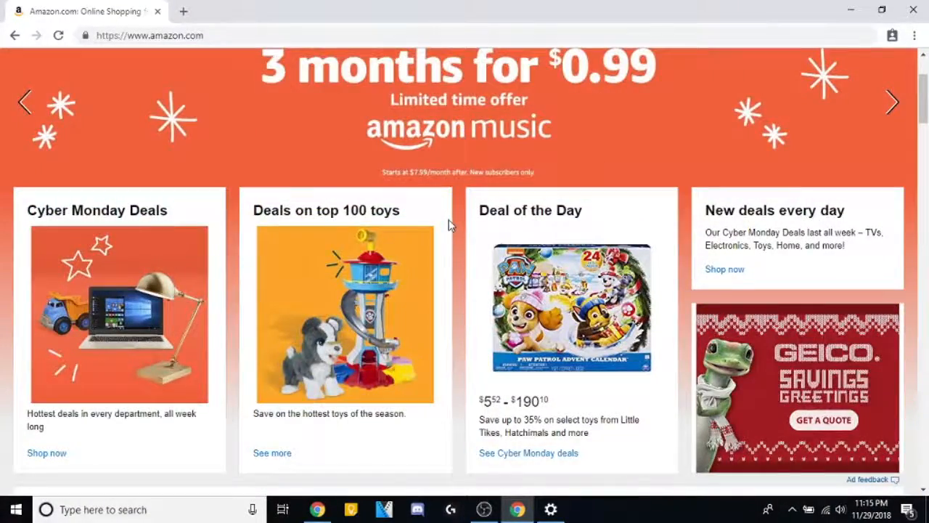
pyautogui.scroll(3)
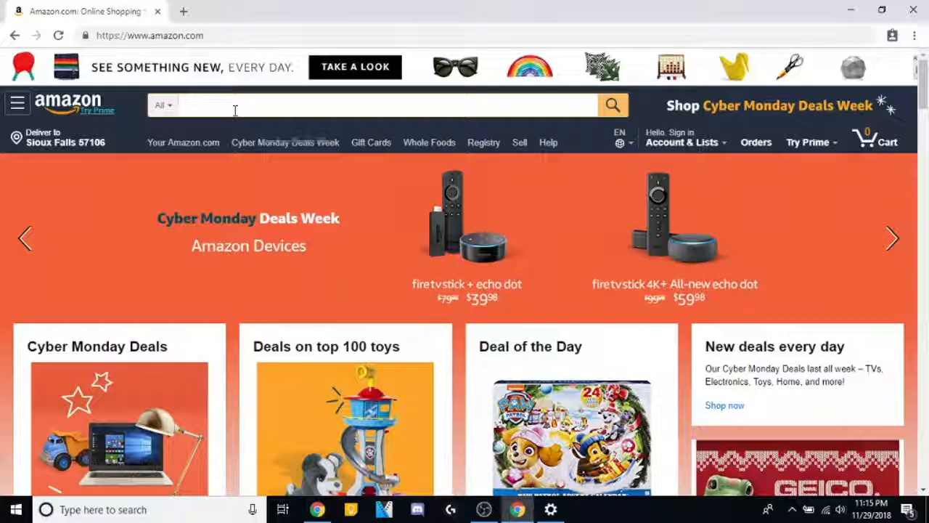
pyautogui.click(363, 105)
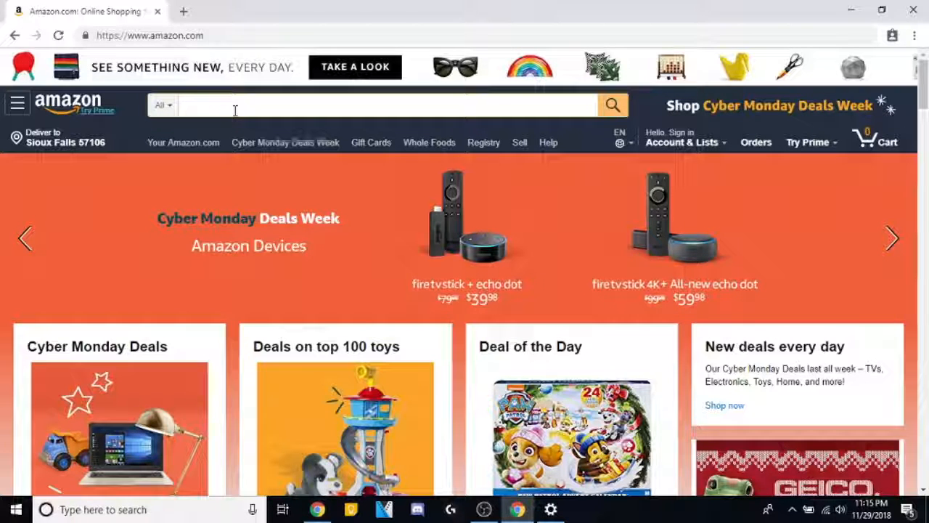
# Search Amazon for 'studded bicycle tires 26' using the search suggestion.
pyautogui.write('studded b')
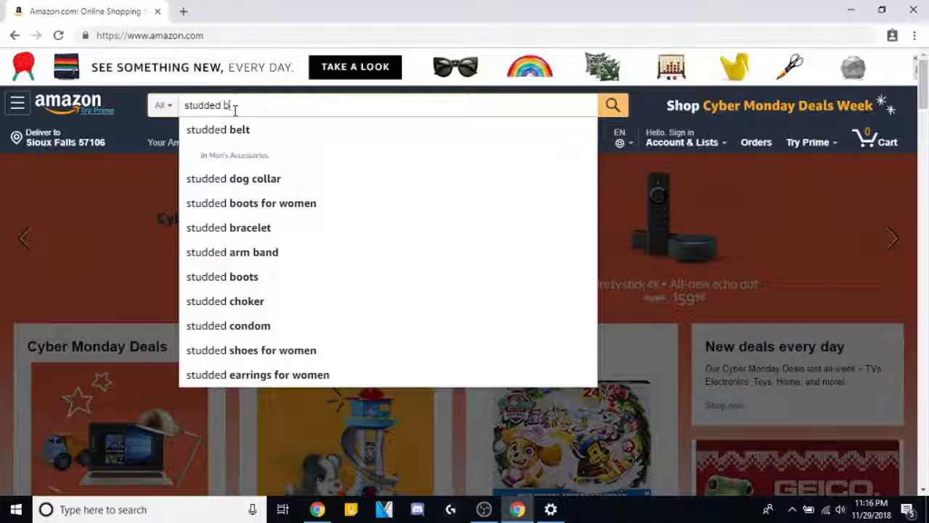
pyautogui.write('icycle tires')
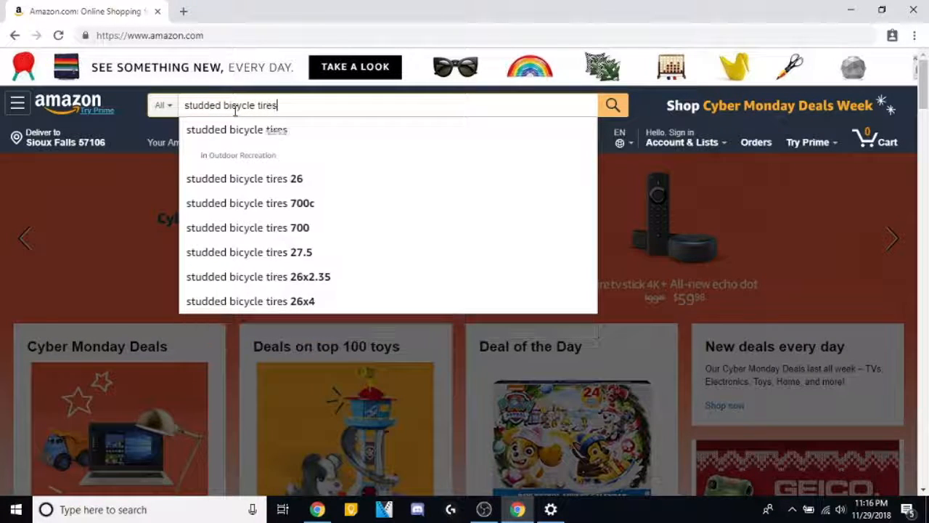
pyautogui.moveTo(284, 138)
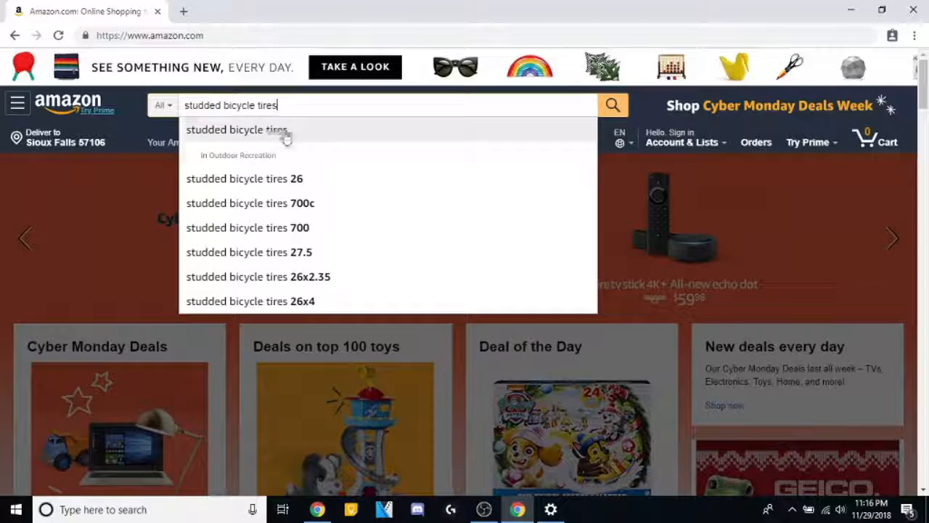
pyautogui.click(244, 179)
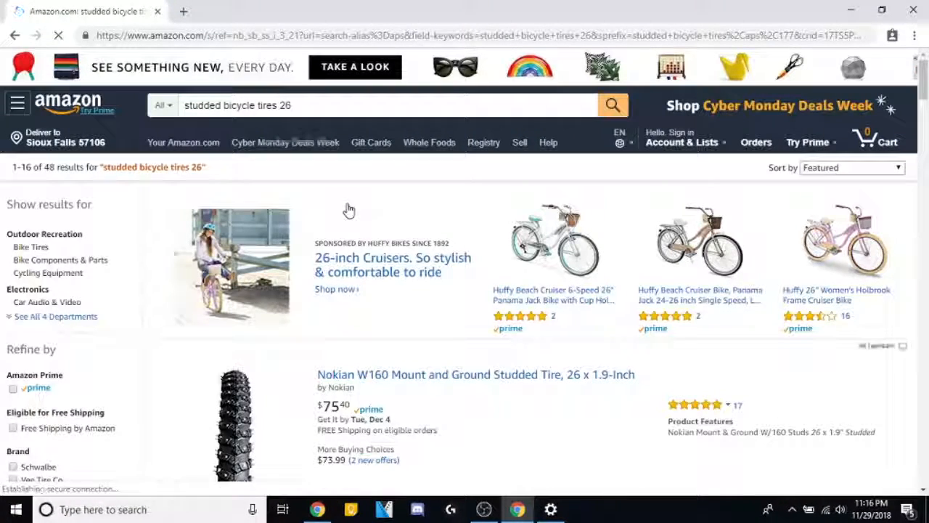
# Scroll through the studded tire results past Schwalbe, Continental and Kenda listings, then back up.
pyautogui.scroll(-3)
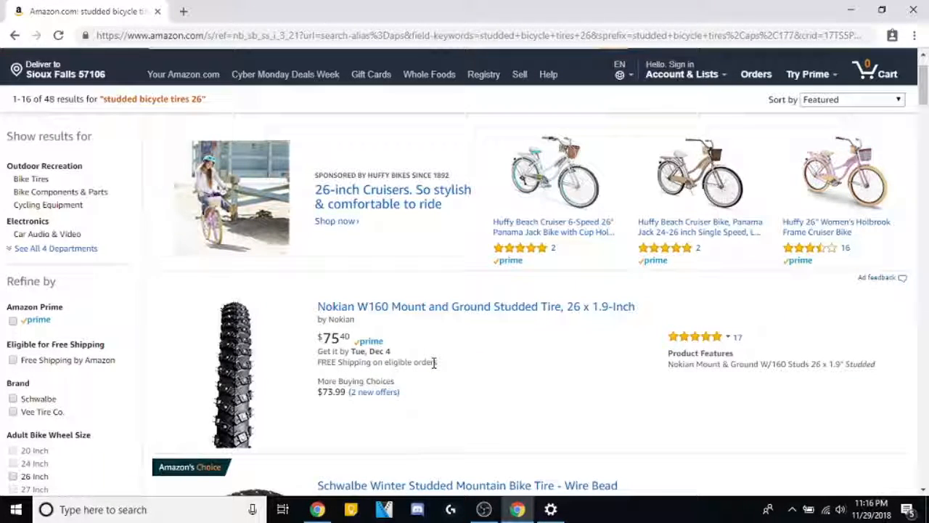
pyautogui.scroll(-3)
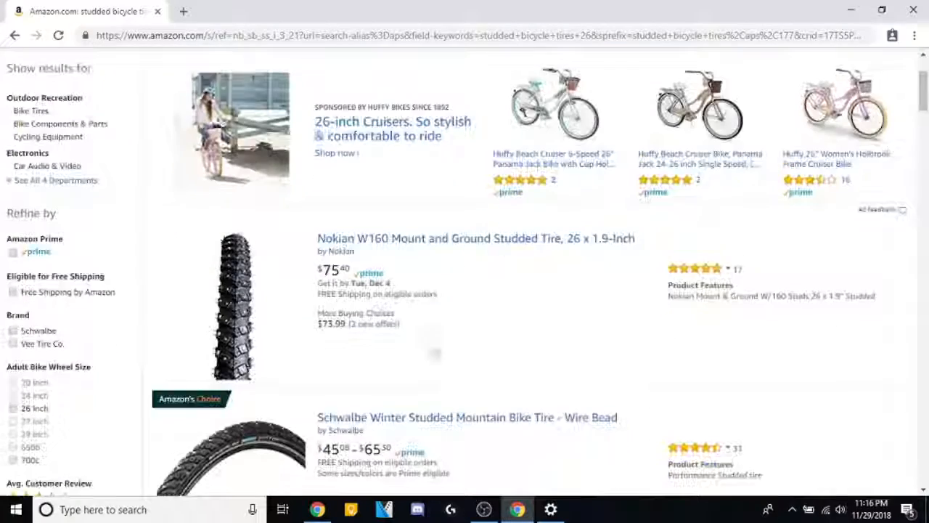
pyautogui.scroll(-3)
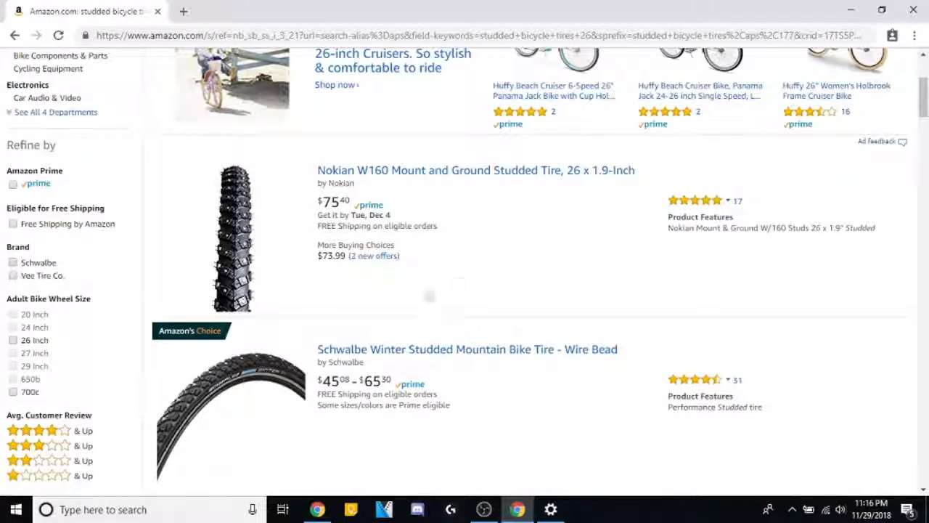
pyautogui.moveTo(431, 180)
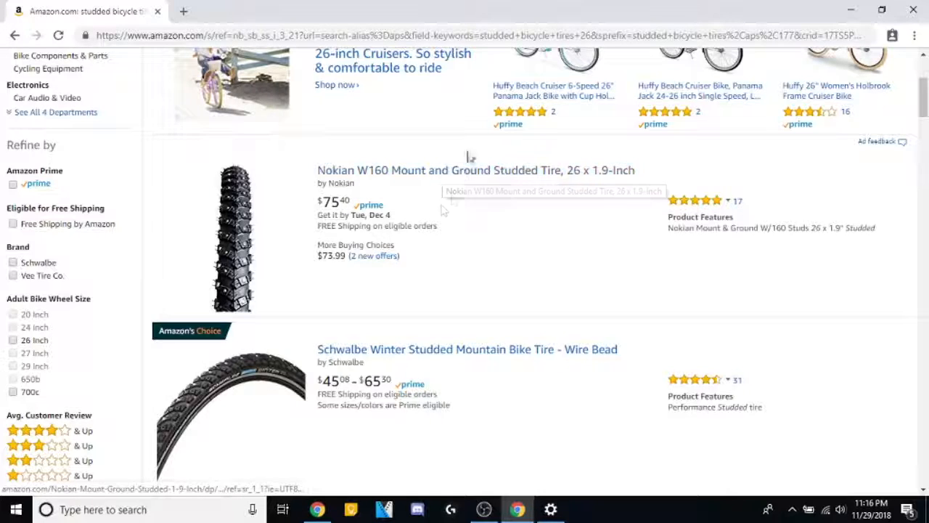
pyautogui.scroll(-3)
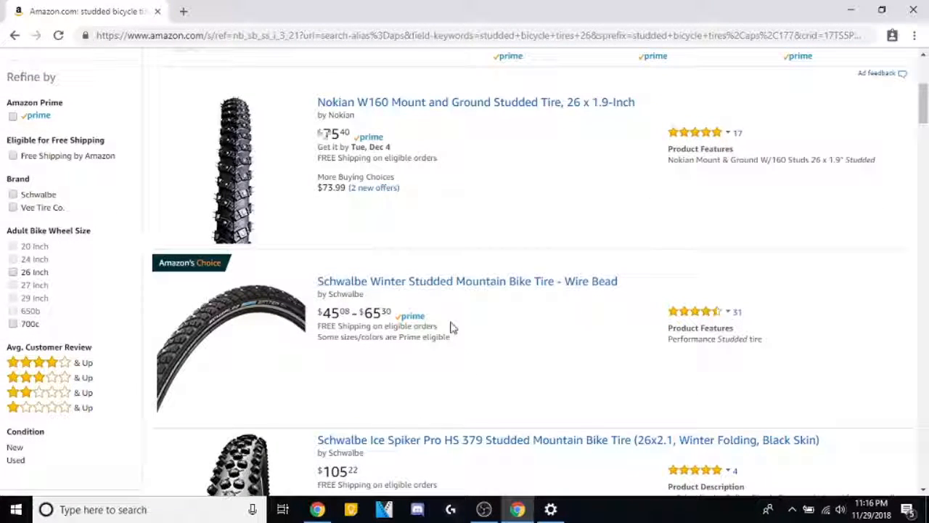
pyautogui.moveTo(442, 307)
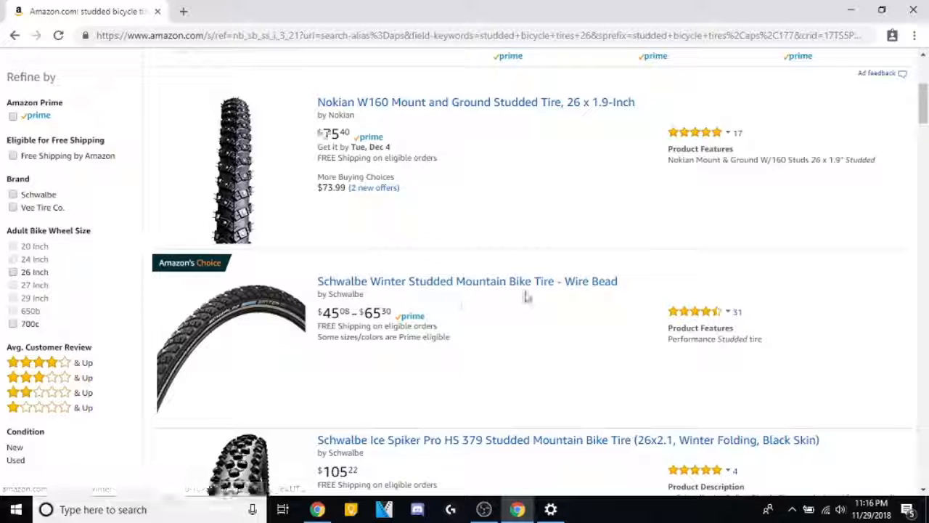
pyautogui.scroll(-3)
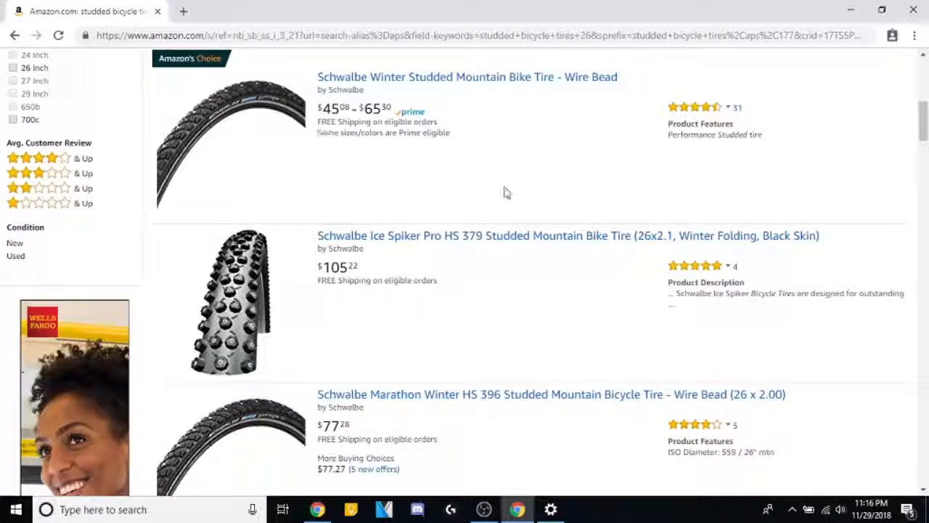
pyautogui.scroll(-3)
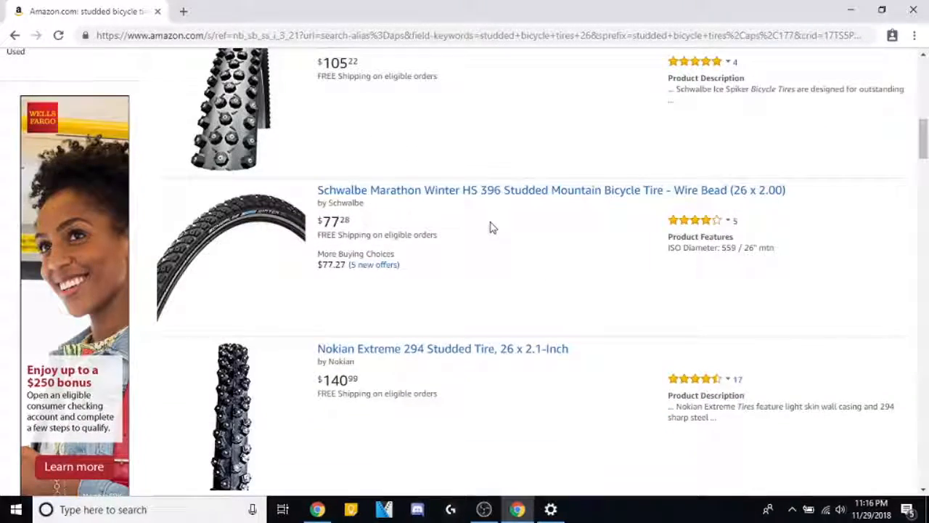
pyautogui.scroll(-3)
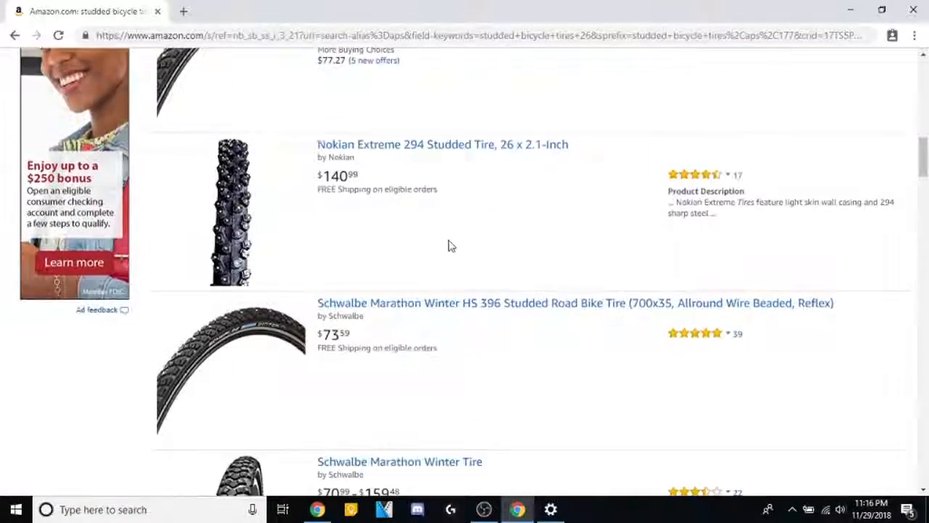
pyautogui.scroll(-3)
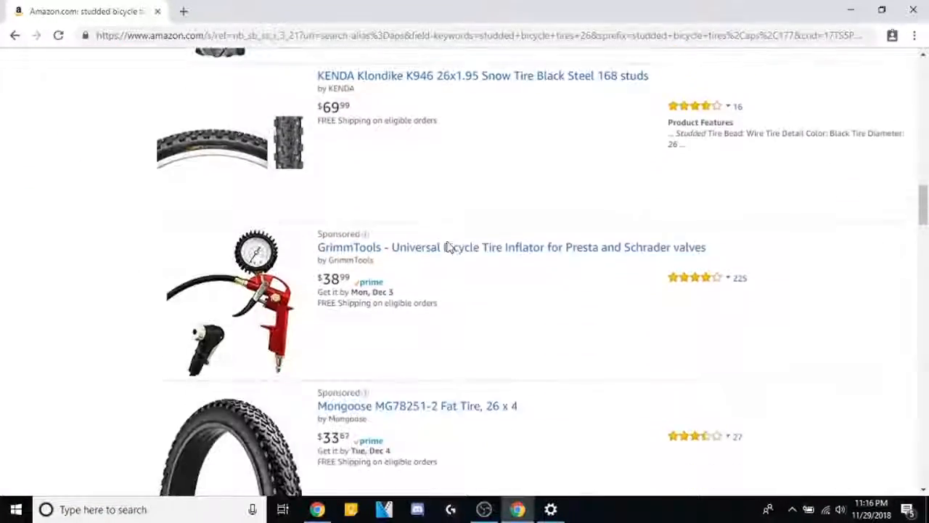
pyautogui.scroll(-3)
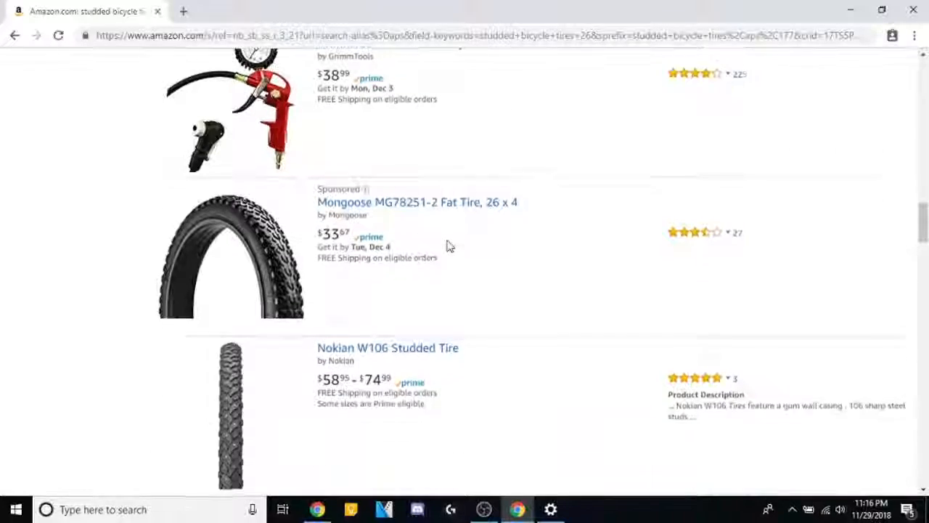
pyautogui.scroll(-3)
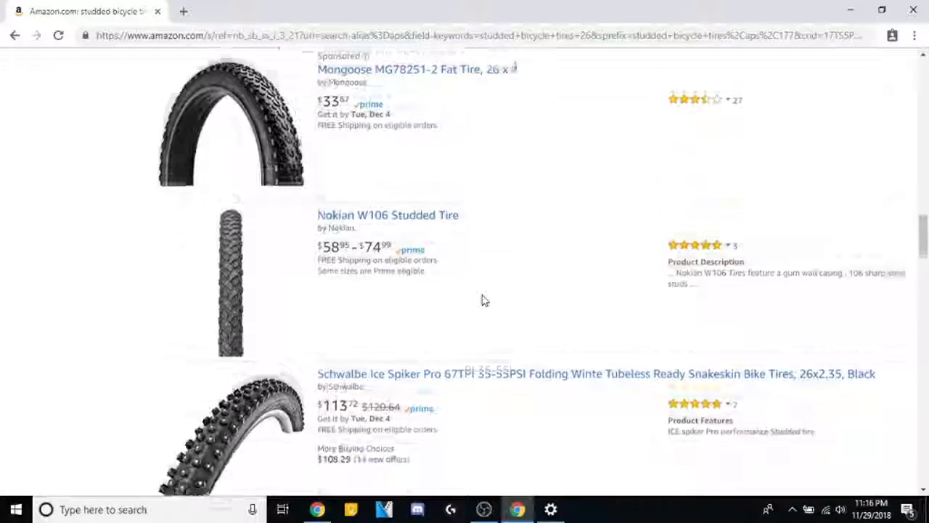
pyautogui.scroll(-3)
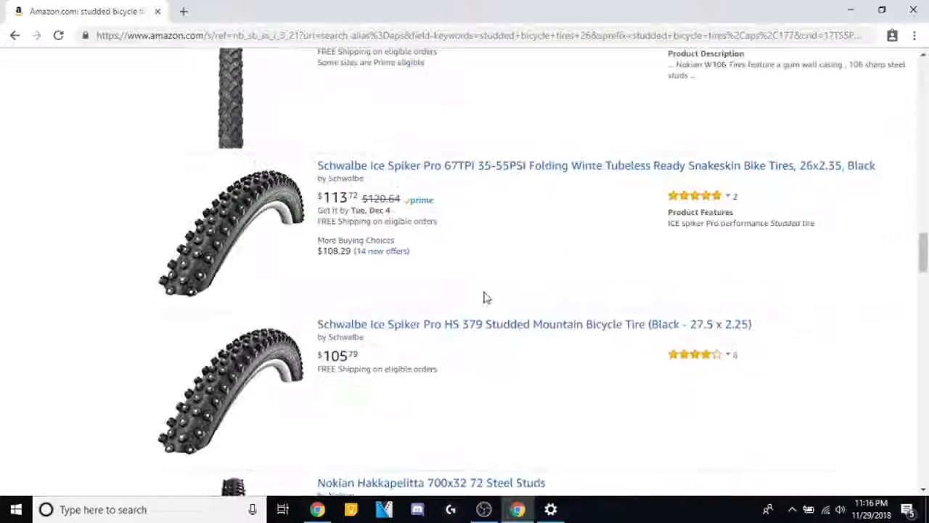
pyautogui.scroll(-3)
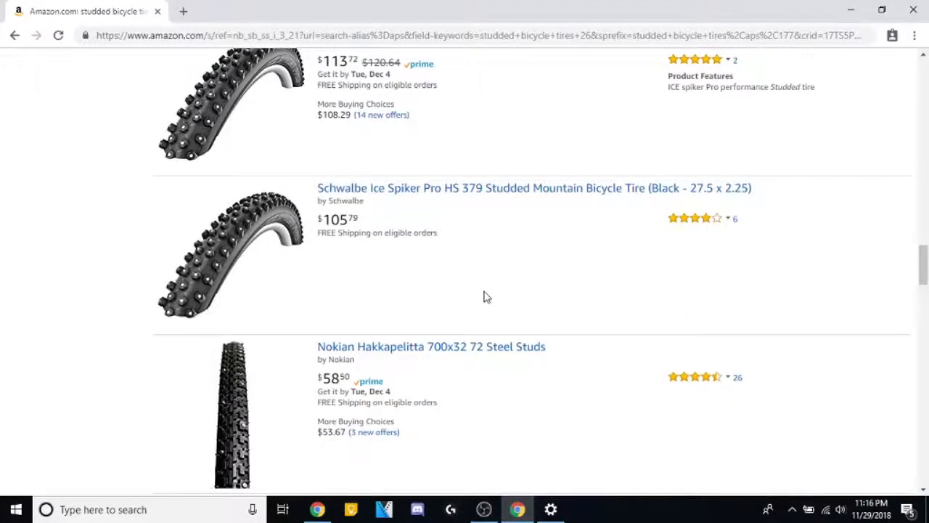
pyautogui.scroll(-3)
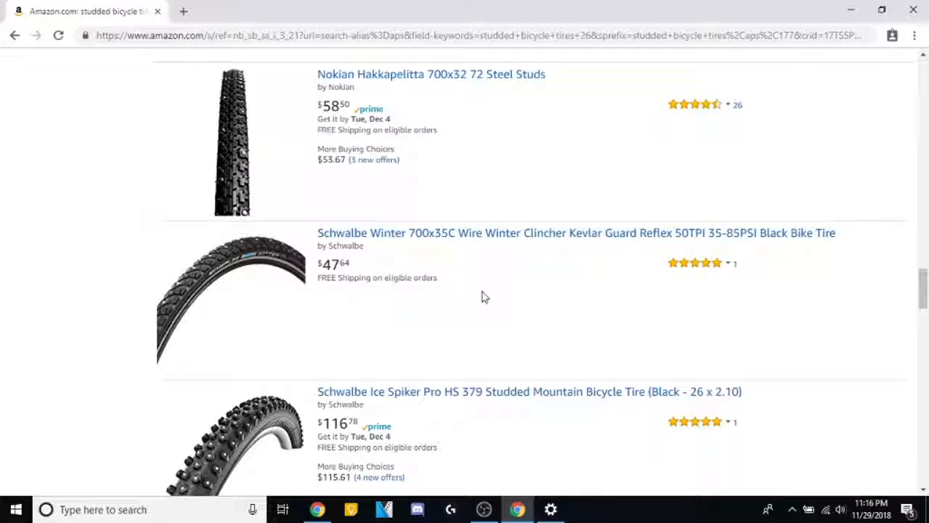
pyautogui.moveTo(493, 312)
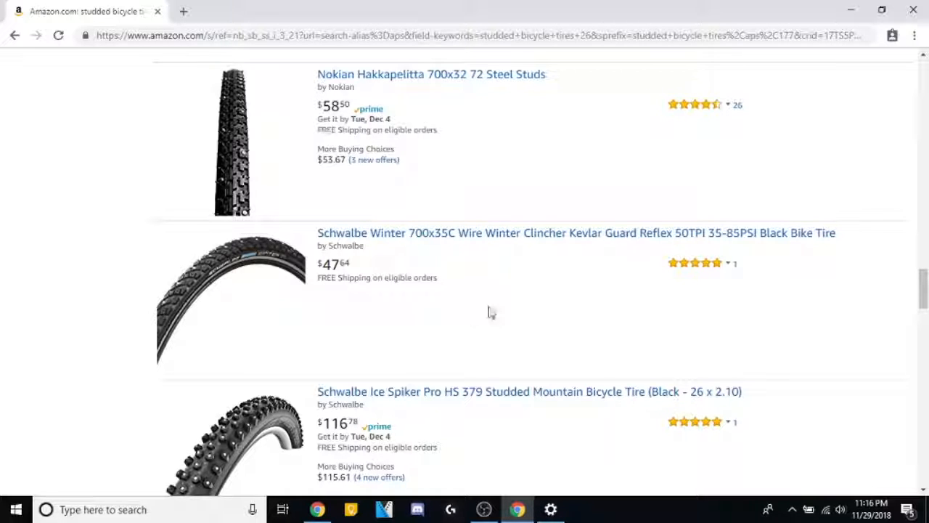
pyautogui.moveTo(514, 303)
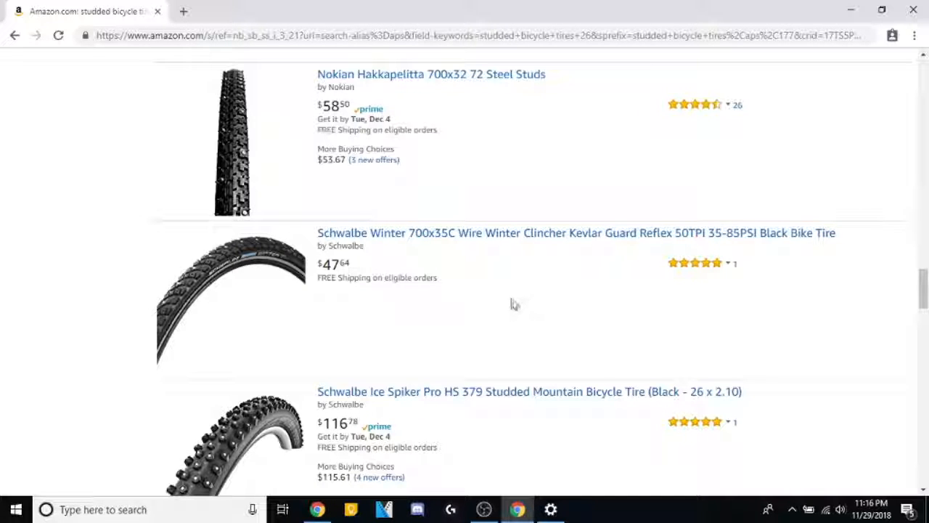
pyautogui.scroll(-3)
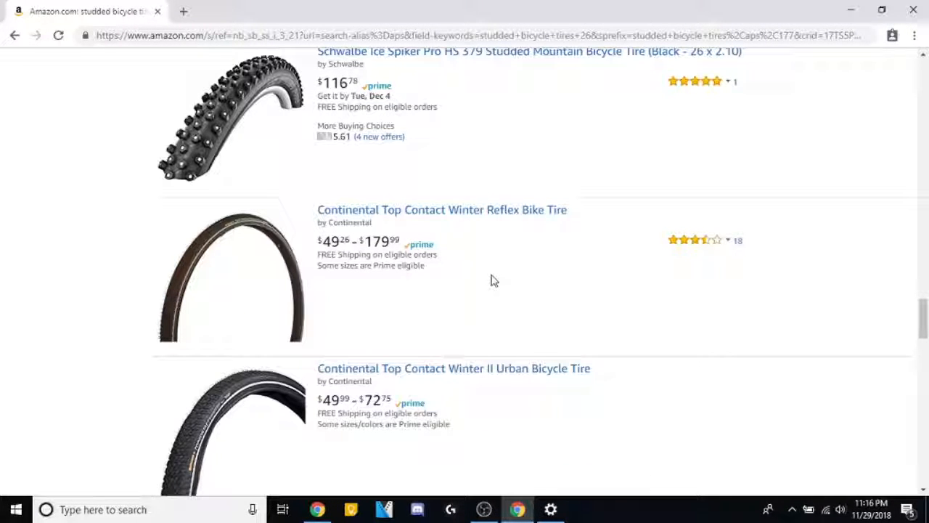
pyautogui.moveTo(517, 281)
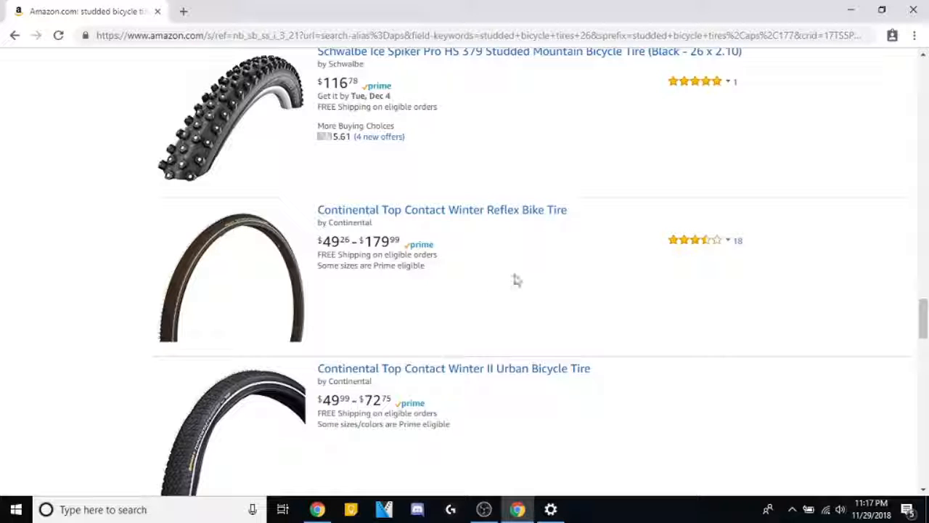
pyautogui.scroll(-3)
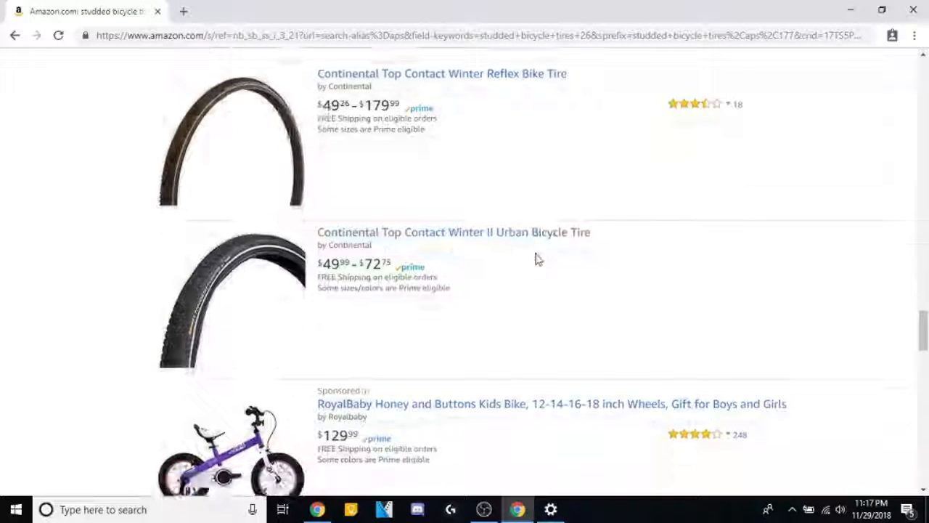
pyautogui.scroll(-3)
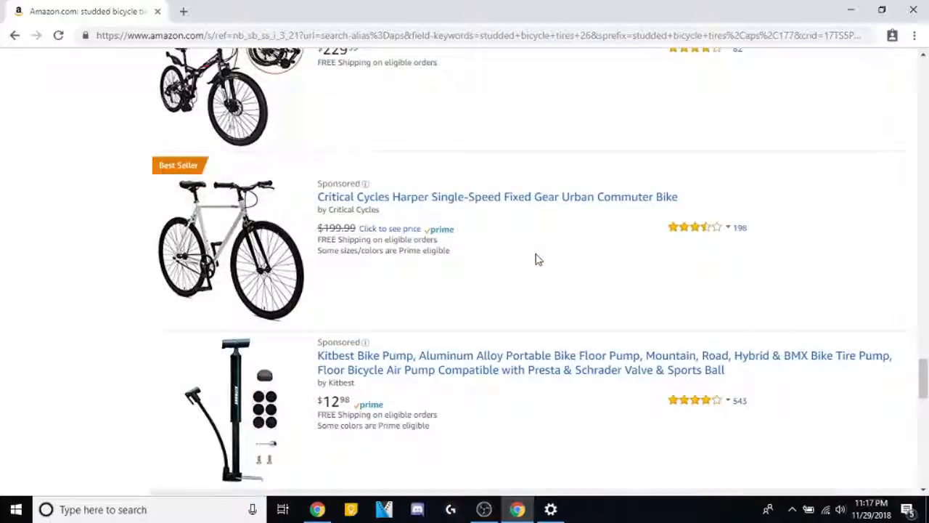
pyautogui.scroll(-3)
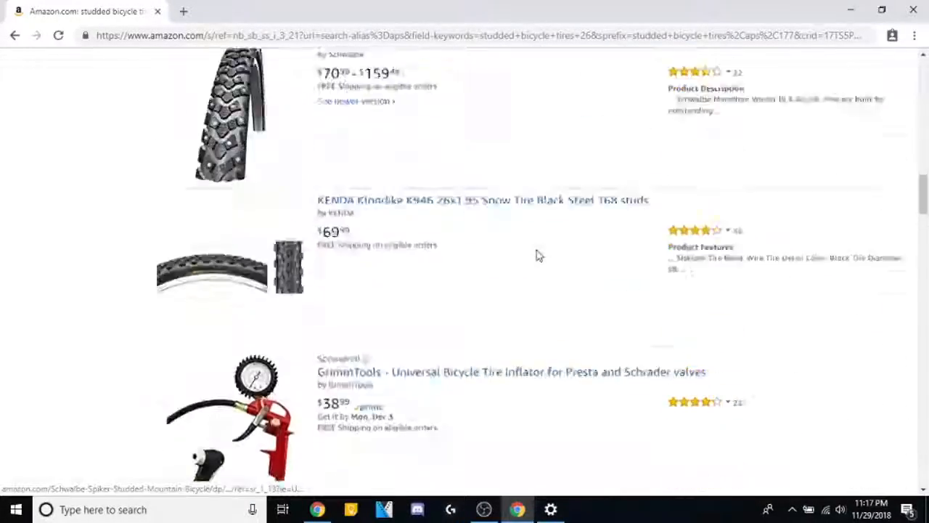
pyautogui.scroll(3)
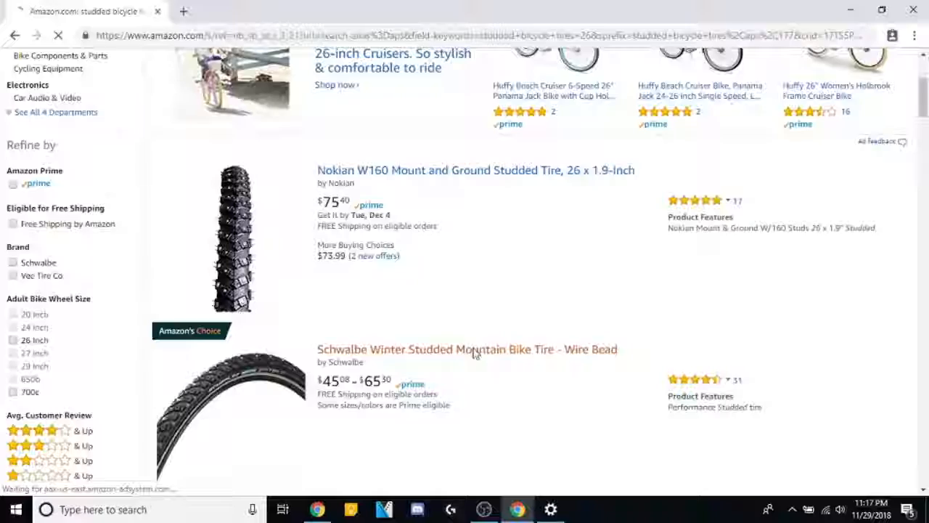
# Open the Schwalbe Winter Studded tire, select Reflex colour and size 26 x 1.75 ($45.21).
pyautogui.click(466, 349)
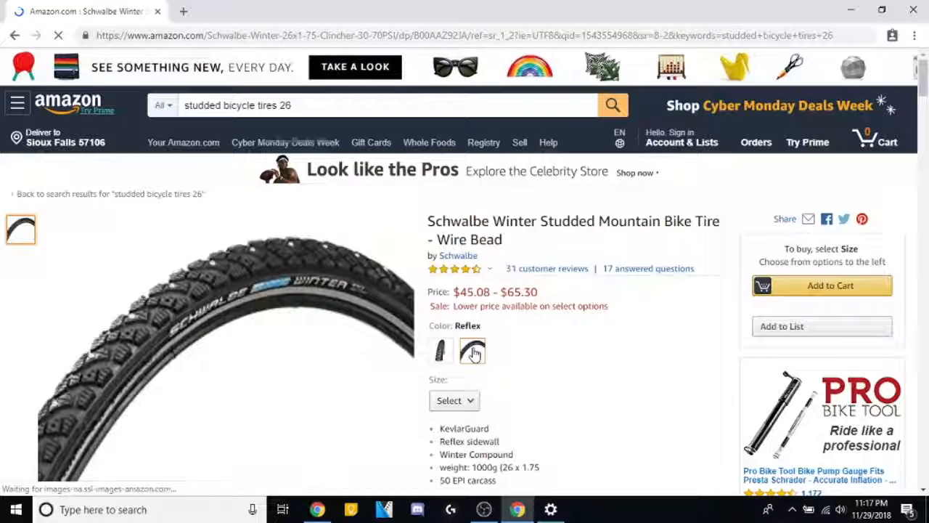
pyautogui.click(473, 351)
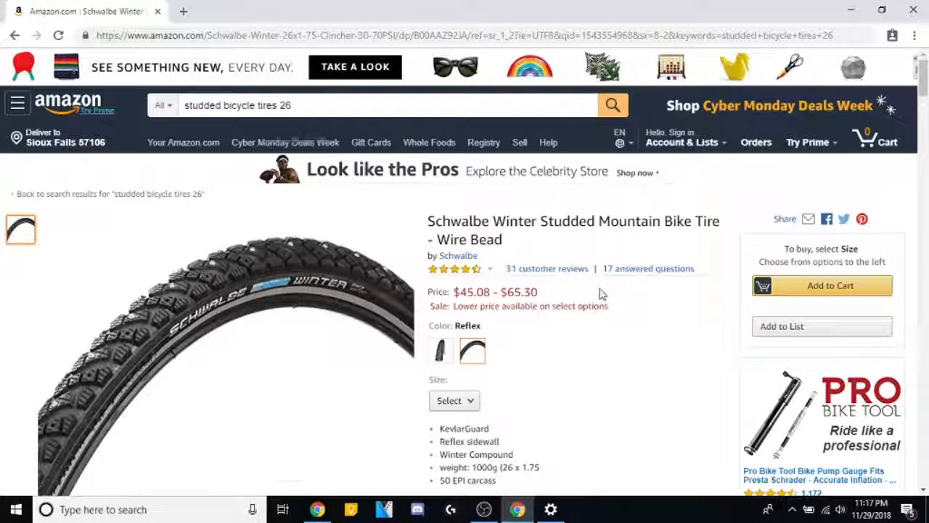
pyautogui.scroll(-3)
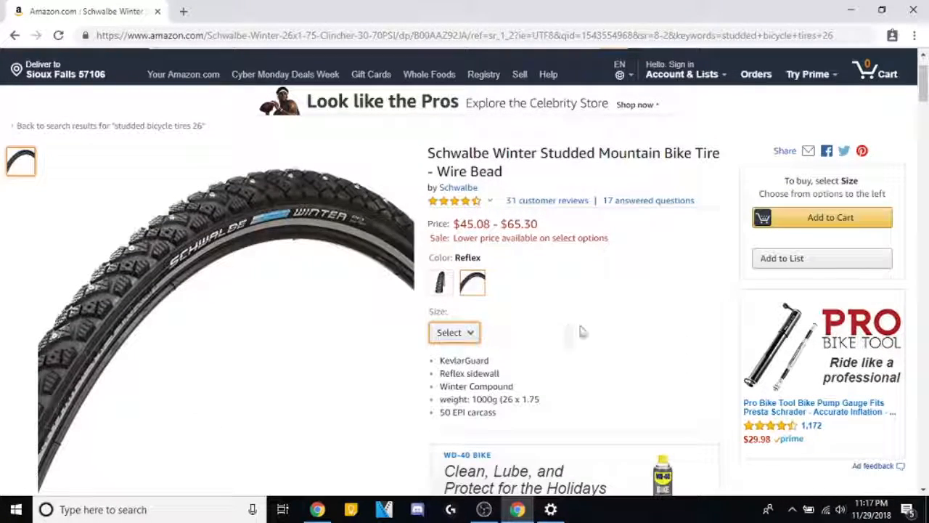
pyautogui.click(453, 333)
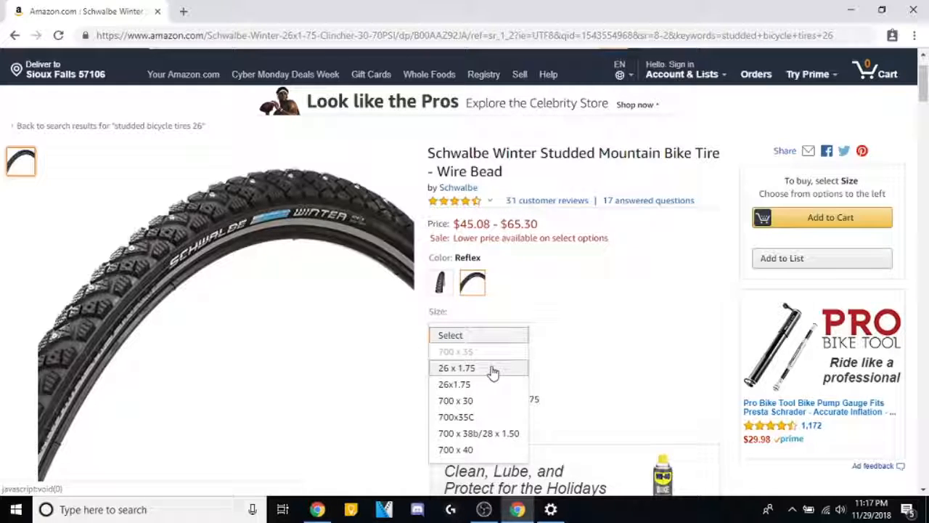
pyautogui.moveTo(479, 384)
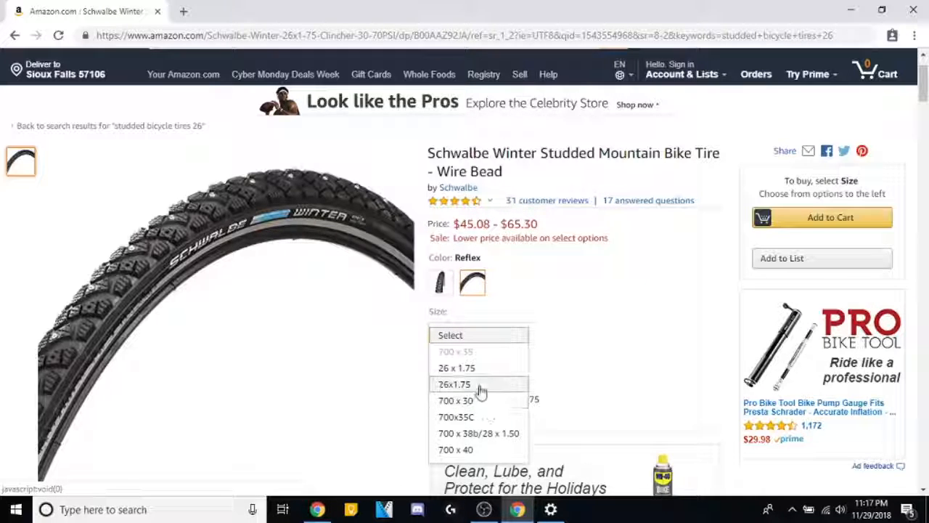
pyautogui.moveTo(480, 368)
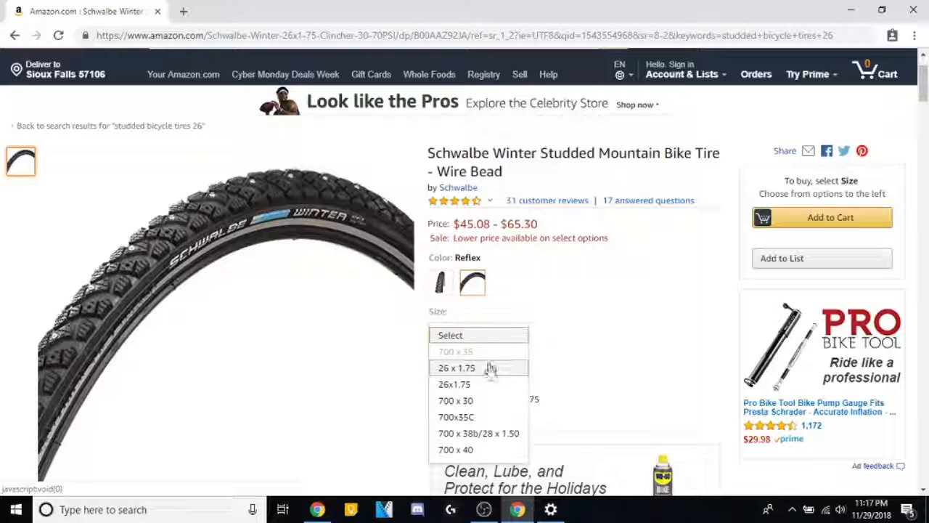
pyautogui.click(456, 367)
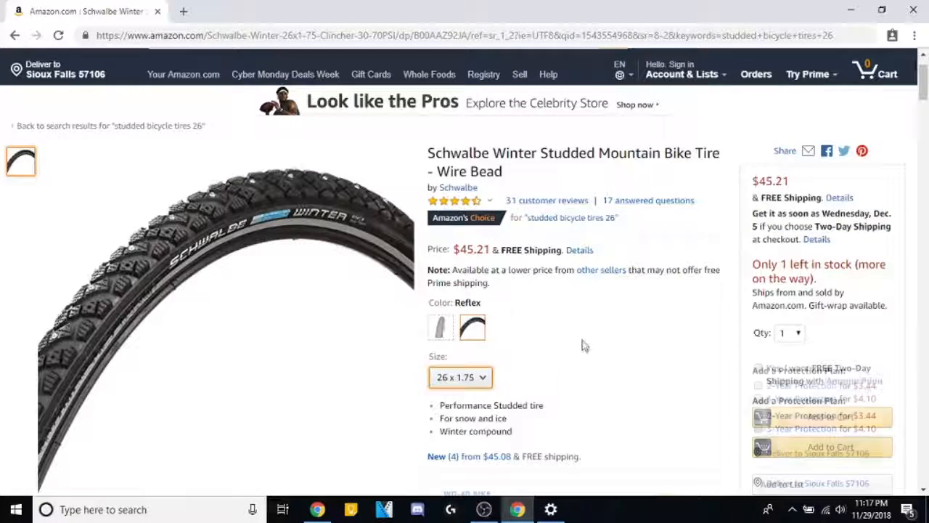
pyautogui.scroll(-3)
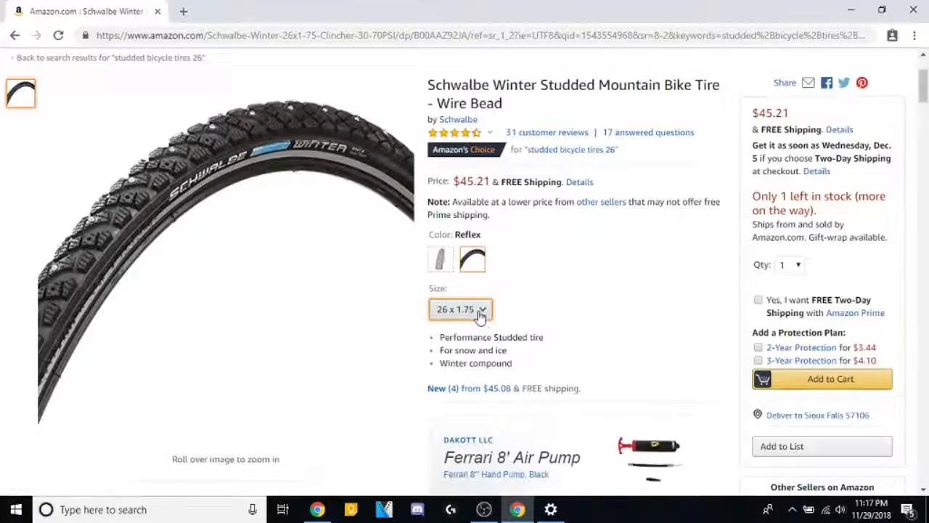
pyautogui.click(461, 309)
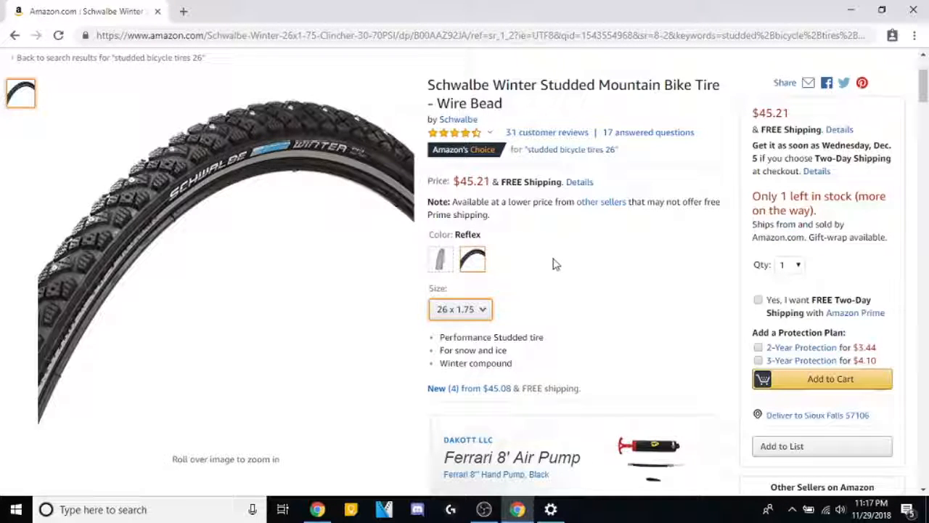
pyautogui.scroll(-3)
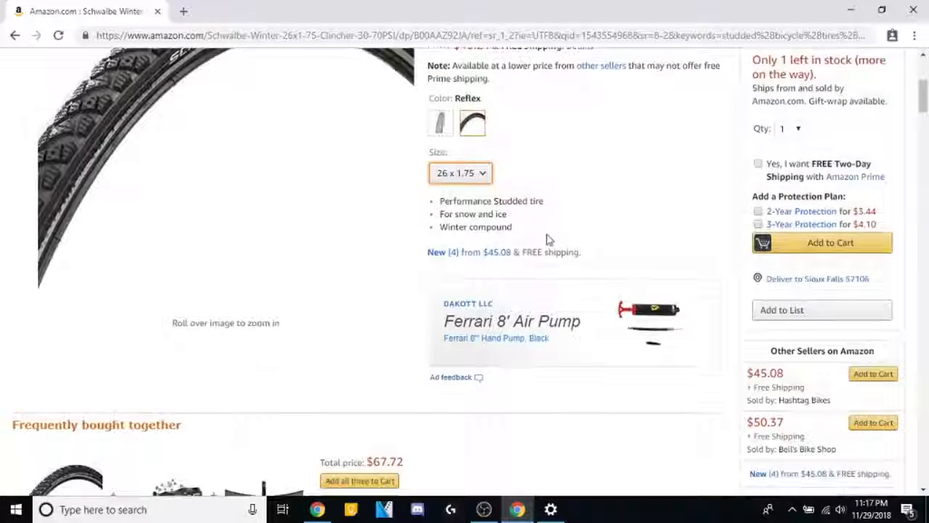
pyautogui.scroll(-3)
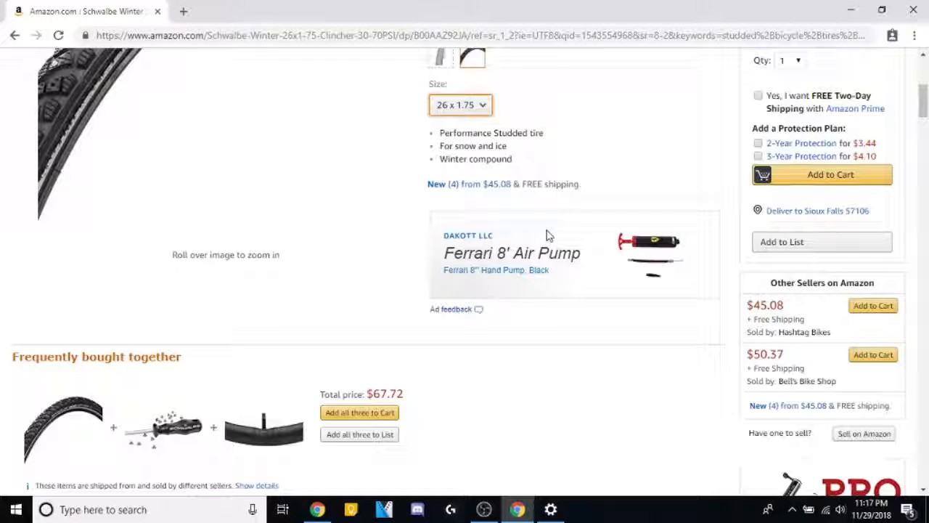
pyautogui.moveTo(408, 274)
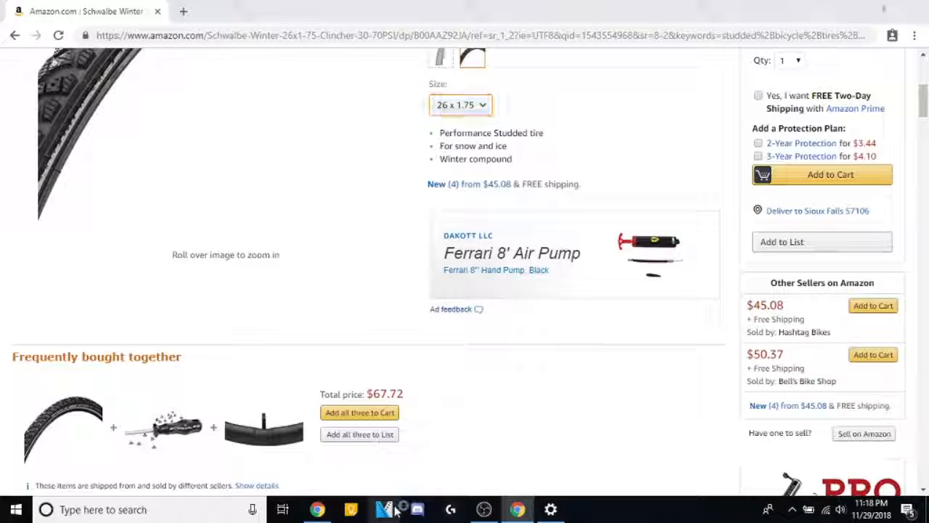
# Switch to VEGAS Pro and move the playhead to 00:00:56;27.
pyautogui.click(385, 509)
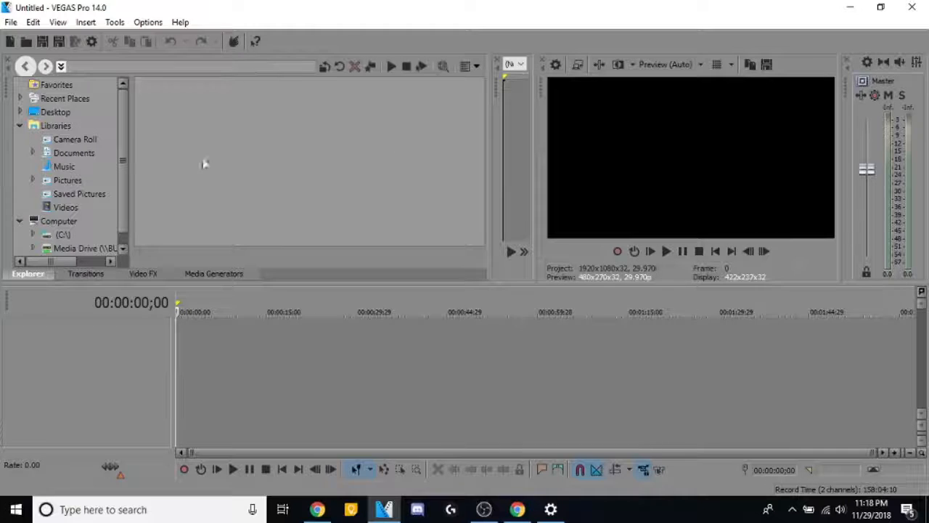
pyautogui.moveTo(356, 252)
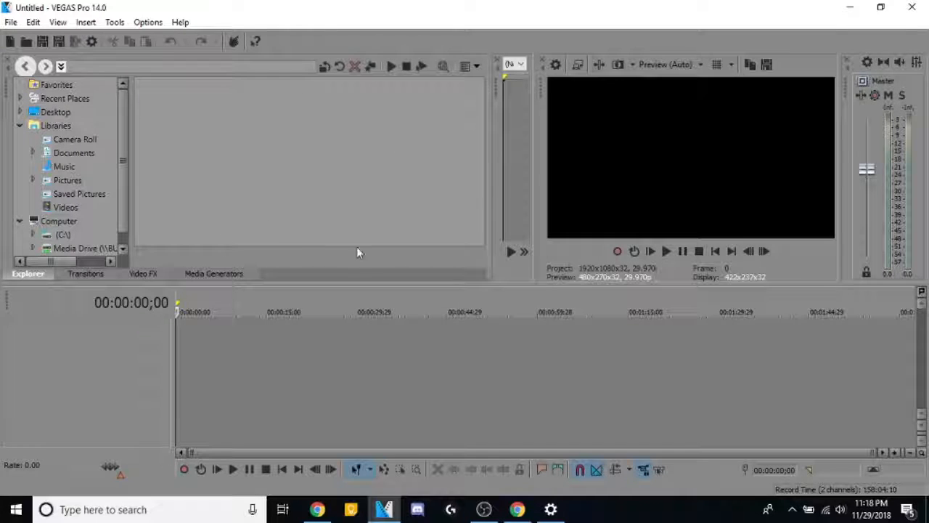
pyautogui.moveTo(387, 243)
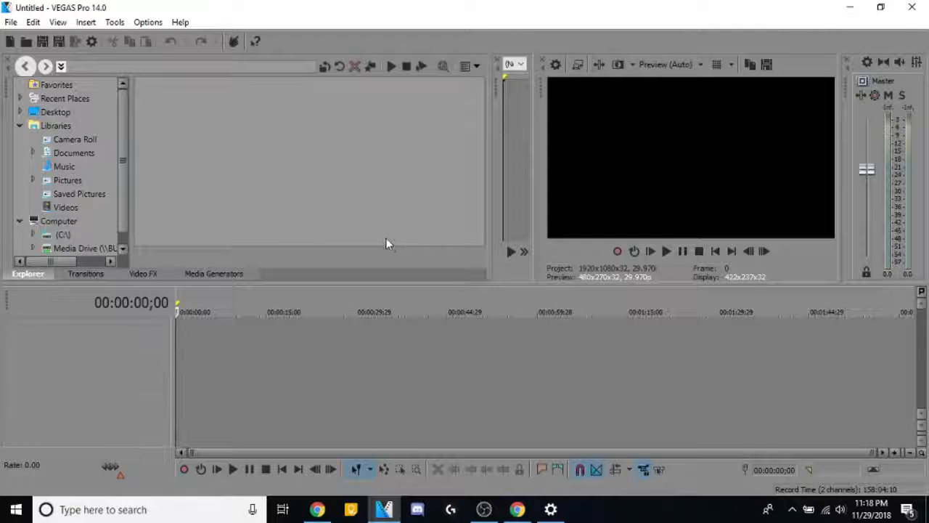
pyautogui.moveTo(327, 163)
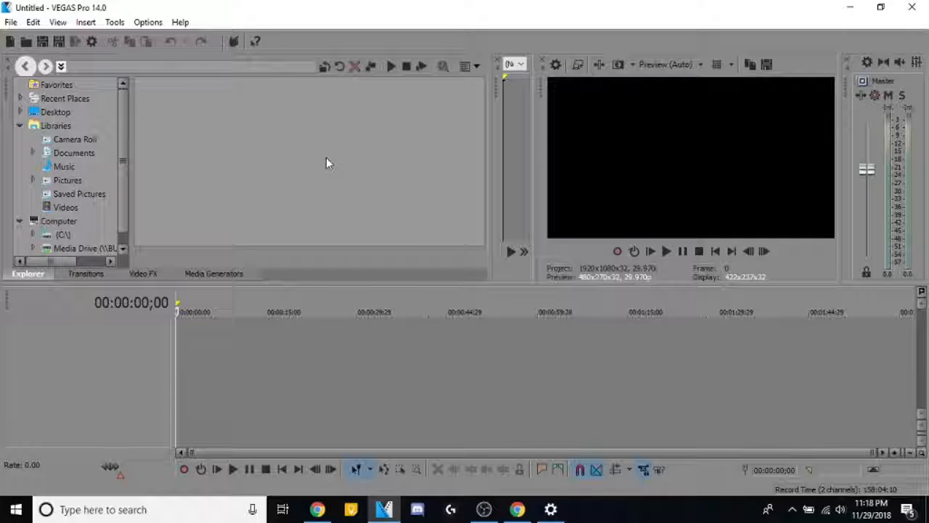
pyautogui.moveTo(261, 155)
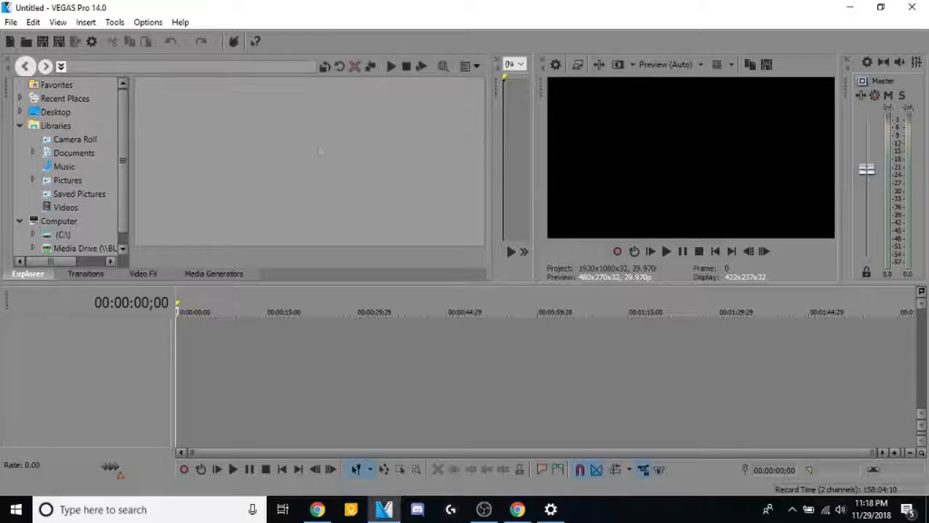
pyautogui.moveTo(199, 398)
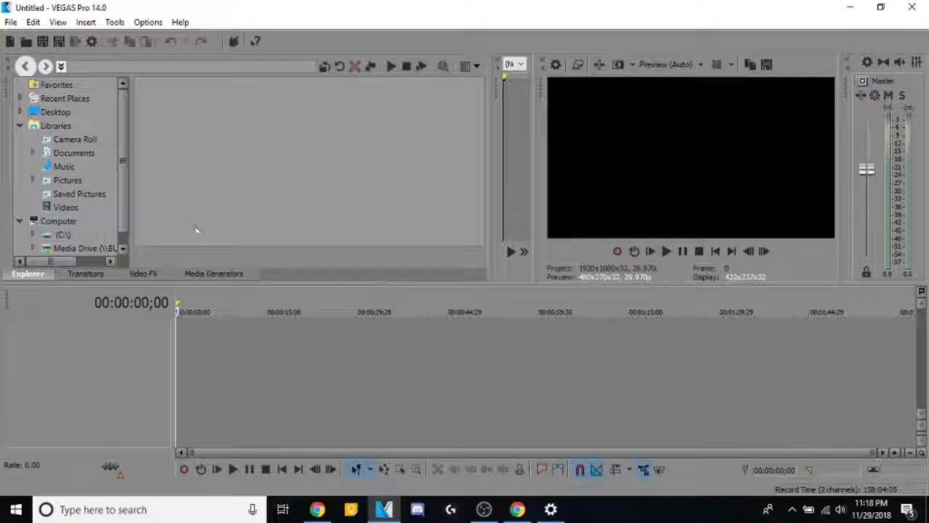
pyautogui.moveTo(185, 154)
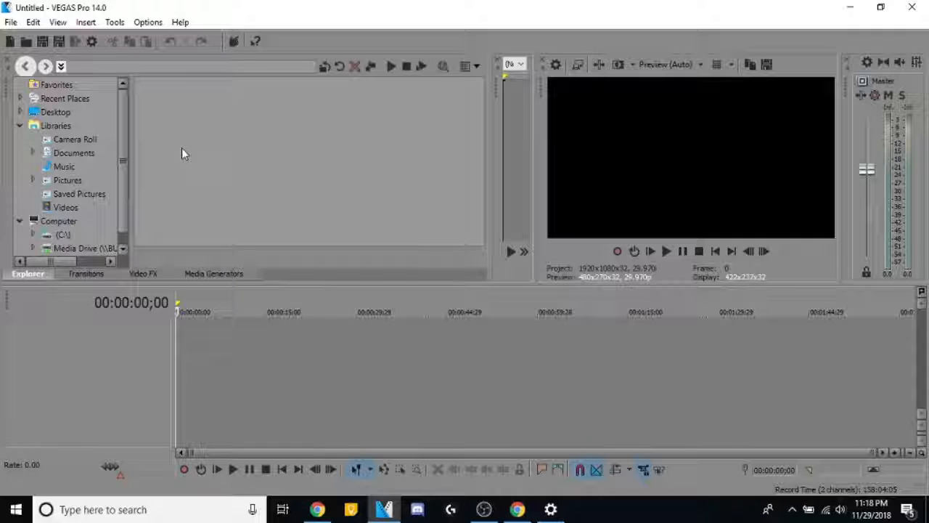
pyautogui.moveTo(228, 166)
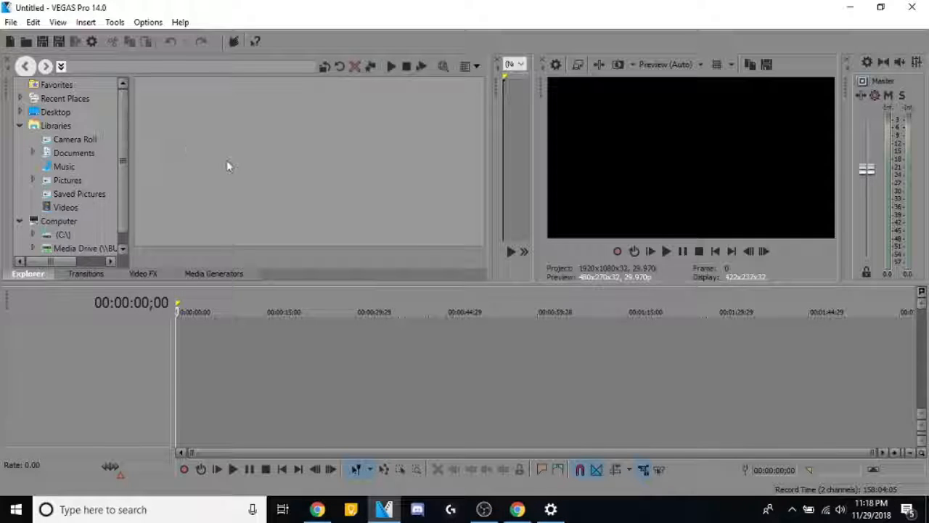
pyautogui.moveTo(893, 346)
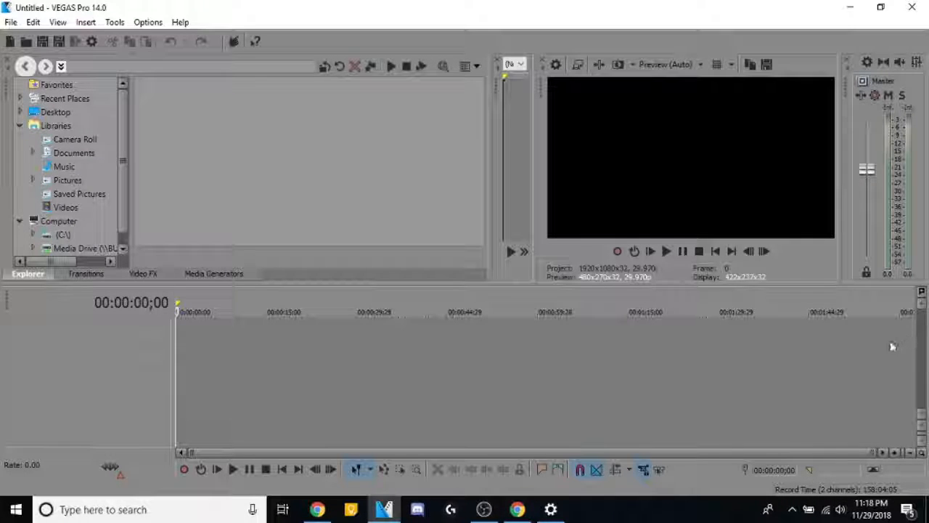
pyautogui.click(519, 312)
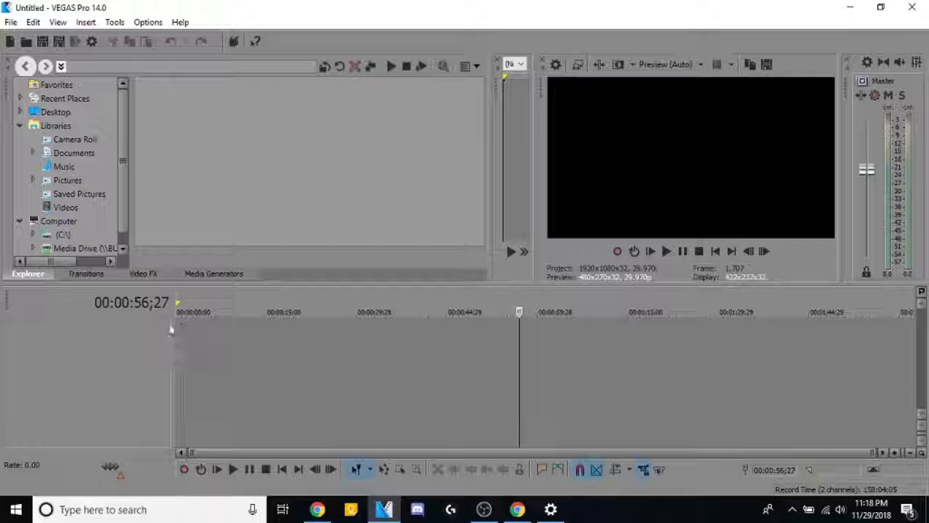
pyautogui.moveTo(398, 325)
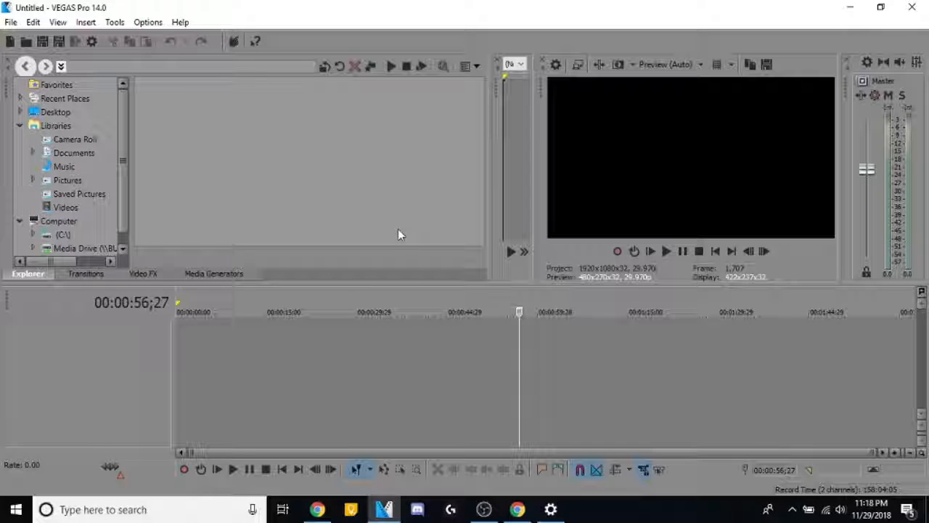
pyautogui.moveTo(425, 238)
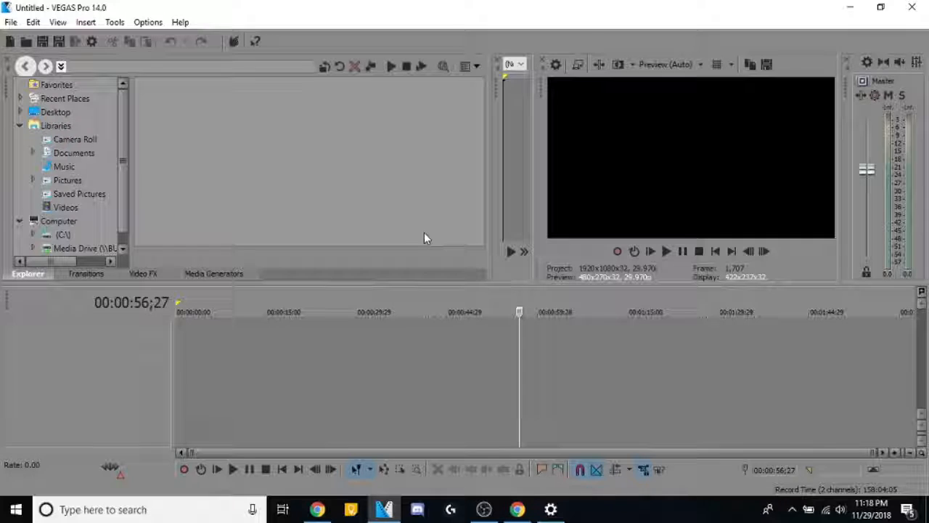
pyautogui.moveTo(432, 356)
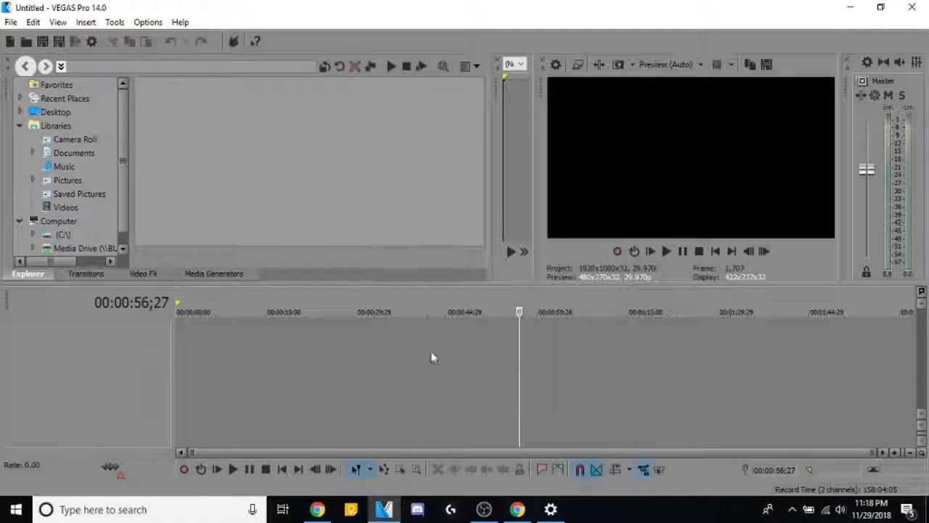
# Glance at the Amazon tire page in Chrome, then switch back to VEGAS Pro.
pyautogui.click(516, 509)
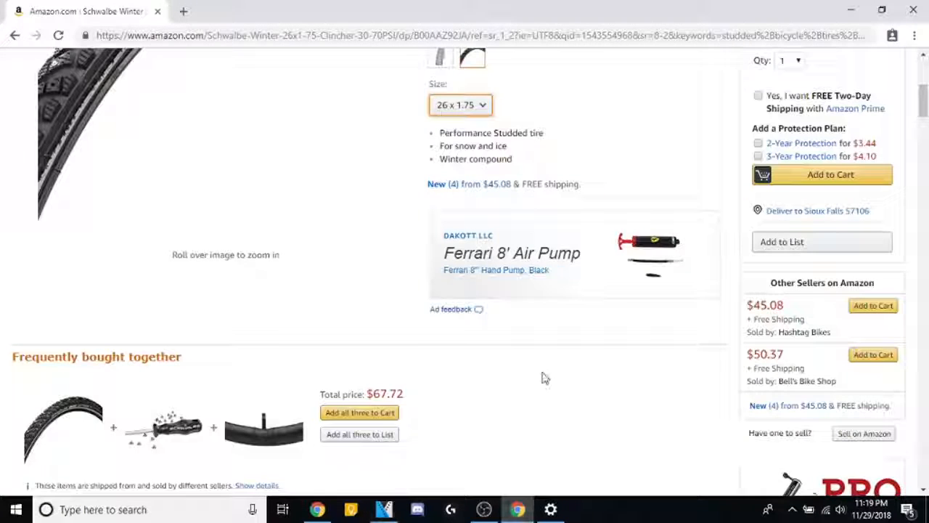
pyautogui.moveTo(488, 388)
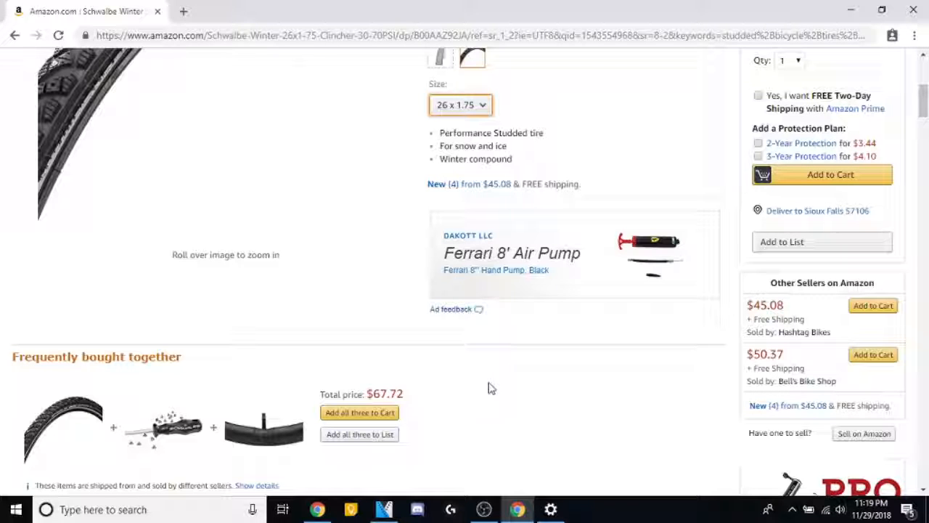
pyautogui.click(385, 509)
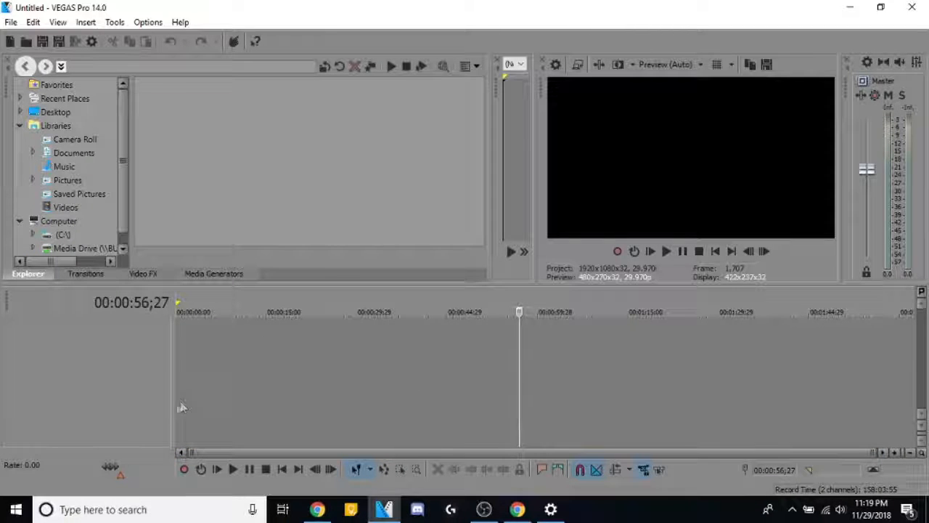
pyautogui.moveTo(489, 408)
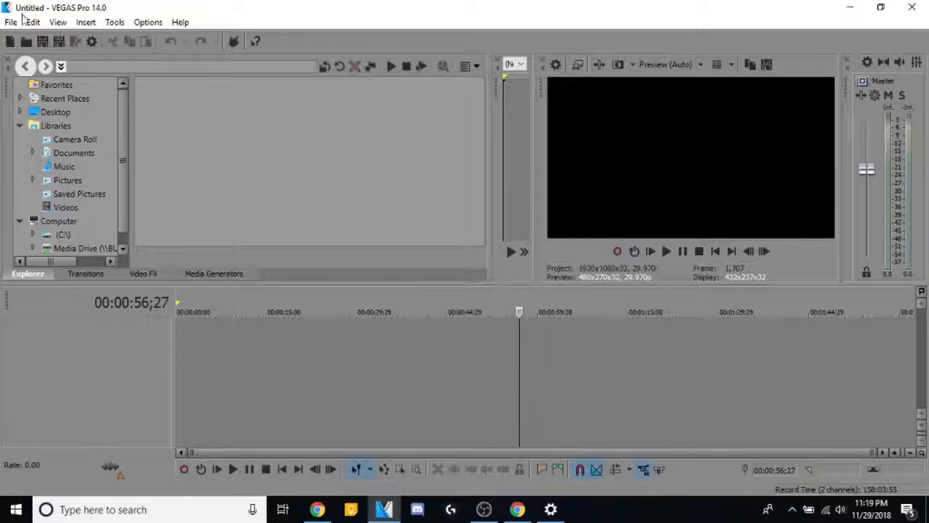
# Return to Chrome on the Schwalbe Winter tire page, size 26 x 1.75 at $45.21.
pyautogui.click(11, 22)
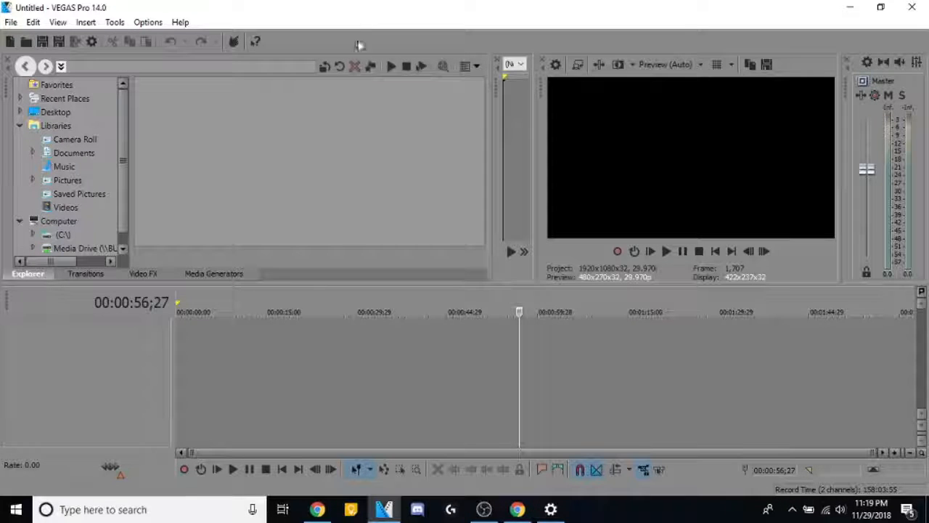
pyautogui.moveTo(377, 146)
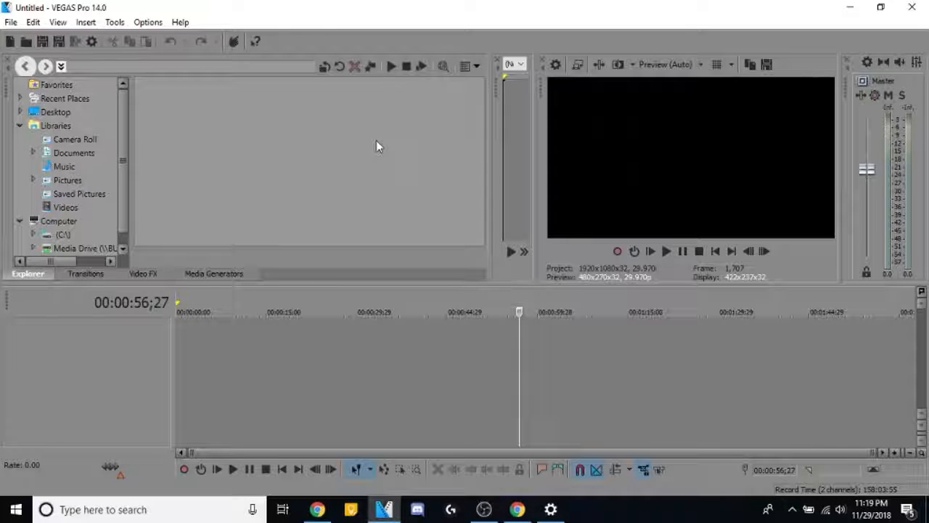
pyautogui.moveTo(392, 155)
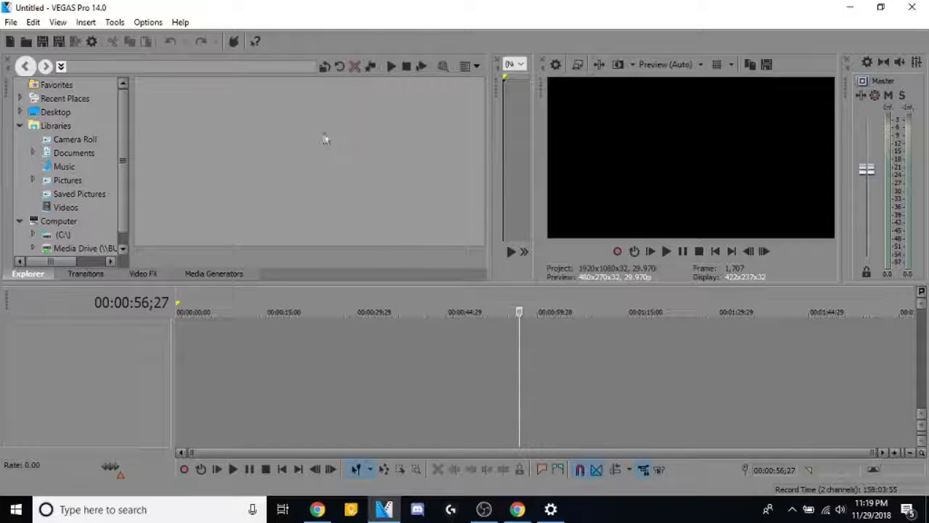
pyautogui.moveTo(431, 365)
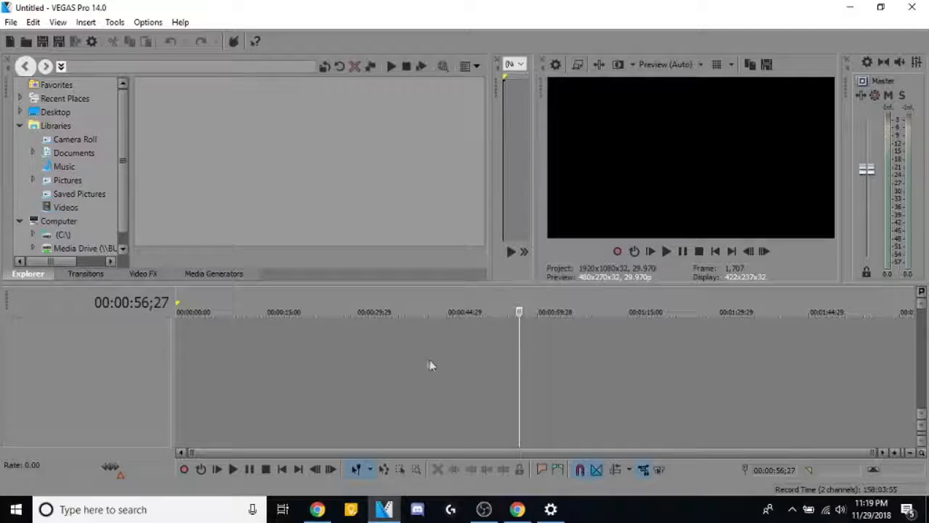
pyautogui.click(517, 509)
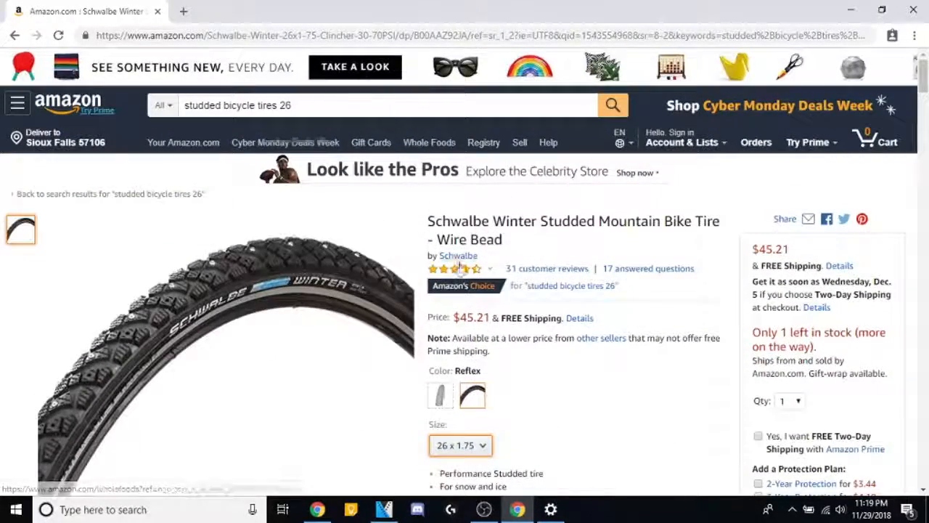
# Scroll the Amazon tire page and open a new Chrome tab beside it.
pyautogui.scroll(-3)
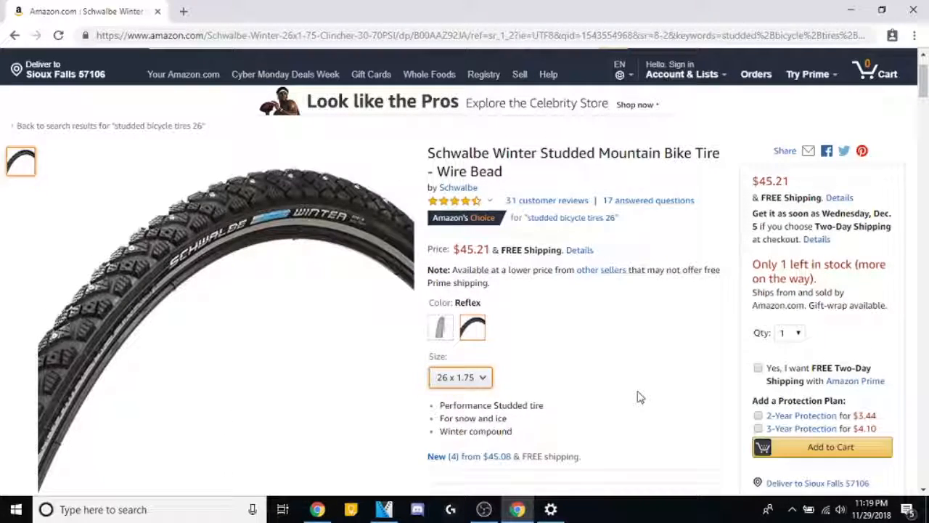
pyautogui.moveTo(677, 355)
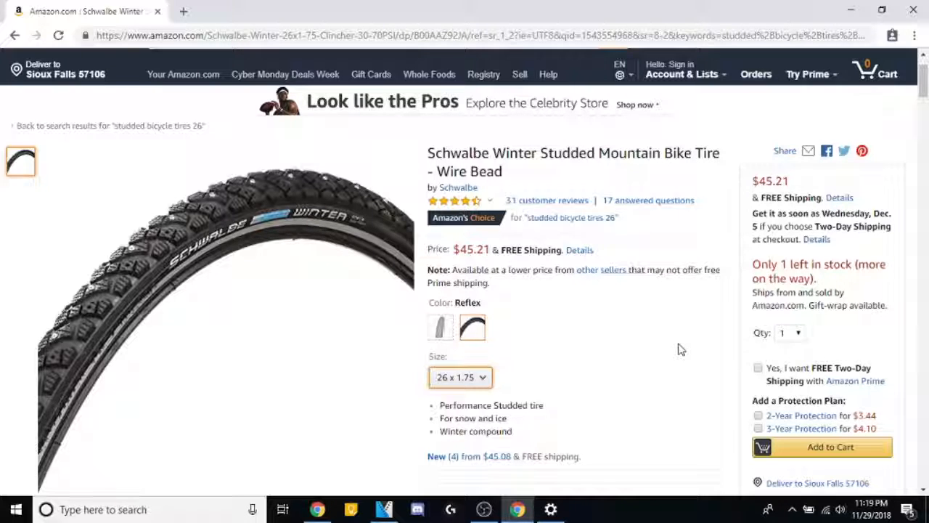
pyautogui.click(184, 11)
pyautogui.write('diy')
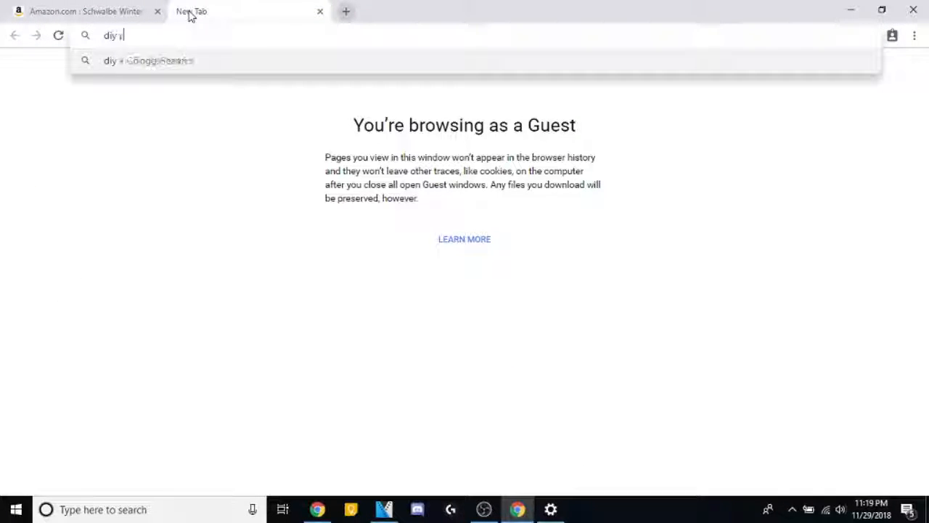
# Google 'diy studded bicycle tires' and open the Stowe Trails Partnership DIY tires article.
pyautogui.write('studded bicycl')
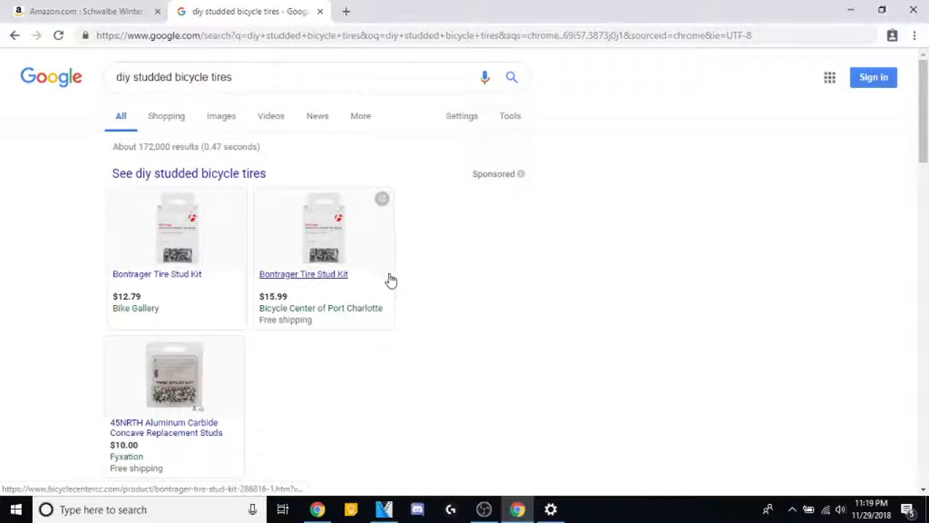
pyautogui.scroll(-3)
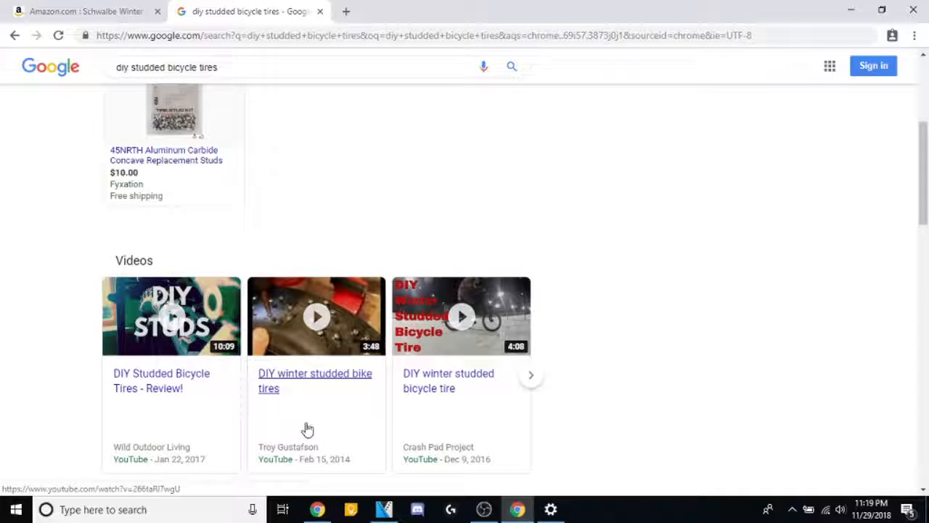
pyautogui.scroll(-3)
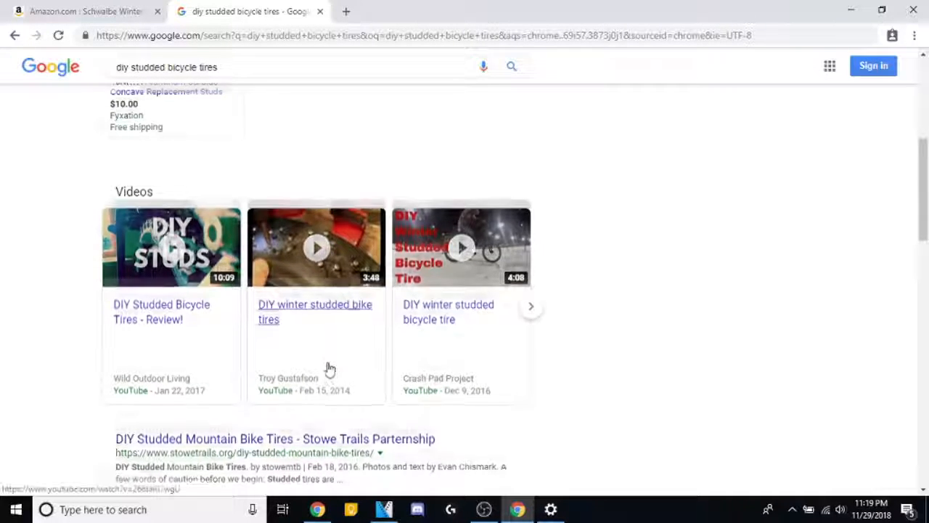
pyautogui.scroll(-3)
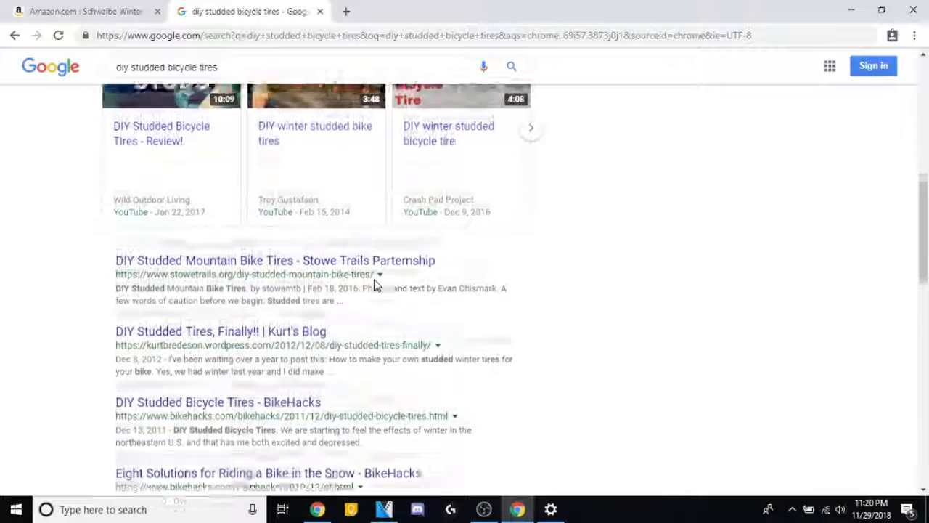
pyautogui.scroll(-3)
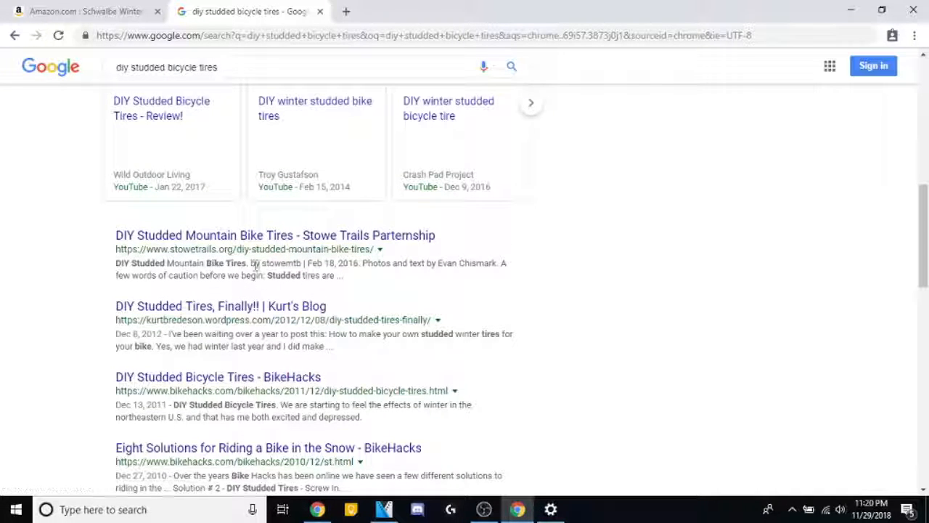
pyautogui.moveTo(371, 240)
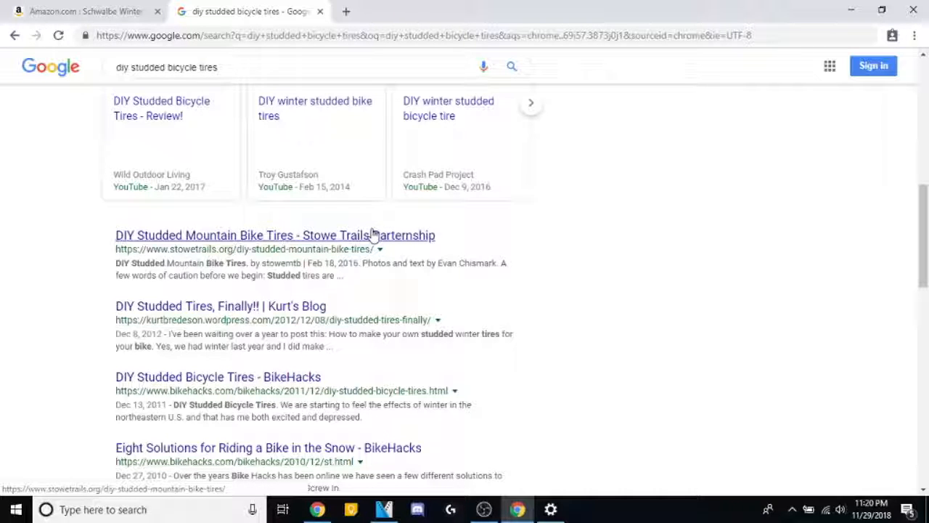
pyautogui.moveTo(207, 332)
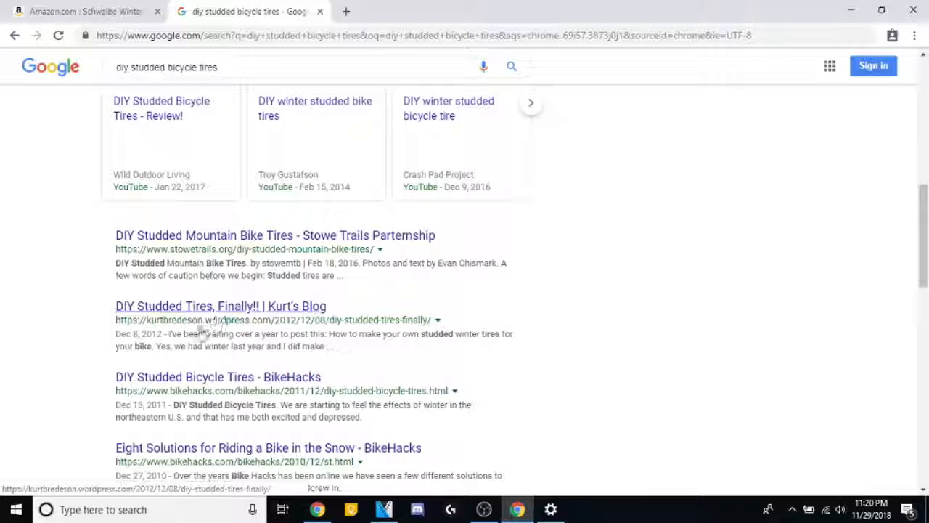
pyautogui.moveTo(404, 347)
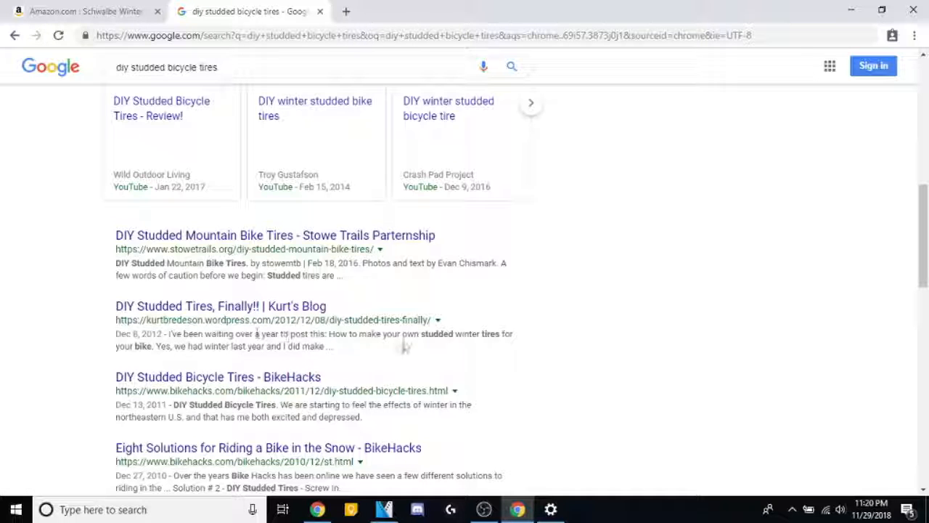
pyautogui.moveTo(210, 330)
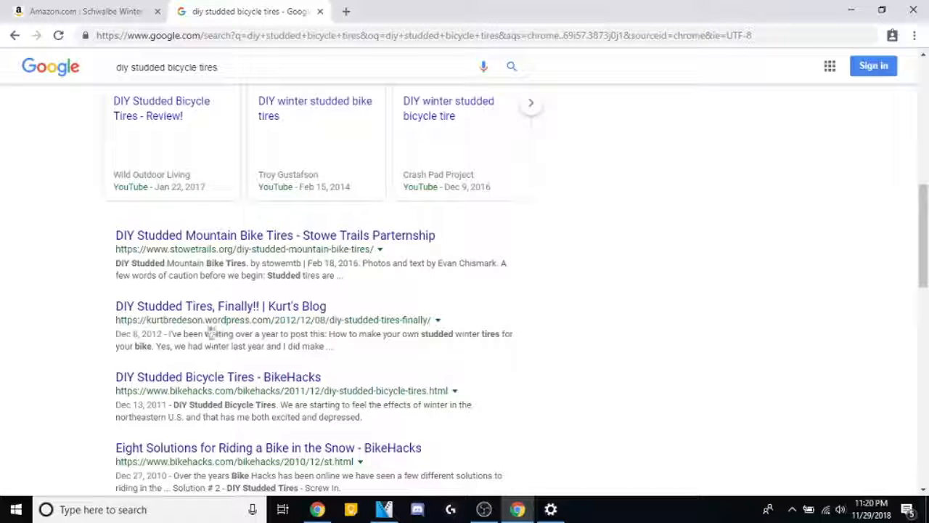
pyautogui.click(275, 235)
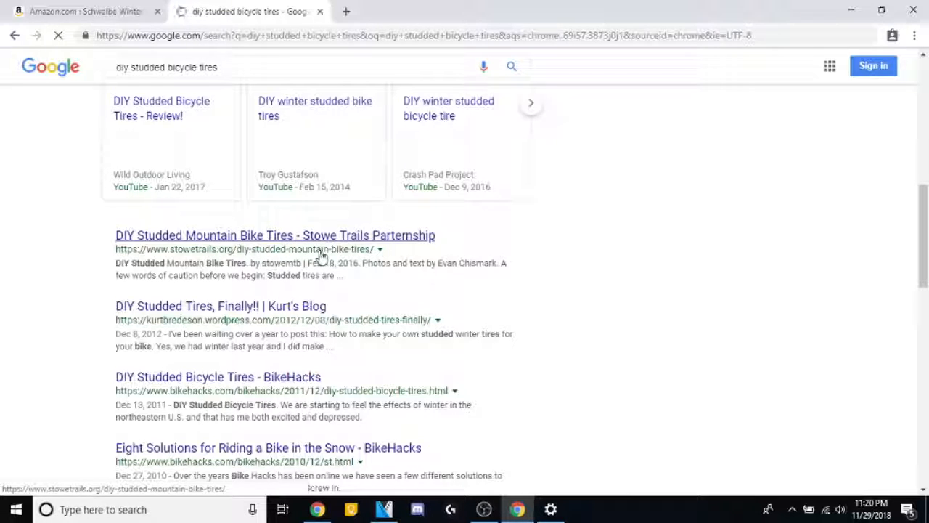
# Scroll down the Stowe Trails studded tire article to its caution list.
pyautogui.click(275, 235)
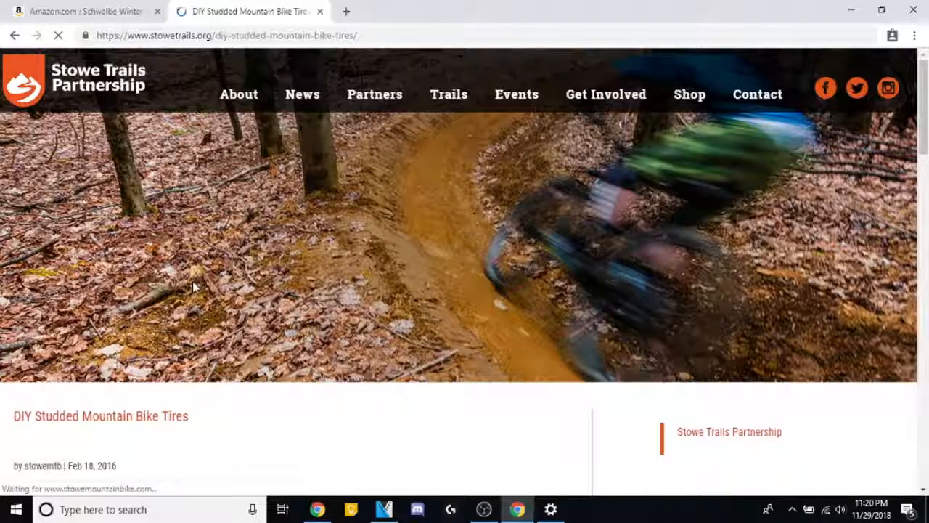
pyautogui.scroll(-3)
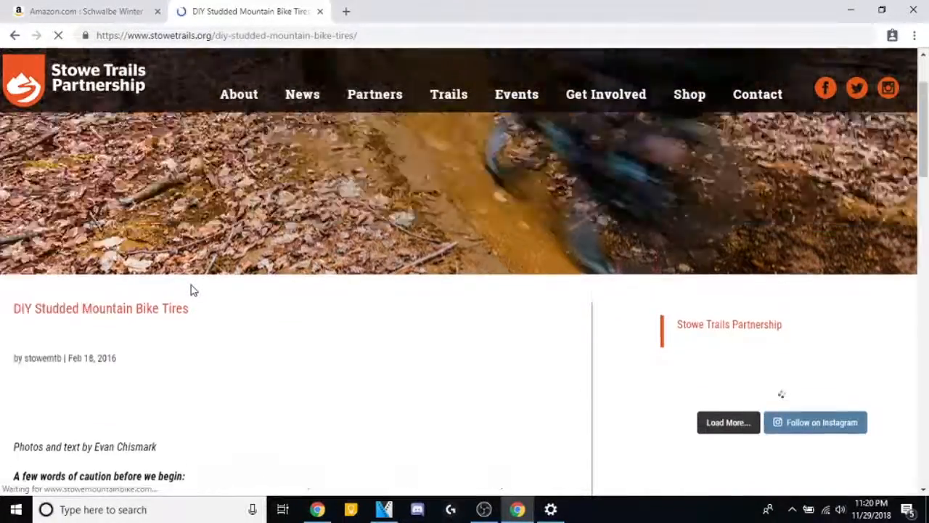
pyautogui.scroll(-3)
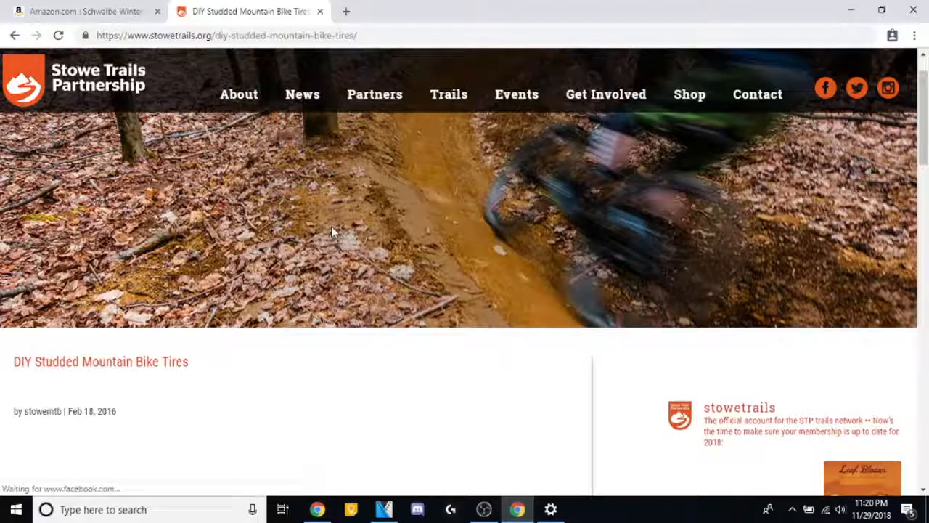
pyautogui.scroll(-3)
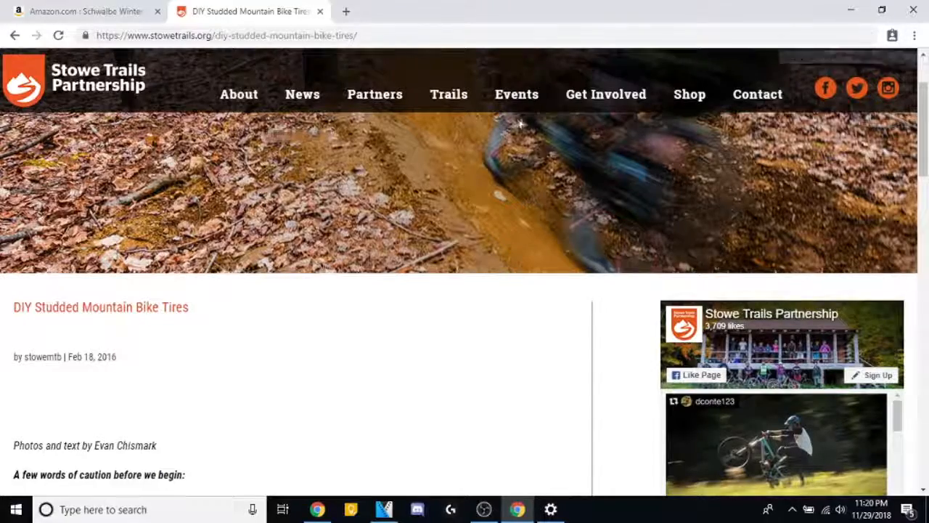
pyautogui.scroll(-3)
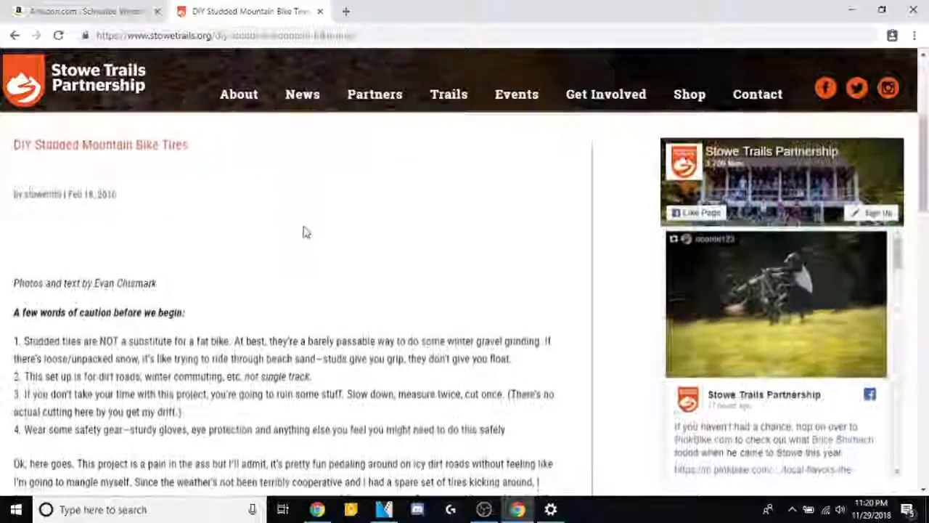
pyautogui.scroll(-3)
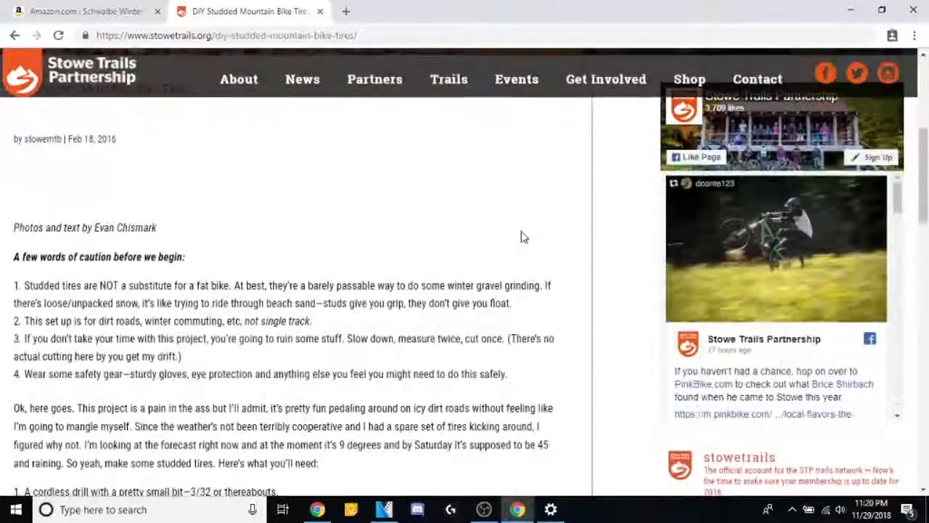
pyautogui.scroll(-3)
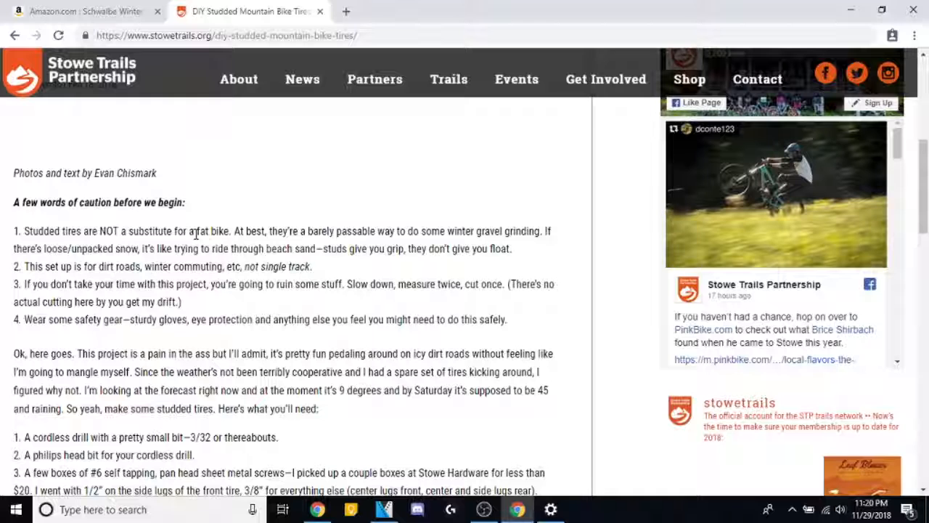
# Select 'fat bike' in the caution list and read on through the step images.
pyautogui.doubleClick(212, 231)
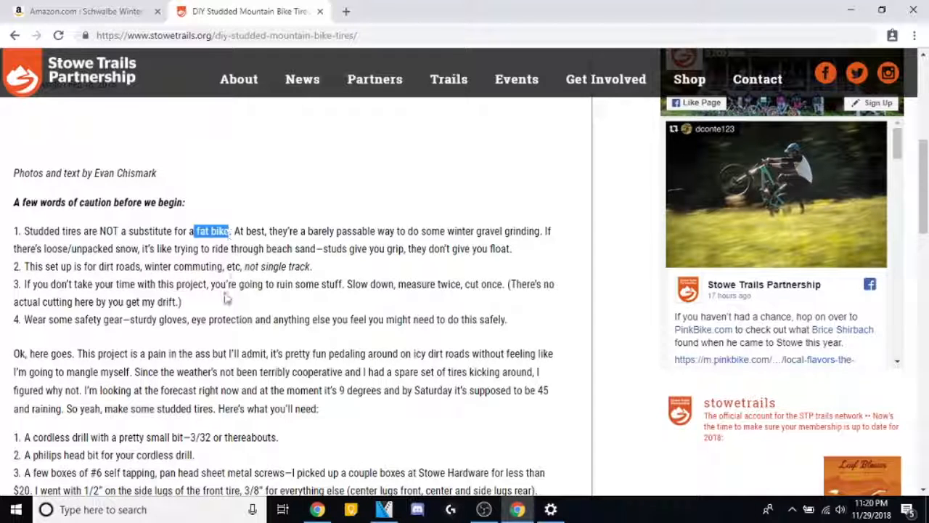
pyautogui.moveTo(206, 242)
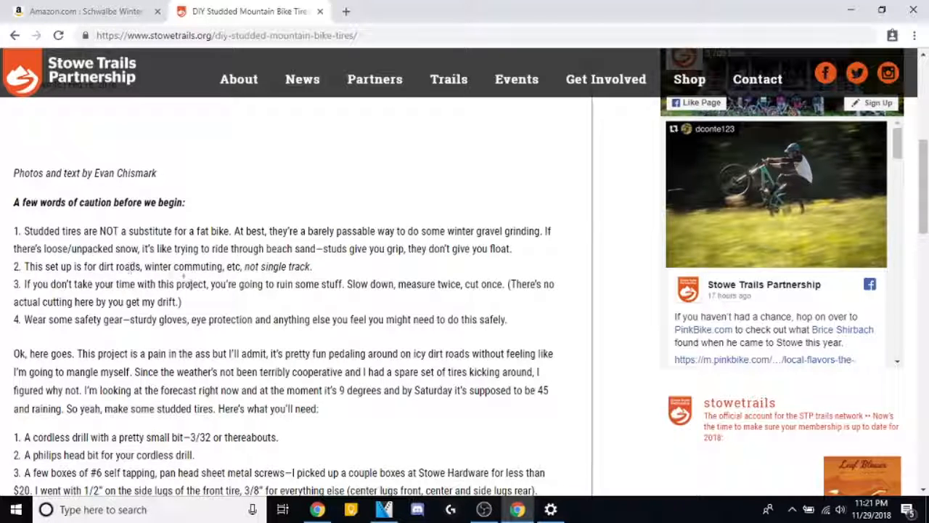
pyautogui.doubleClick(183, 266)
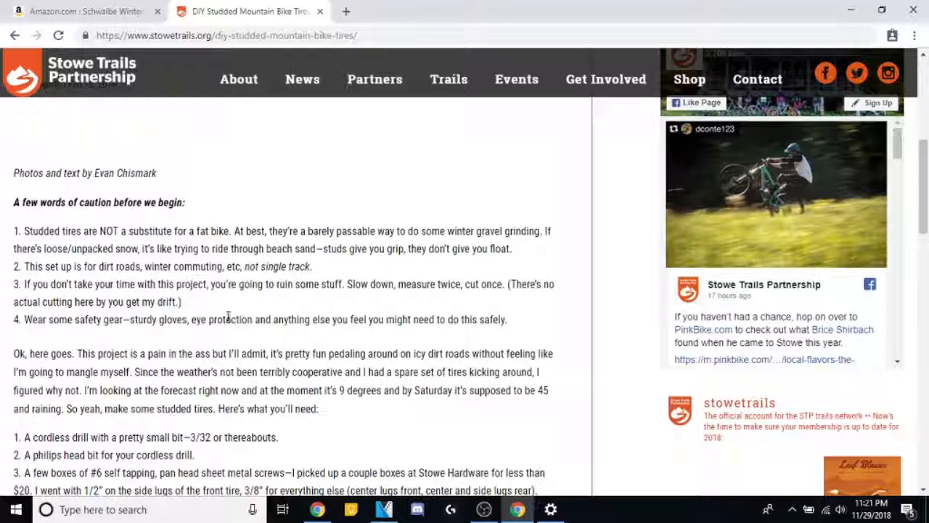
pyautogui.moveTo(207, 311)
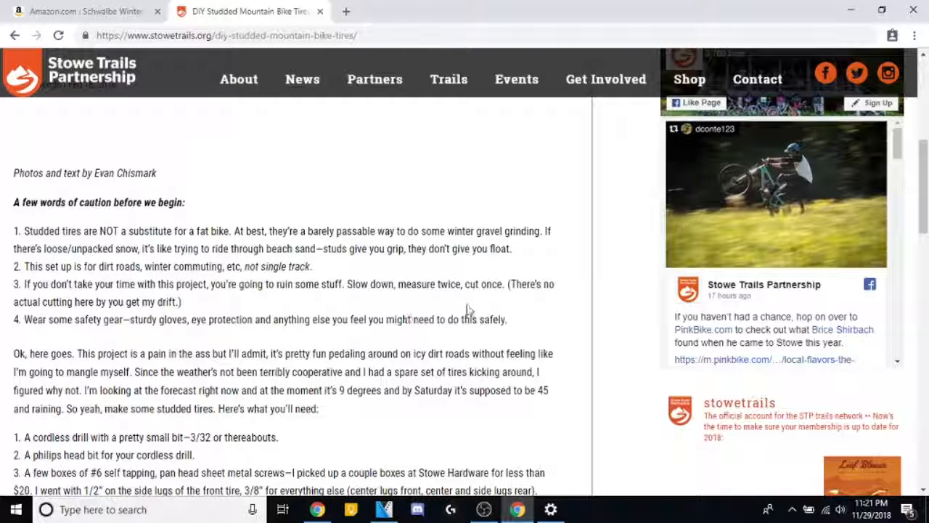
pyautogui.scroll(-3)
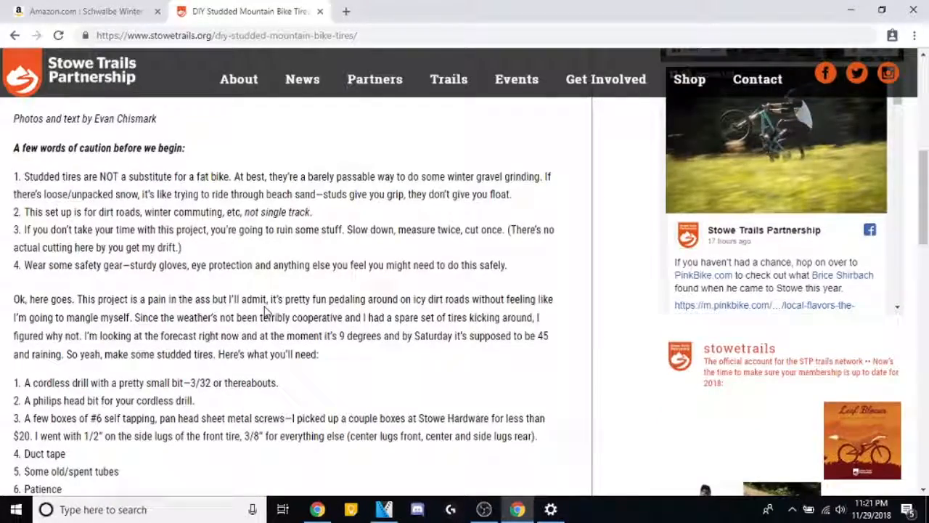
pyautogui.scroll(-3)
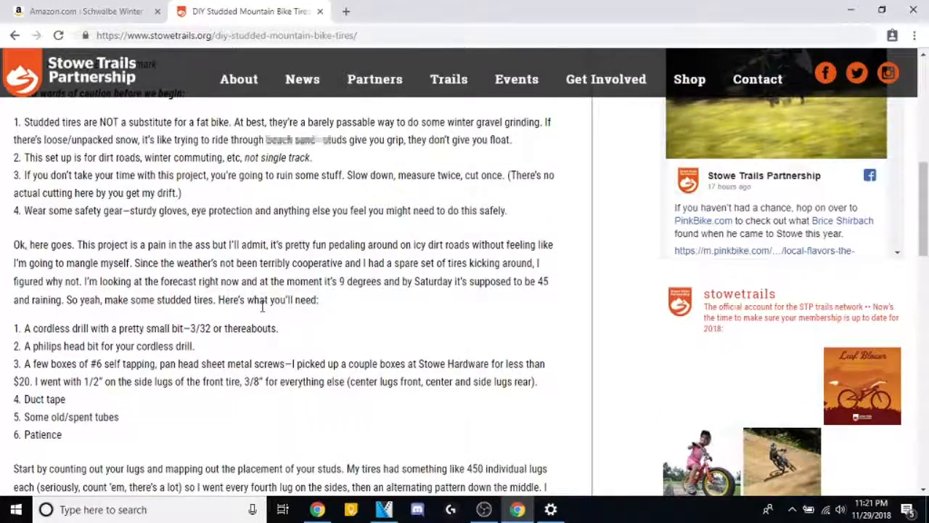
pyautogui.scroll(-3)
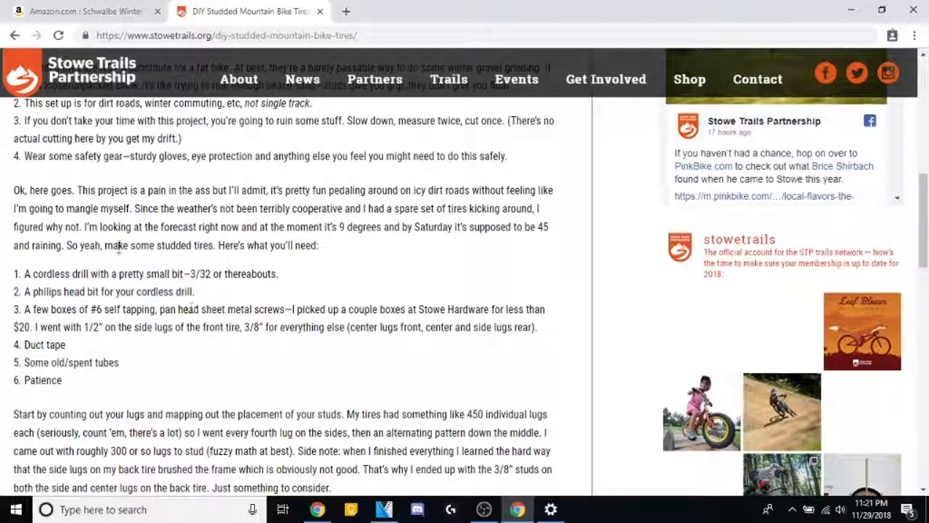
pyautogui.moveTo(199, 199)
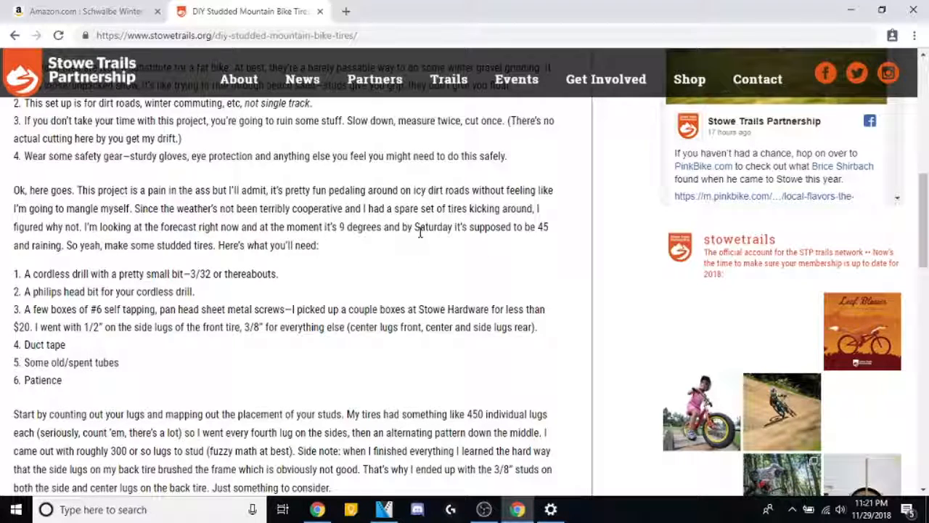
pyautogui.scroll(-3)
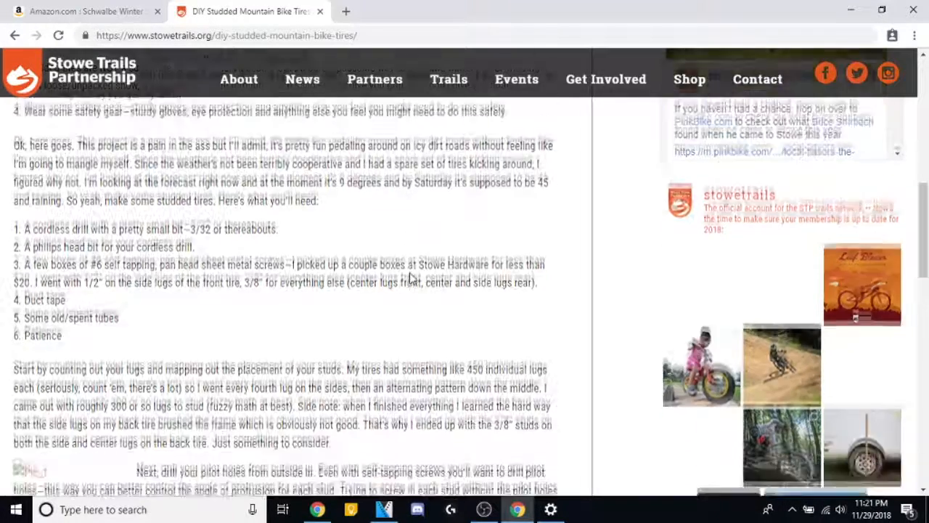
pyautogui.scroll(3)
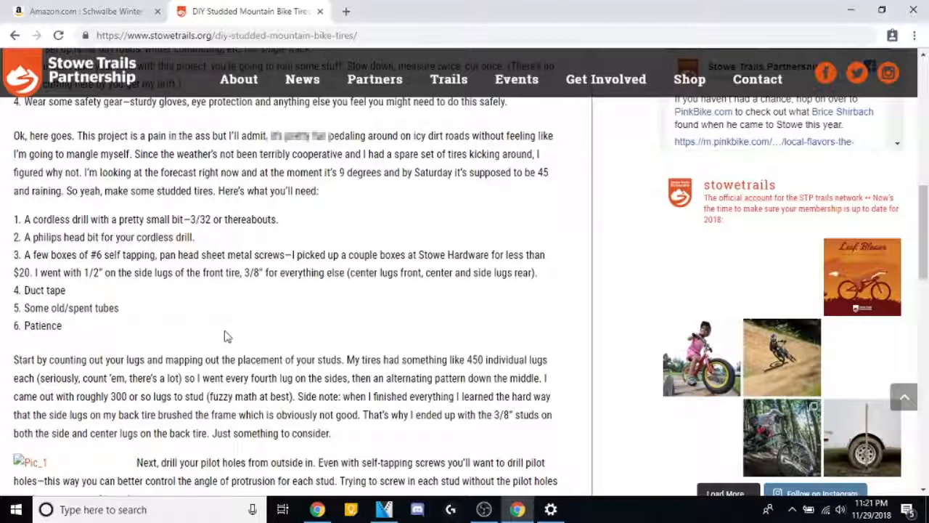
pyautogui.moveTo(222, 336)
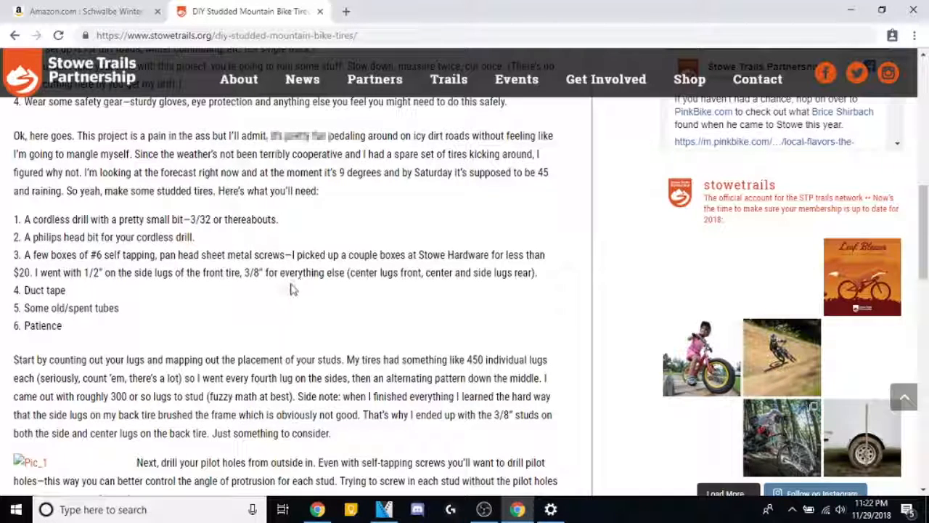
# Scroll to the Pic_1 pilot-hole drilling step and close the 404 image tab.
pyautogui.scroll(-3)
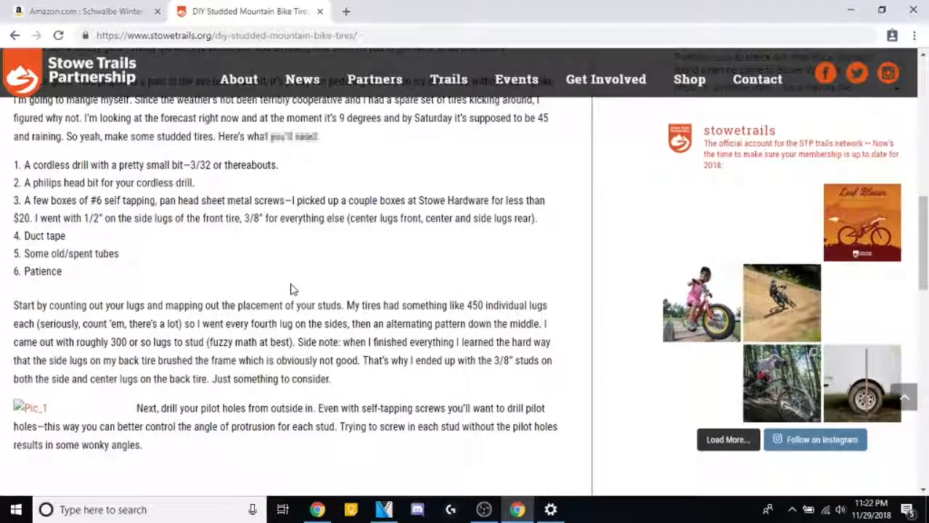
pyautogui.scroll(-3)
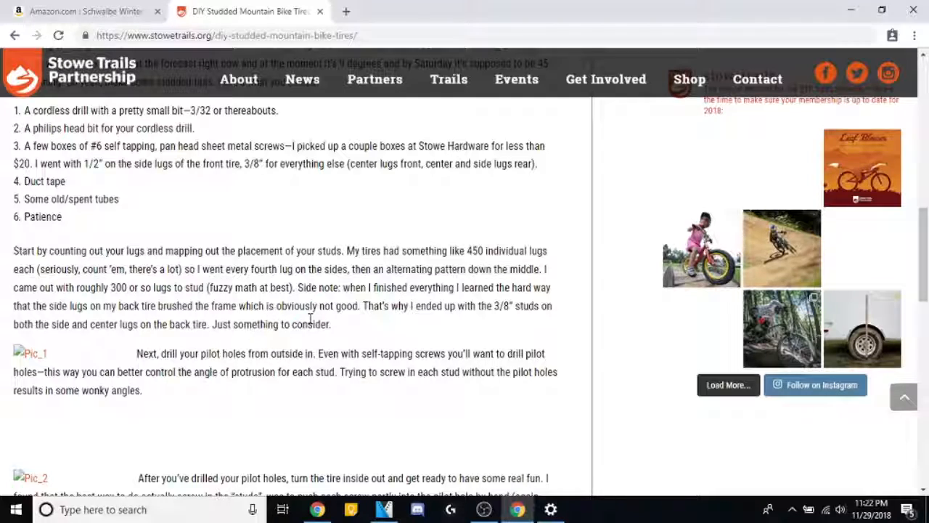
pyautogui.scroll(-3)
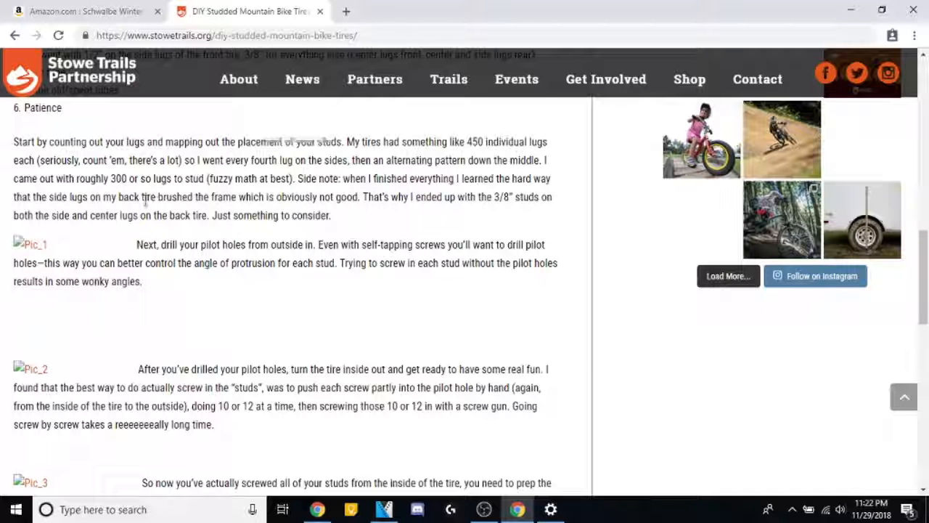
pyautogui.moveTo(87, 202)
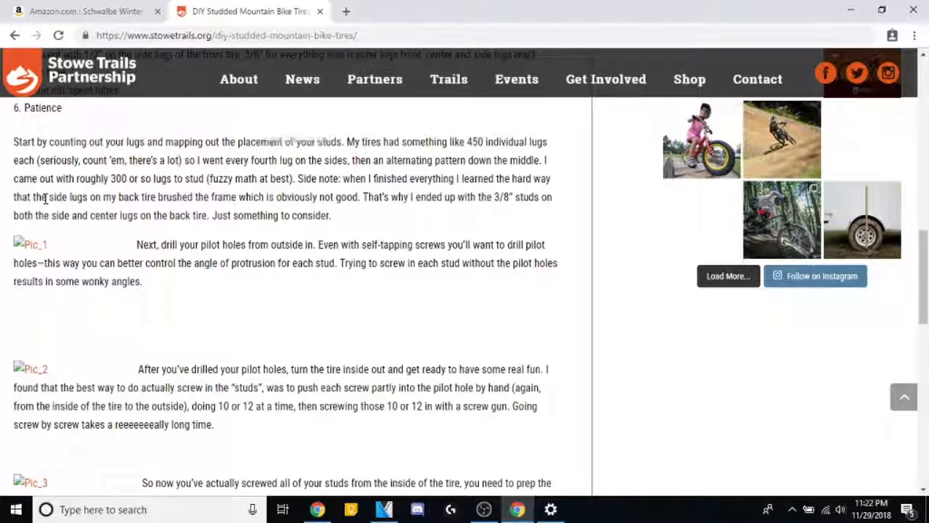
pyautogui.moveTo(43, 196); pyautogui.dragTo(348, 197)
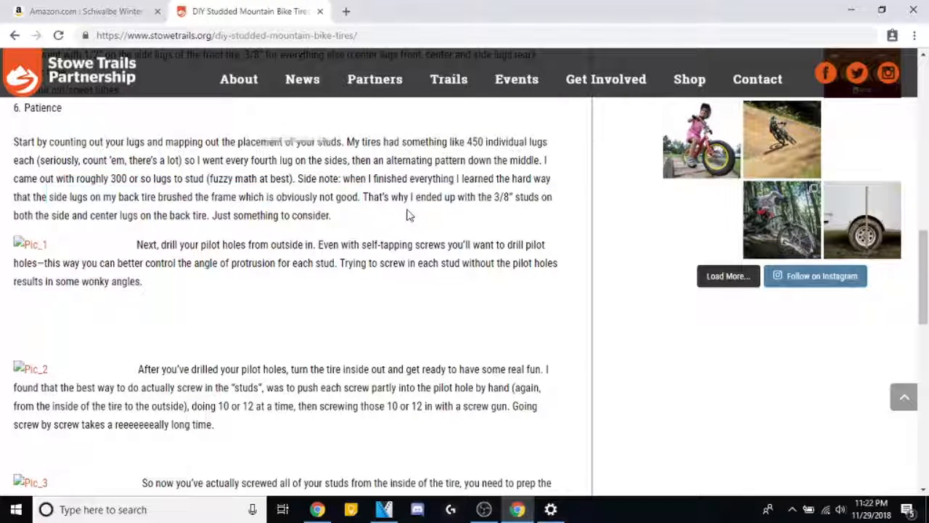
pyautogui.moveTo(515, 236)
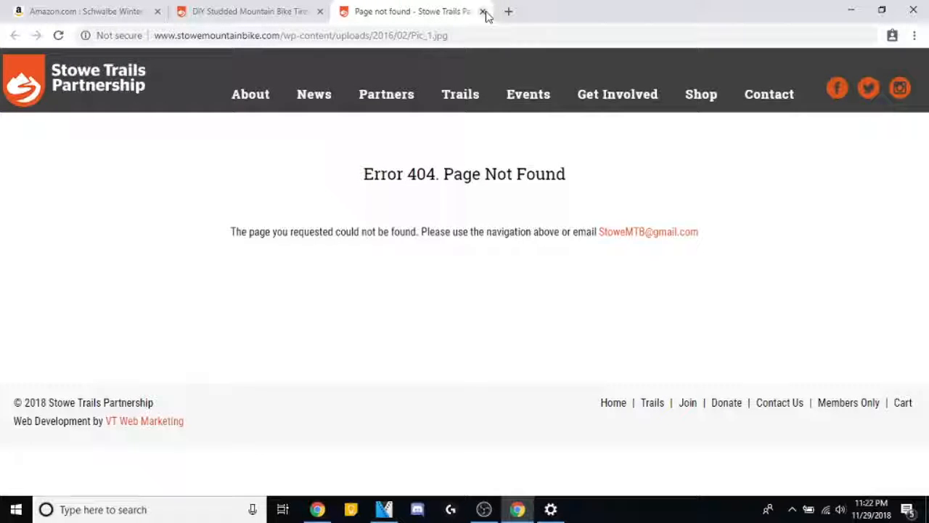
pyautogui.click(483, 11)
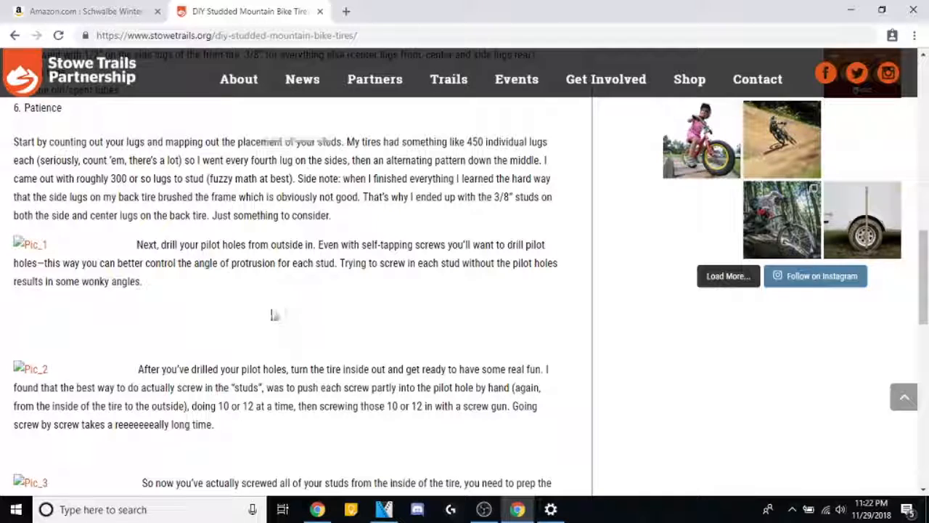
pyautogui.moveTo(329, 263)
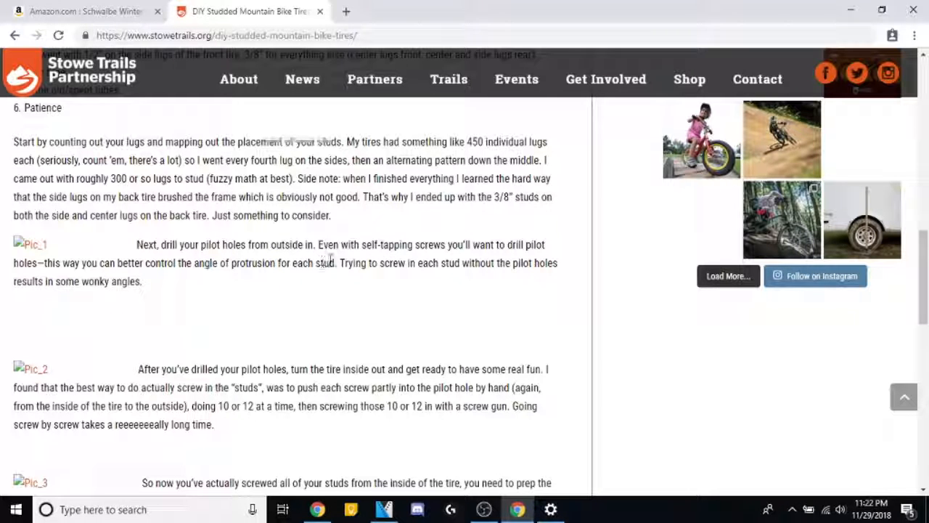
pyautogui.moveTo(130, 333)
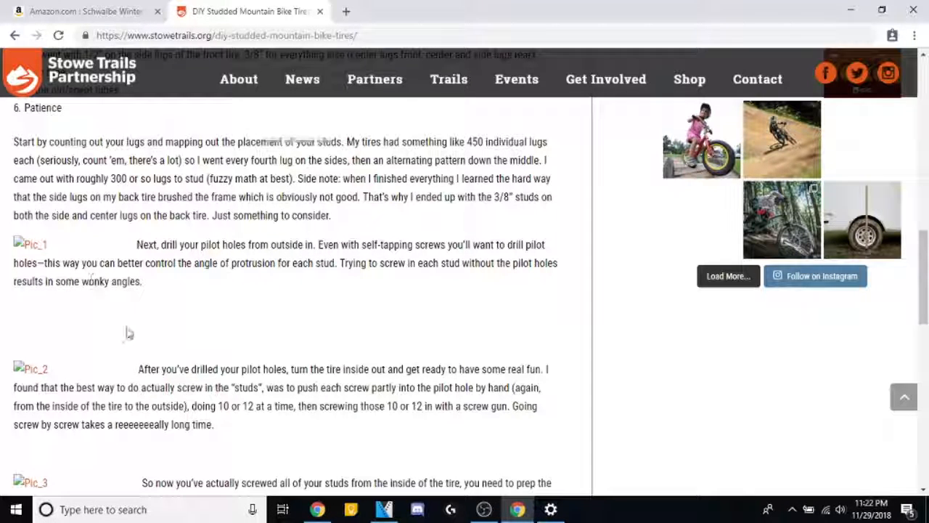
pyautogui.moveTo(225, 340)
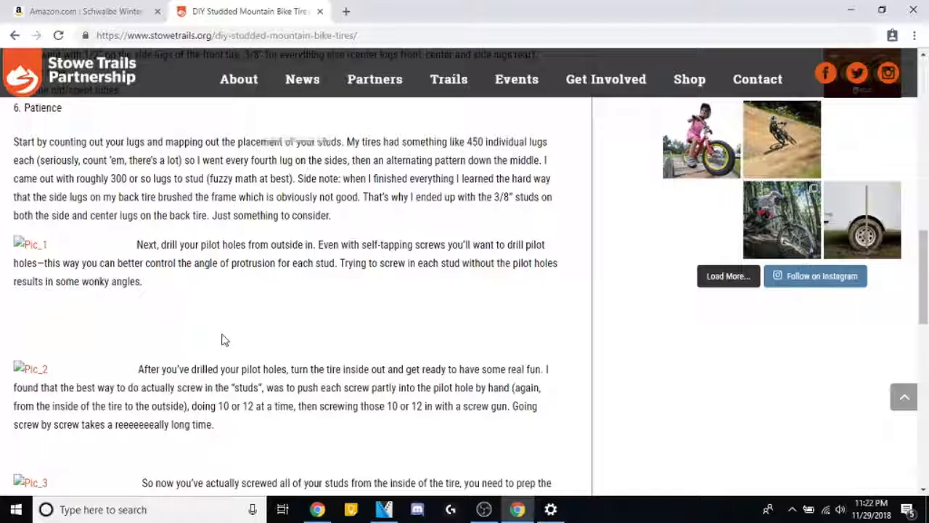
pyautogui.moveTo(254, 319)
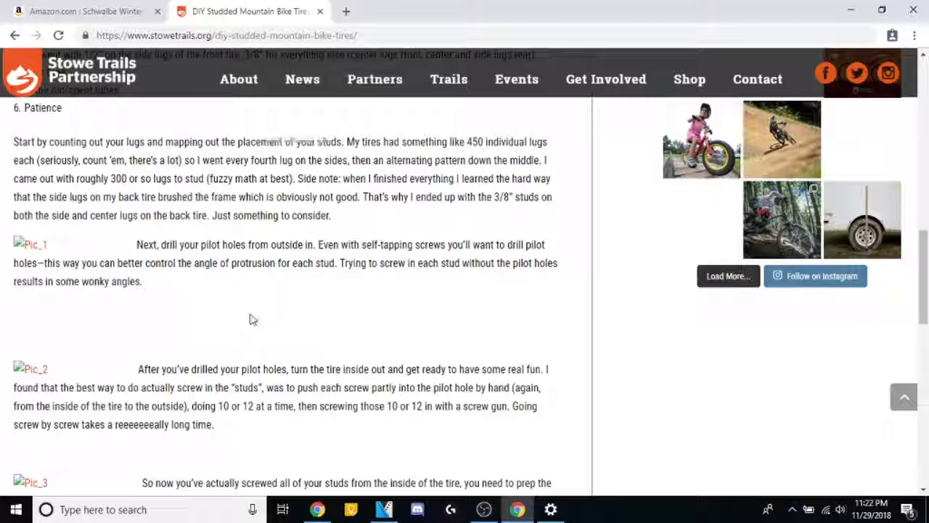
pyautogui.moveTo(302, 302)
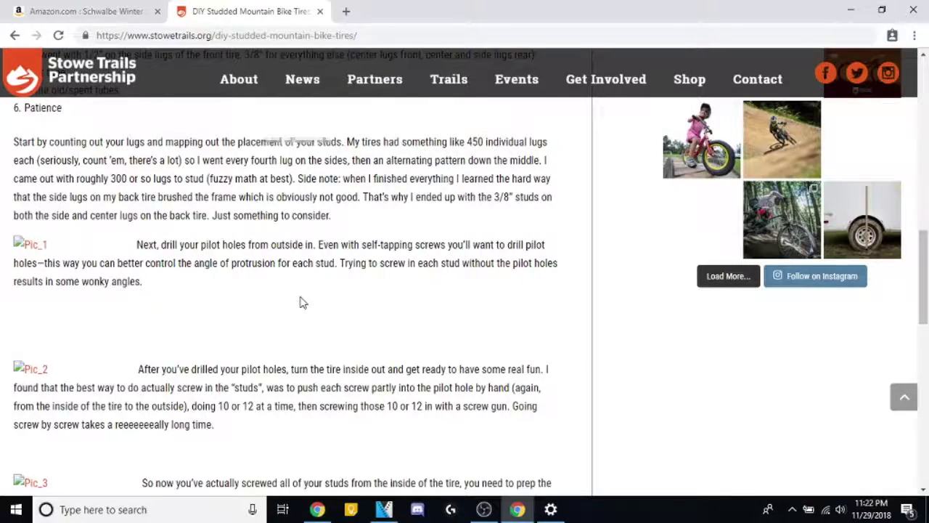
pyautogui.scroll(-3)
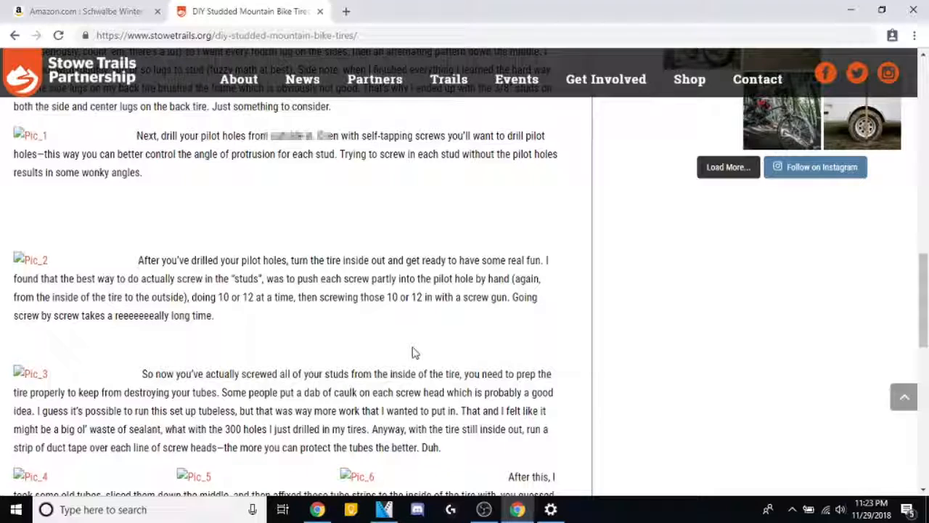
pyautogui.moveTo(449, 328)
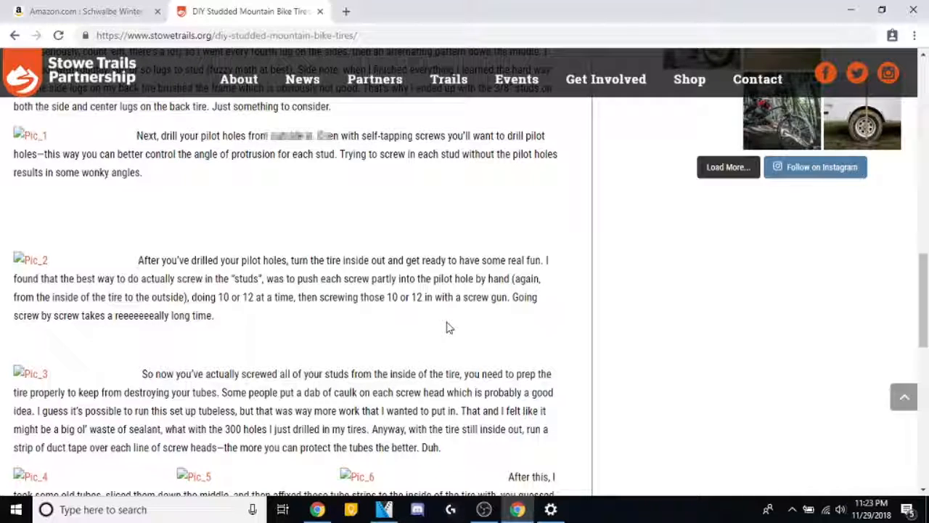
pyautogui.scroll(-3)
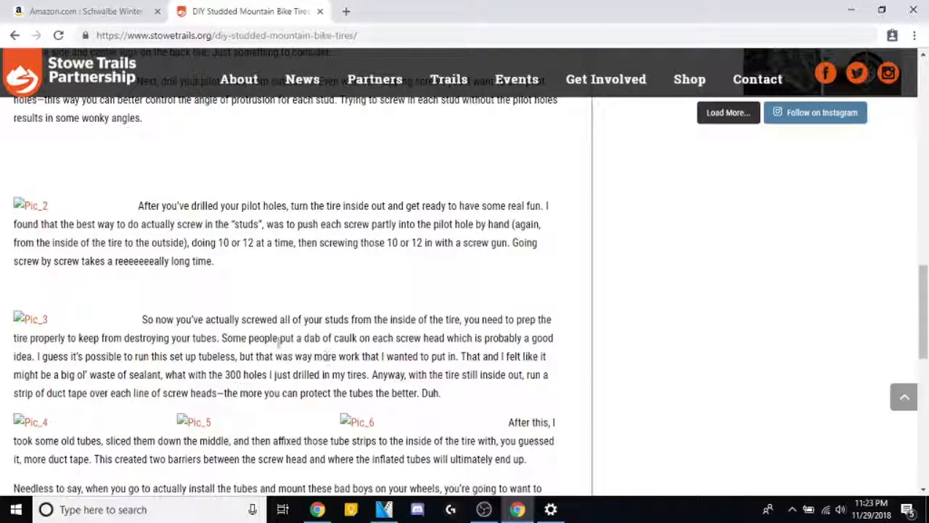
pyautogui.scroll(-3)
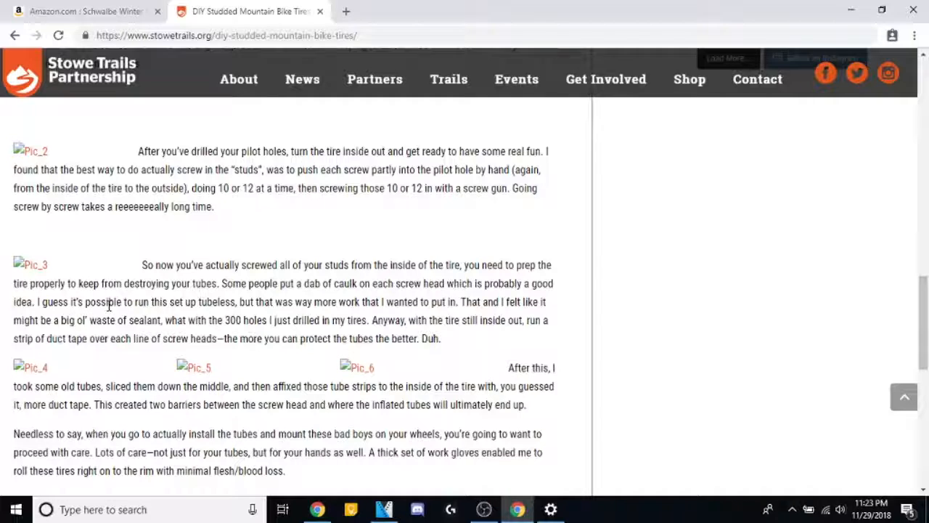
pyautogui.moveTo(374, 314)
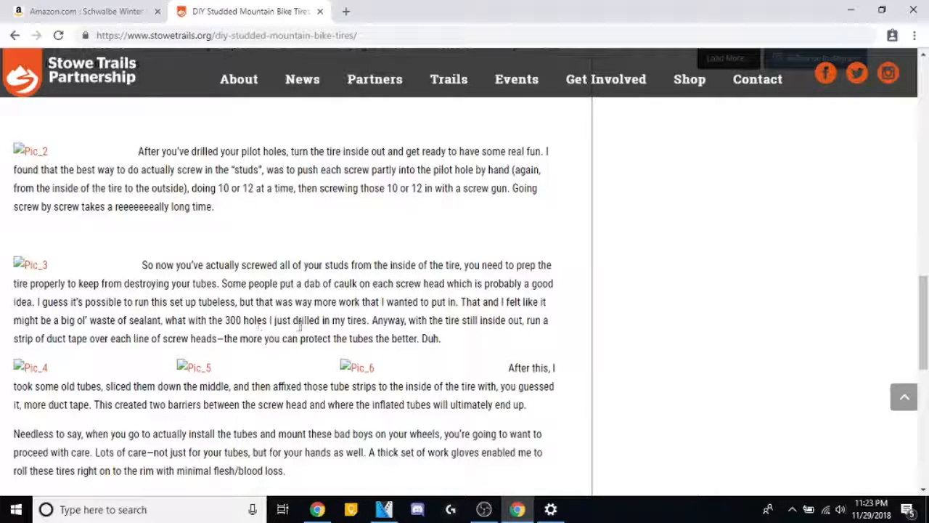
pyautogui.moveTo(493, 338)
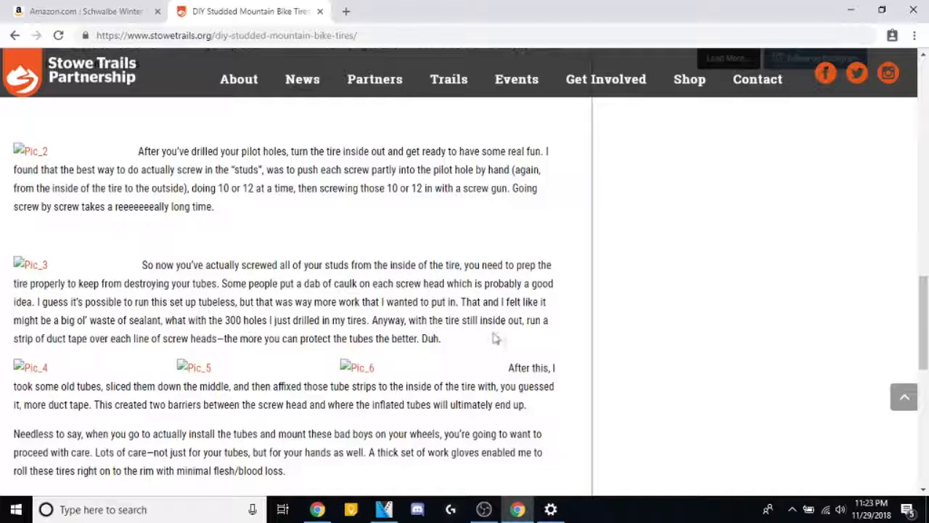
pyautogui.moveTo(472, 333)
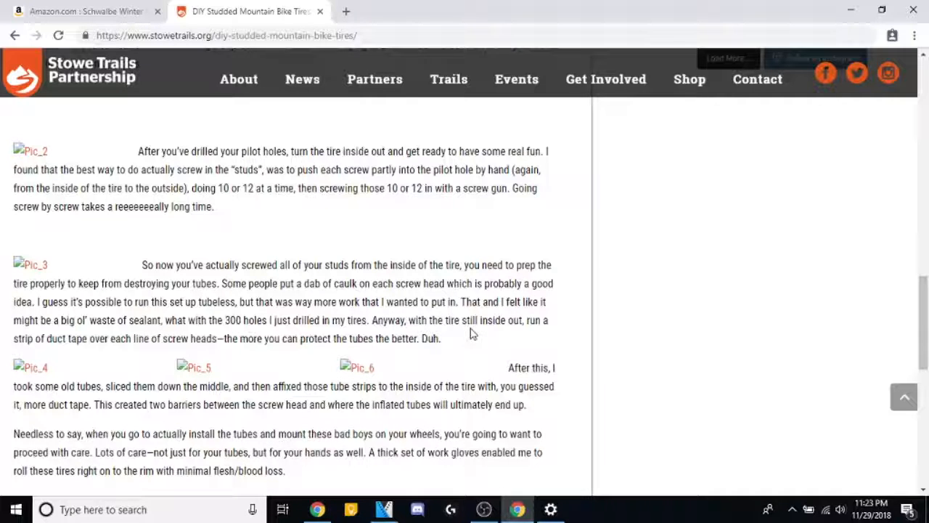
pyautogui.moveTo(523, 342)
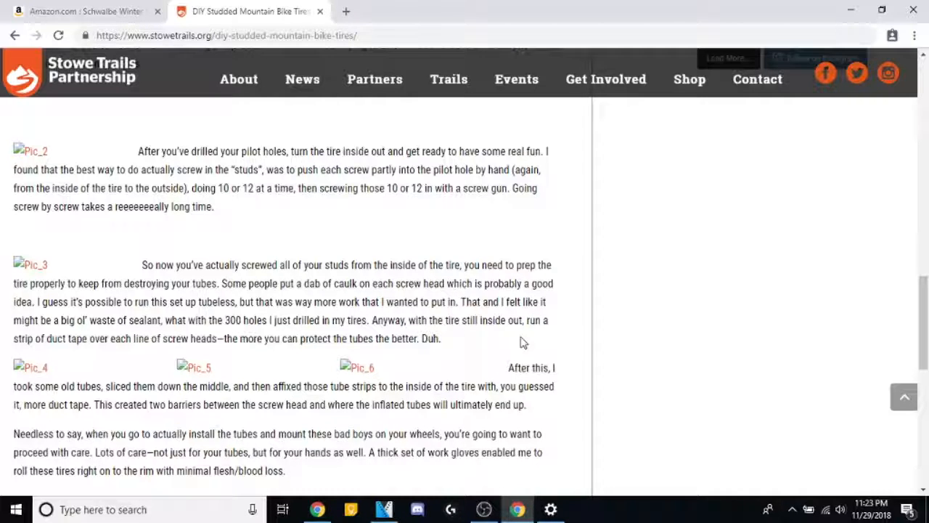
pyautogui.scroll(-3)
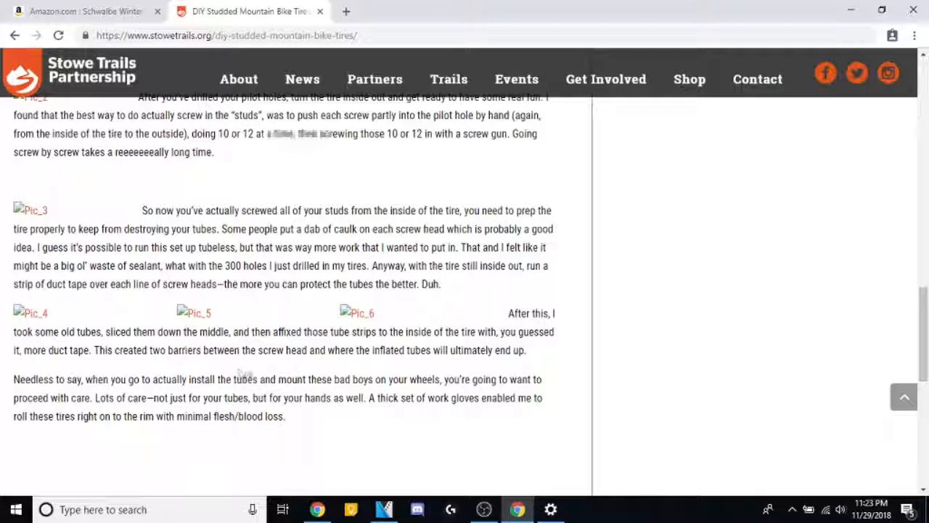
pyautogui.moveTo(212, 327)
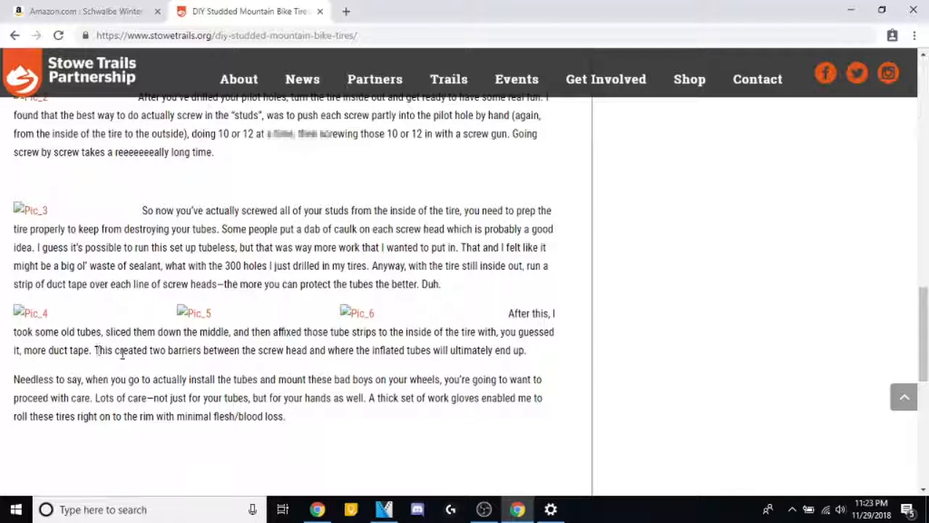
pyautogui.moveTo(305, 343)
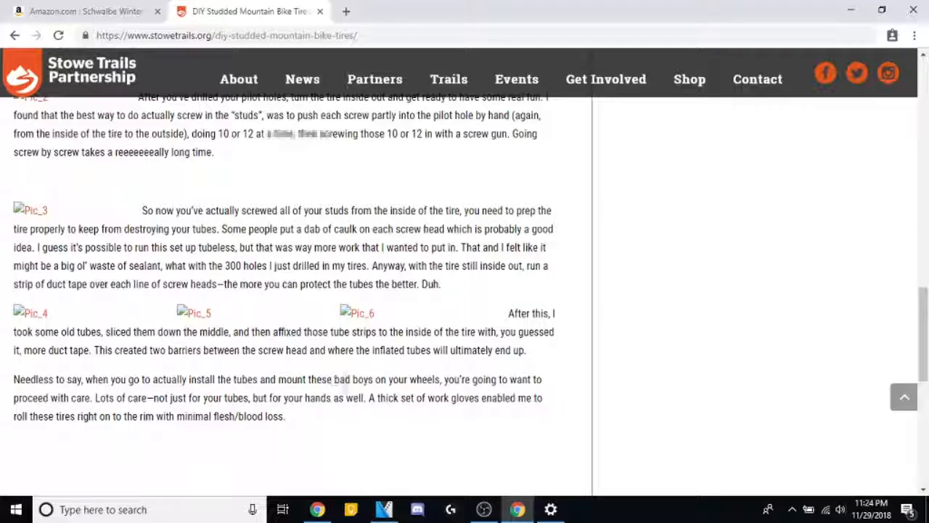
pyautogui.moveTo(132, 402)
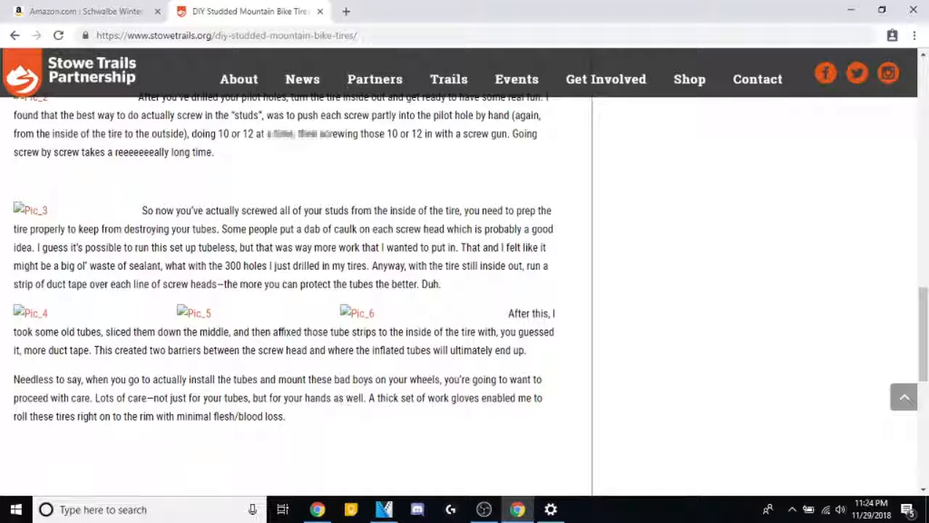
# Read the article to its ending past the share buttons, then scroll back toward the supplies.
pyautogui.scroll(-3)
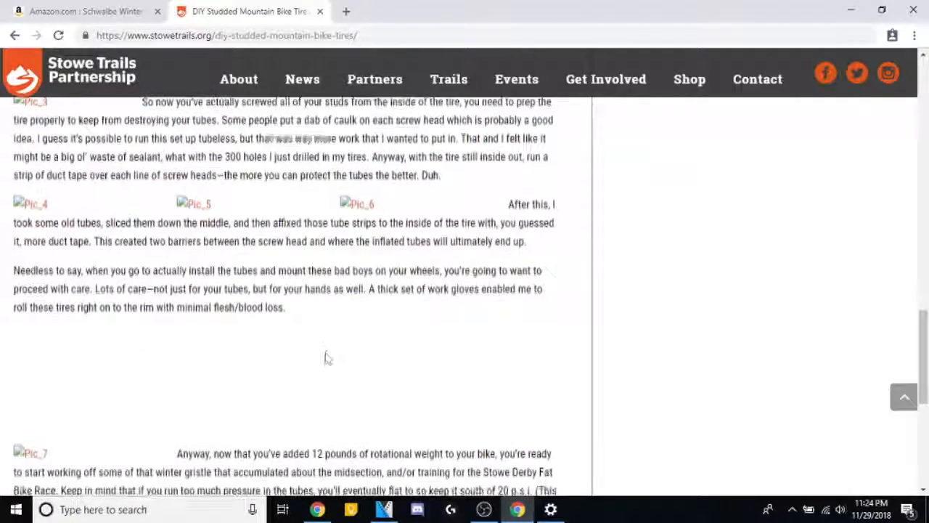
pyautogui.scroll(-3)
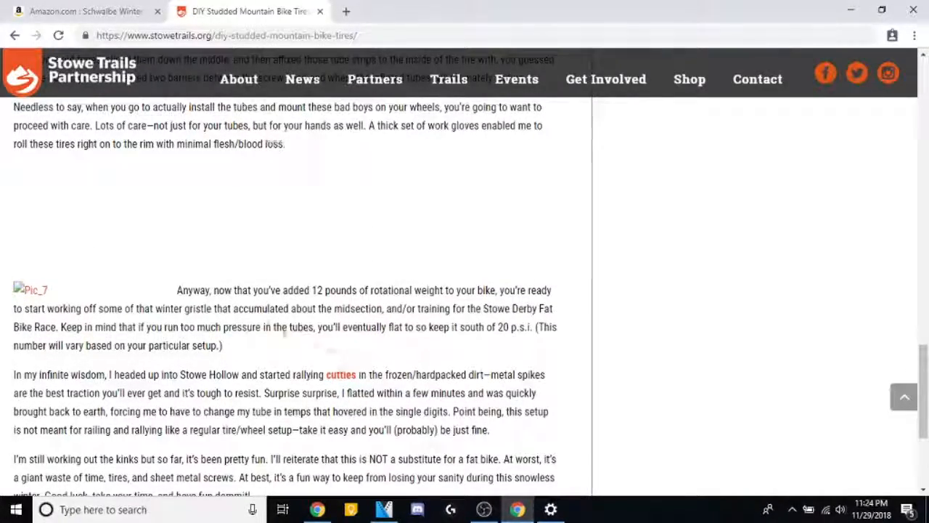
pyautogui.moveTo(311, 290); pyautogui.dragTo(380, 290)
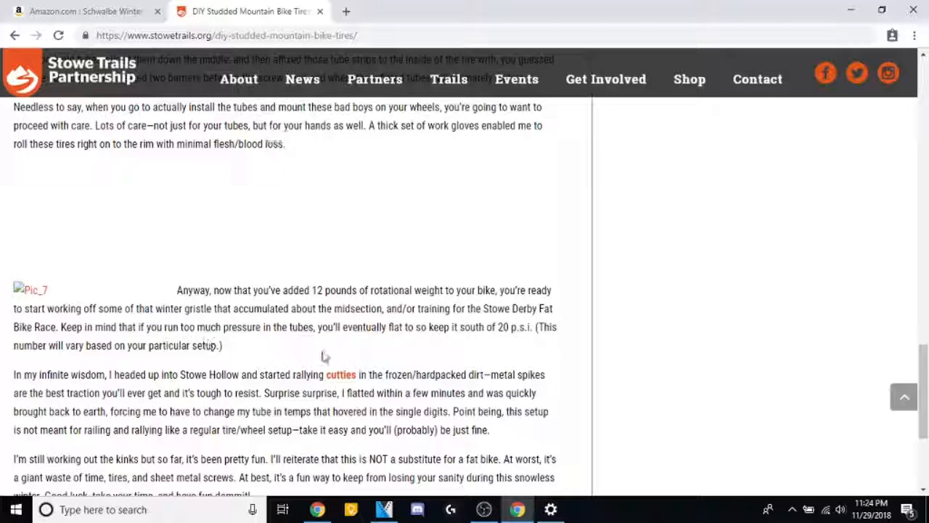
pyautogui.moveTo(367, 351)
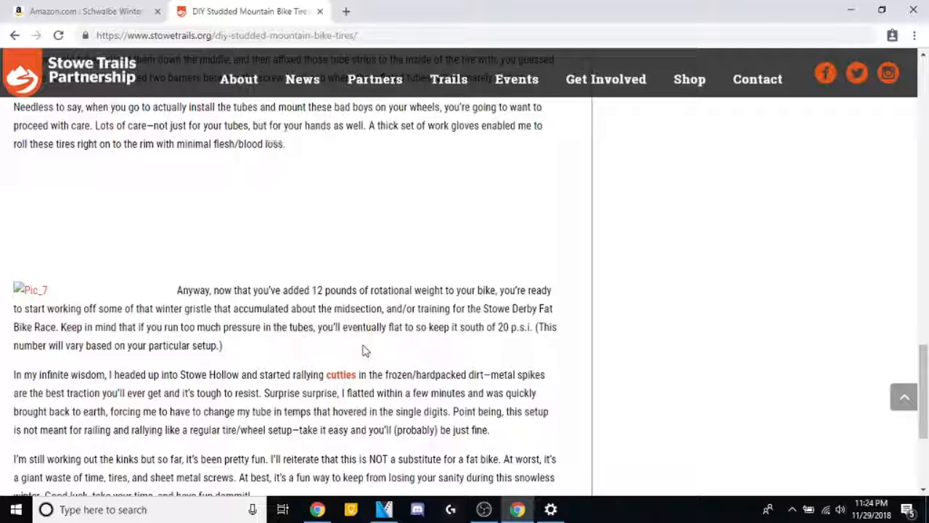
pyautogui.moveTo(210, 363)
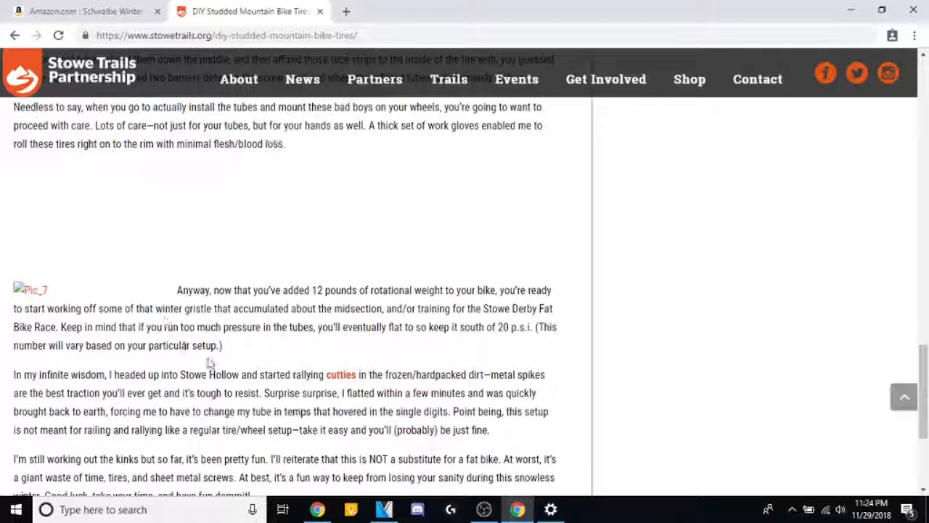
pyautogui.moveTo(406, 352)
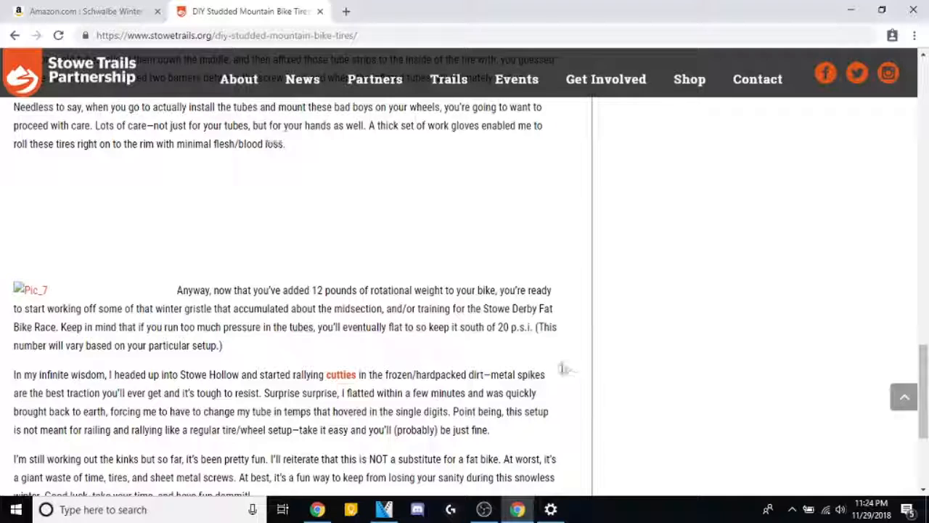
pyautogui.moveTo(550, 346)
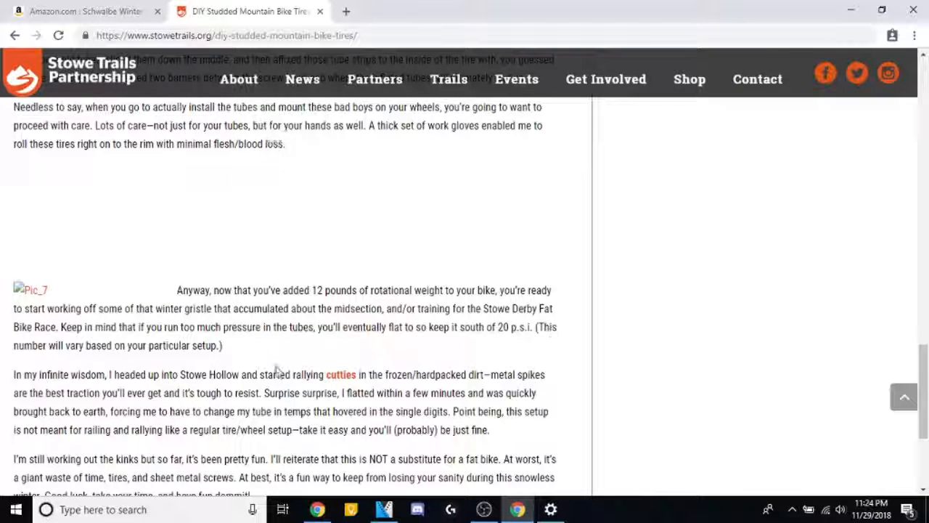
pyautogui.scroll(-3)
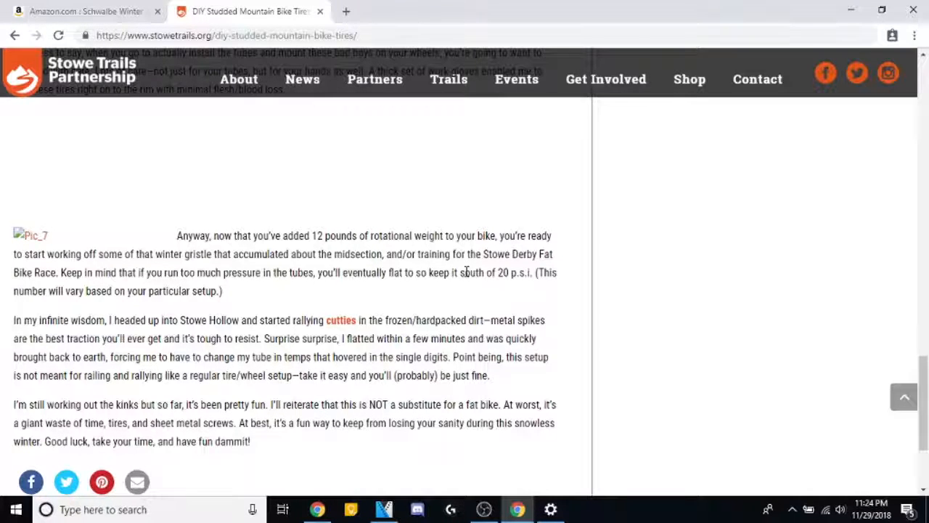
pyautogui.scroll(-3)
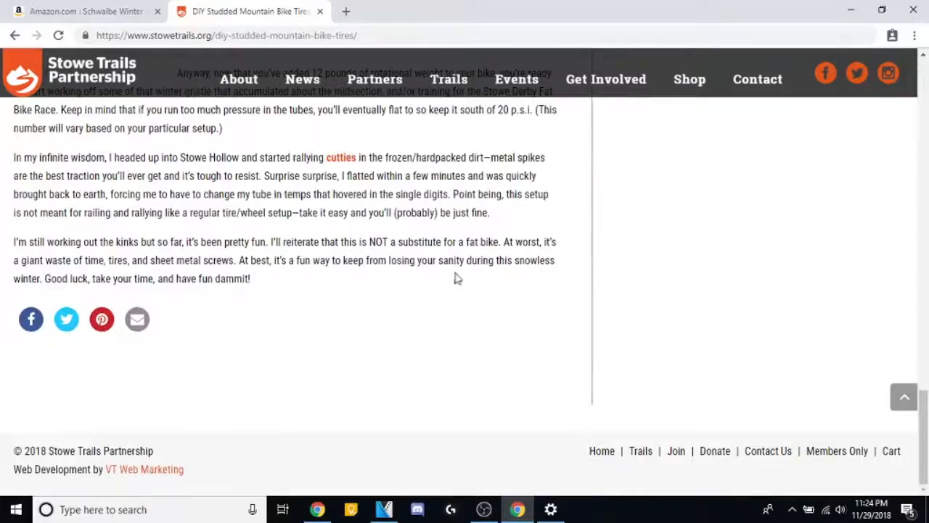
pyautogui.scroll(3)
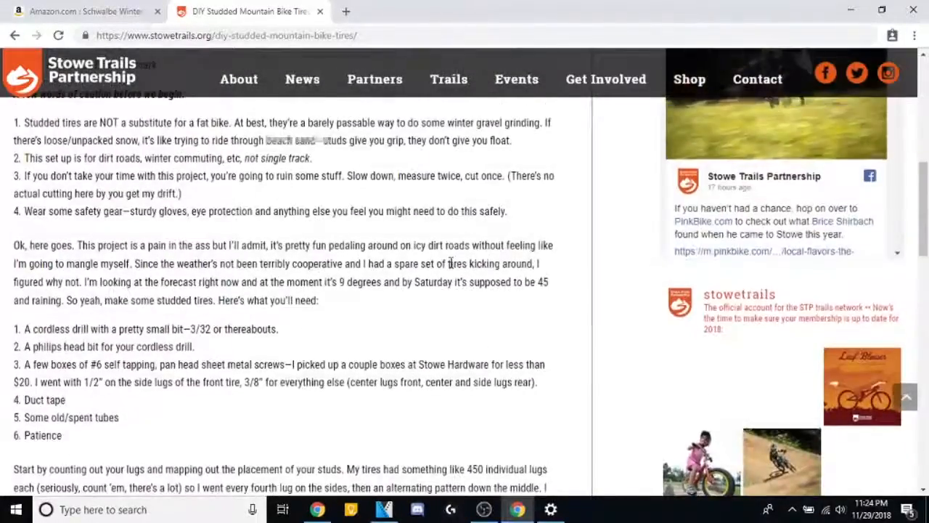
# Scroll the article back up to its title, author and opening caution list.
pyautogui.scroll(3)
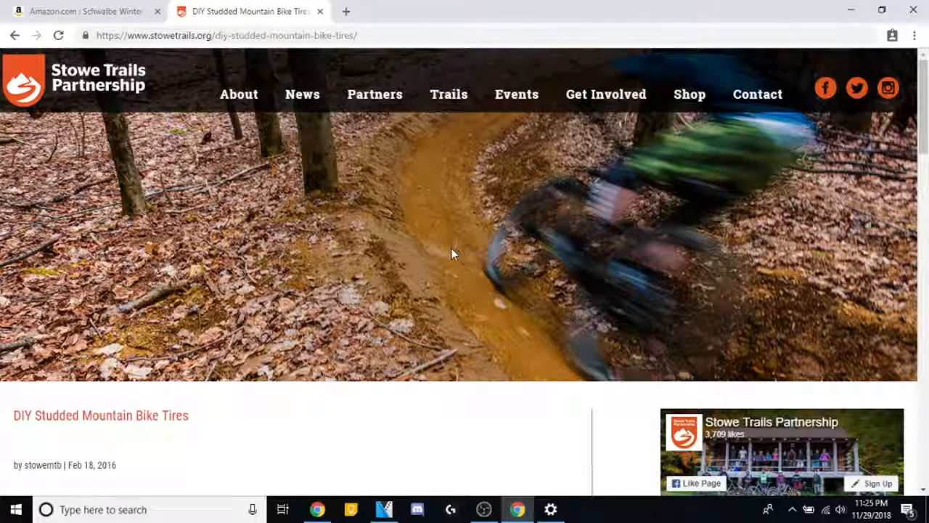
pyautogui.scroll(-3)
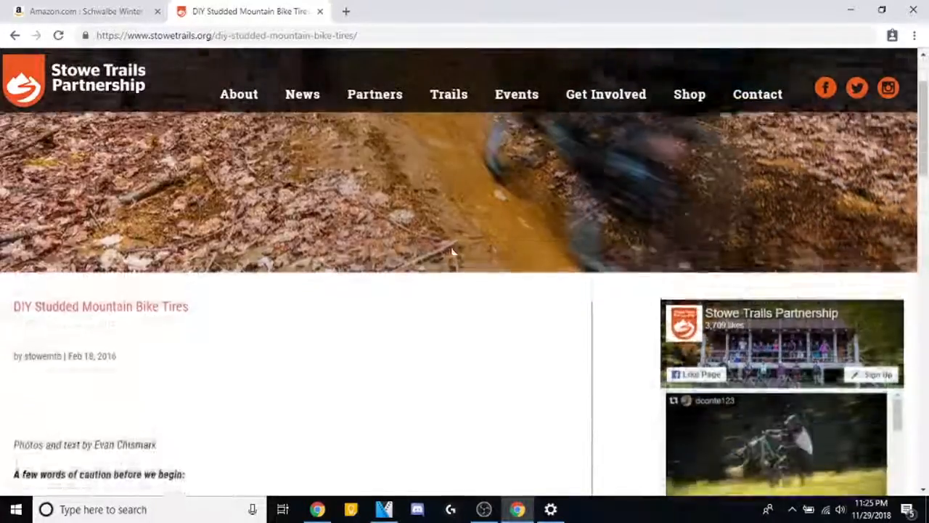
pyautogui.scroll(-3)
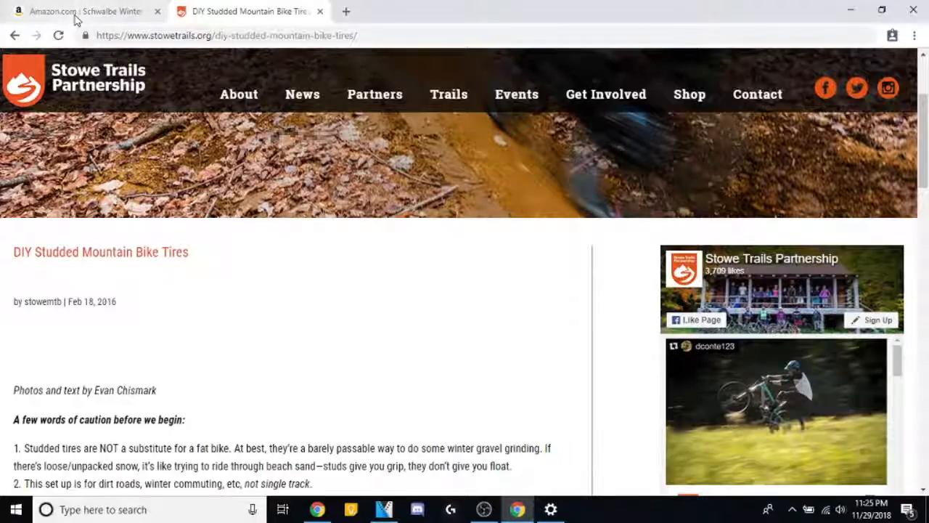
# Return to the Schwalbe Winter Amazon tab and scroll to its Customer Questions & Answers.
pyautogui.click(80, 11)
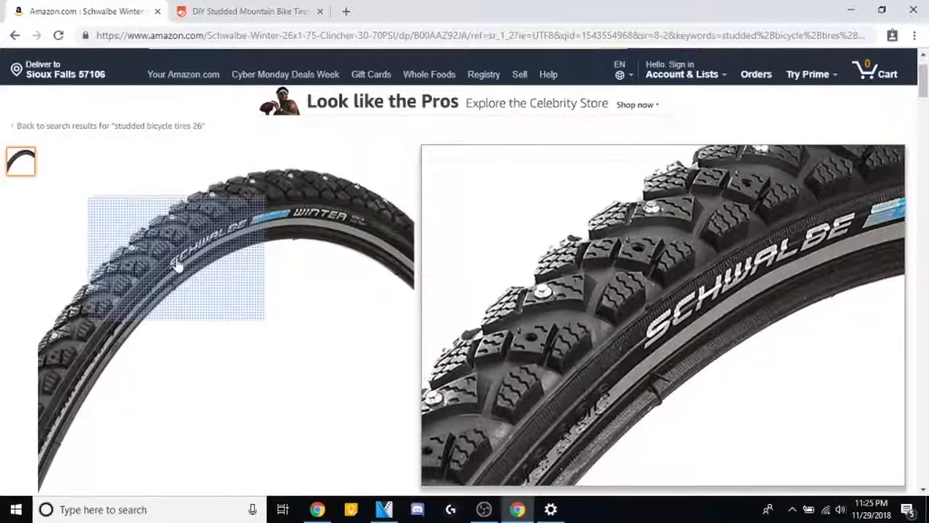
pyautogui.moveTo(178, 265)
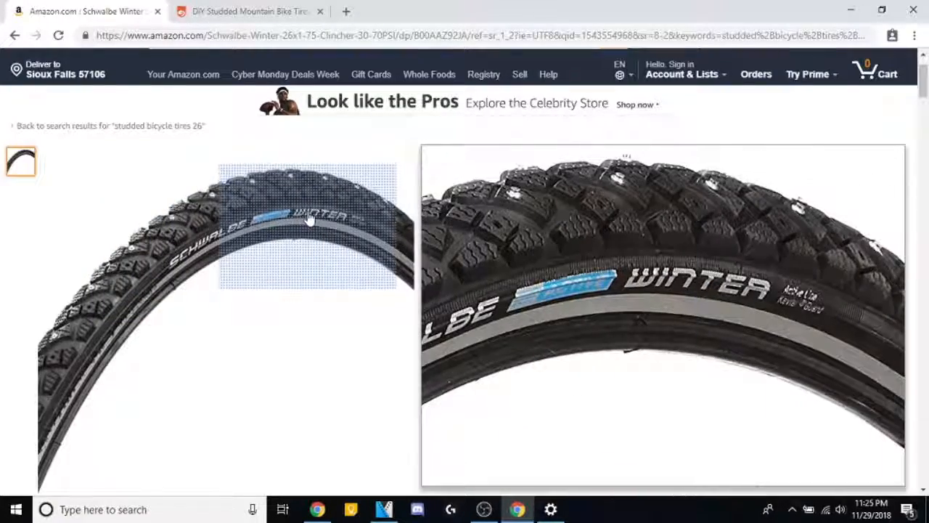
pyautogui.scroll(-3)
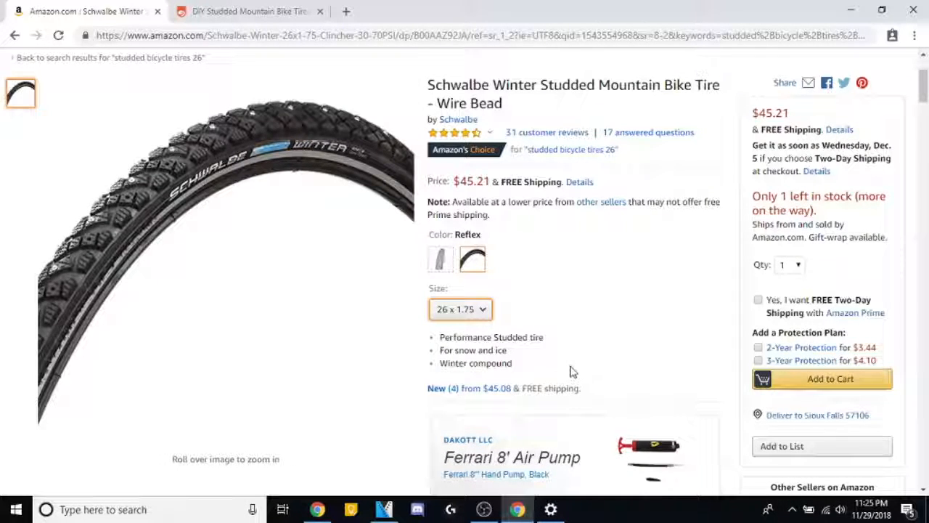
pyautogui.scroll(-3)
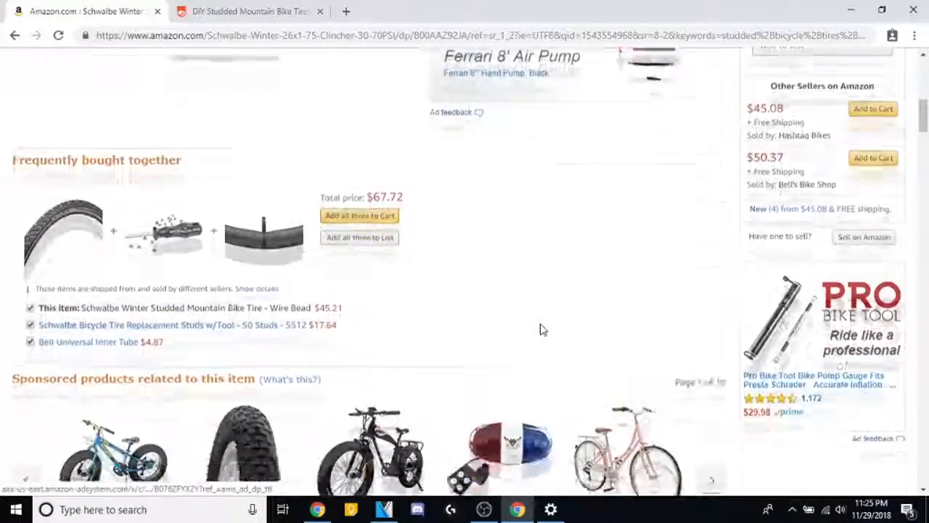
pyautogui.scroll(-3)
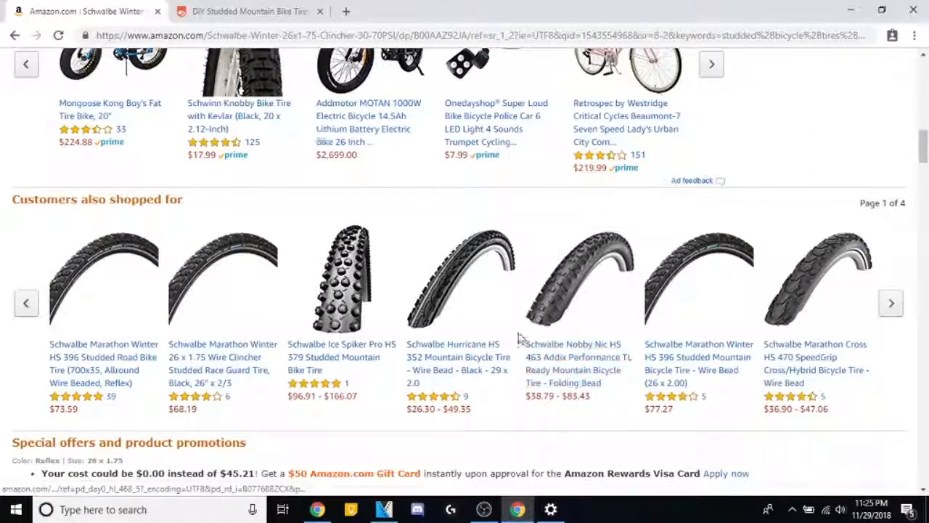
pyautogui.scroll(-3)
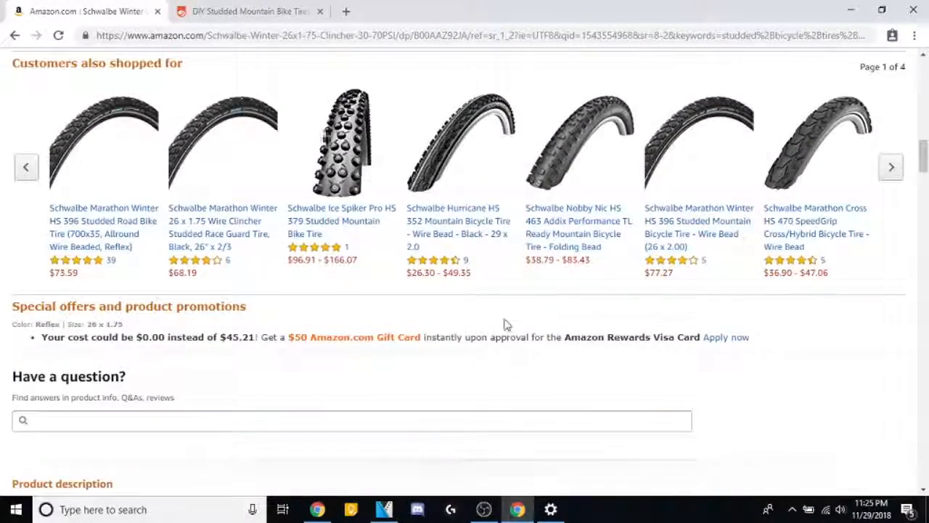
pyautogui.scroll(-3)
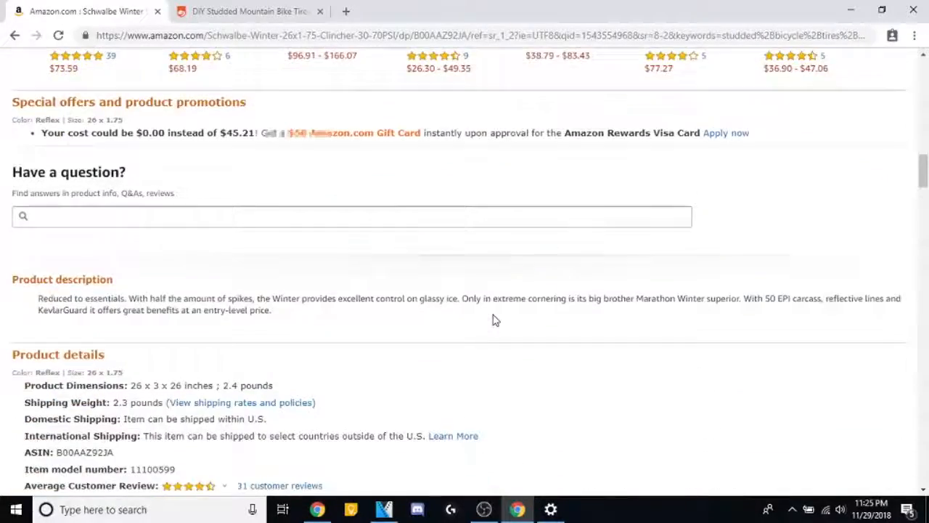
pyautogui.scroll(3)
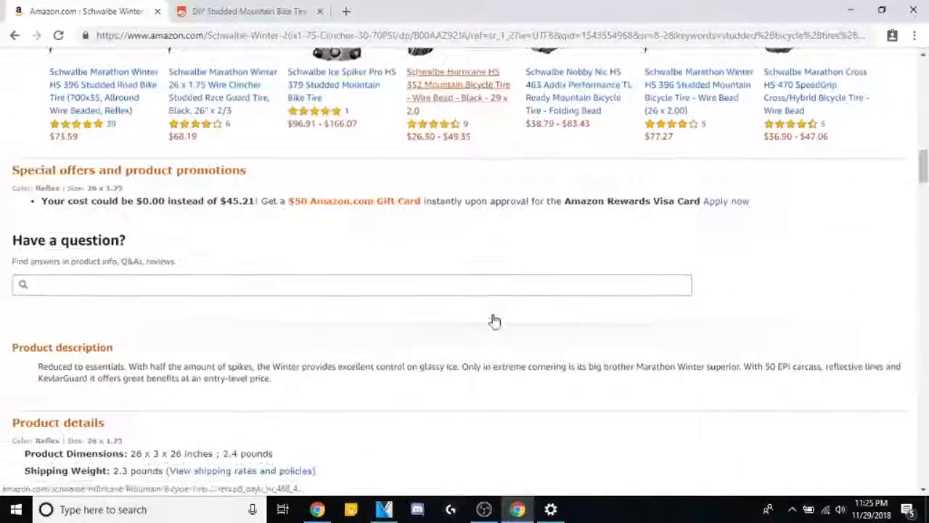
pyautogui.scroll(-3)
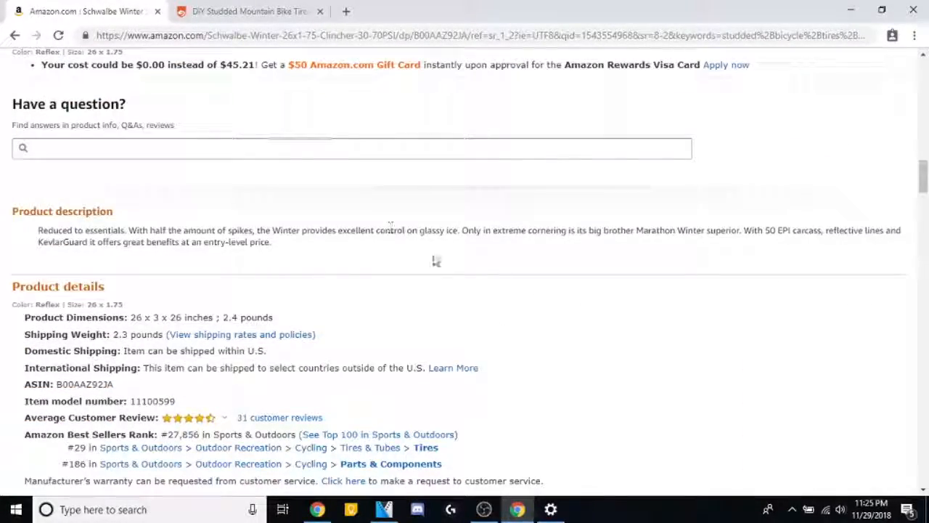
pyautogui.moveTo(291, 236)
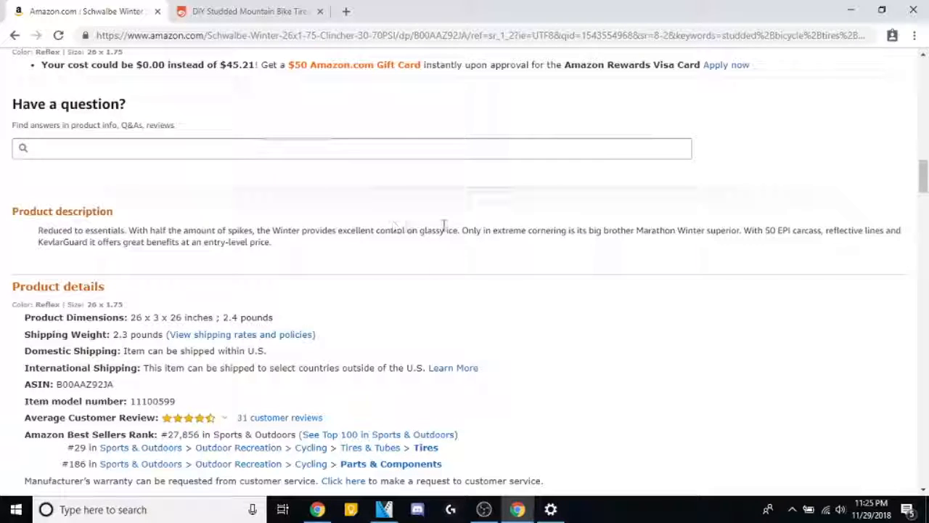
pyautogui.moveTo(564, 278)
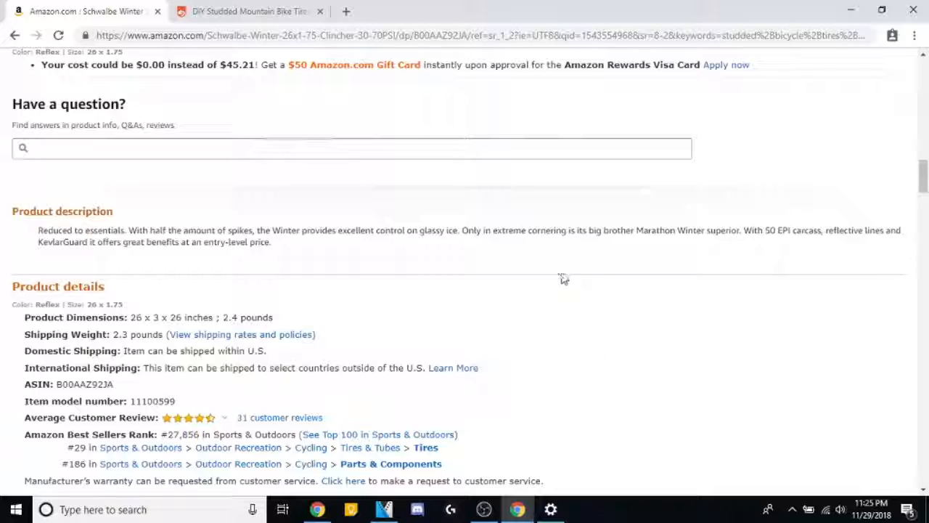
pyautogui.moveTo(763, 231)
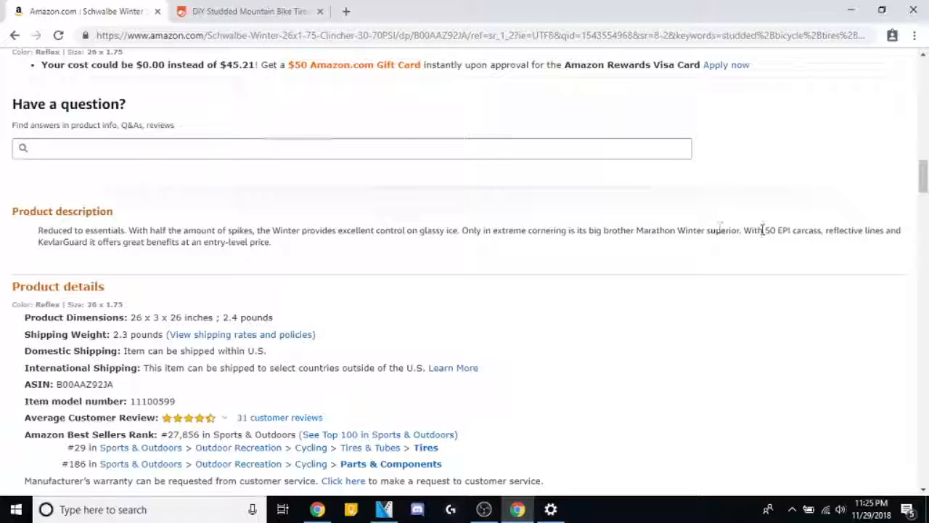
pyautogui.scroll(-3)
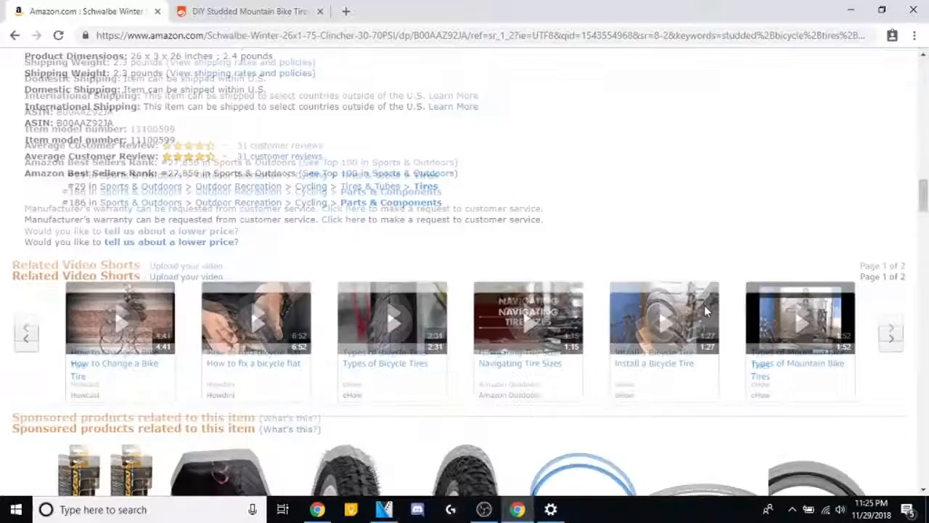
pyautogui.scroll(-3)
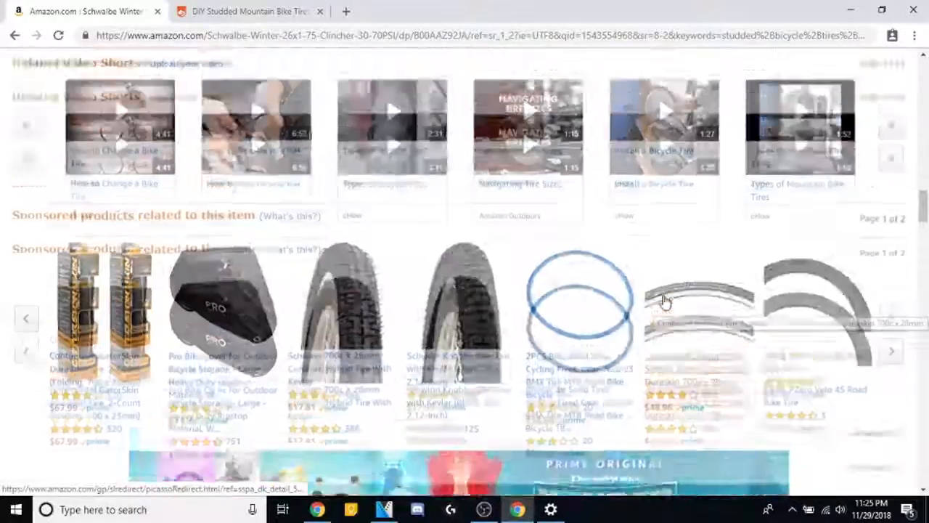
pyautogui.scroll(-3)
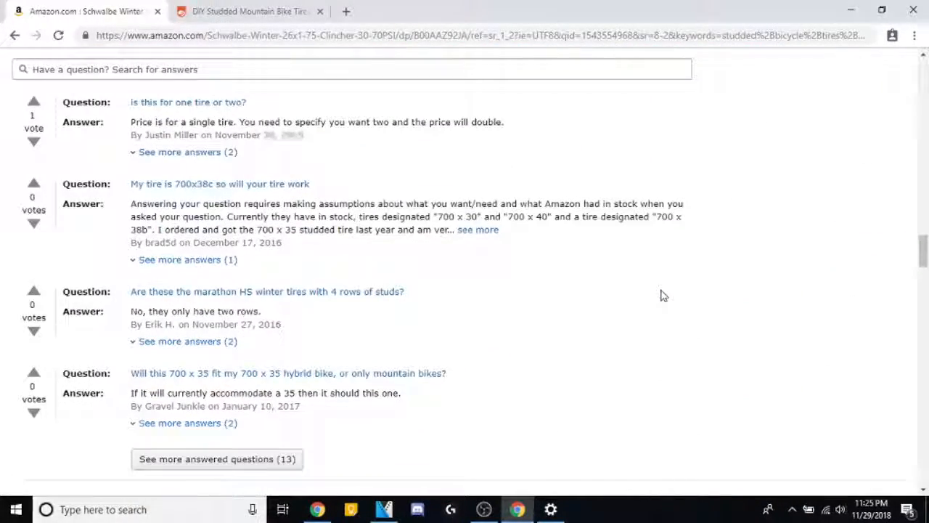
pyautogui.moveTo(668, 292)
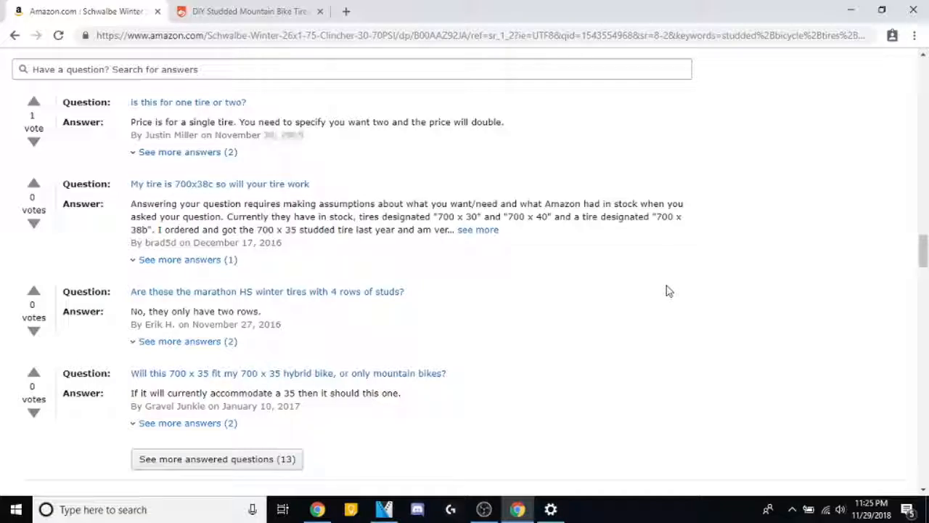
pyautogui.scroll(3)
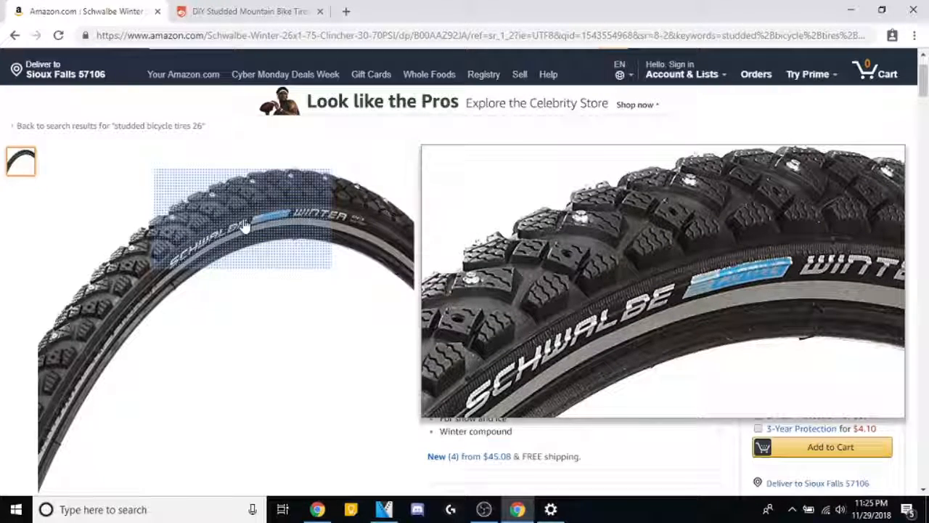
pyautogui.moveTo(239, 228)
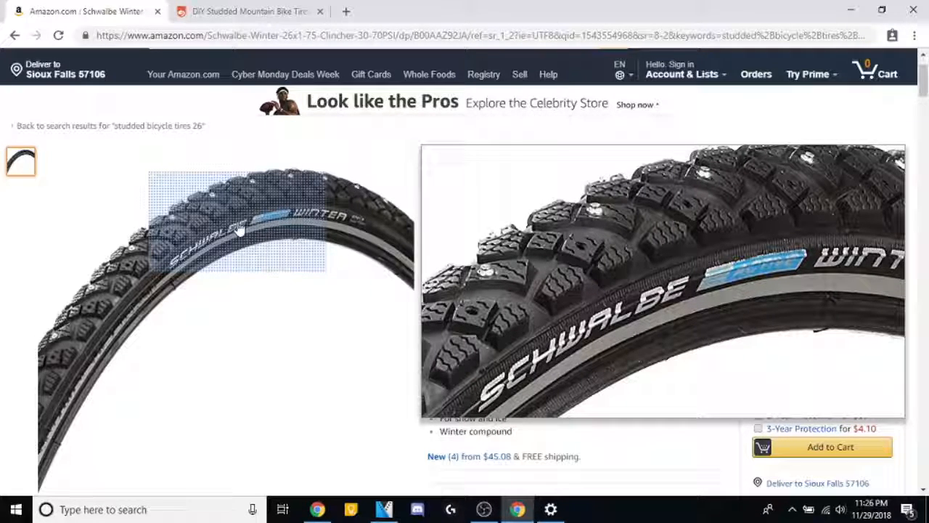
pyautogui.moveTo(233, 193)
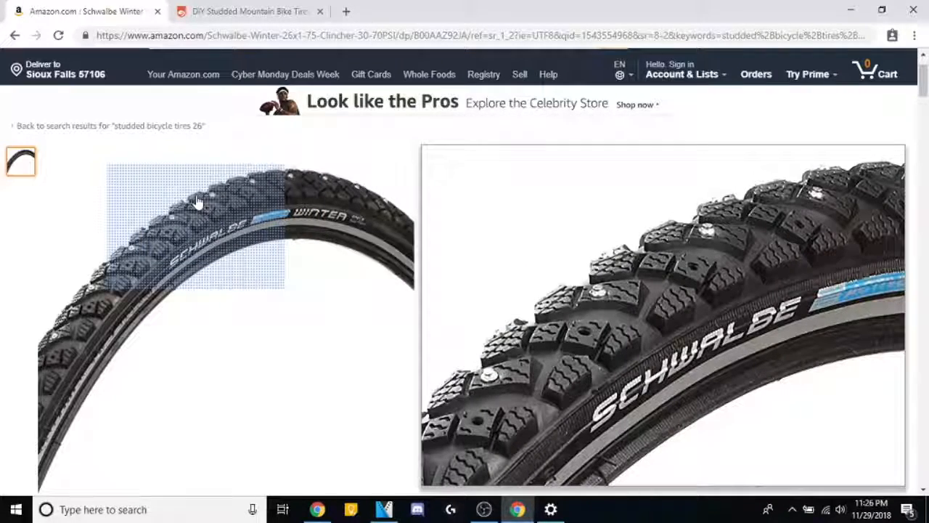
pyautogui.moveTo(203, 207)
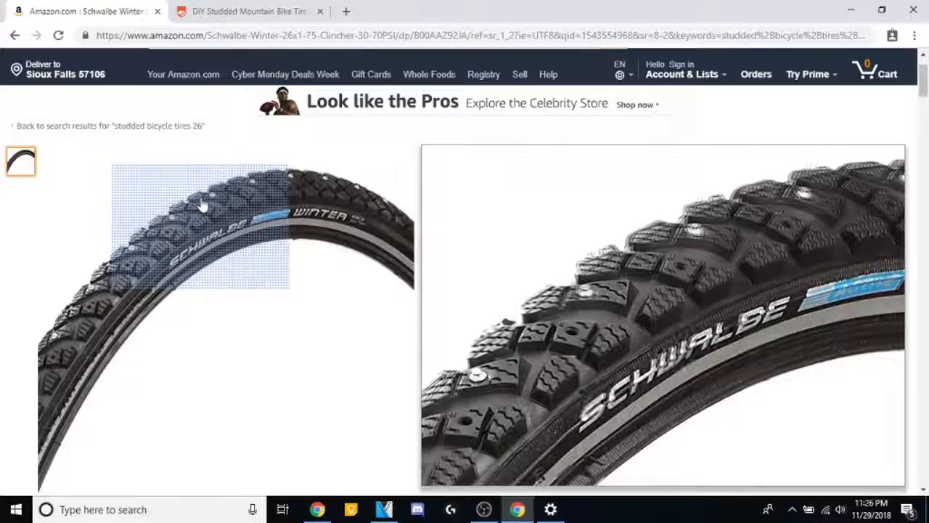
pyautogui.moveTo(203, 207)
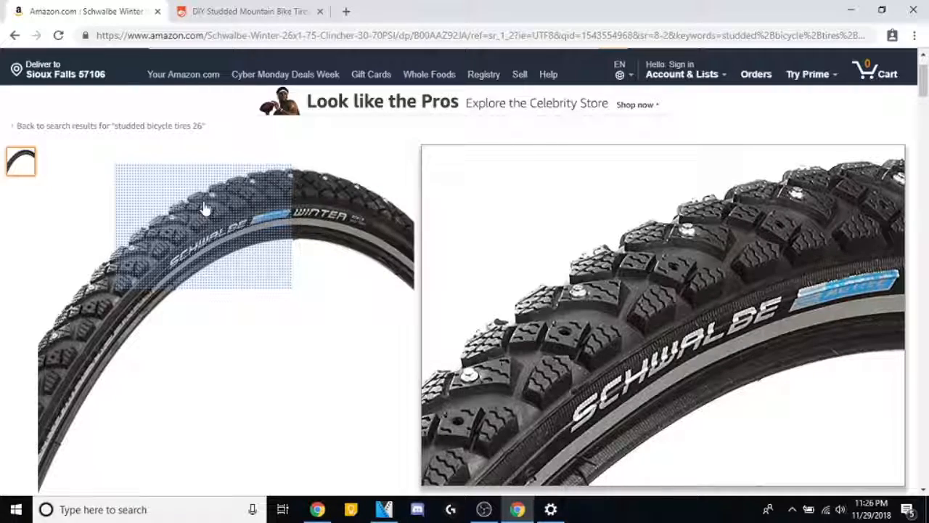
pyautogui.moveTo(226, 219)
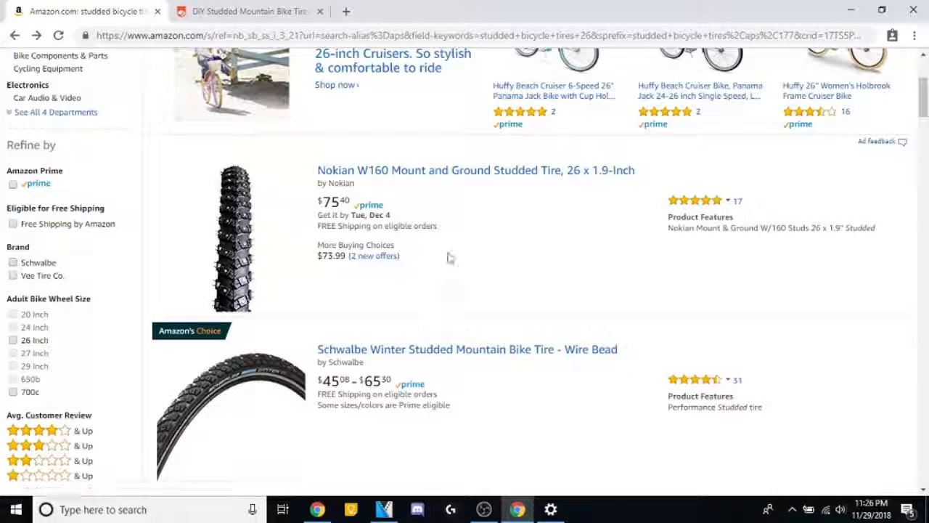
pyautogui.moveTo(476, 170)
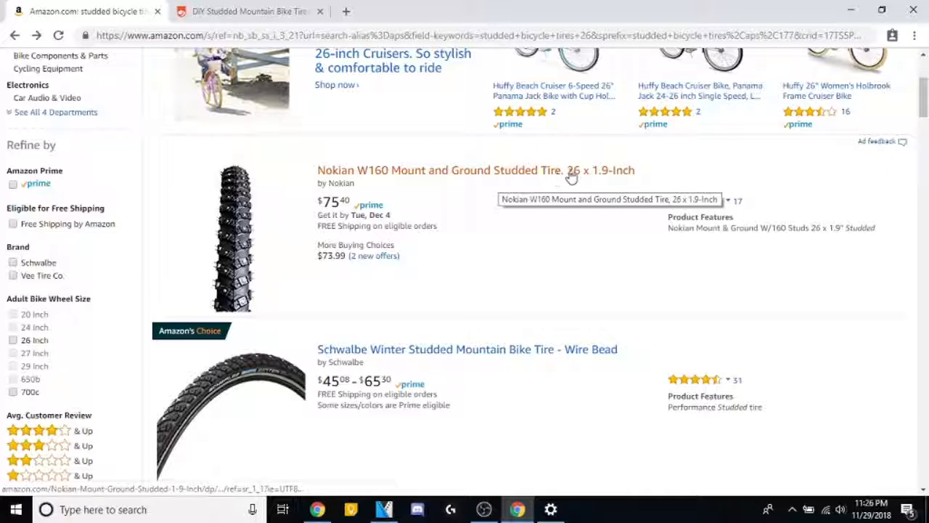
pyautogui.moveTo(697, 264)
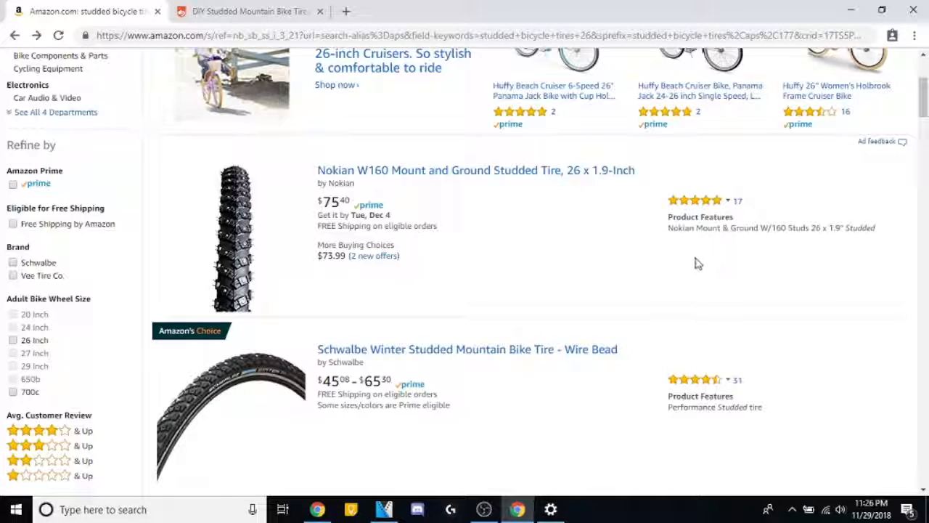
# Scroll the studded tire results and open the KENDA Klondike listing in a new tab.
pyautogui.scroll(-3)
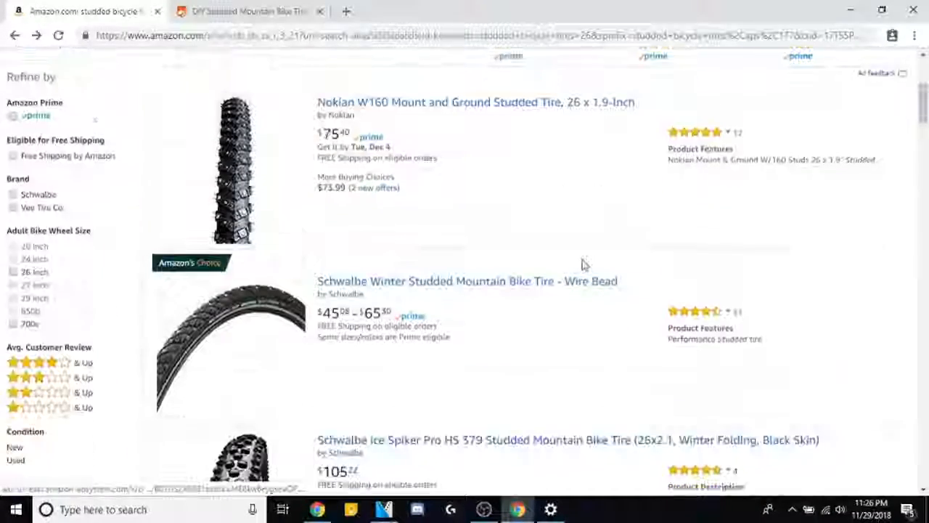
pyautogui.scroll(-3)
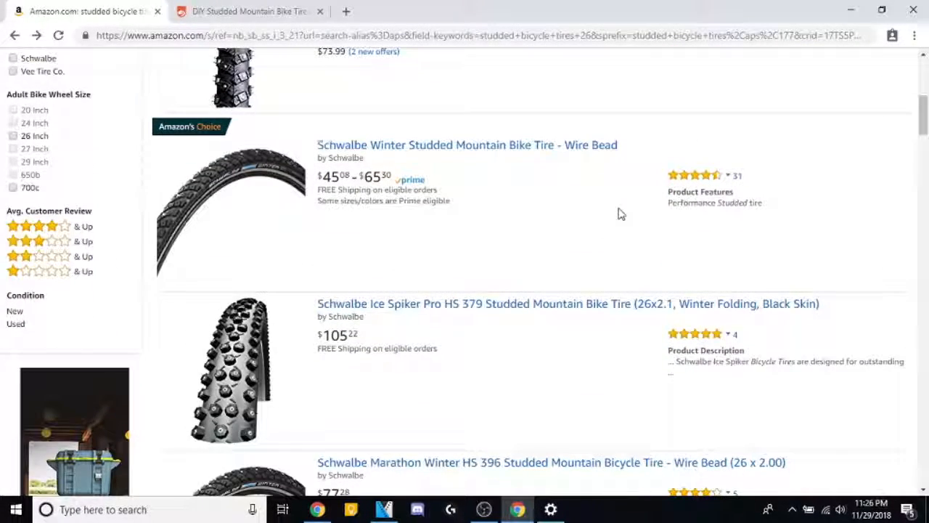
pyautogui.scroll(3)
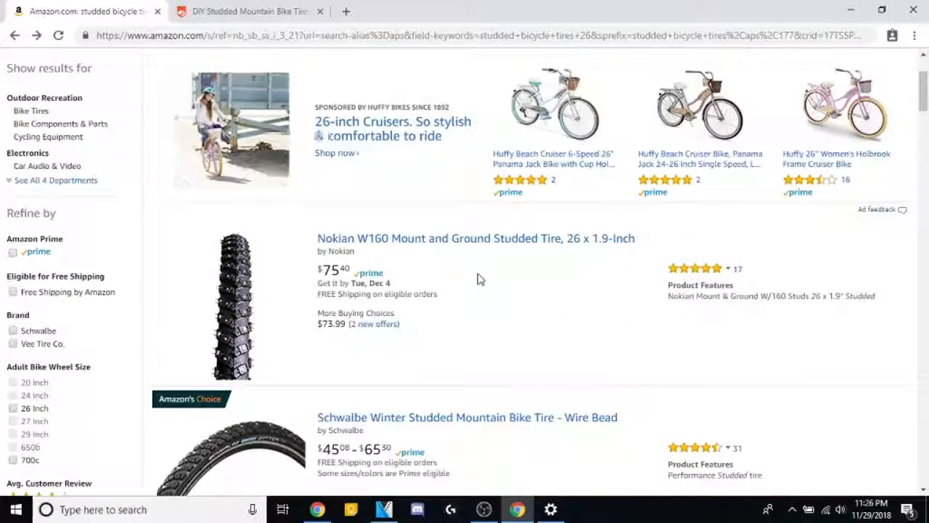
pyautogui.scroll(-3)
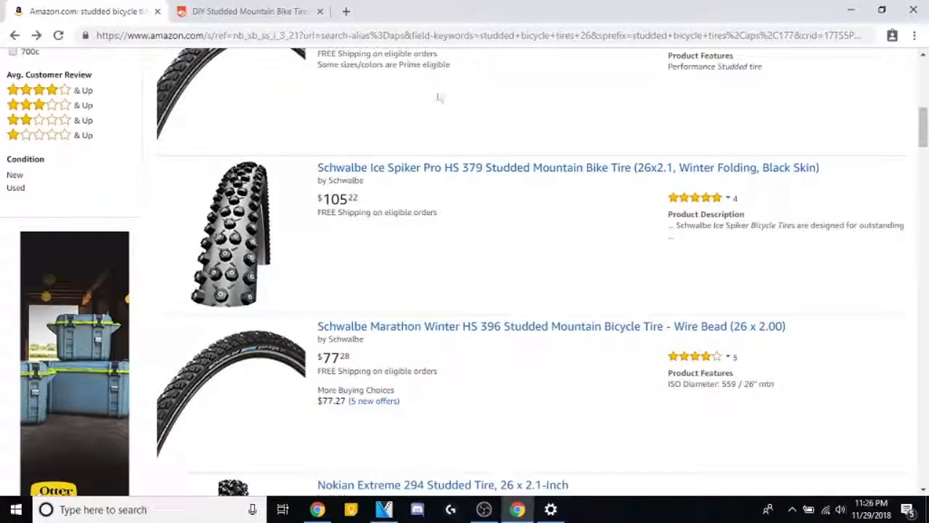
pyautogui.scroll(-3)
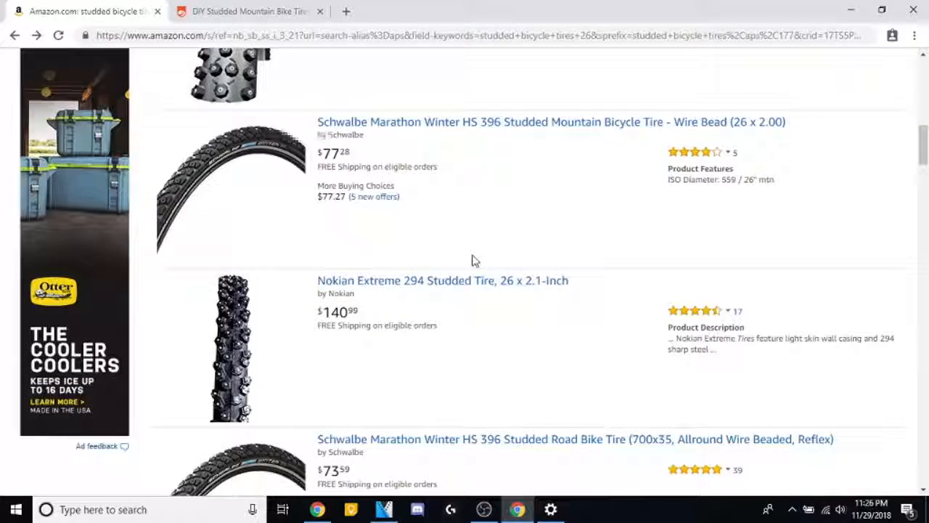
pyautogui.moveTo(436, 283)
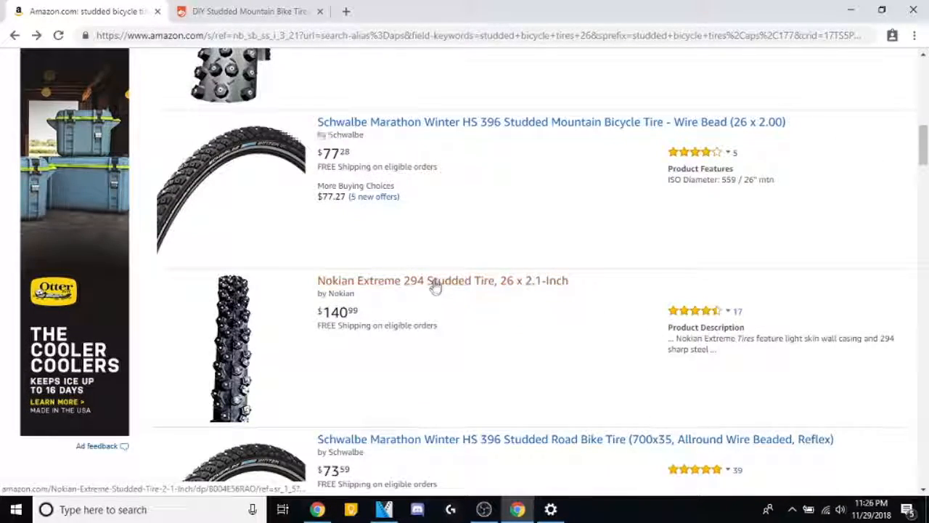
pyautogui.scroll(-3)
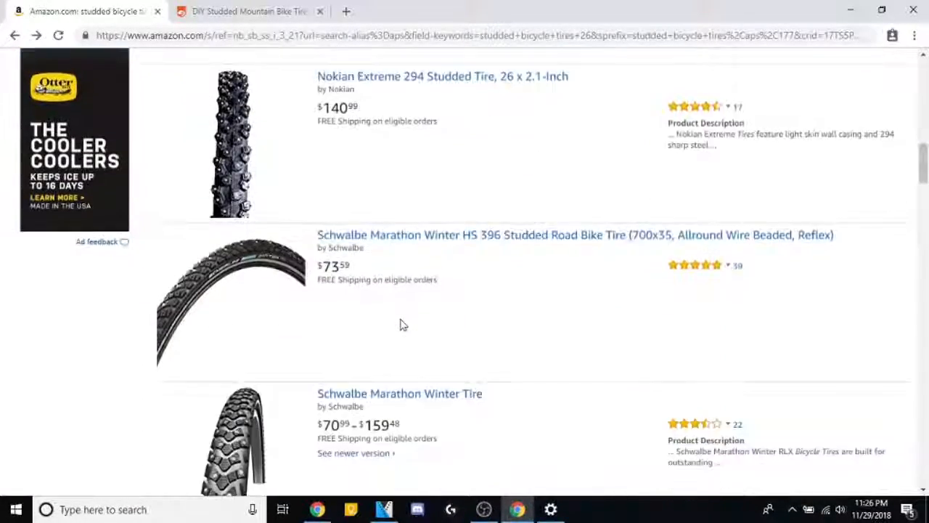
pyautogui.moveTo(472, 295)
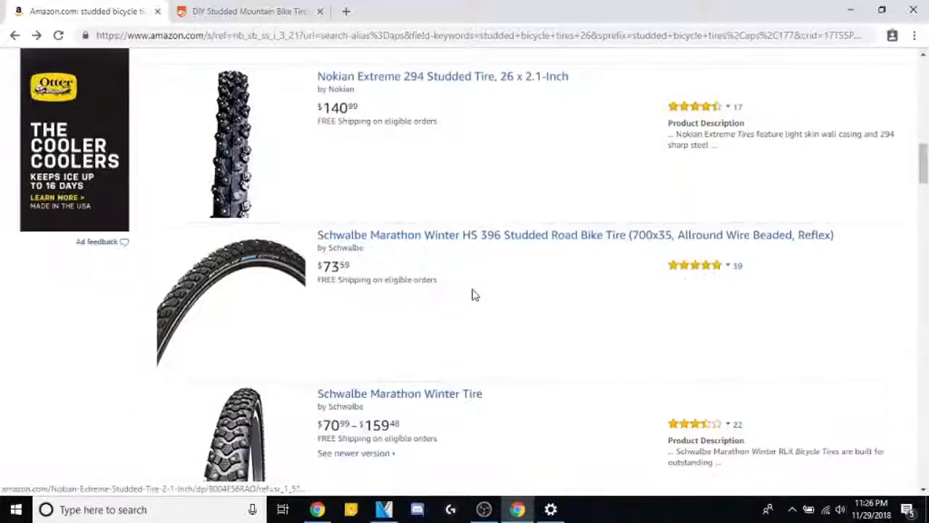
pyautogui.scroll(-3)
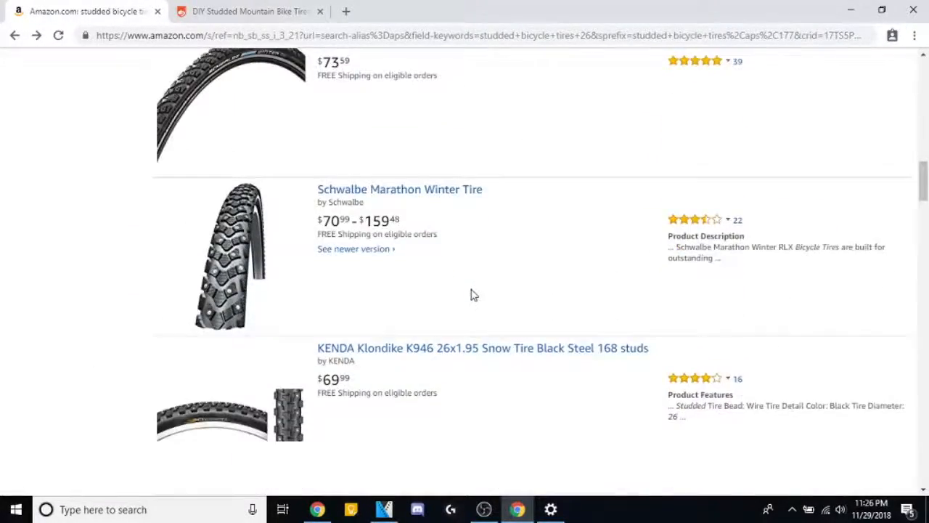
pyautogui.scroll(-3)
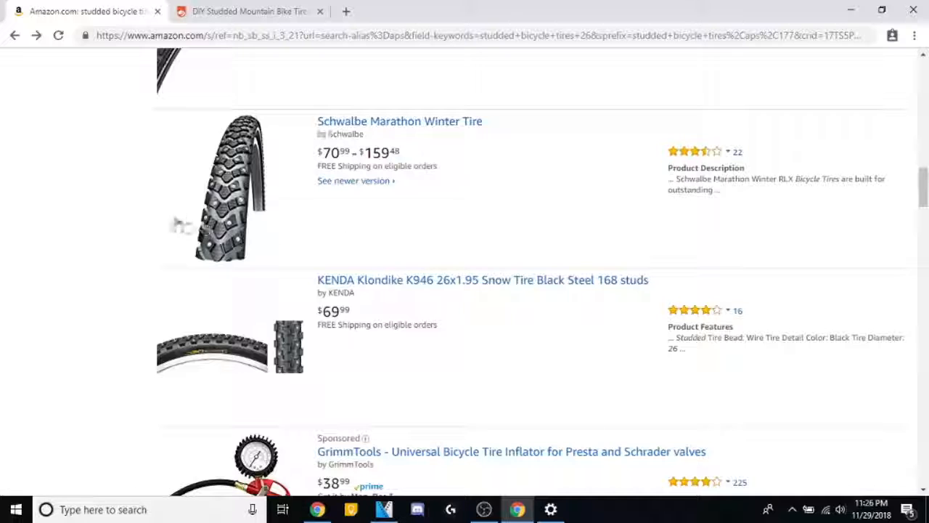
pyautogui.moveTo(246, 185)
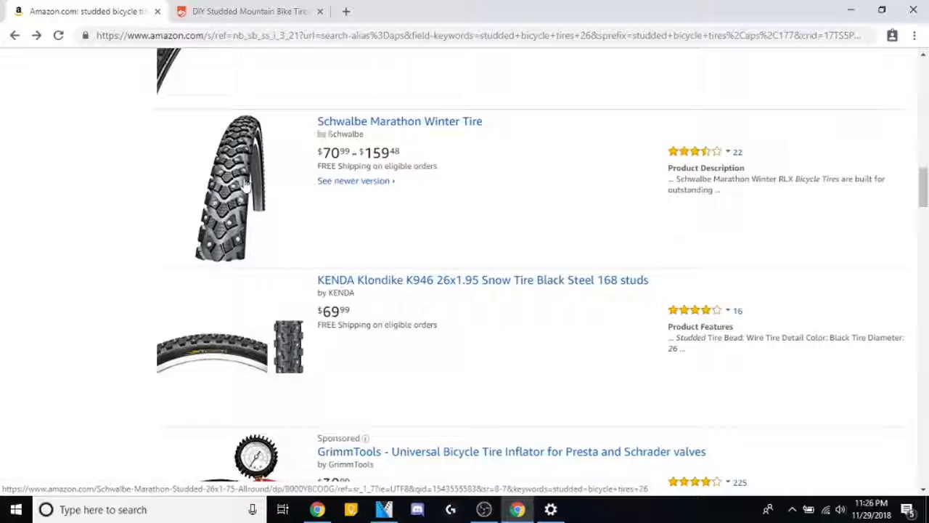
pyautogui.moveTo(365, 251)
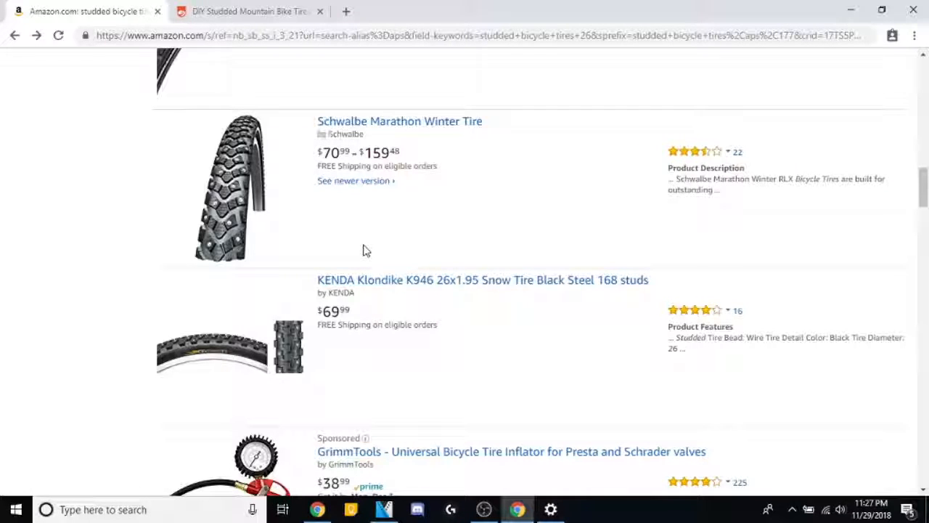
pyautogui.scroll(-3)
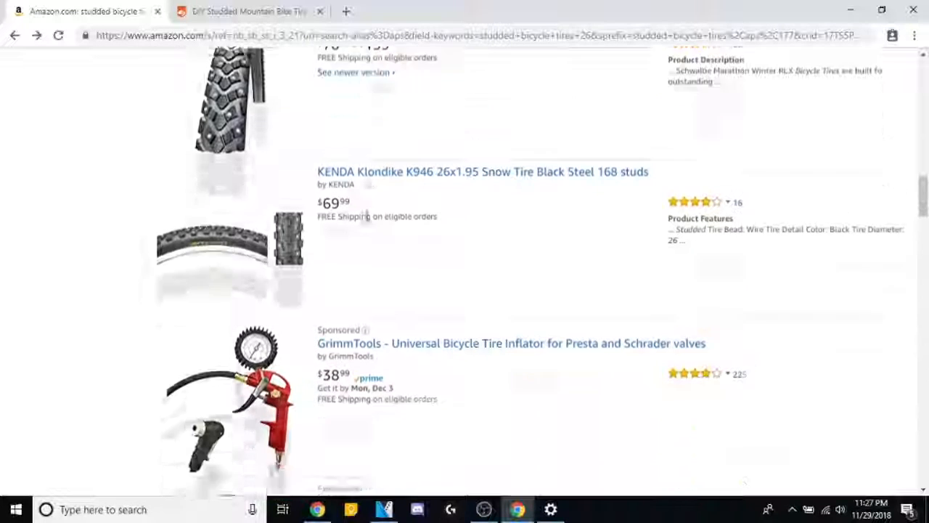
pyautogui.scroll(-3)
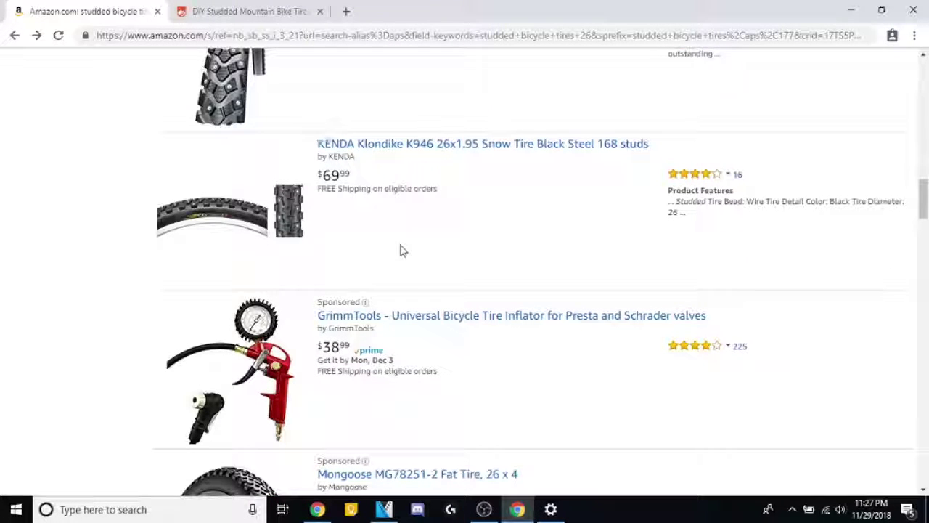
pyautogui.moveTo(316, 233)
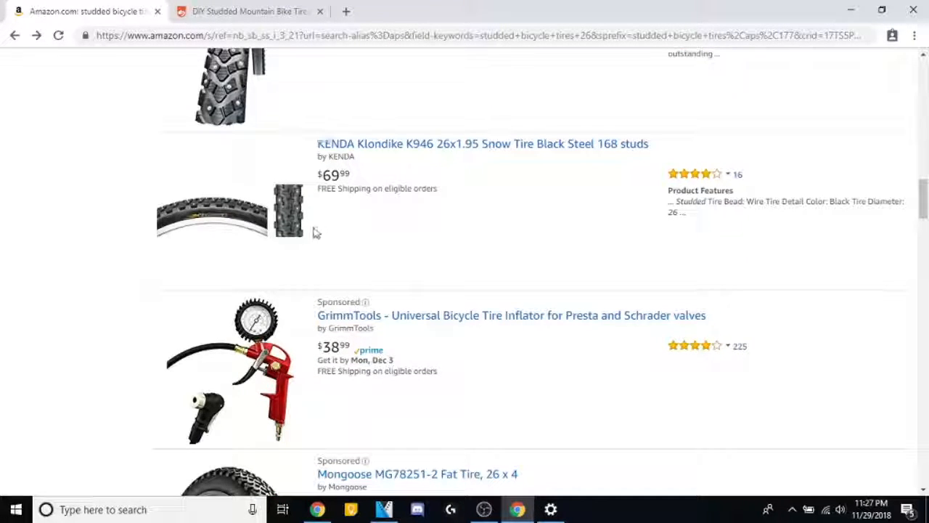
pyautogui.moveTo(322, 236)
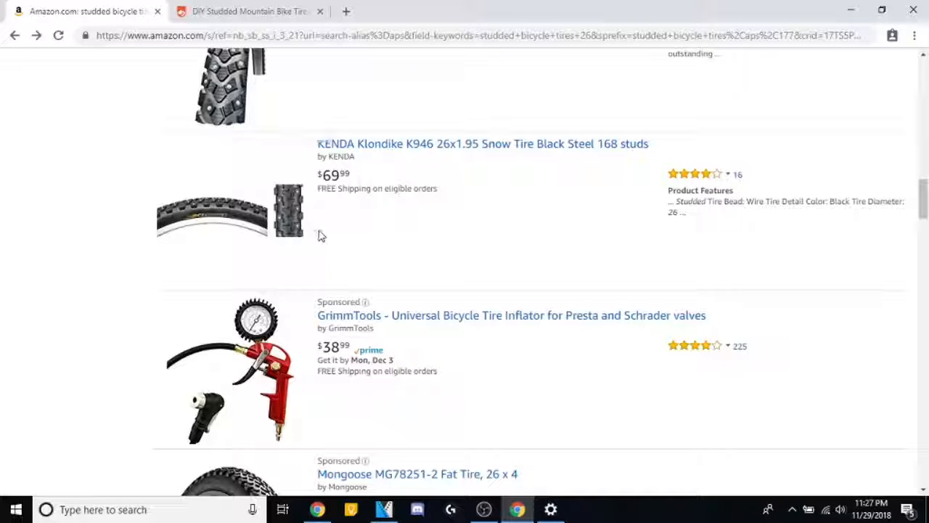
pyautogui.middleClick(482, 143)
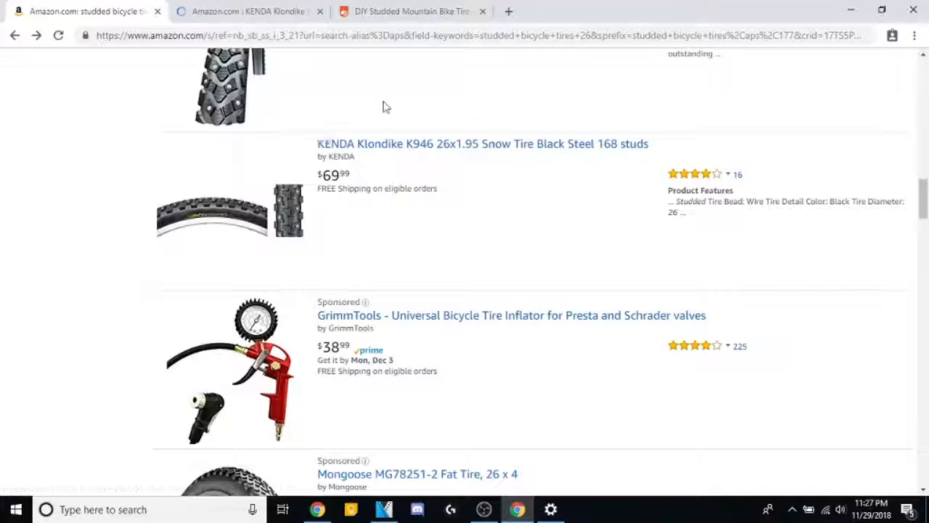
pyautogui.scroll(3)
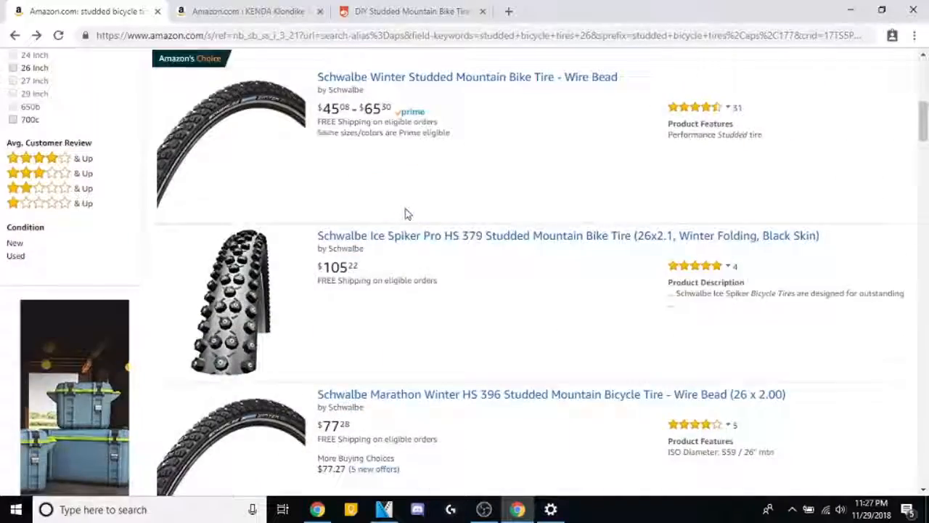
pyautogui.scroll(3)
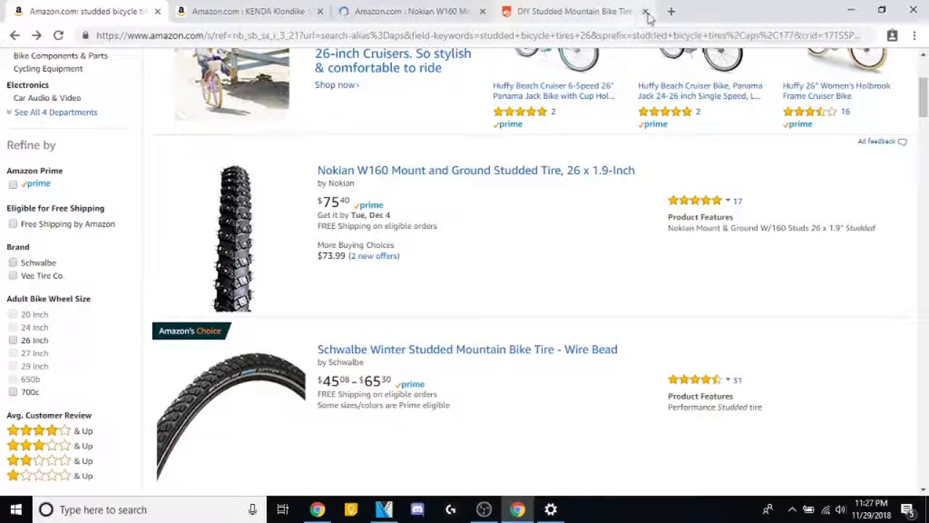
pyautogui.click(645, 11)
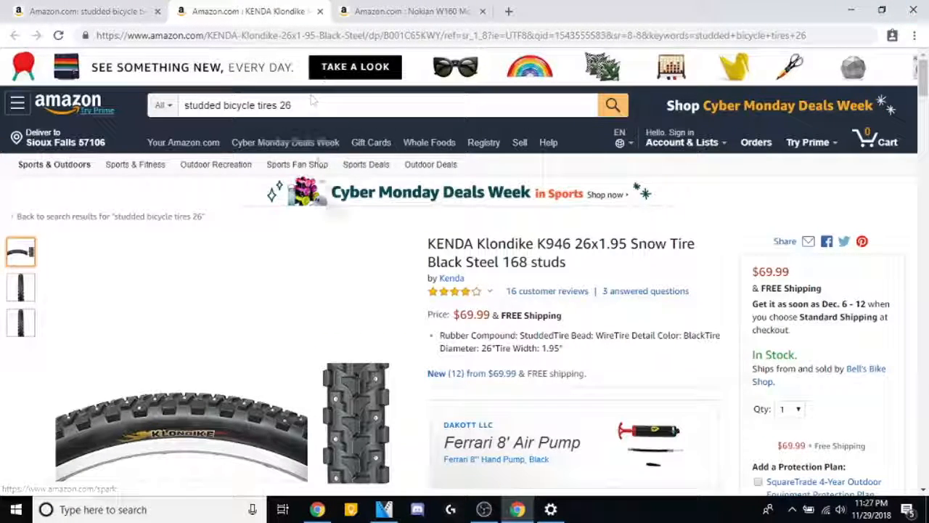
pyautogui.scroll(-3)
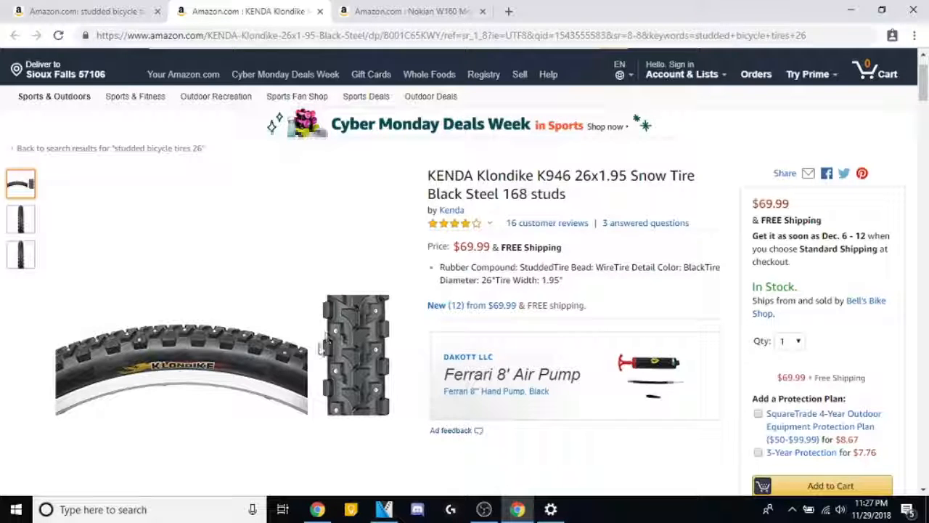
pyautogui.scroll(-3)
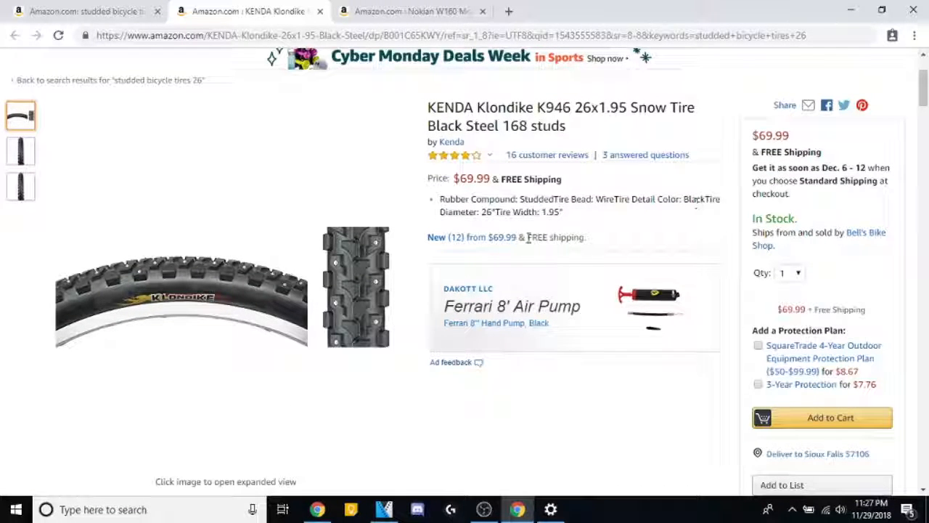
pyautogui.scroll(-3)
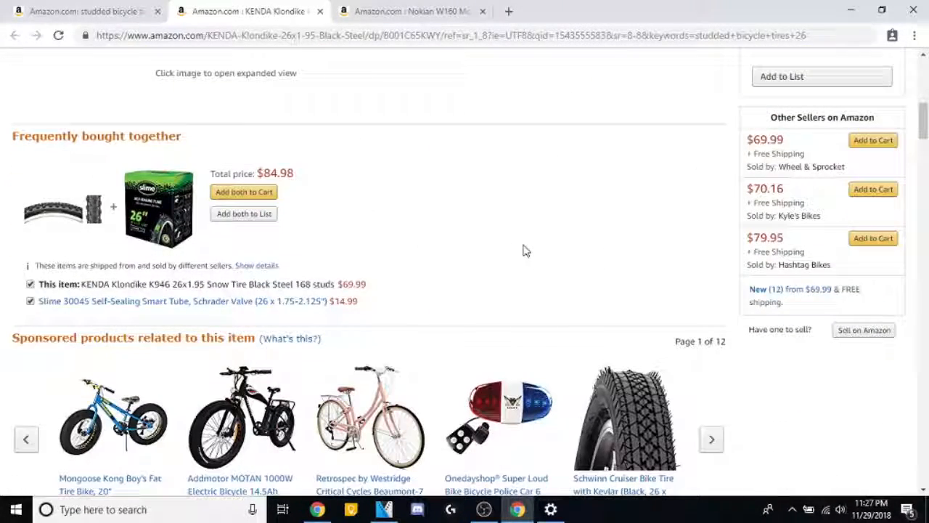
pyautogui.moveTo(138, 211)
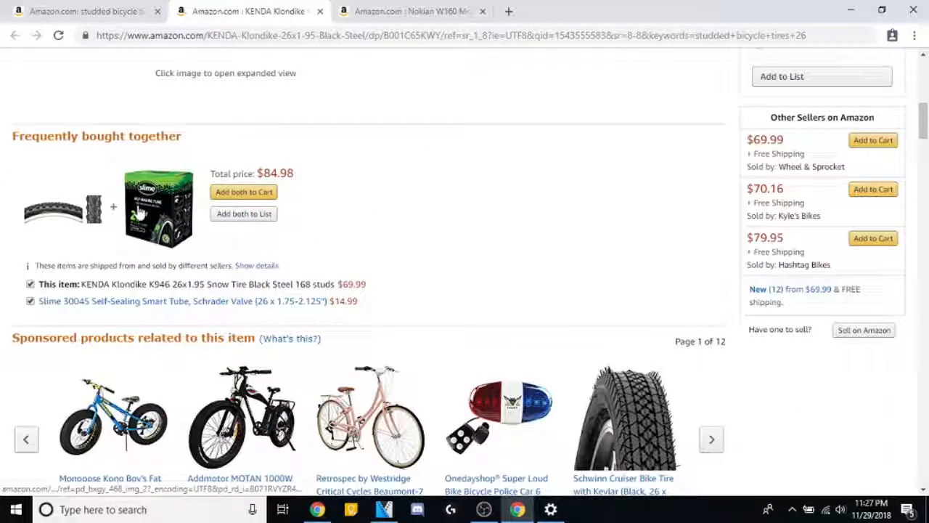
pyautogui.scroll(-3)
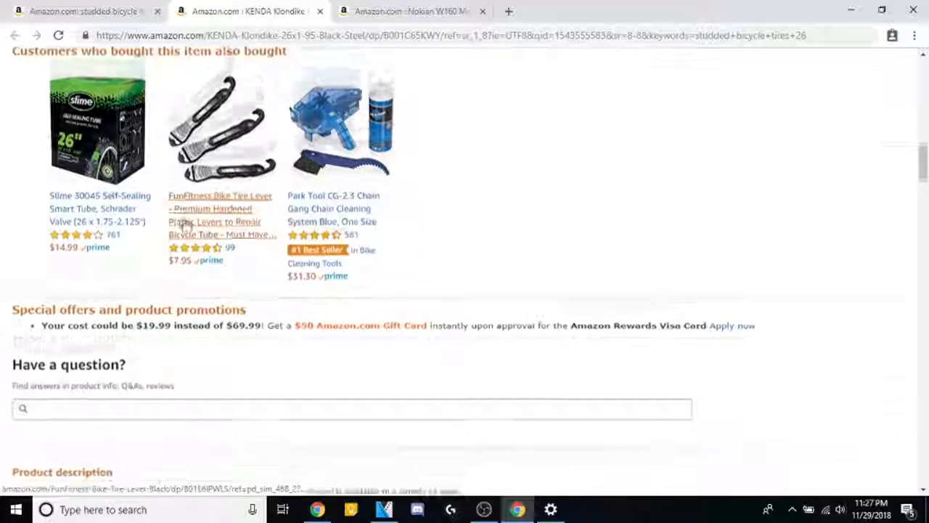
pyautogui.scroll(-3)
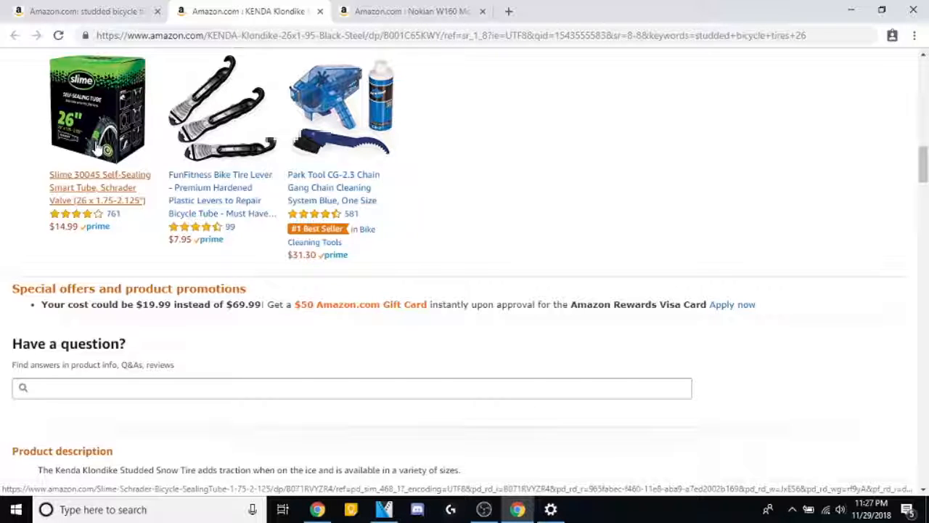
pyautogui.moveTo(122, 163)
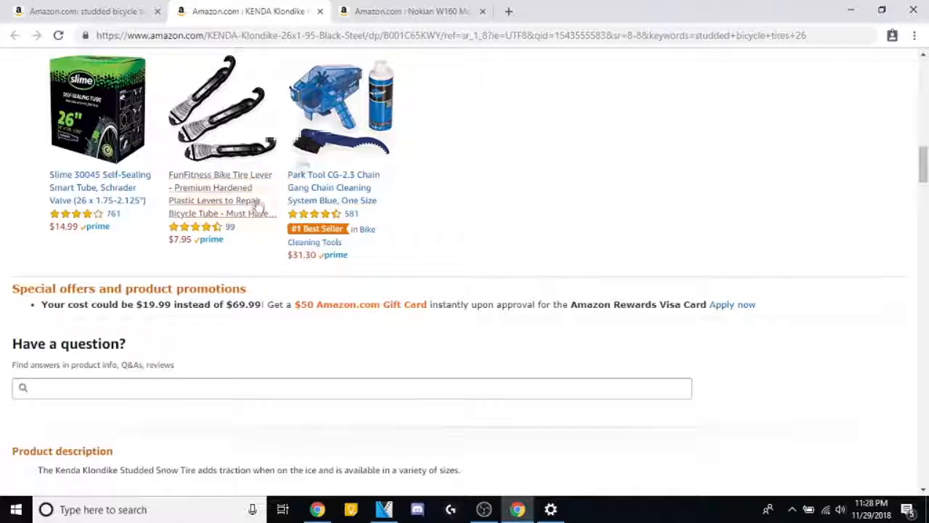
pyautogui.scroll(-3)
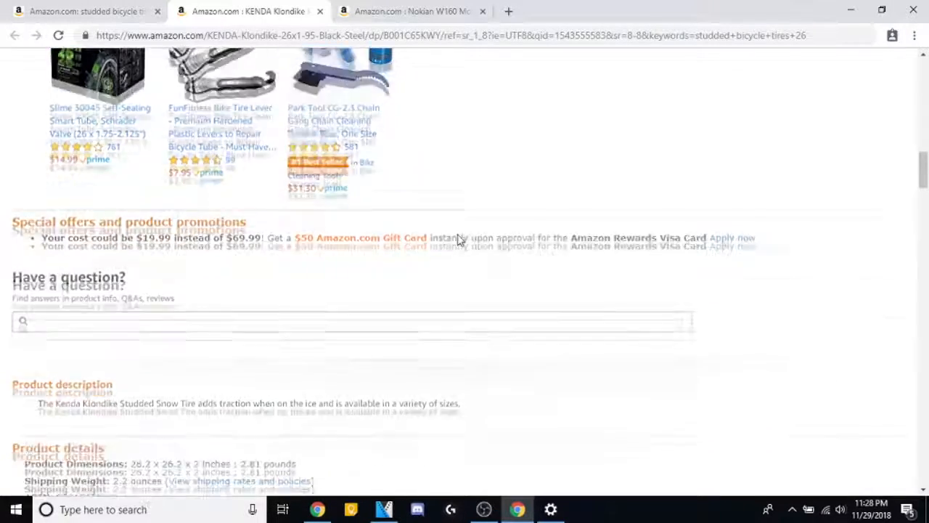
pyautogui.scroll(-3)
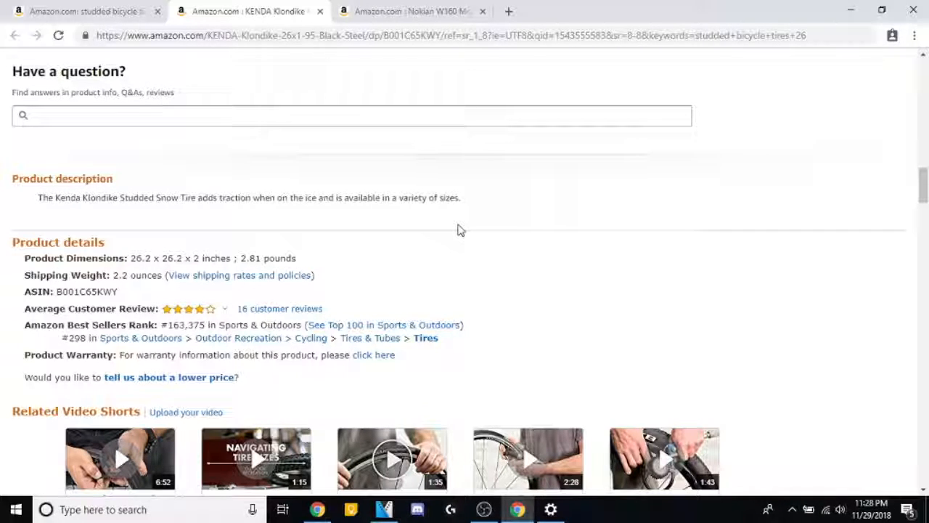
pyautogui.scroll(-3)
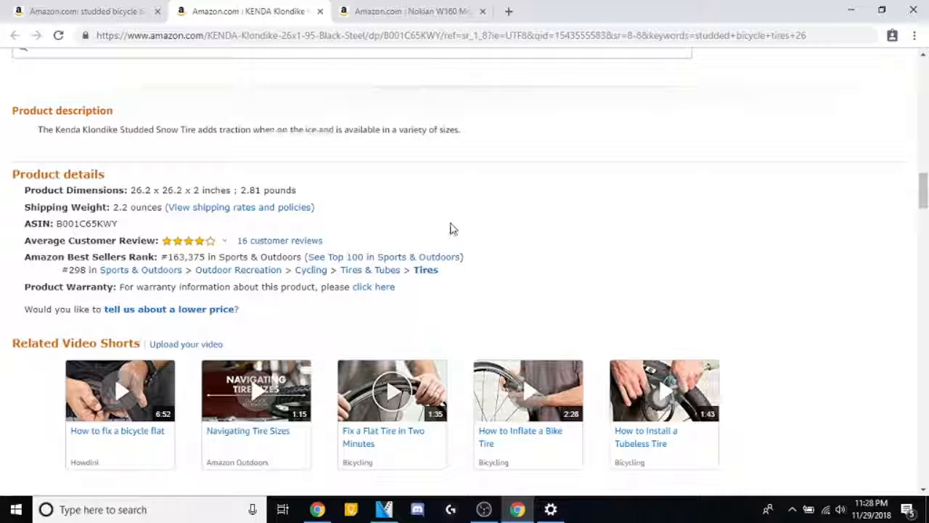
pyautogui.scroll(-3)
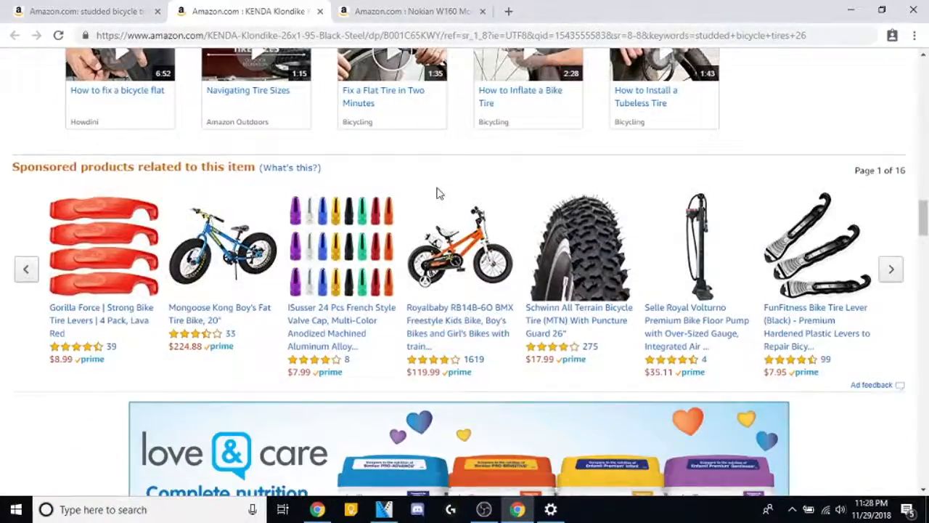
pyautogui.scroll(-3)
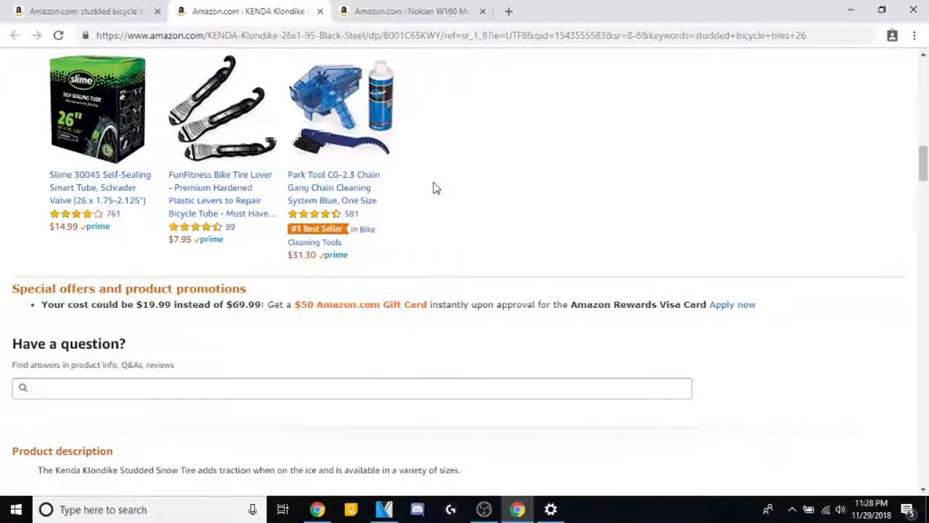
pyautogui.scroll(3)
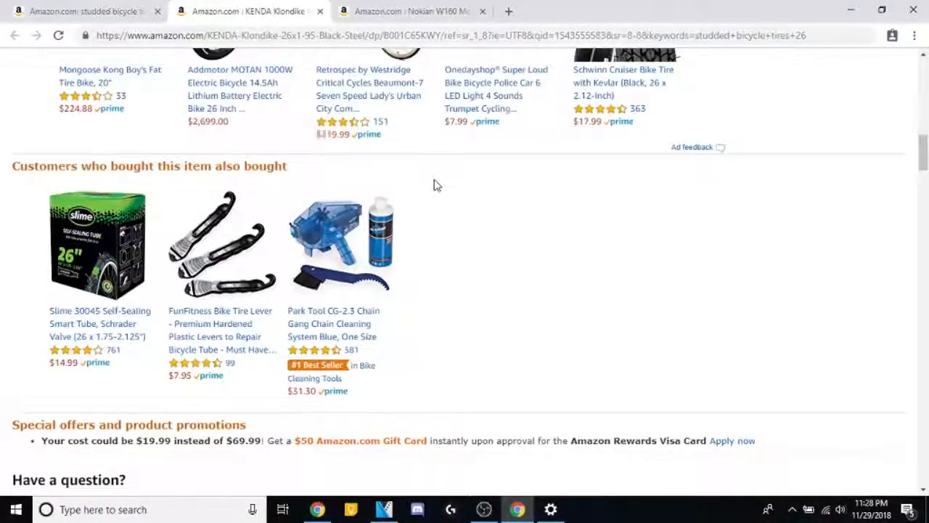
pyautogui.scroll(3)
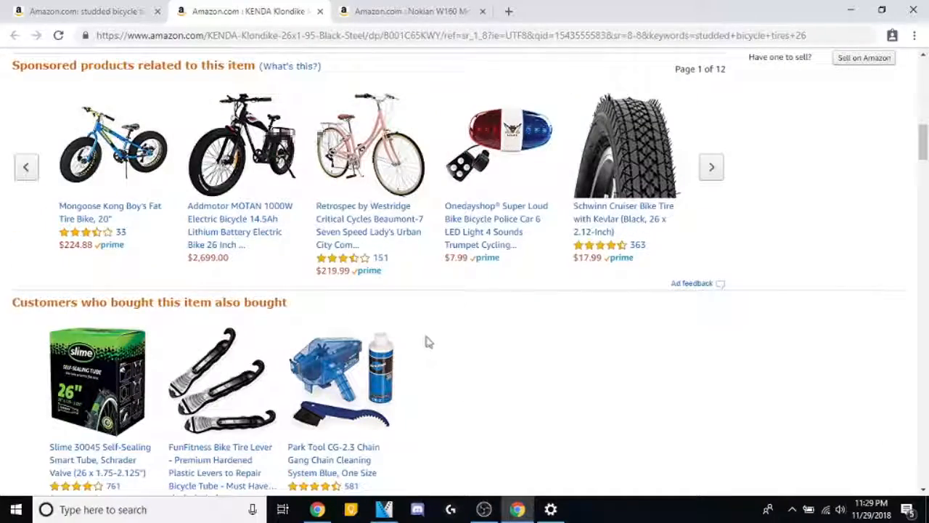
pyautogui.scroll(-3)
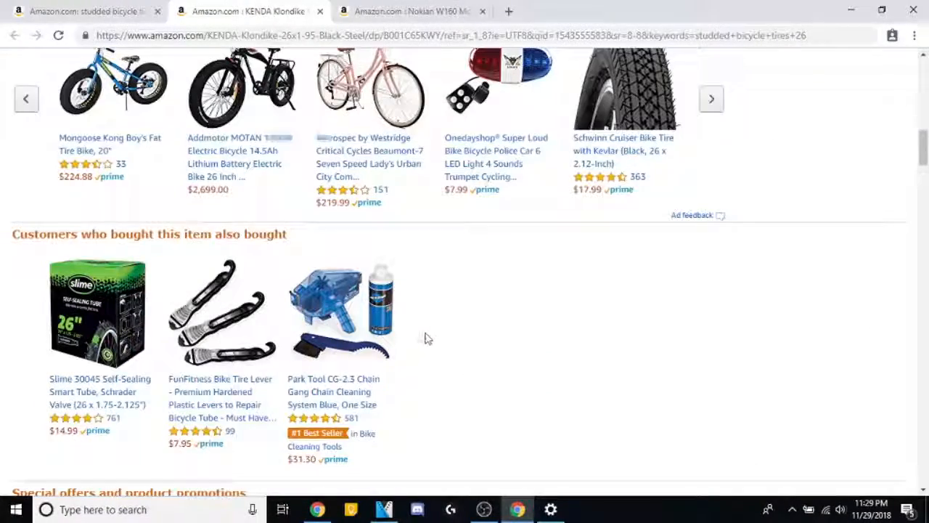
pyautogui.scroll(3)
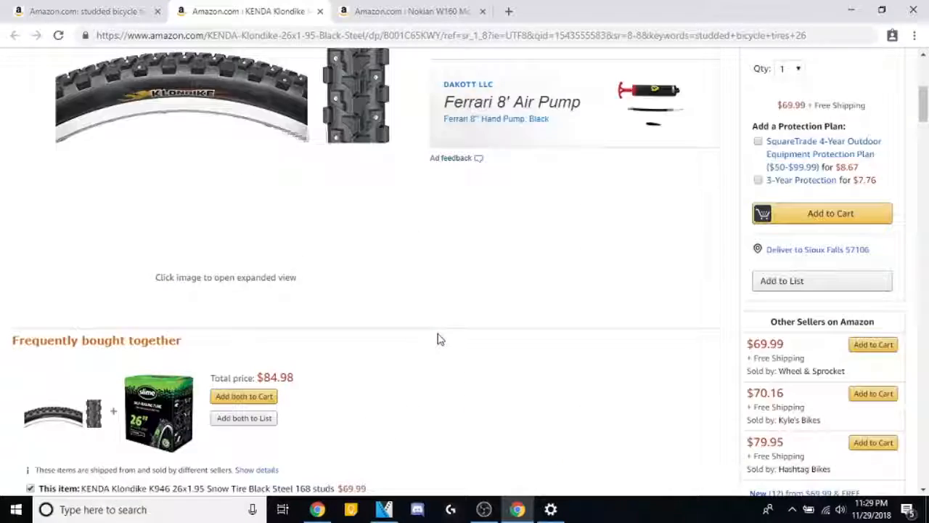
pyautogui.scroll(3)
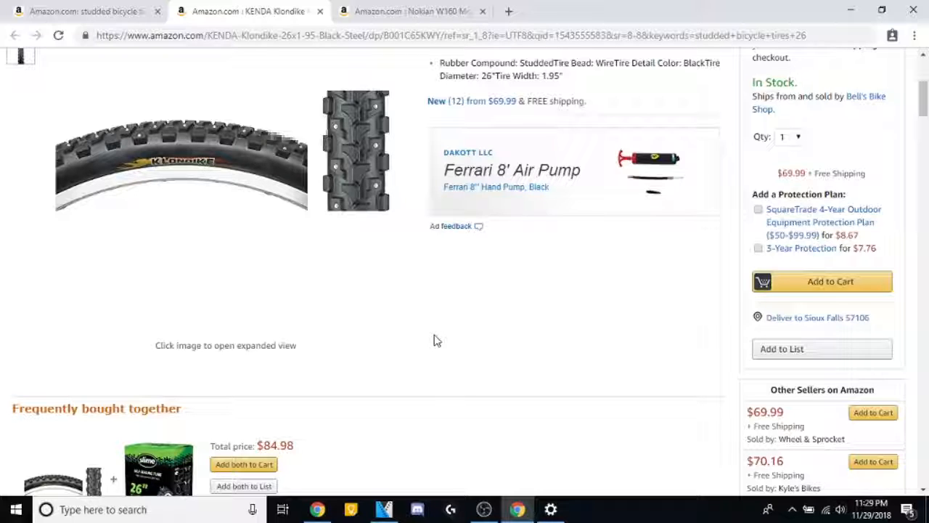
pyautogui.moveTo(425, 335)
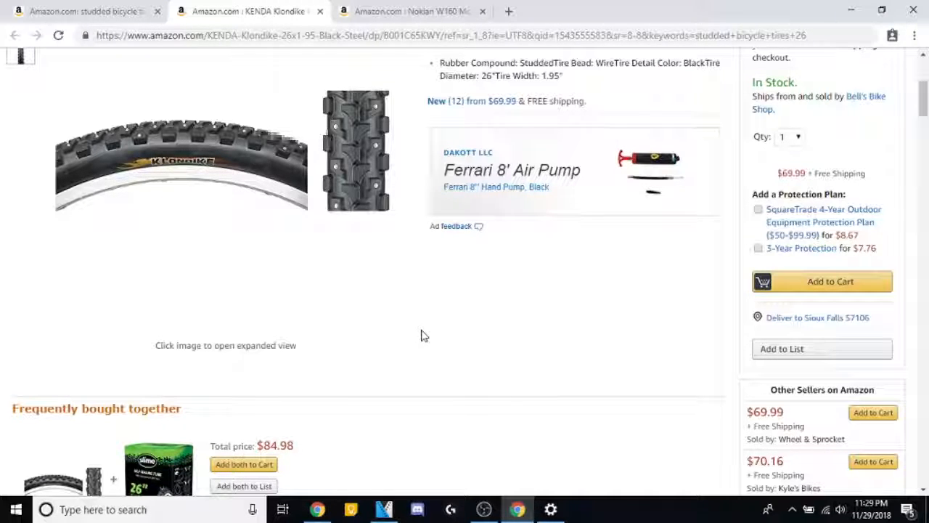
pyautogui.moveTo(471, 280)
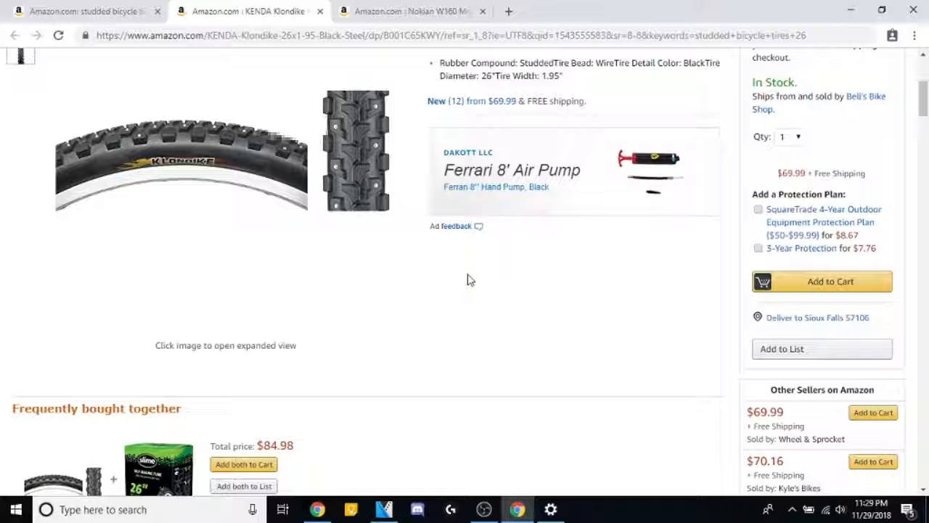
pyautogui.scroll(3)
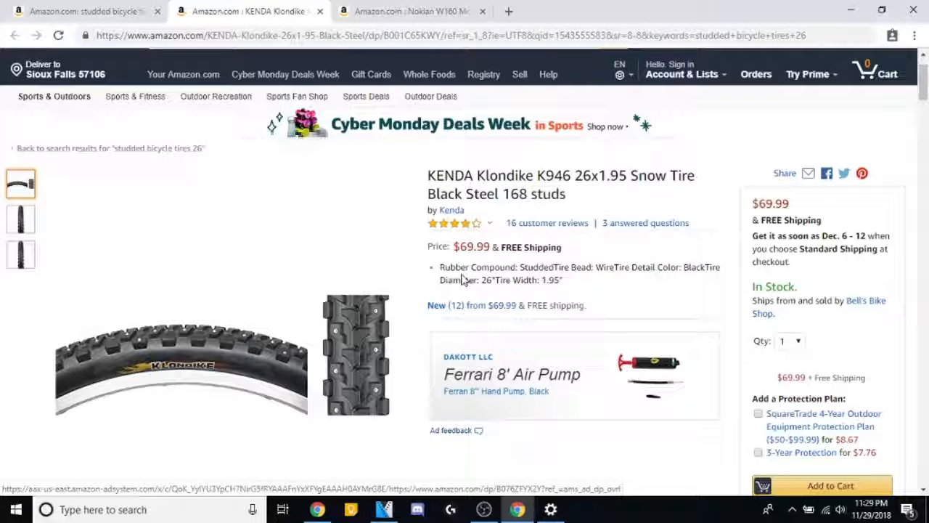
pyautogui.scroll(-3)
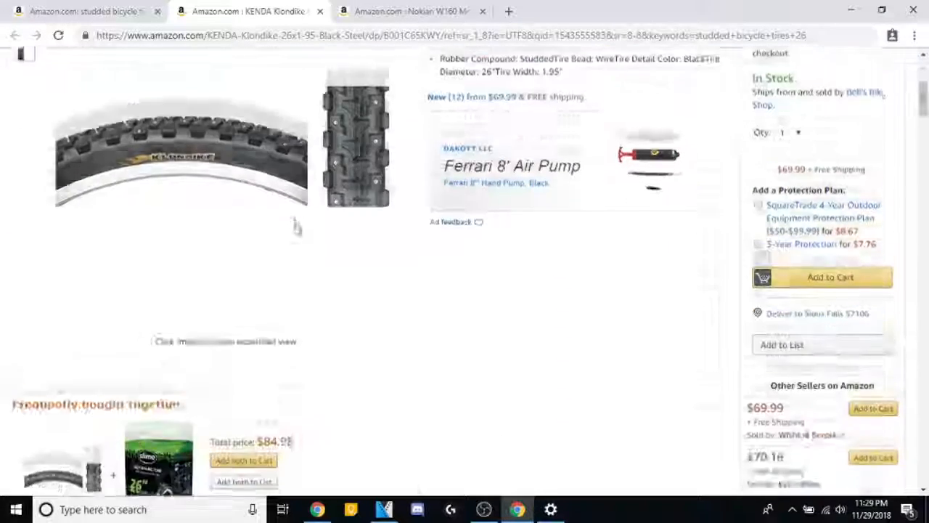
pyautogui.scroll(-3)
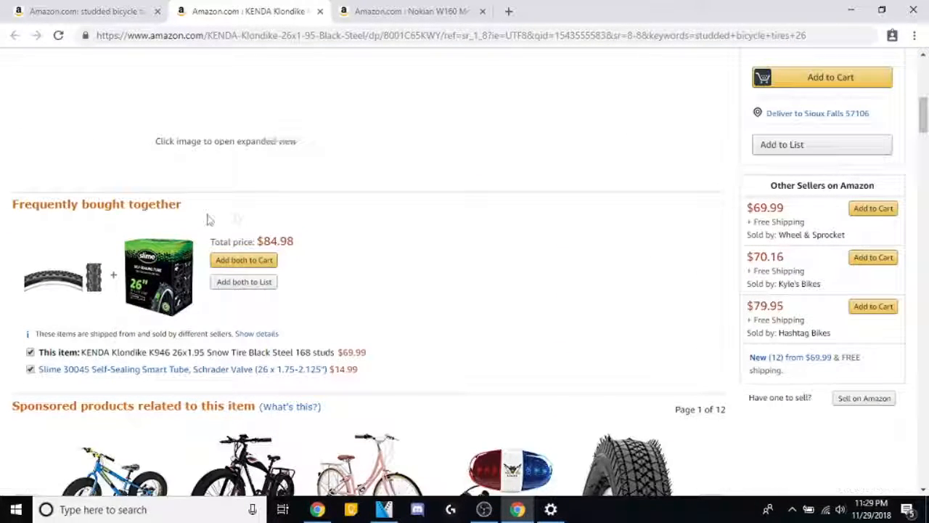
pyautogui.moveTo(569, 269)
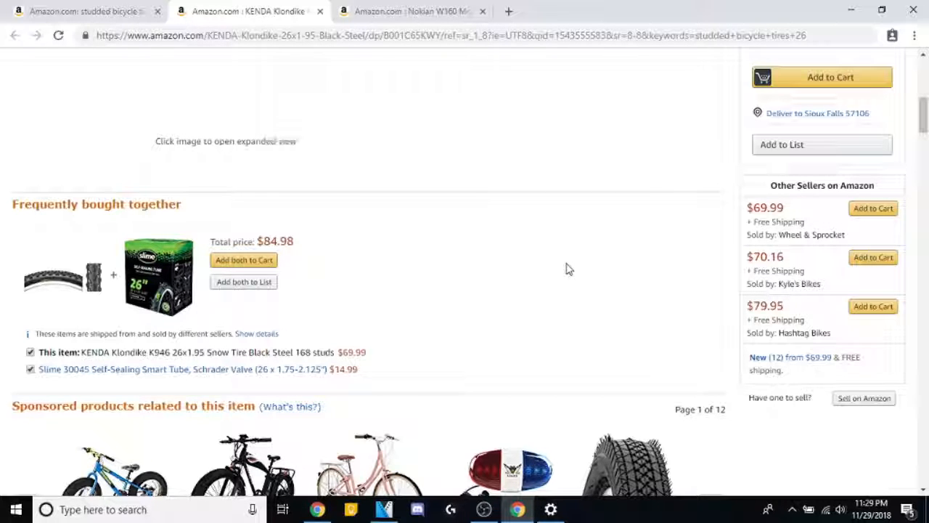
pyautogui.scroll(-3)
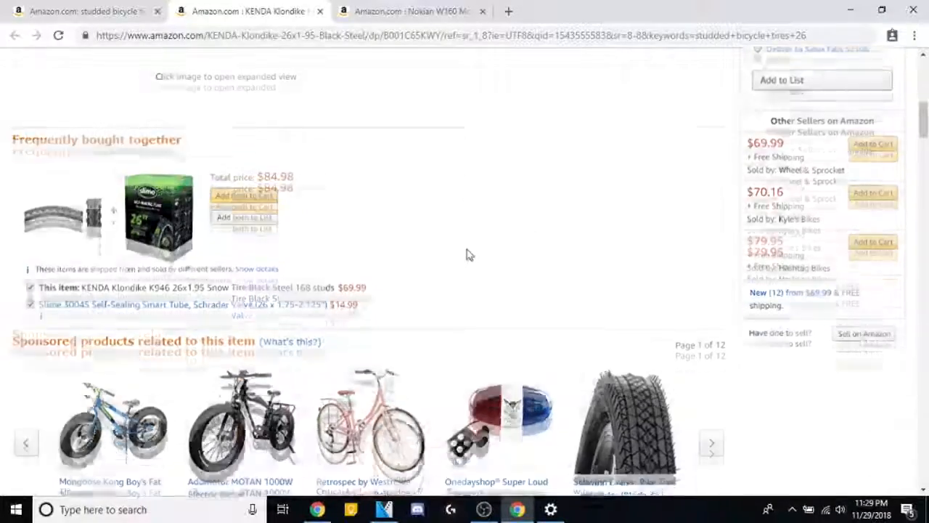
pyautogui.scroll(-3)
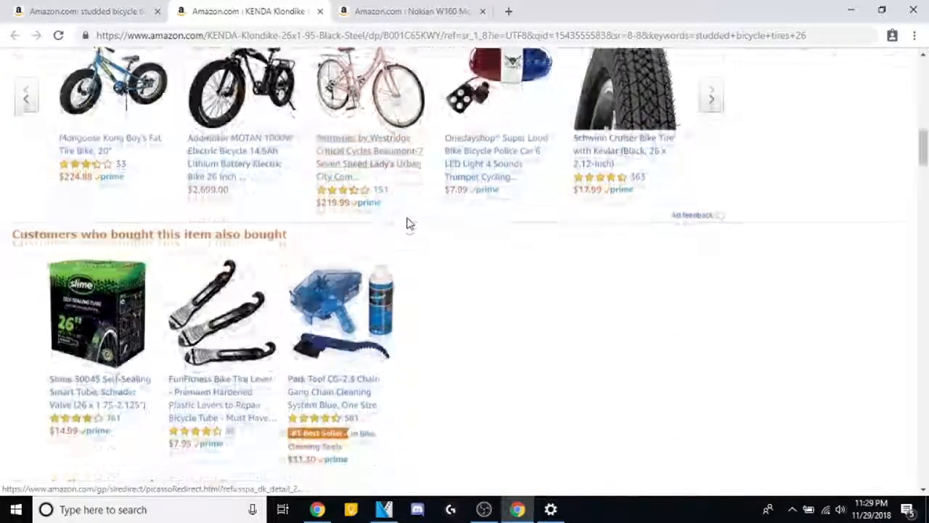
pyautogui.scroll(-3)
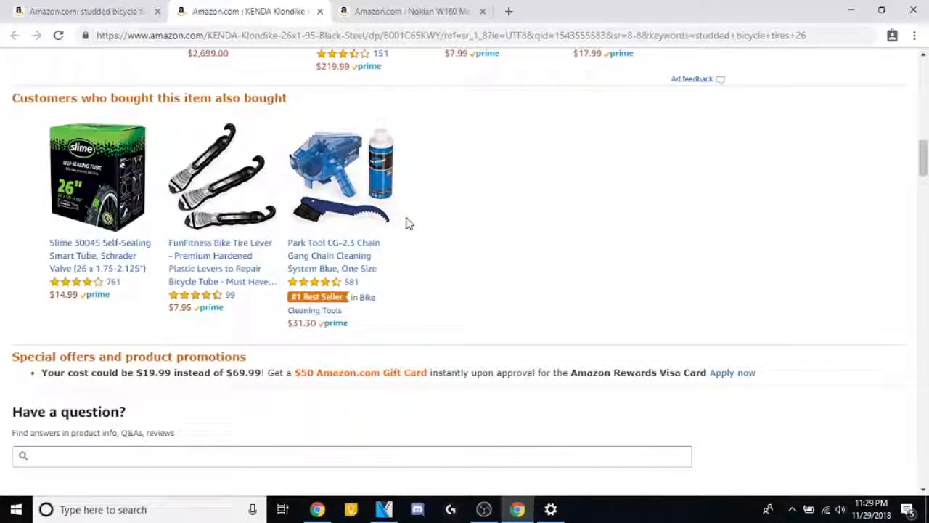
pyautogui.scroll(-3)
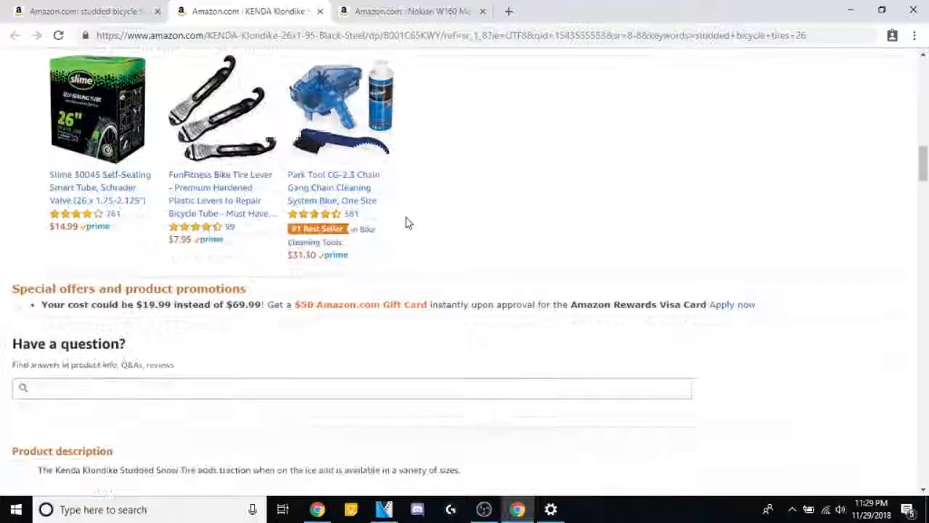
pyautogui.scroll(-3)
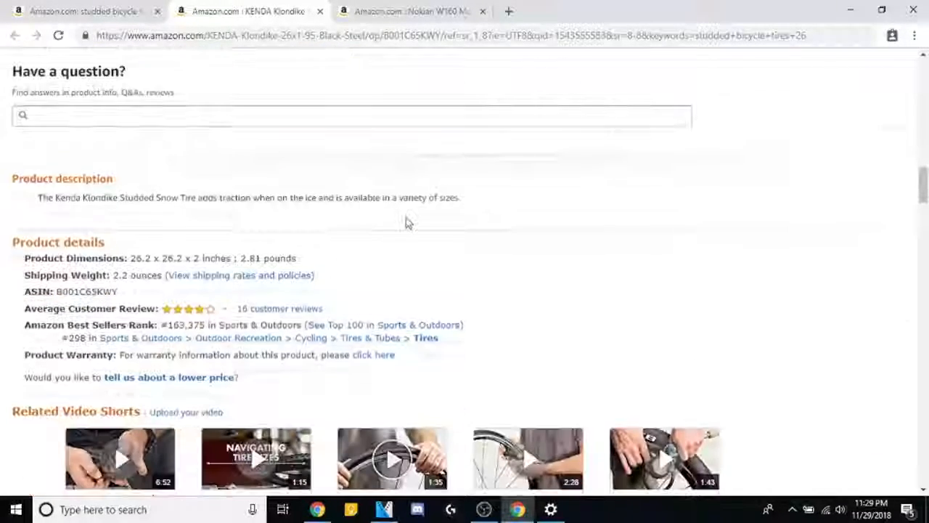
pyautogui.scroll(-3)
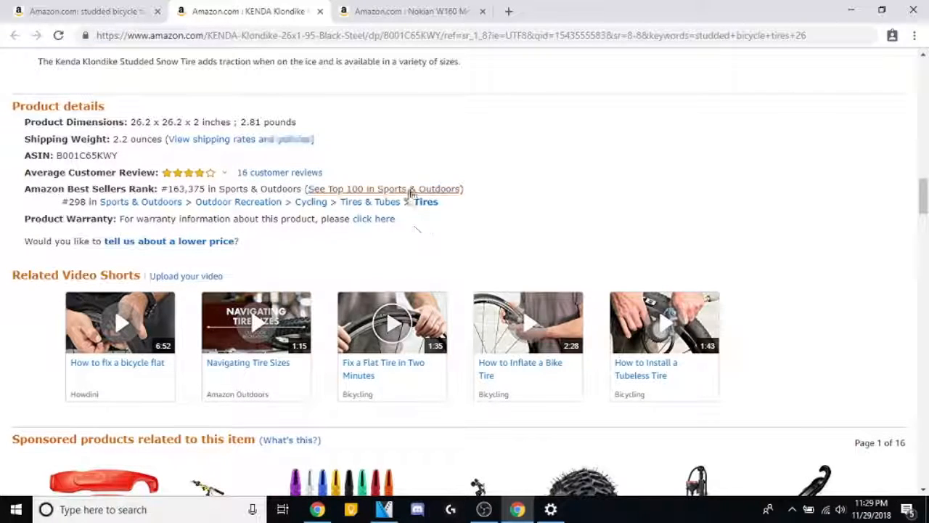
pyautogui.scroll(-3)
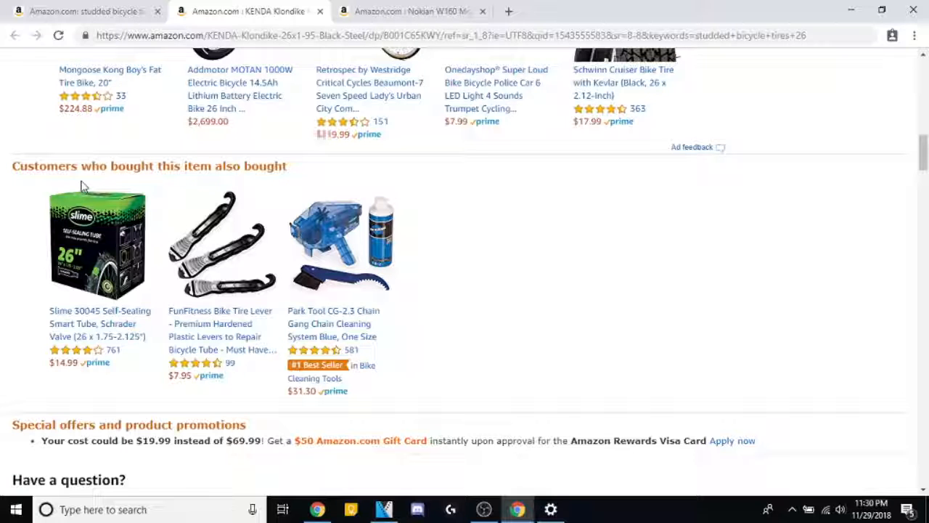
pyautogui.moveTo(94, 258)
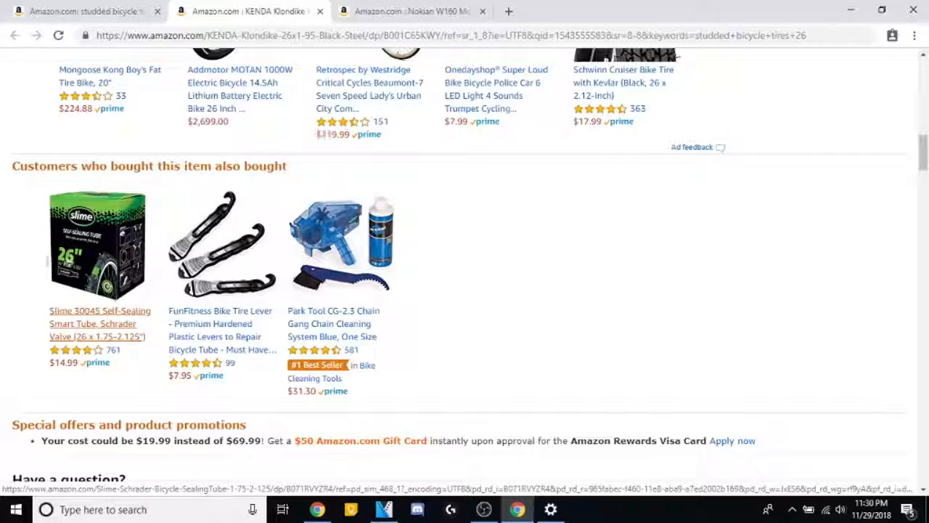
pyautogui.moveTo(142, 240)
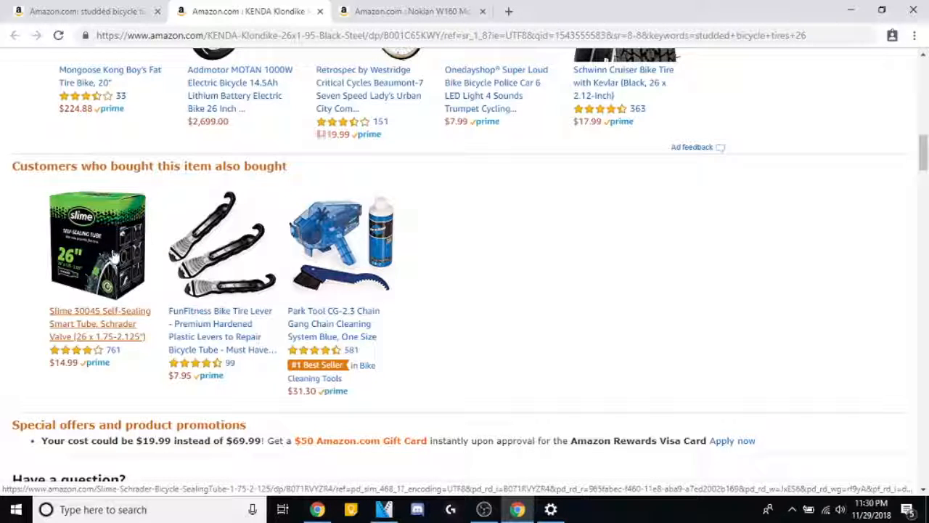
pyautogui.scroll(3)
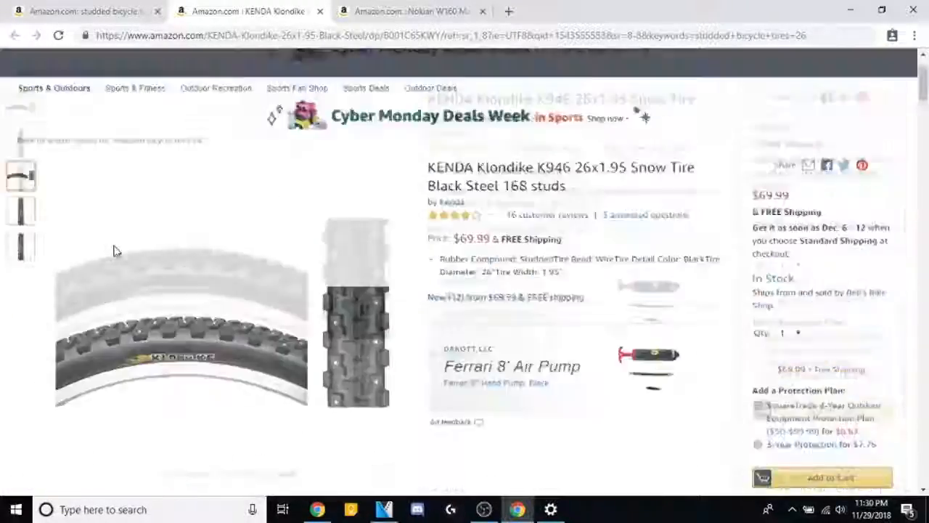
pyautogui.scroll(3)
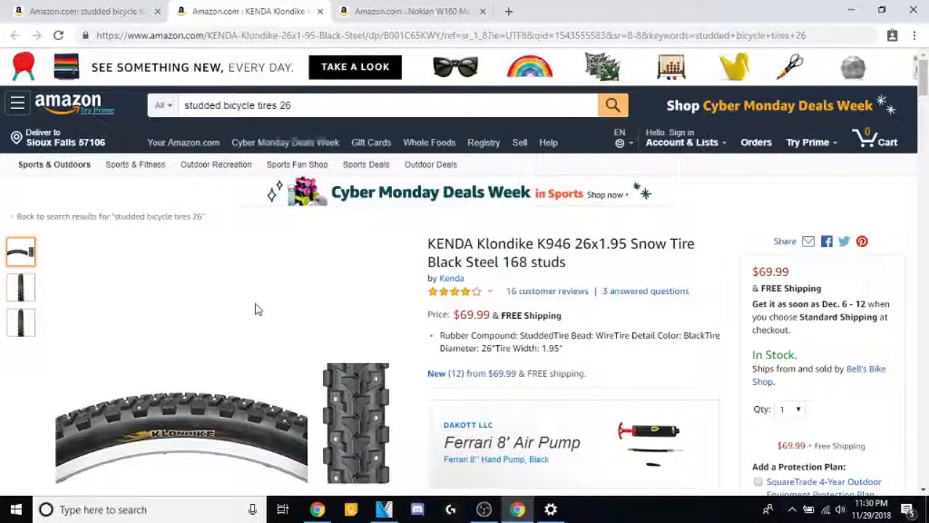
pyautogui.moveTo(367, 325)
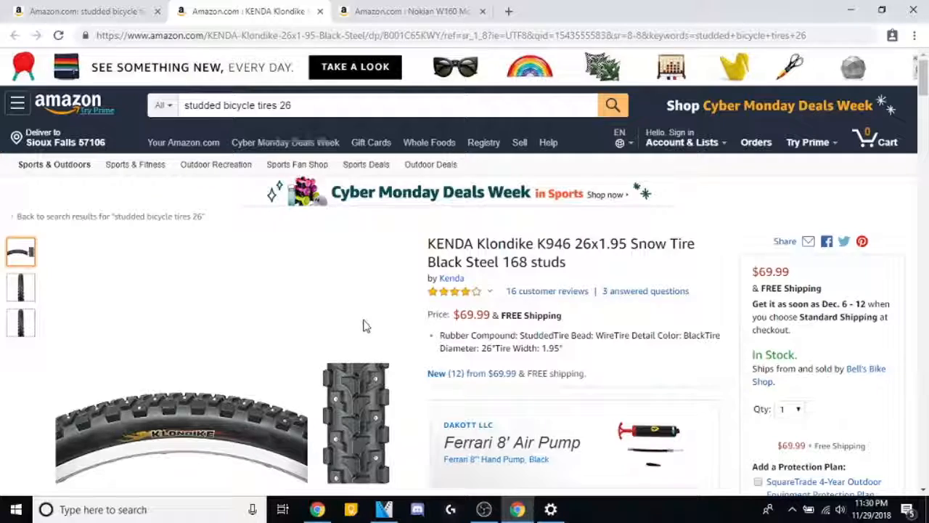
pyautogui.moveTo(353, 195)
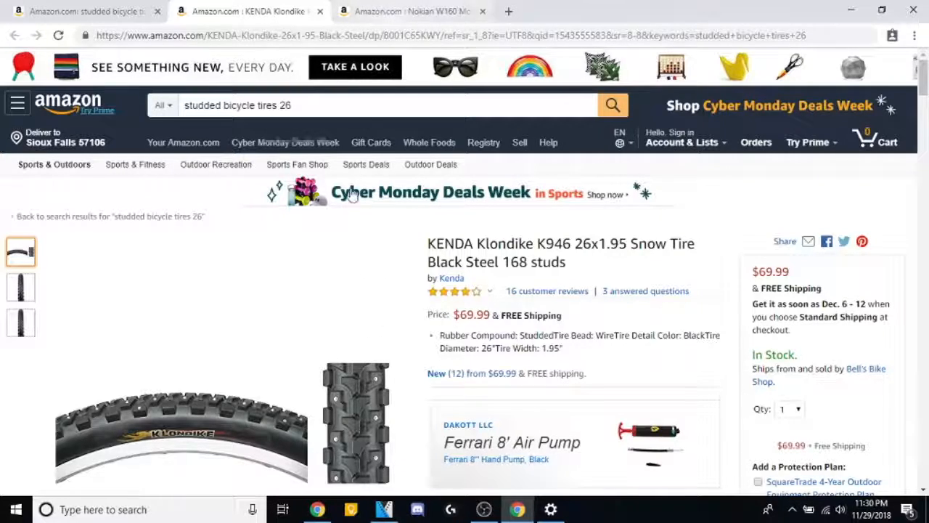
# Switch to the Nokian W160 tab ($75.40) and inspect its tread close-up photo.
pyautogui.click(411, 11)
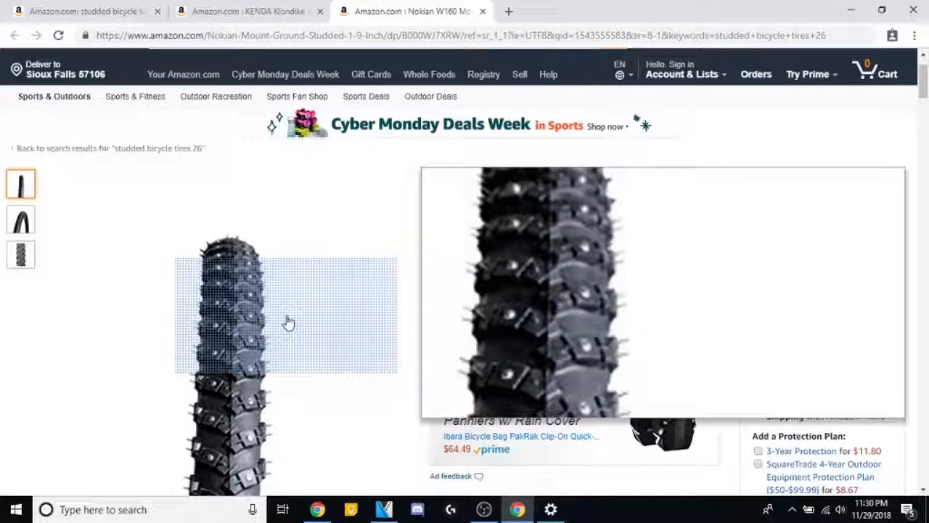
pyautogui.moveTo(269, 346)
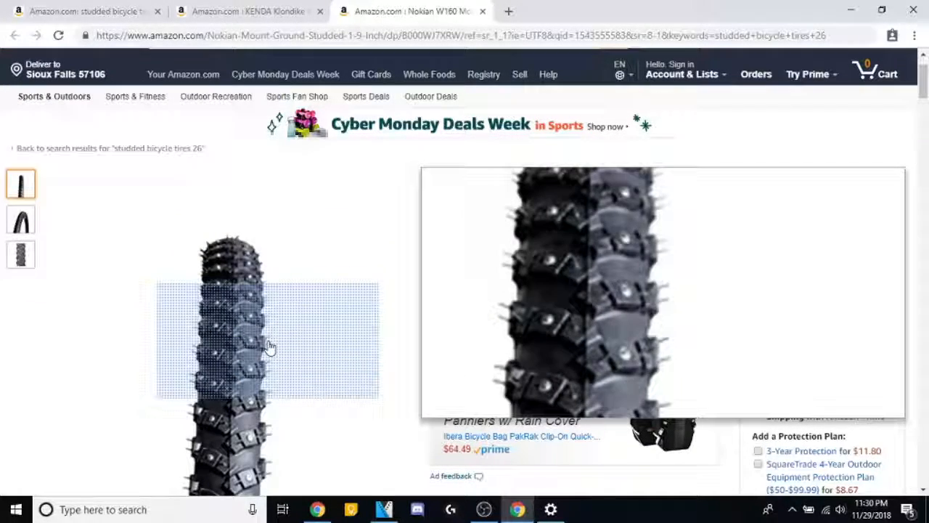
pyautogui.click(21, 254)
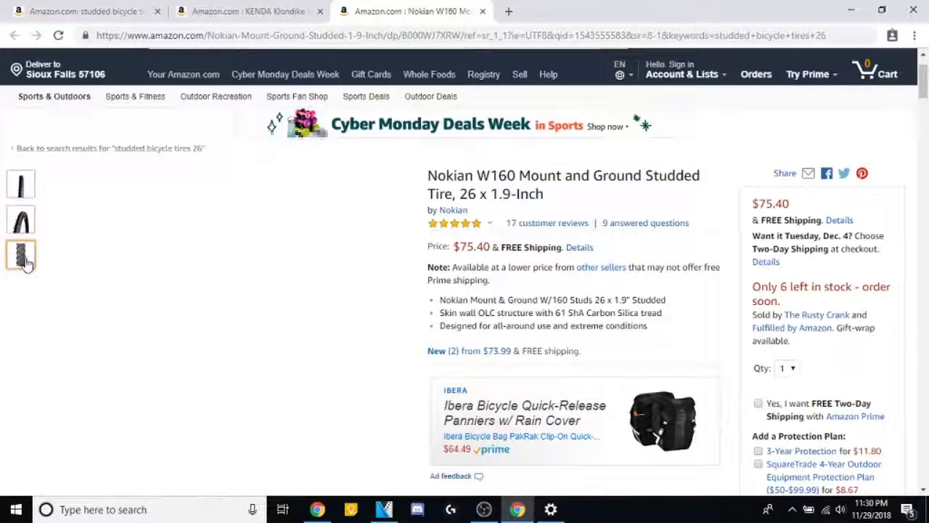
pyautogui.click(20, 254)
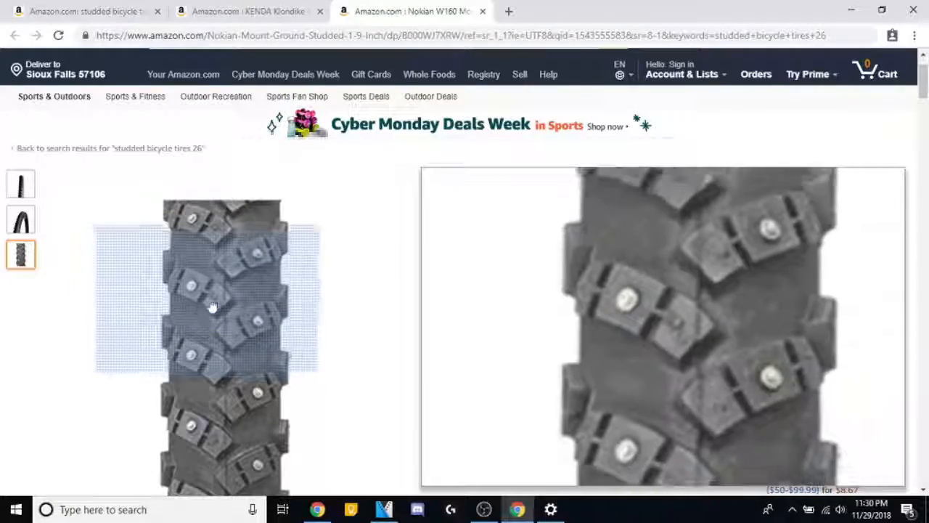
pyautogui.scroll(-3)
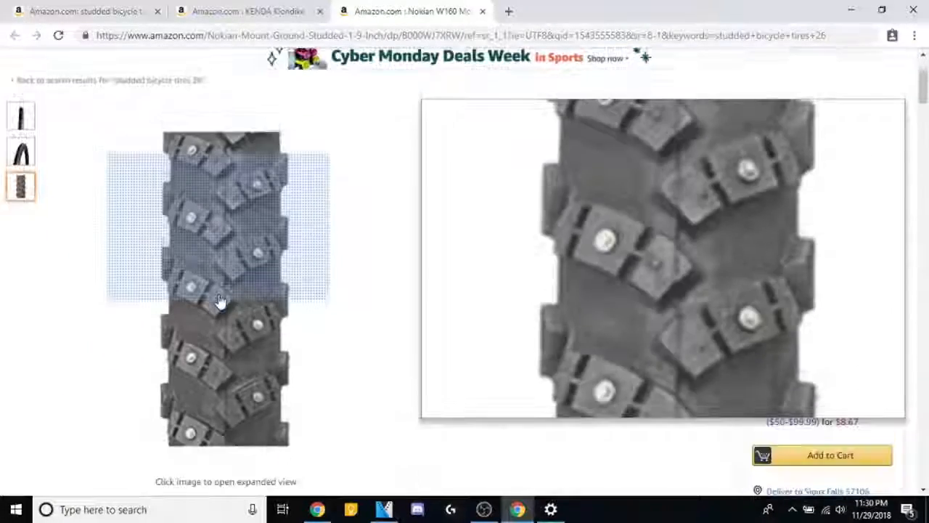
pyautogui.moveTo(267, 207)
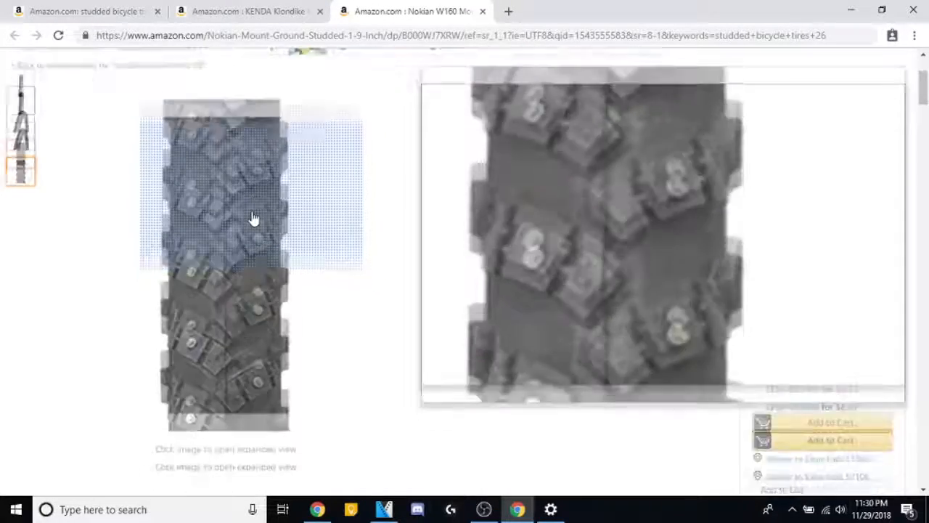
pyautogui.scroll(-3)
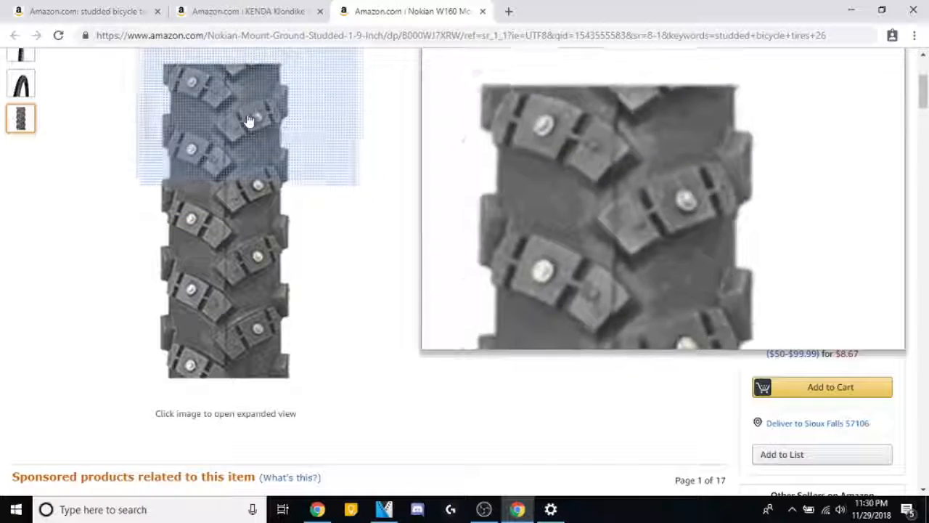
pyautogui.moveTo(270, 160)
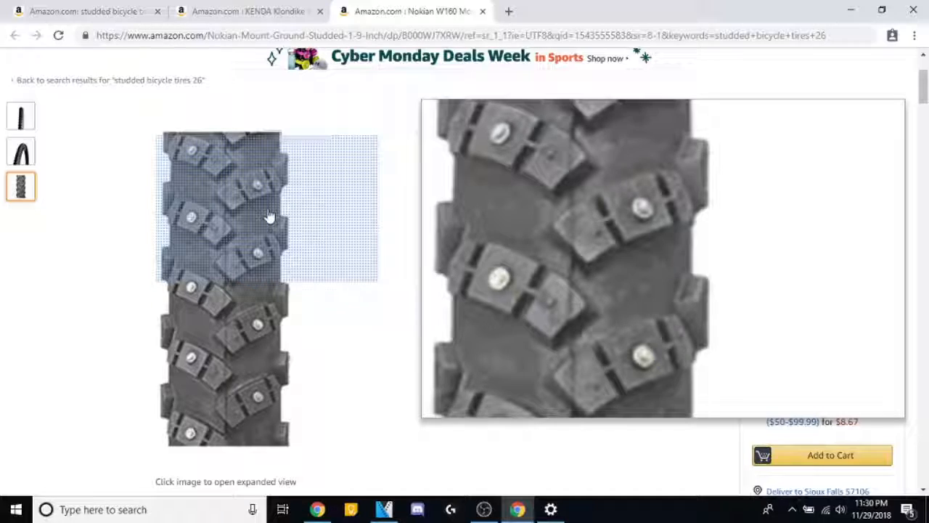
pyautogui.moveTo(281, 162)
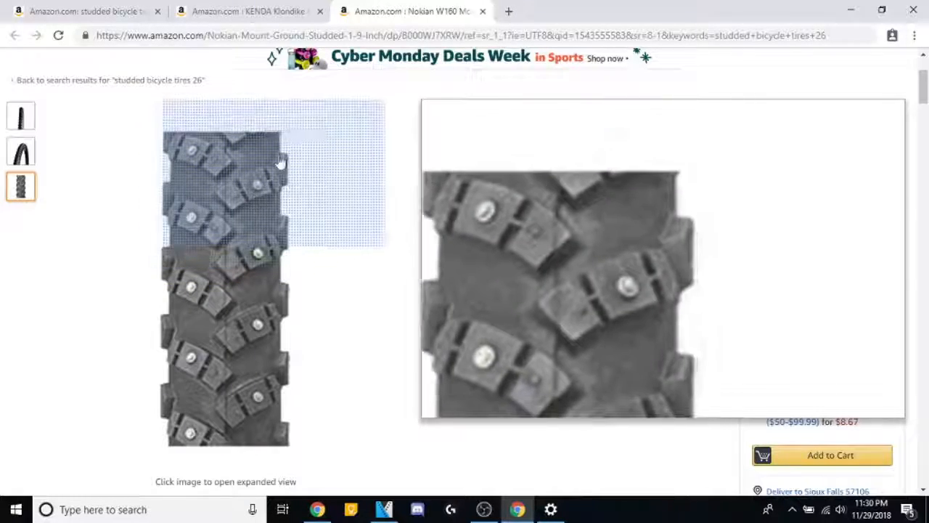
# Flip between KENDA and Nokian W160 tabs, scroll related products, and end on KENDA ($69.99).
pyautogui.click(247, 11)
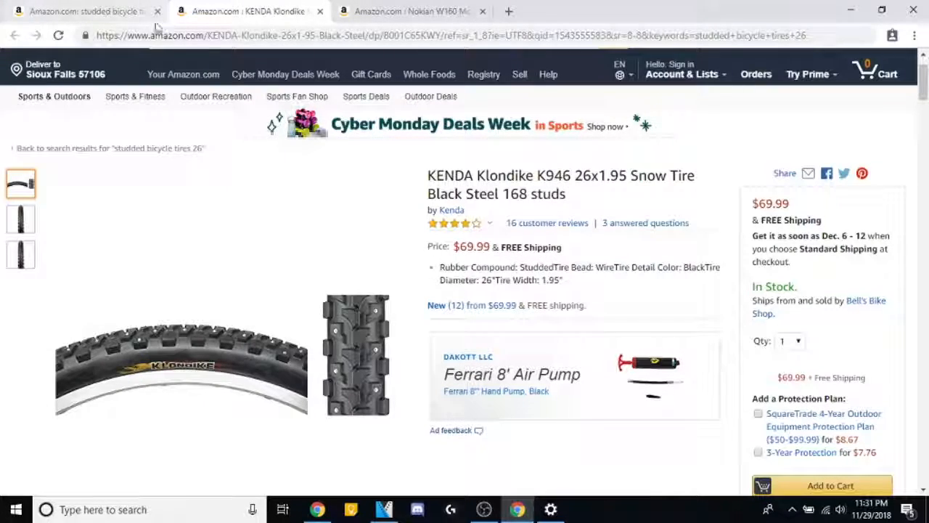
pyautogui.moveTo(411, 11)
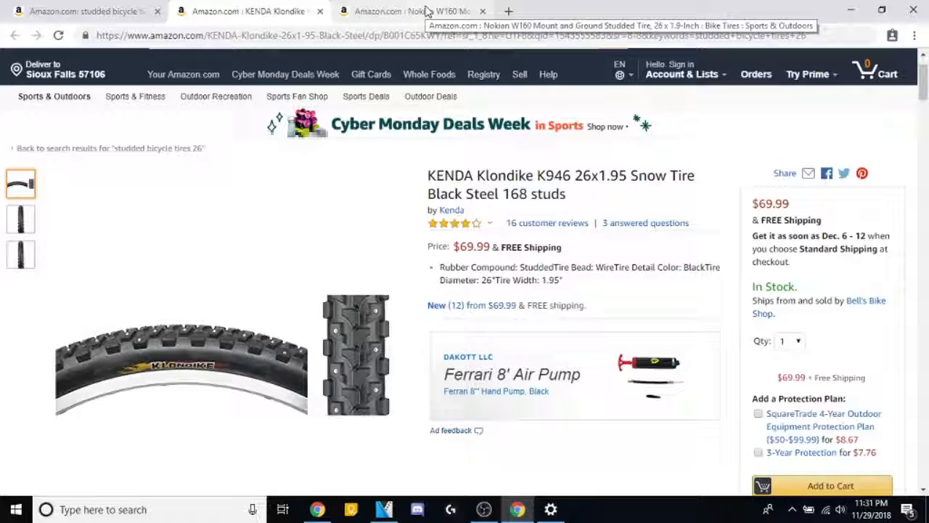
pyautogui.click(410, 10)
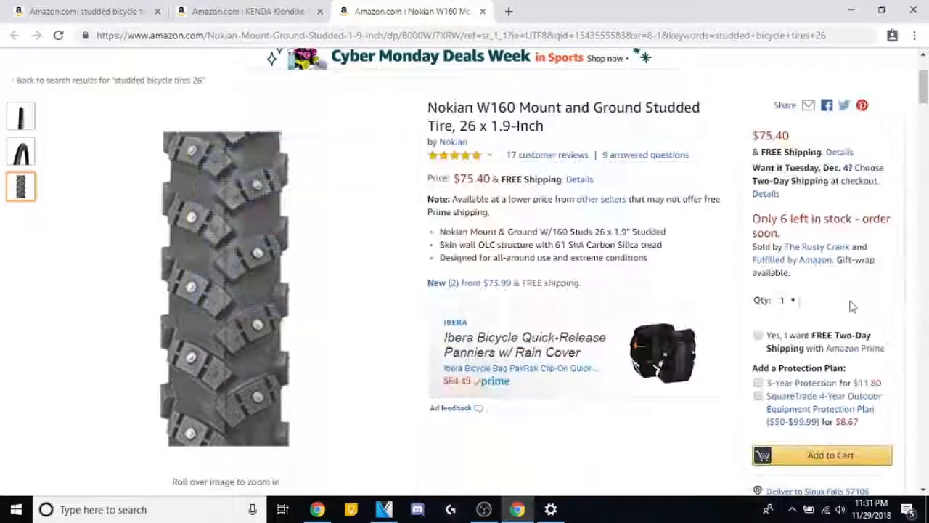
pyautogui.moveTo(663, 352)
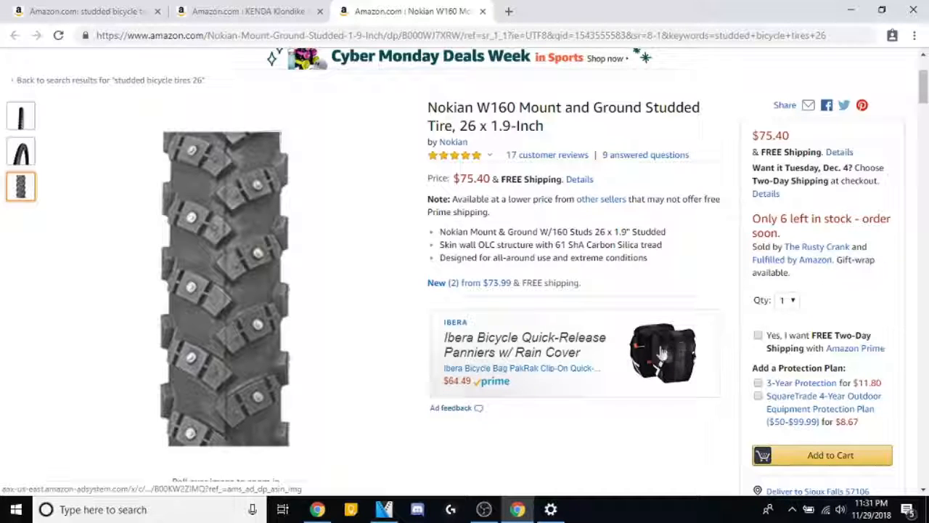
pyautogui.moveTo(680, 352)
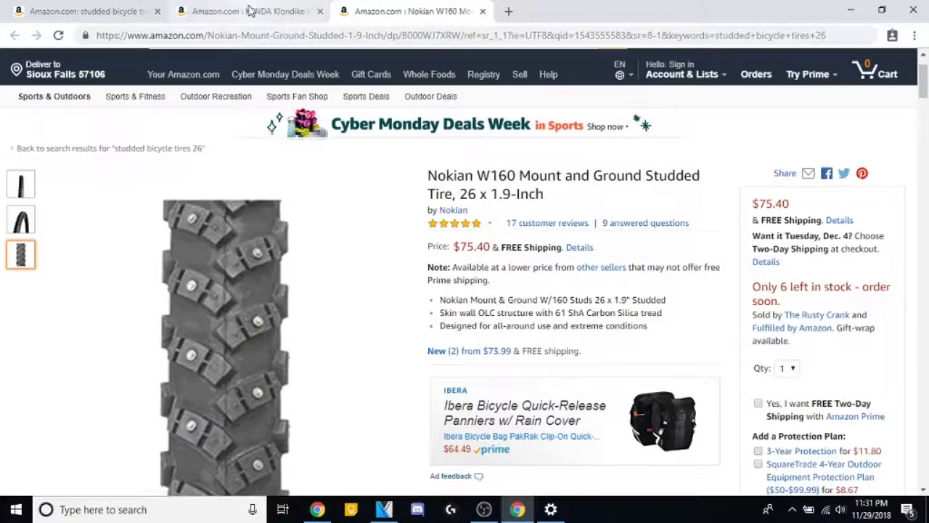
pyautogui.click(243, 11)
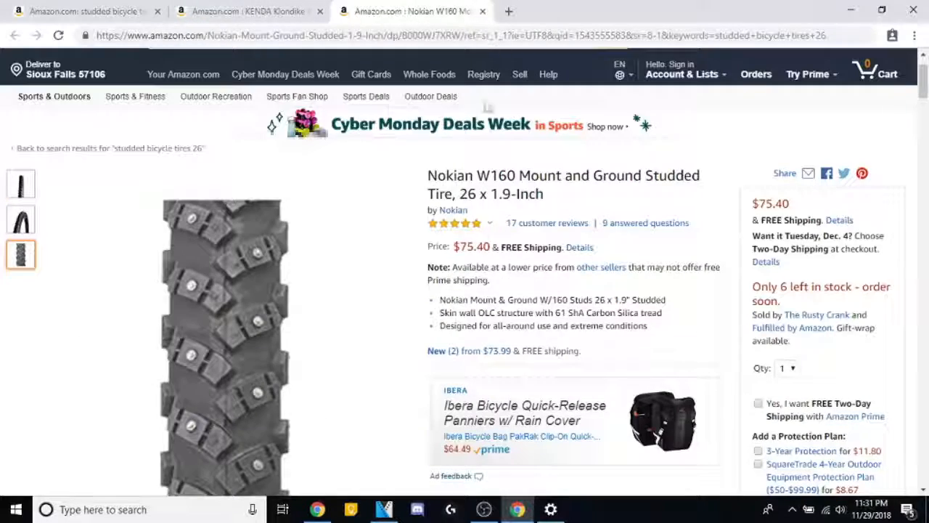
pyautogui.scroll(-3)
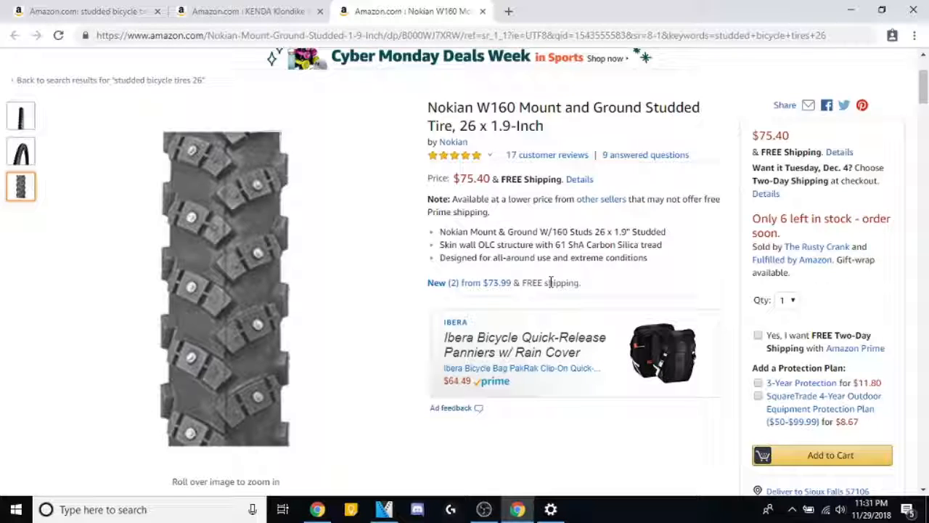
pyautogui.moveTo(567, 275)
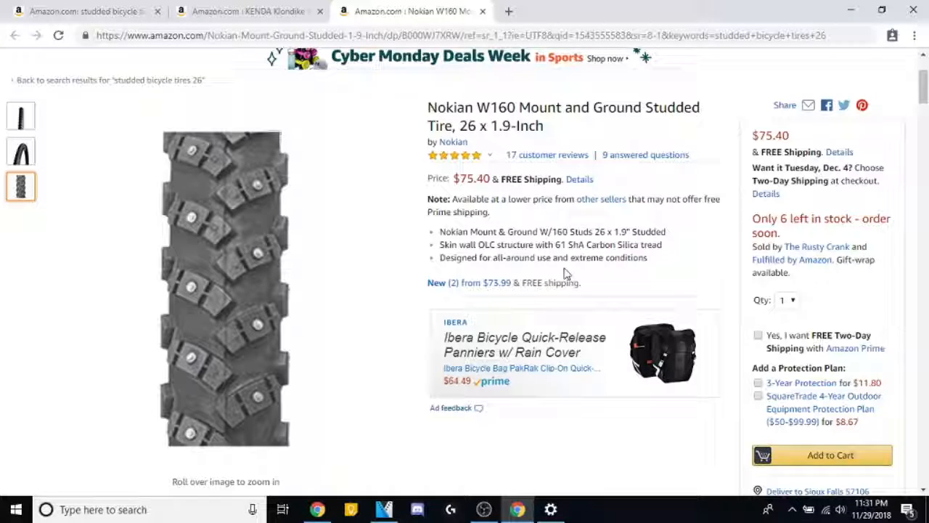
pyautogui.scroll(-3)
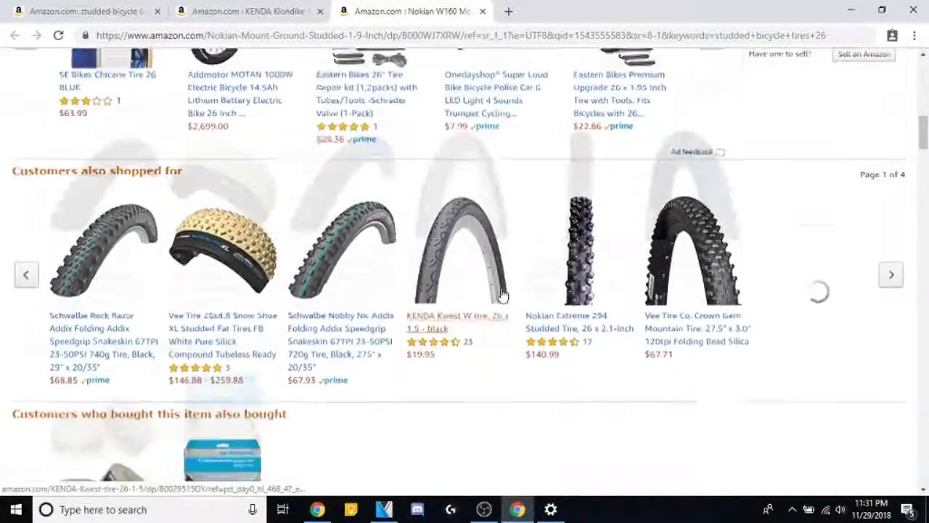
pyautogui.scroll(3)
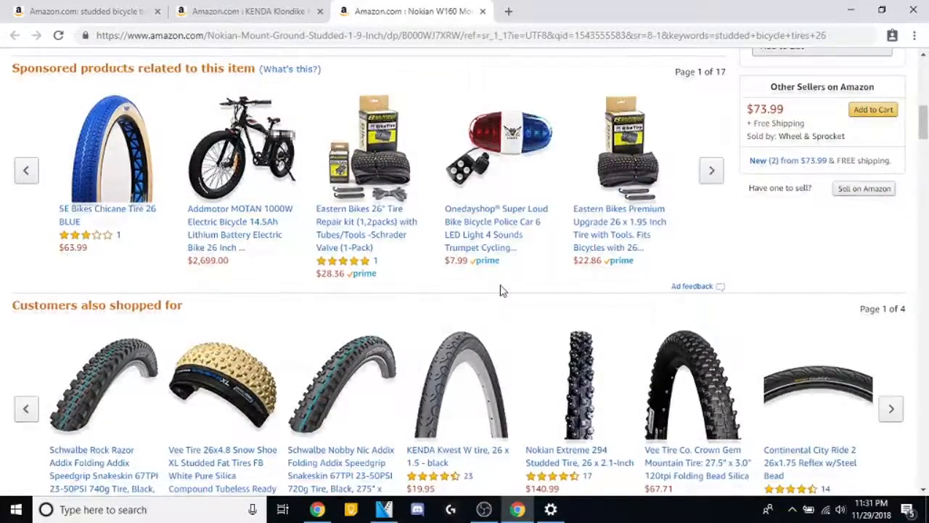
pyautogui.click(247, 11)
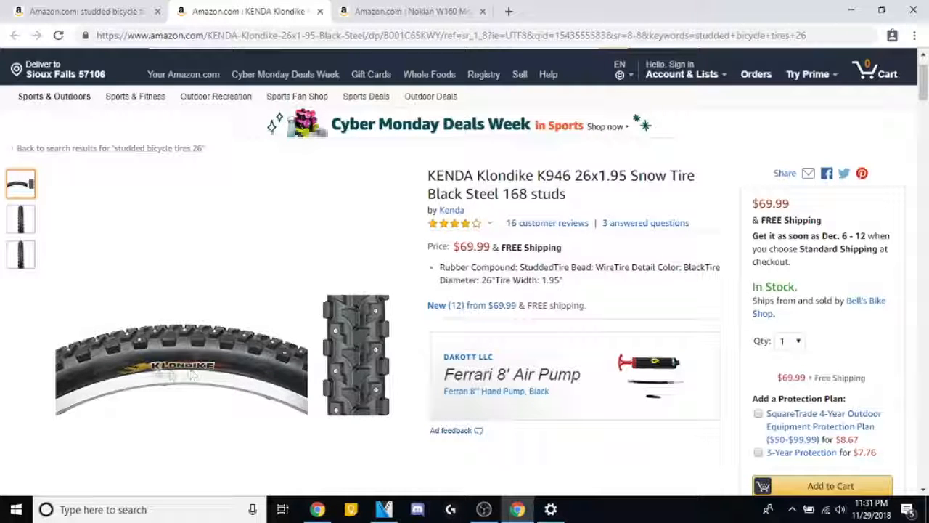
pyautogui.moveTo(164, 375)
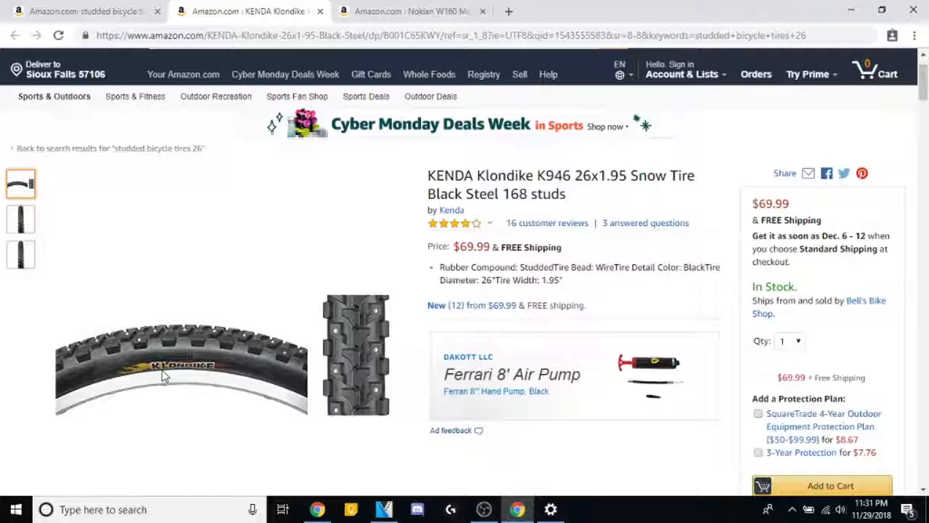
pyautogui.moveTo(133, 390)
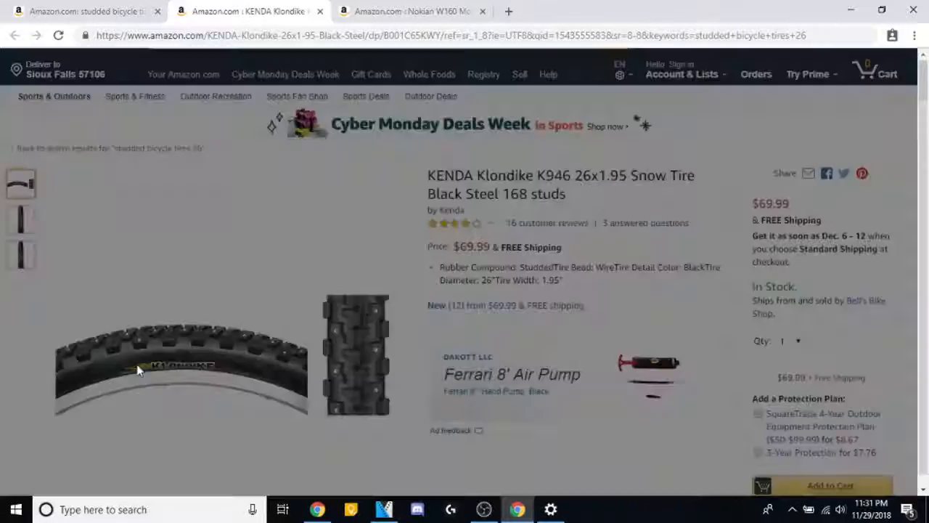
pyautogui.click(138, 370)
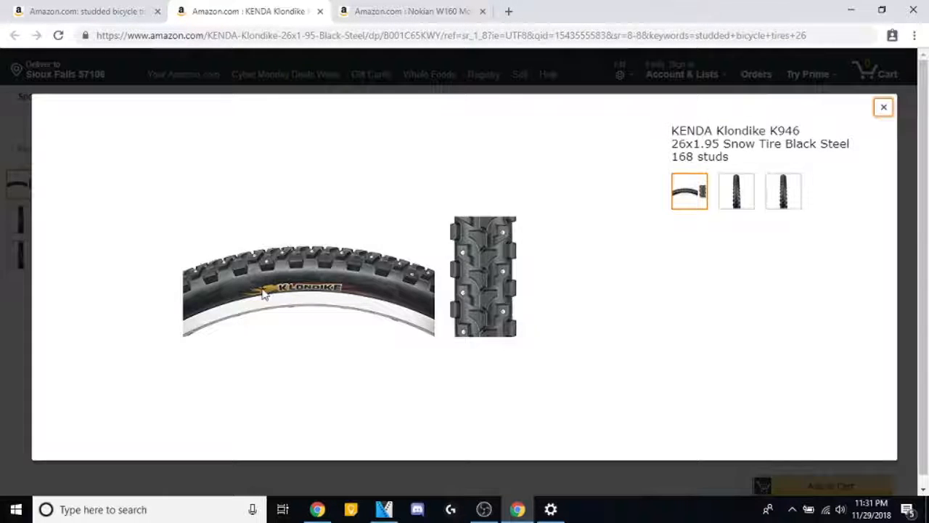
pyautogui.moveTo(200, 301)
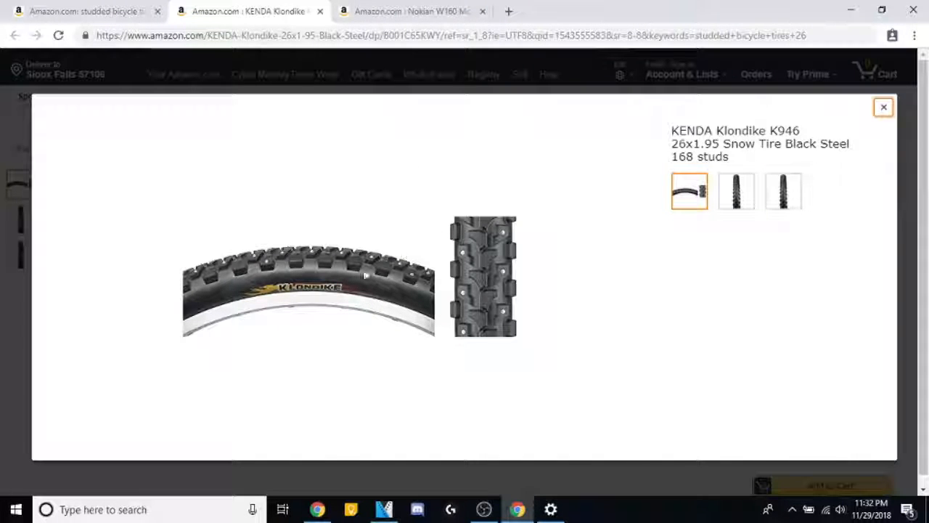
pyautogui.click(737, 191)
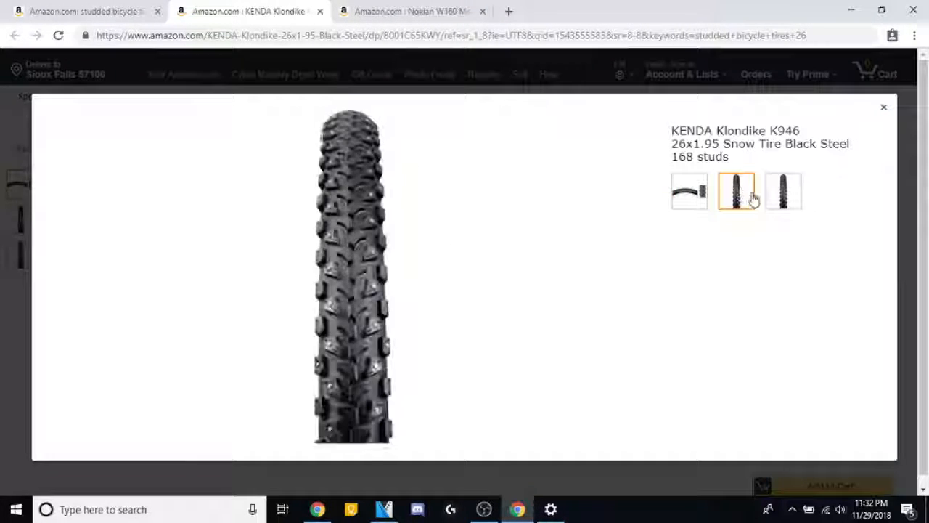
pyautogui.click(784, 191)
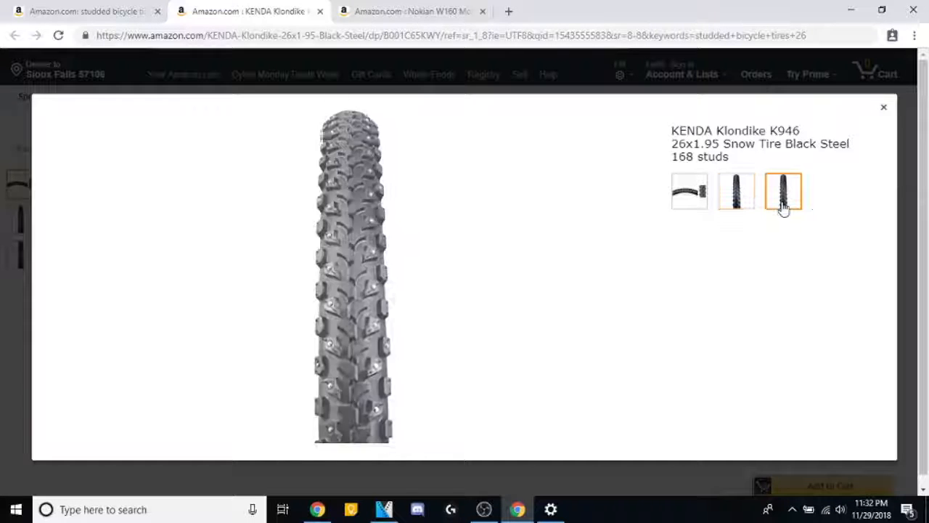
pyautogui.click(689, 191)
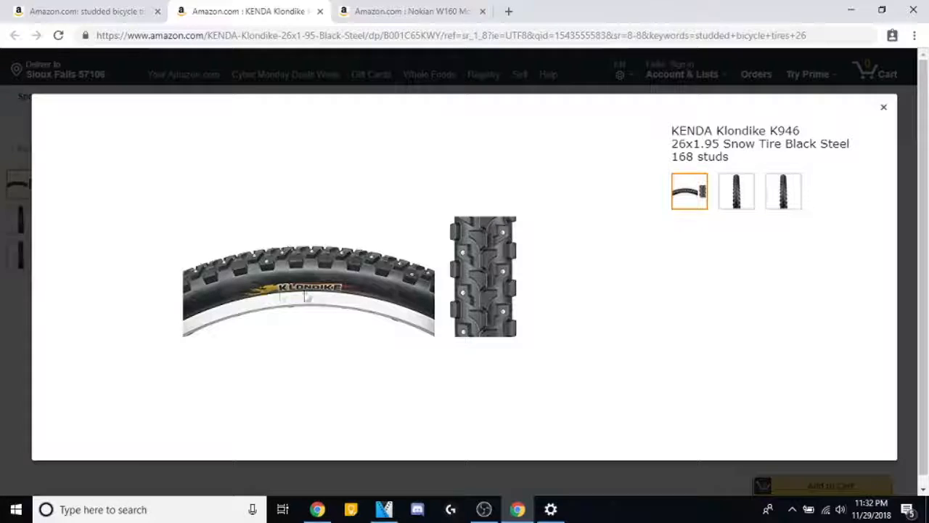
pyautogui.click(884, 107)
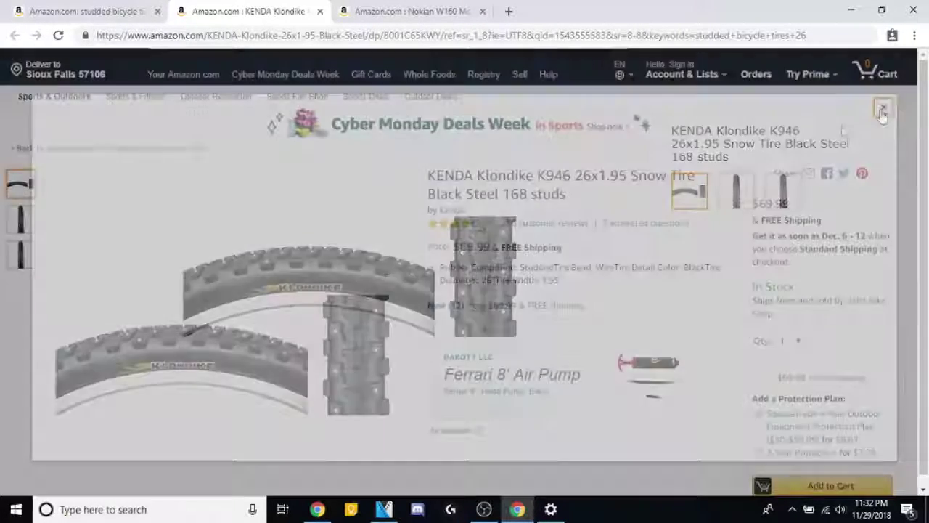
pyautogui.click(883, 113)
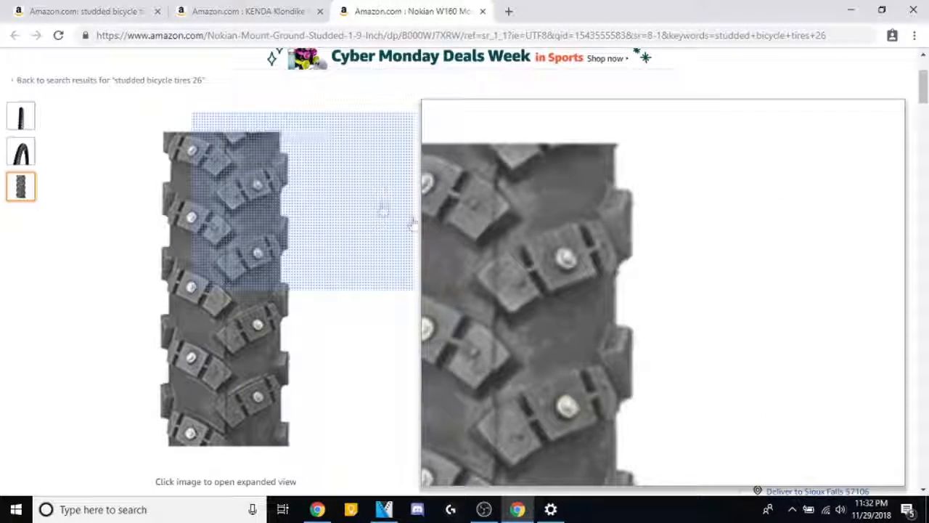
# Scroll the Nokian W160 page through customer Q&A to the 17 customer reviews.
pyautogui.scroll(-3)
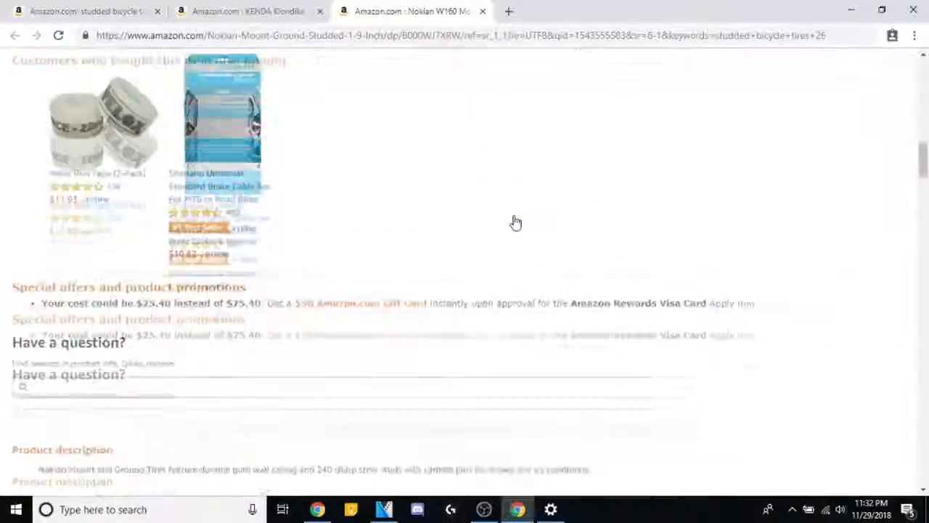
pyautogui.scroll(3)
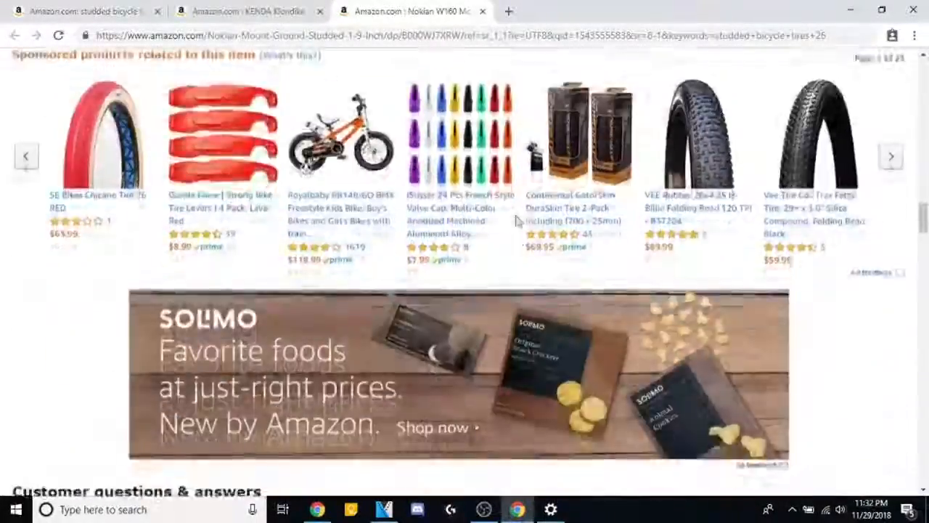
pyautogui.scroll(-3)
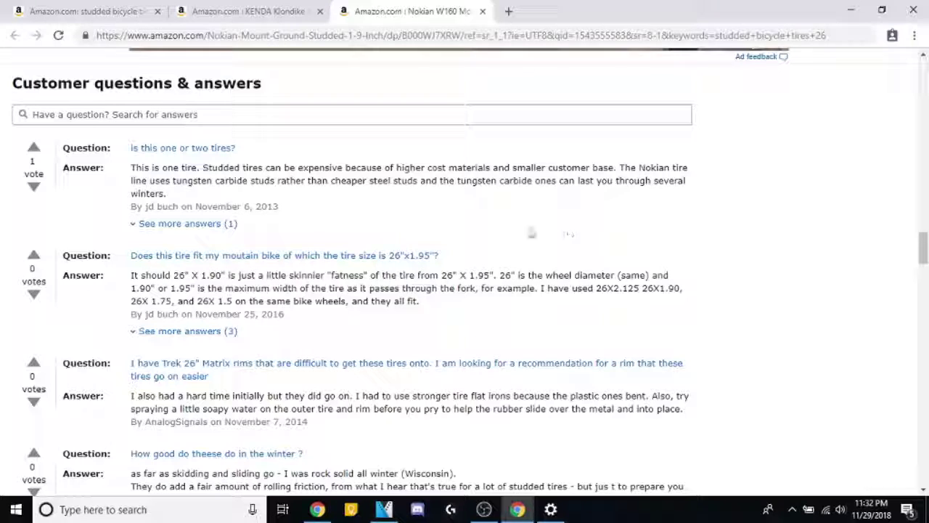
pyautogui.moveTo(573, 193)
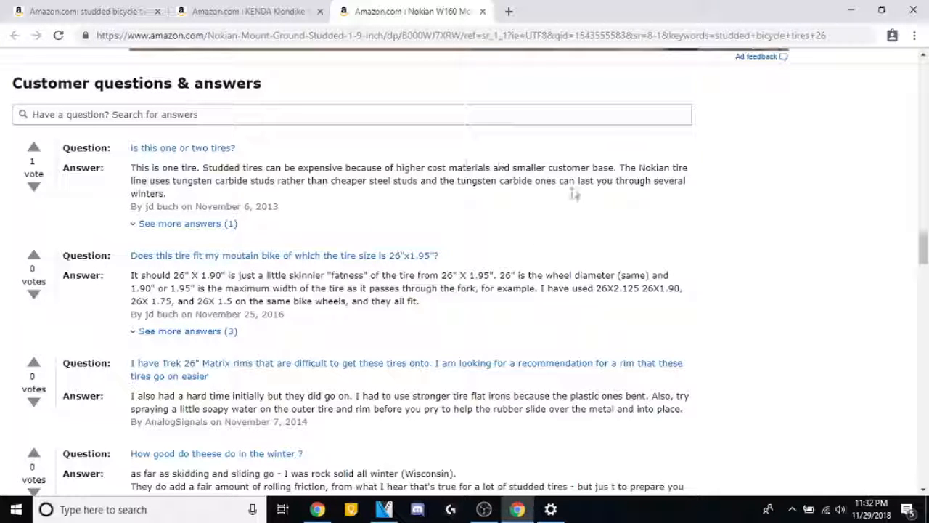
pyautogui.moveTo(221, 204)
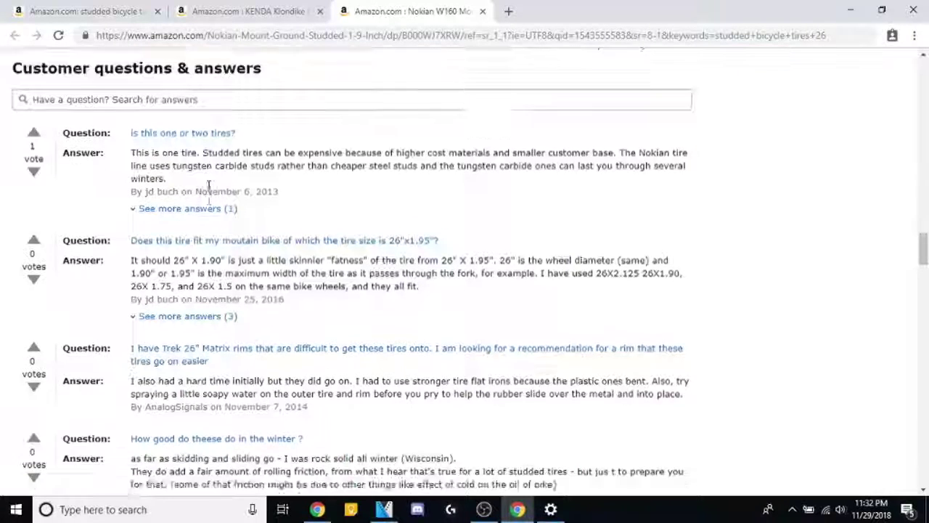
pyautogui.scroll(-3)
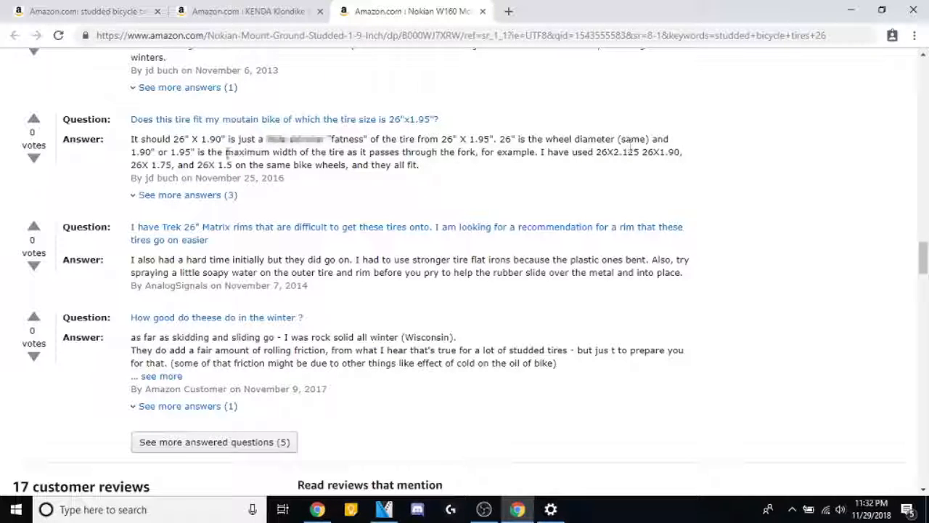
pyautogui.moveTo(225, 222)
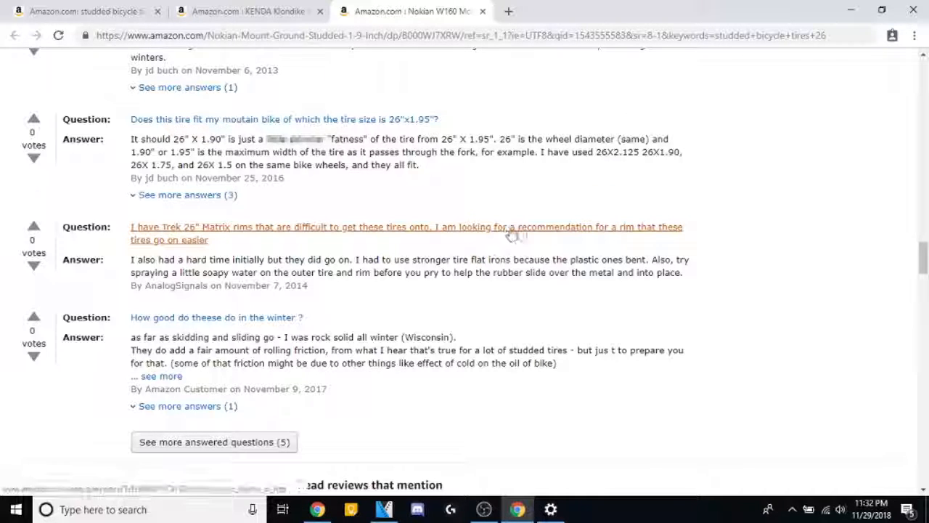
pyautogui.moveTo(526, 232)
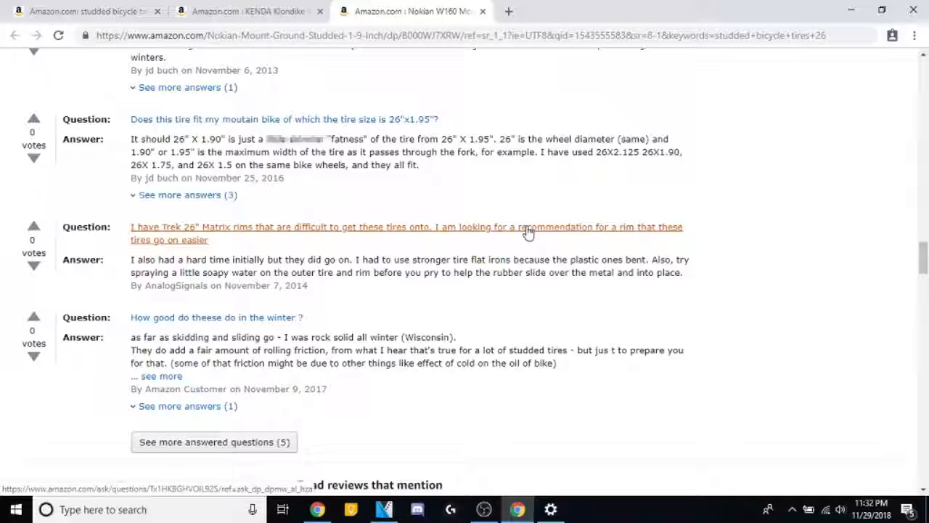
pyautogui.moveTo(520, 221)
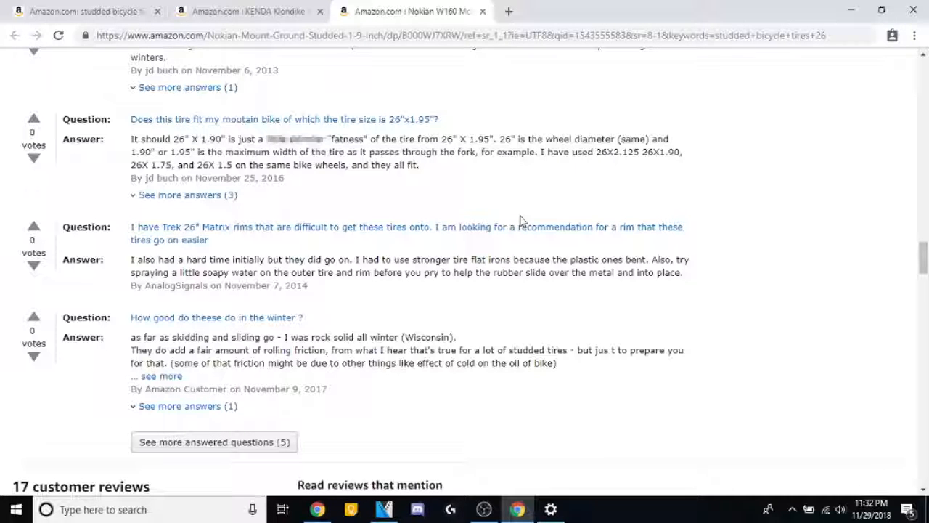
pyautogui.moveTo(512, 215)
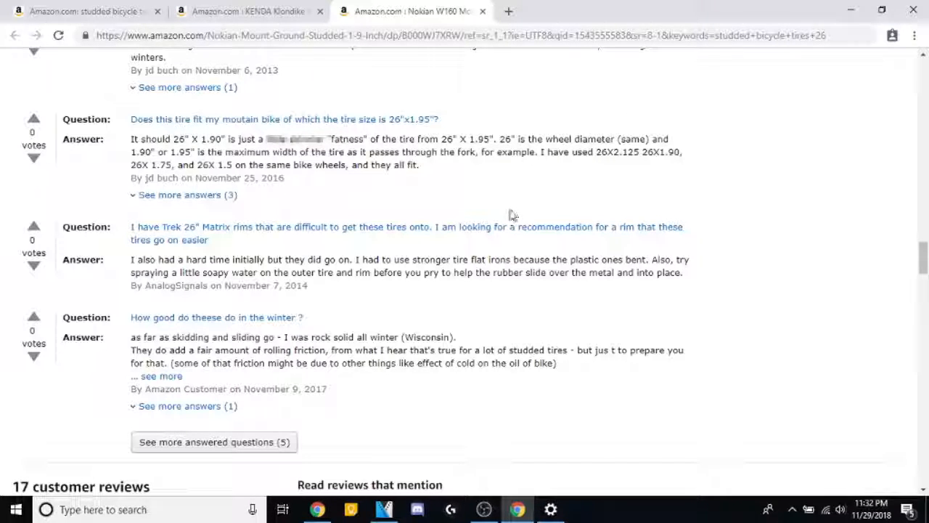
pyautogui.moveTo(452, 304)
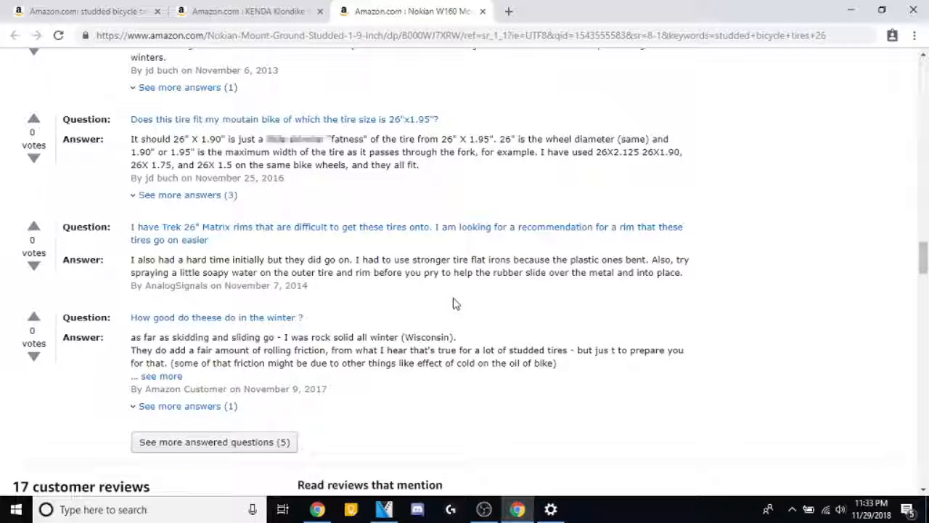
pyautogui.moveTo(475, 259)
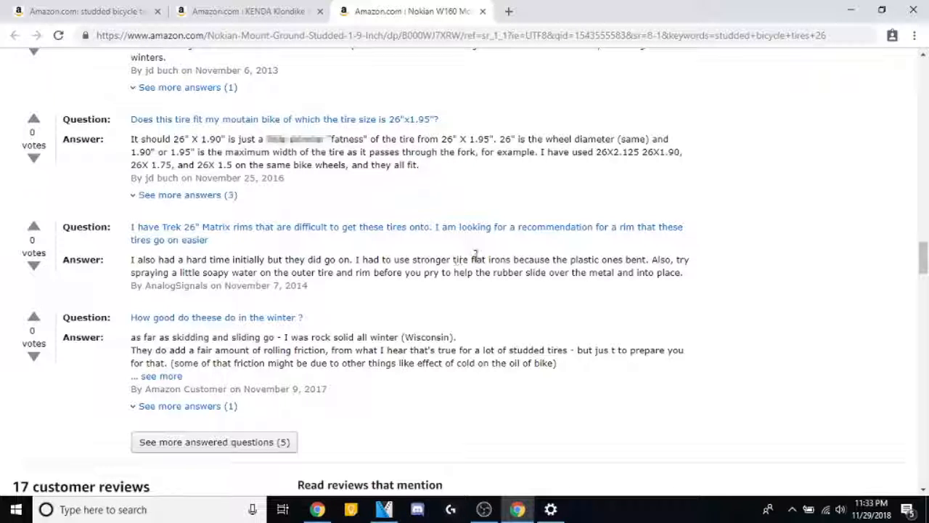
pyautogui.moveTo(504, 245)
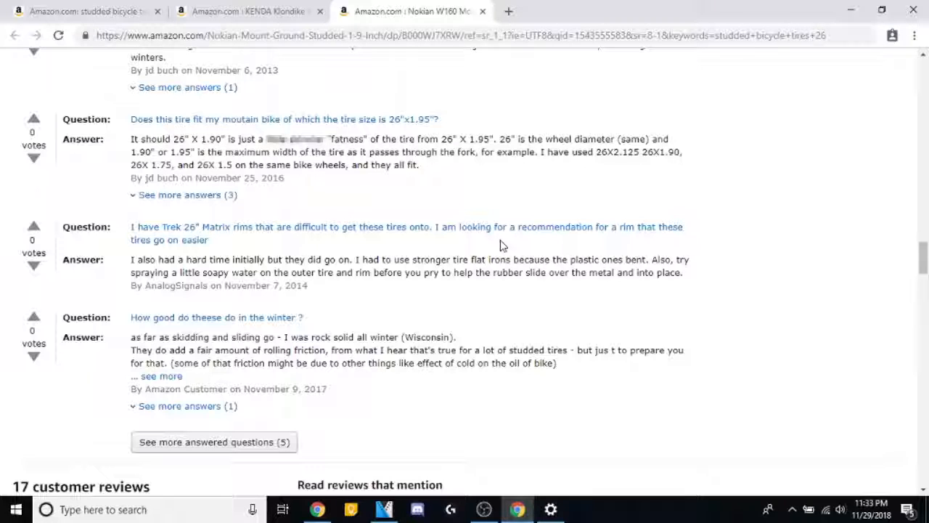
pyautogui.moveTo(636, 247)
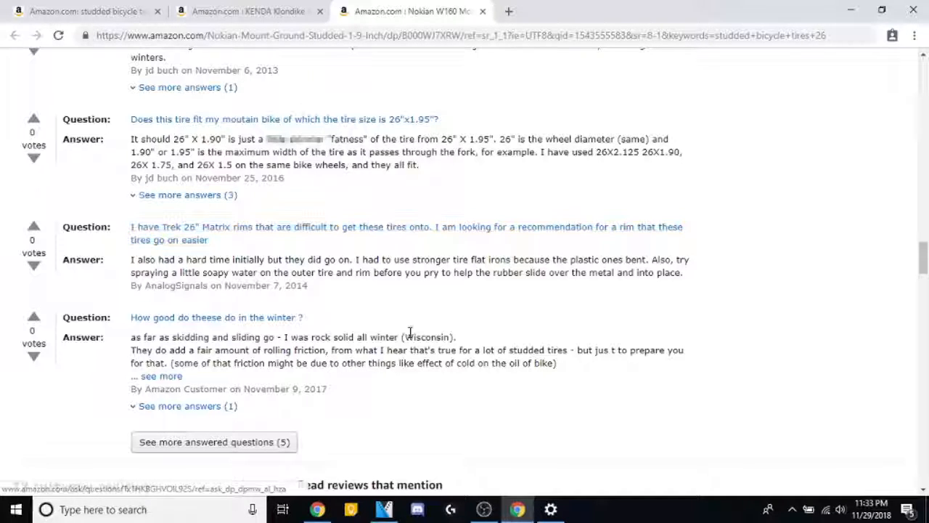
pyautogui.scroll(-3)
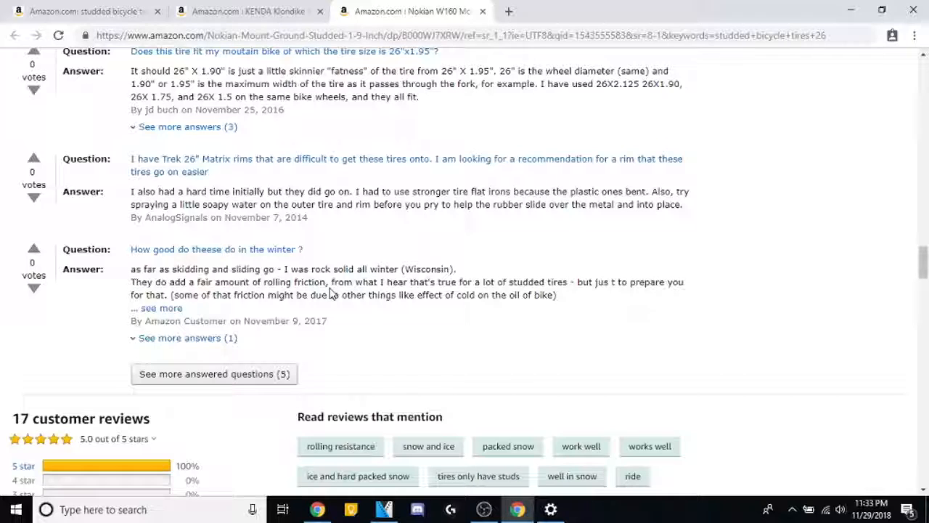
pyautogui.moveTo(354, 262)
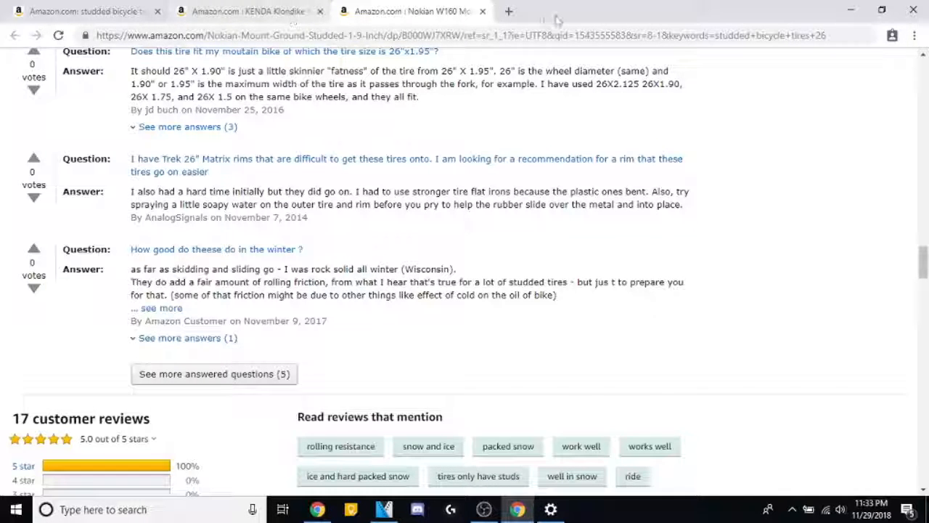
# Search Amazon for 'tire levers' in a new tab and browse the results.
pyautogui.click(246, 10)
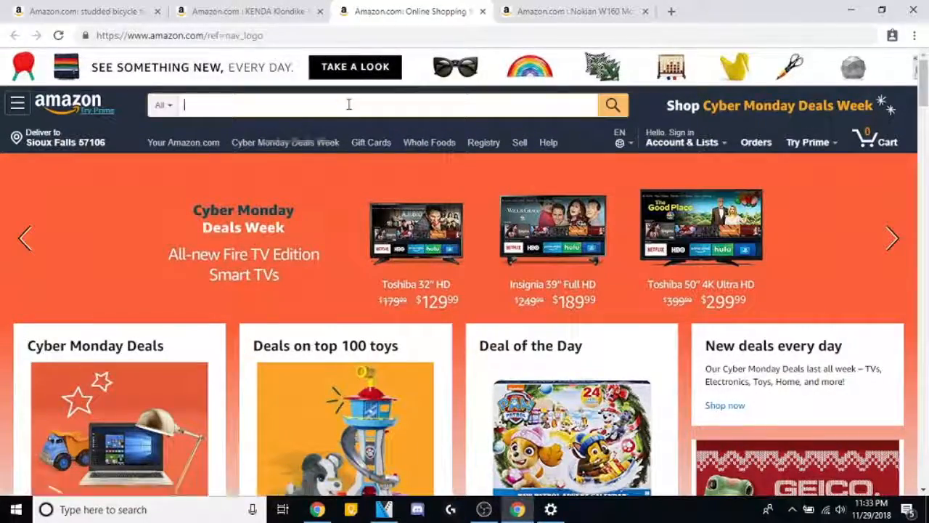
pyautogui.write('tire levers')
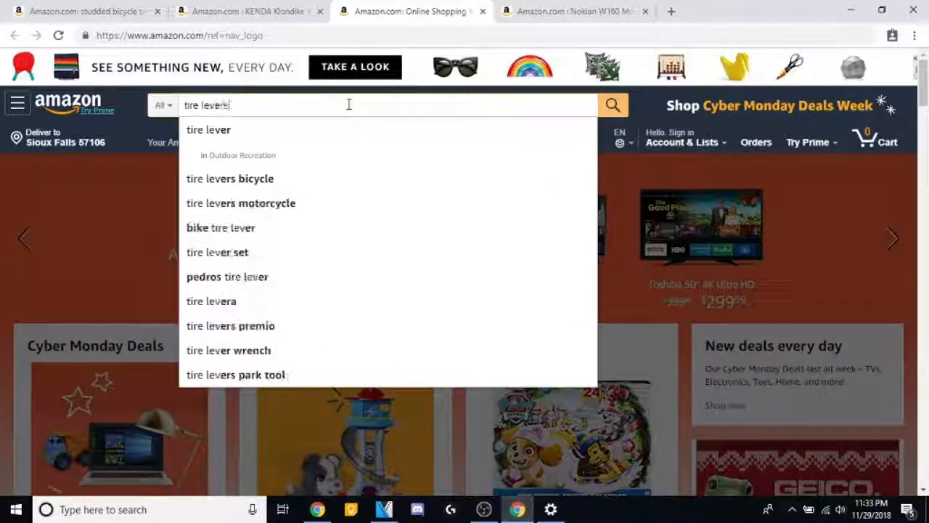
pyautogui.click(612, 105)
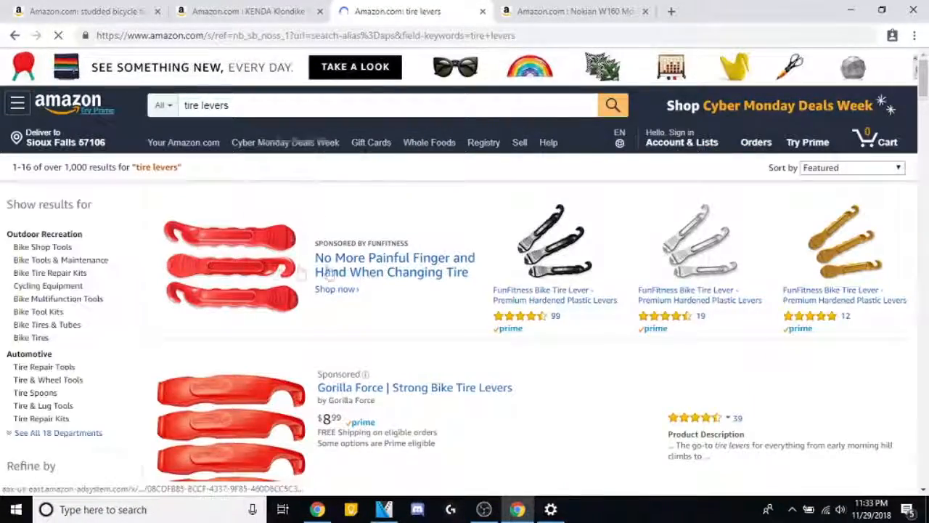
pyautogui.scroll(-3)
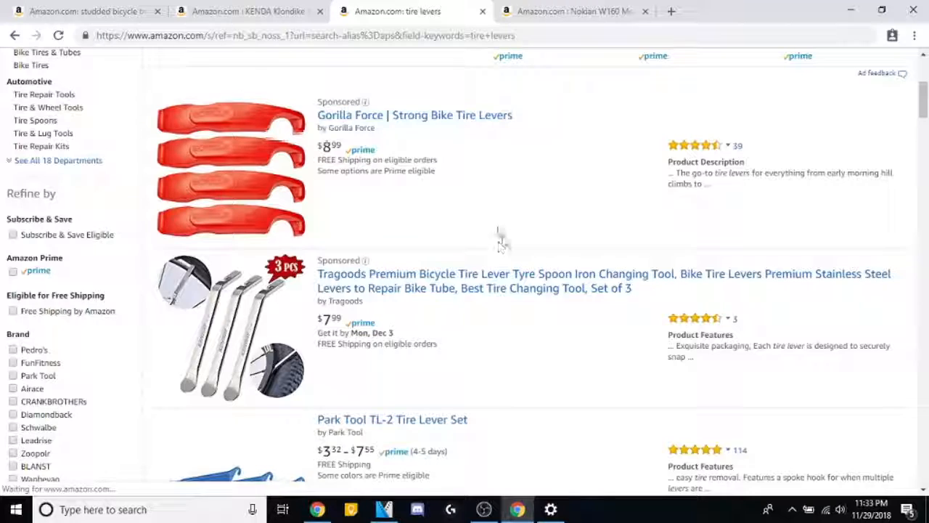
pyautogui.scroll(-3)
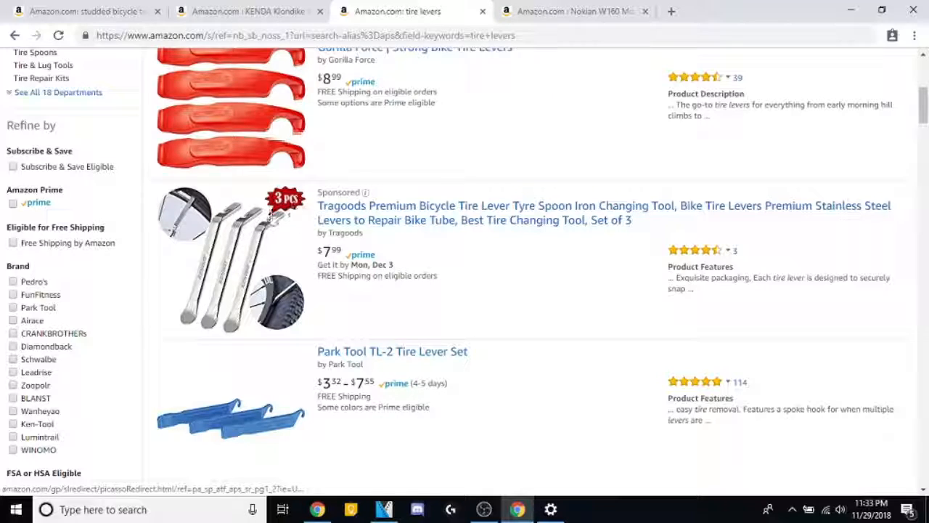
pyautogui.scroll(-3)
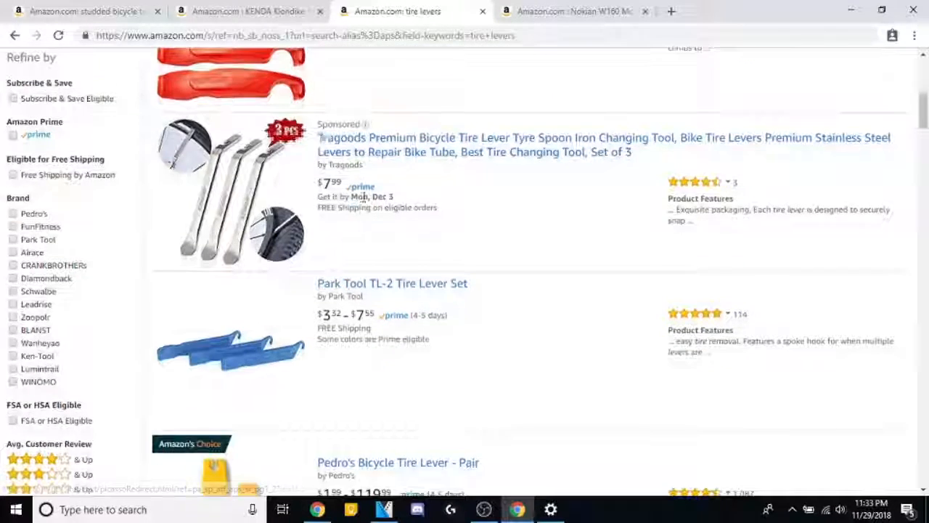
pyautogui.scroll(-3)
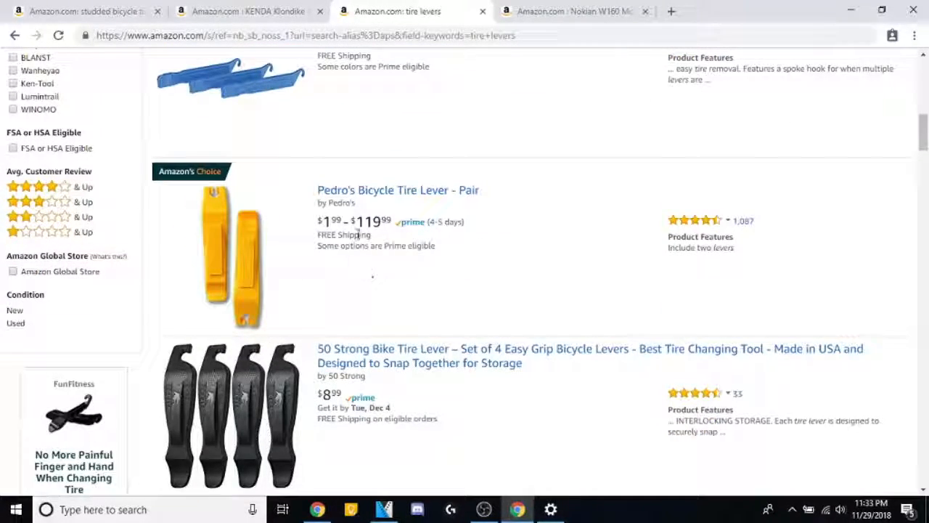
pyautogui.scroll(-3)
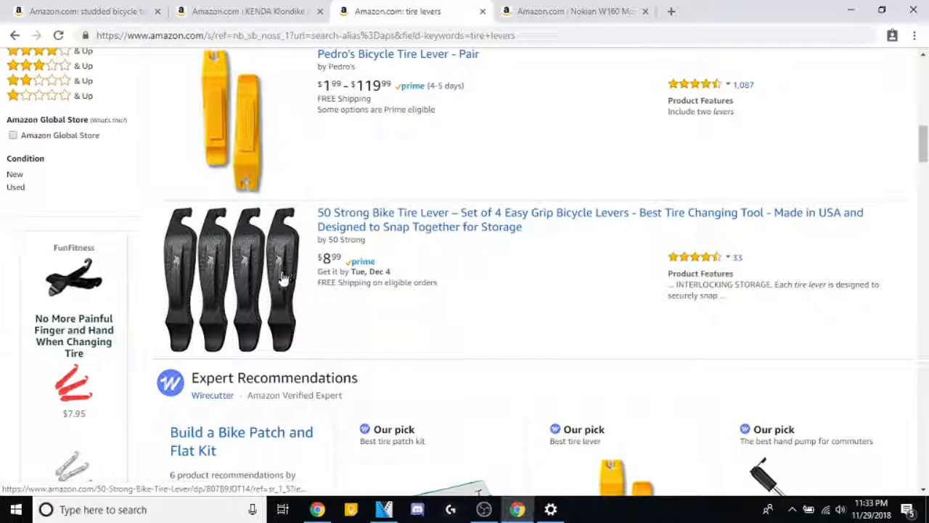
pyautogui.moveTo(464, 293)
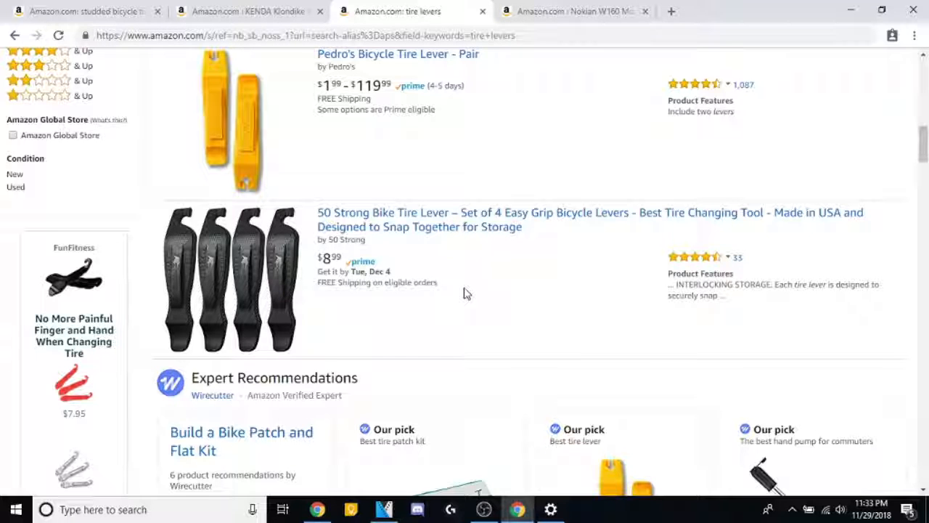
pyautogui.moveTo(566, 172)
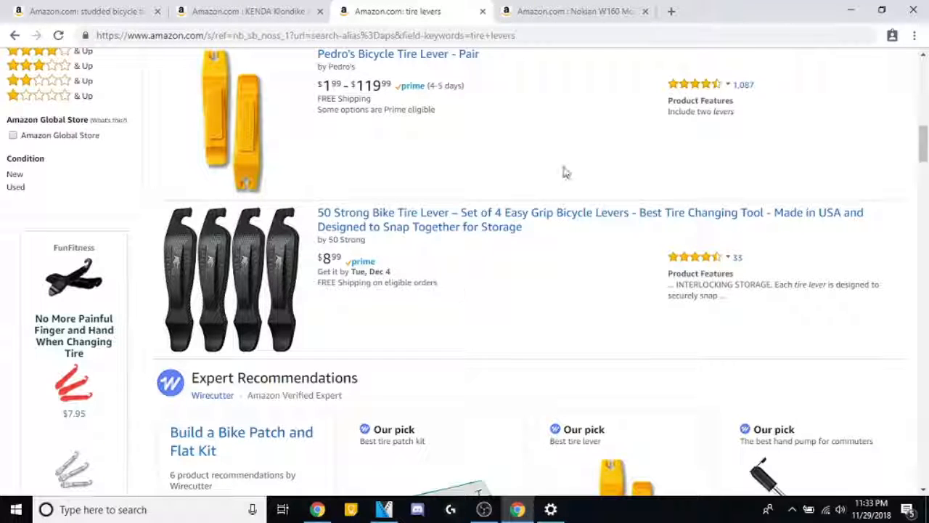
# Open the Diamondback Steel Core tire levers in a new tab.
pyautogui.scroll(-3)
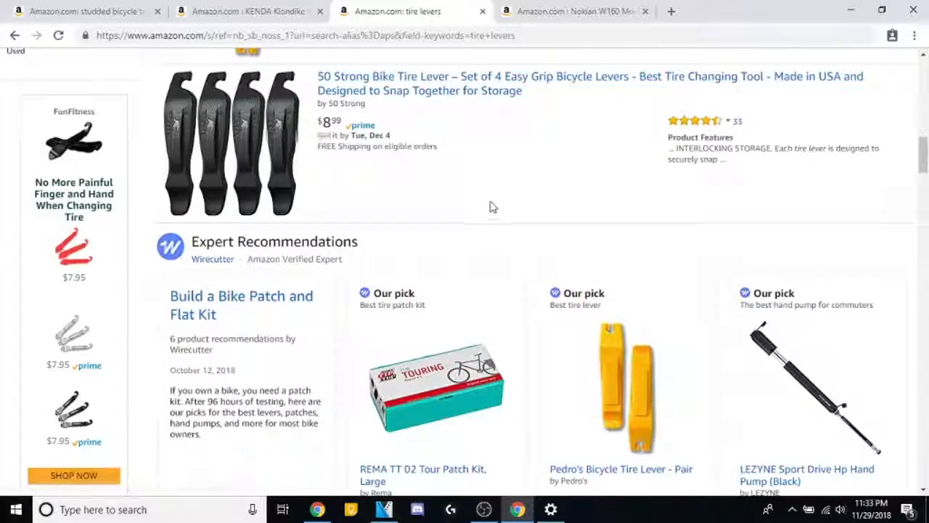
pyautogui.scroll(-3)
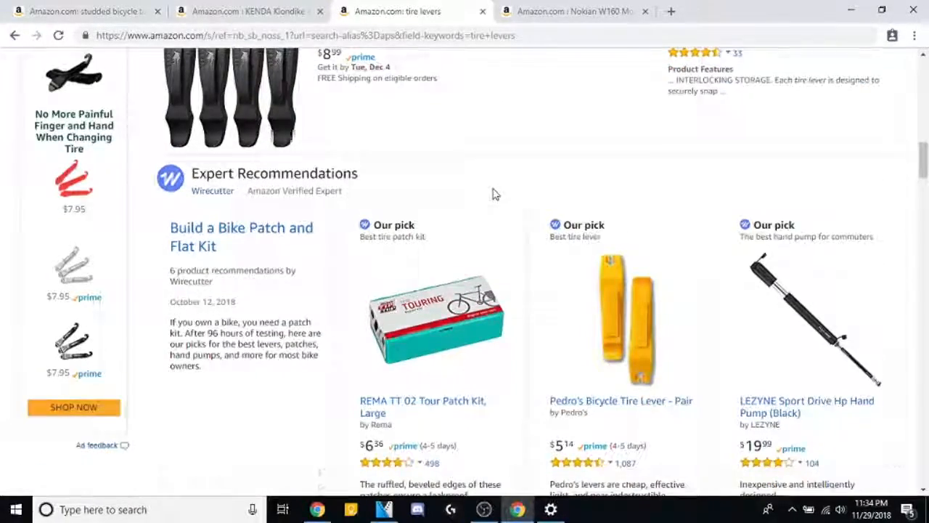
pyautogui.scroll(-3)
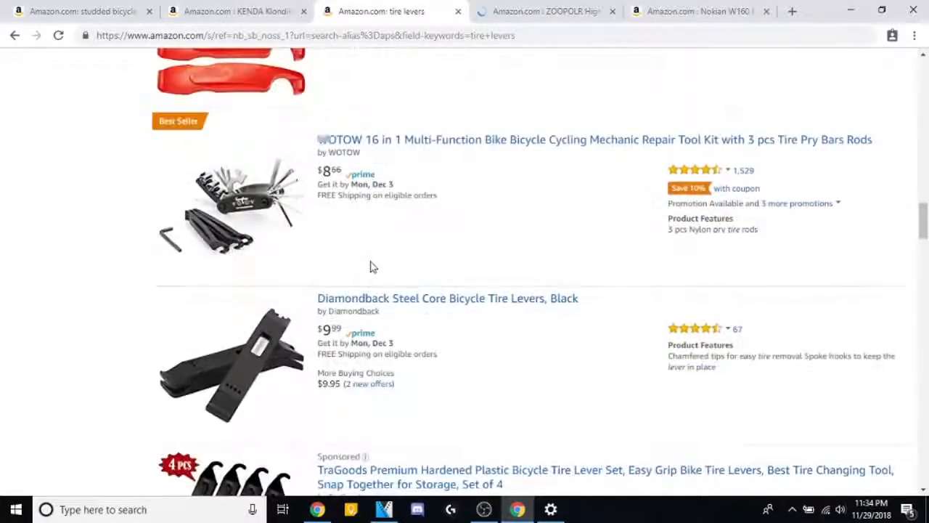
pyautogui.moveTo(430, 248)
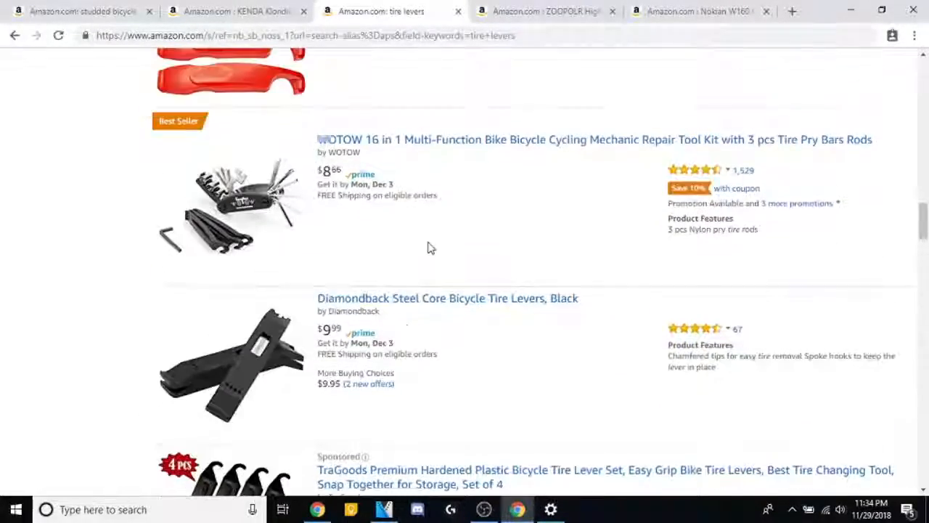
pyautogui.scroll(-3)
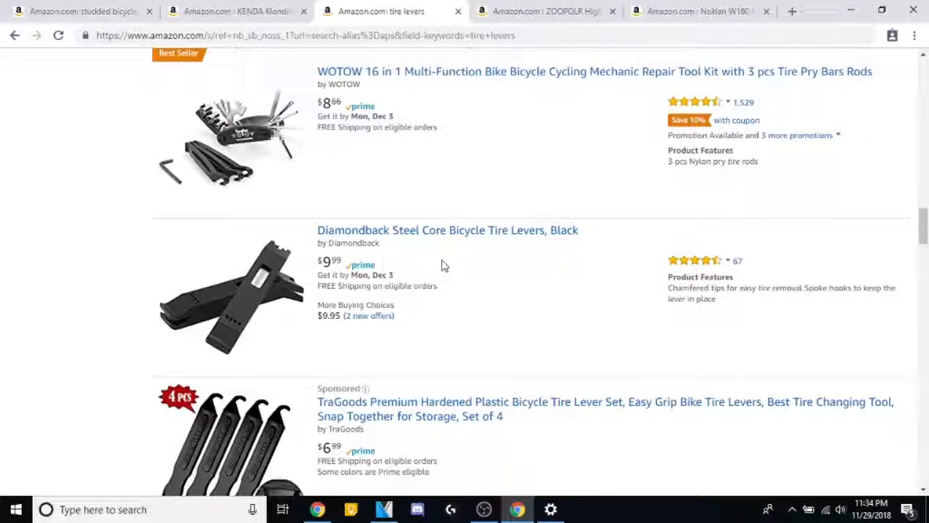
pyautogui.click(392, 230)
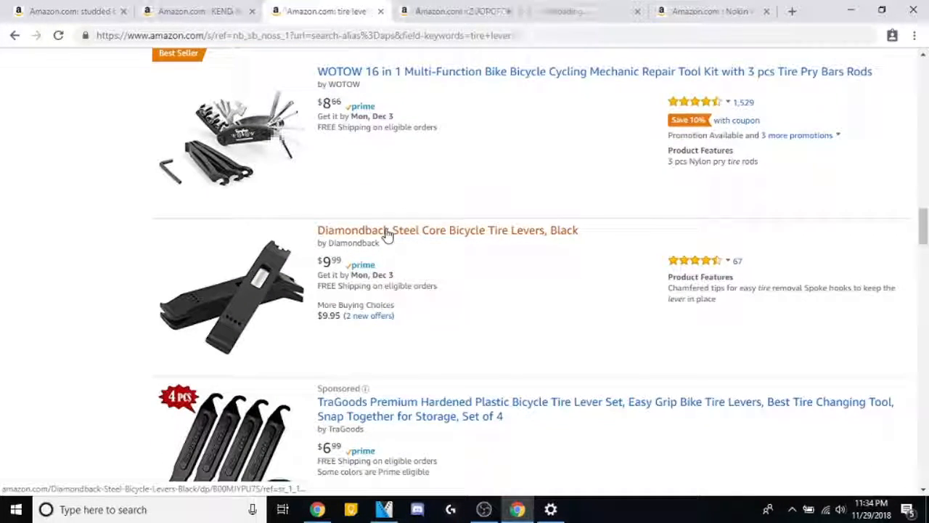
# Scroll on through the tire lever results and the ZOOPOLR carbon steel lever page.
pyautogui.scroll(-3)
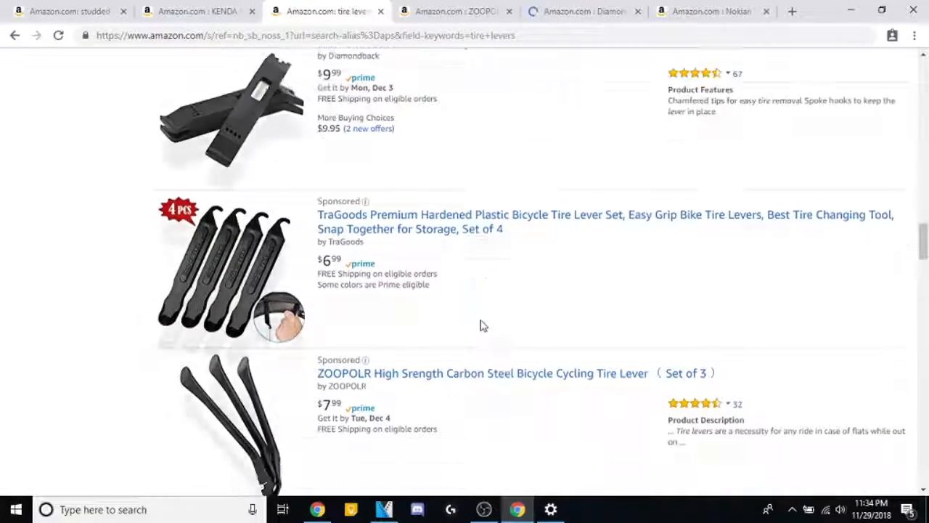
pyautogui.scroll(-3)
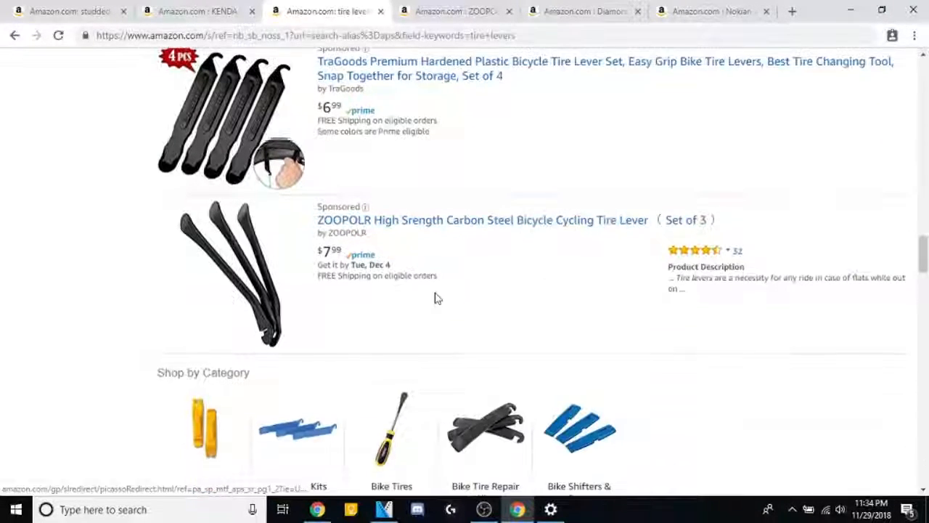
pyautogui.scroll(-3)
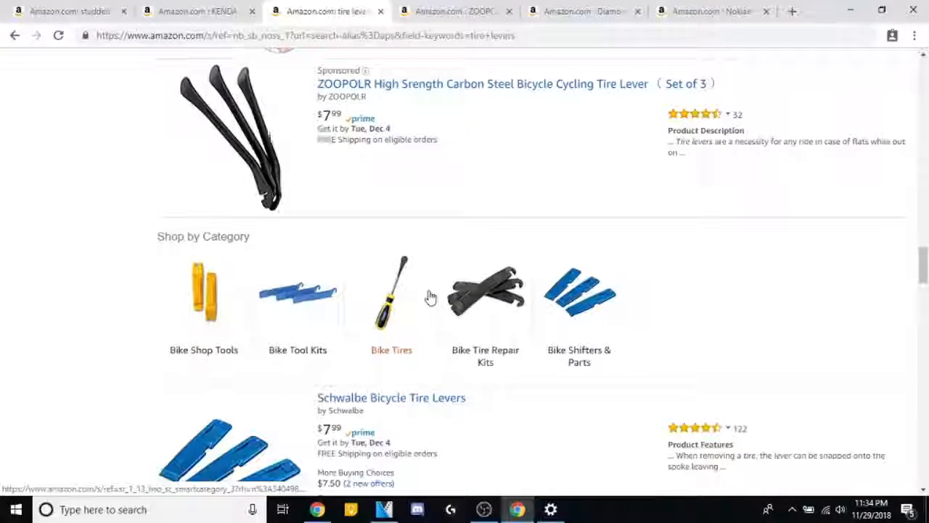
pyautogui.scroll(-3)
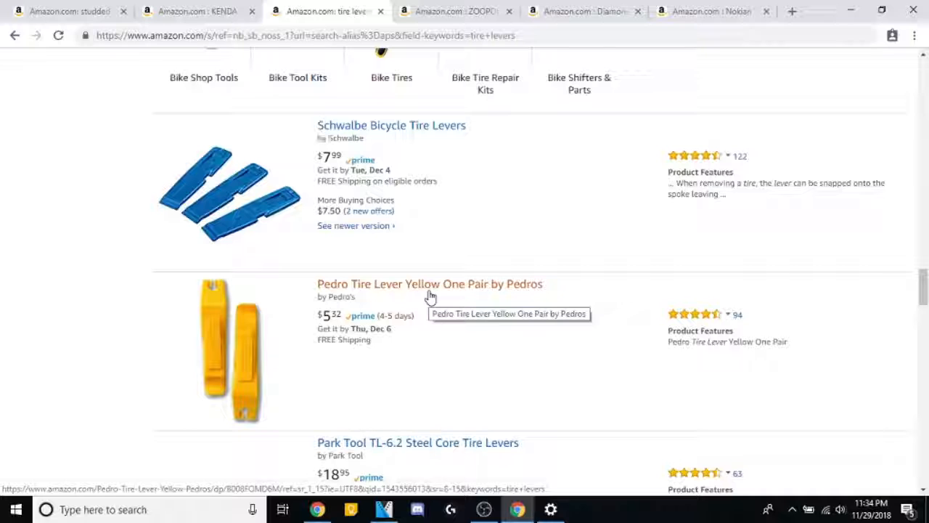
pyautogui.scroll(-3)
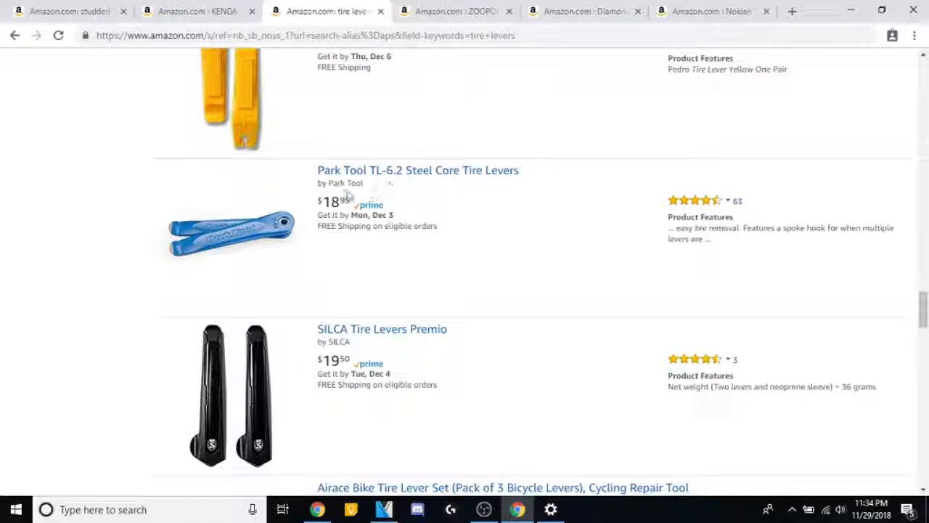
pyautogui.moveTo(418, 170)
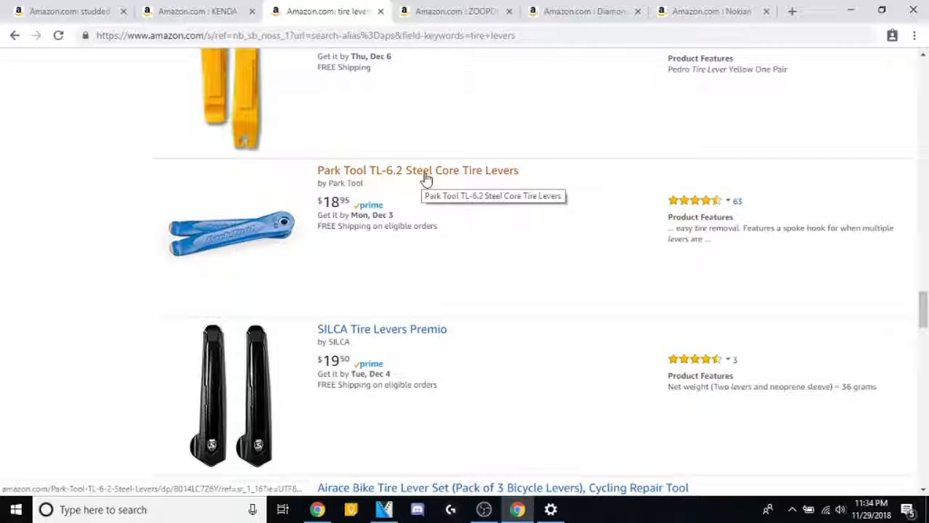
pyautogui.scroll(-3)
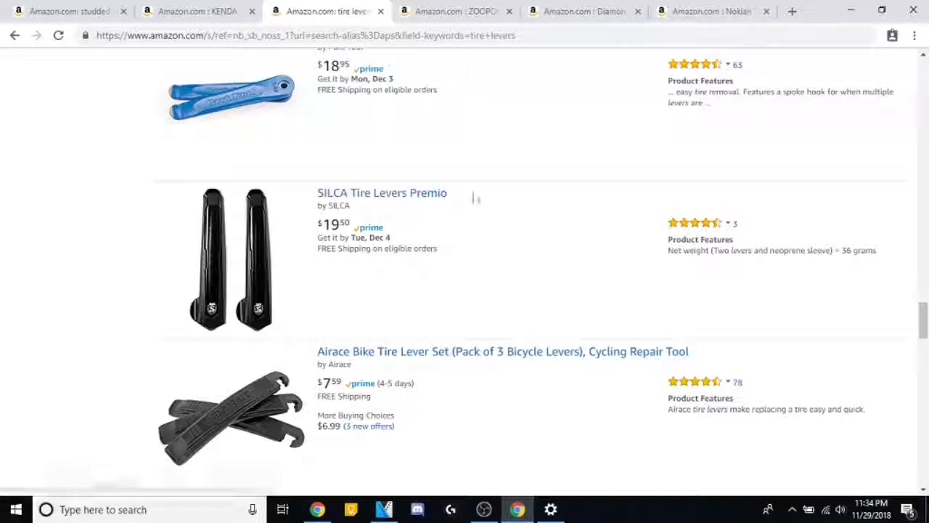
pyautogui.moveTo(449, 241)
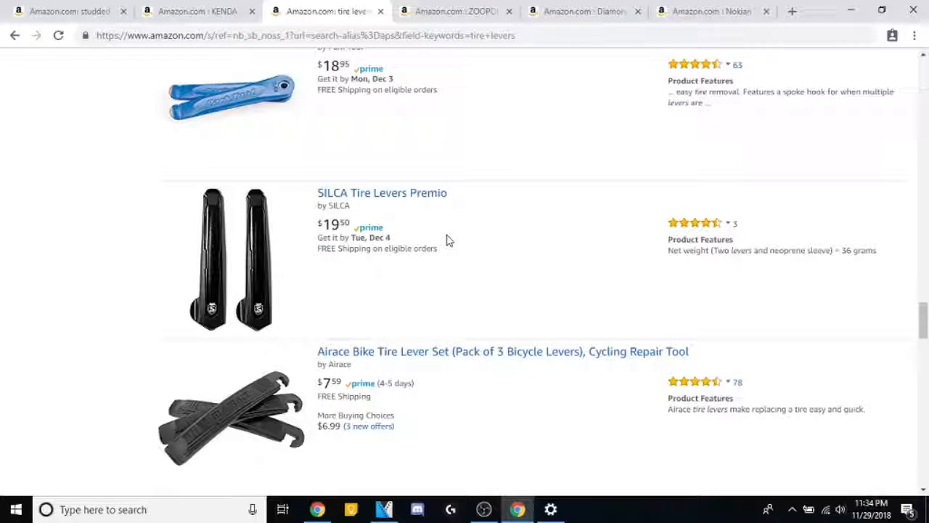
pyautogui.scroll(-3)
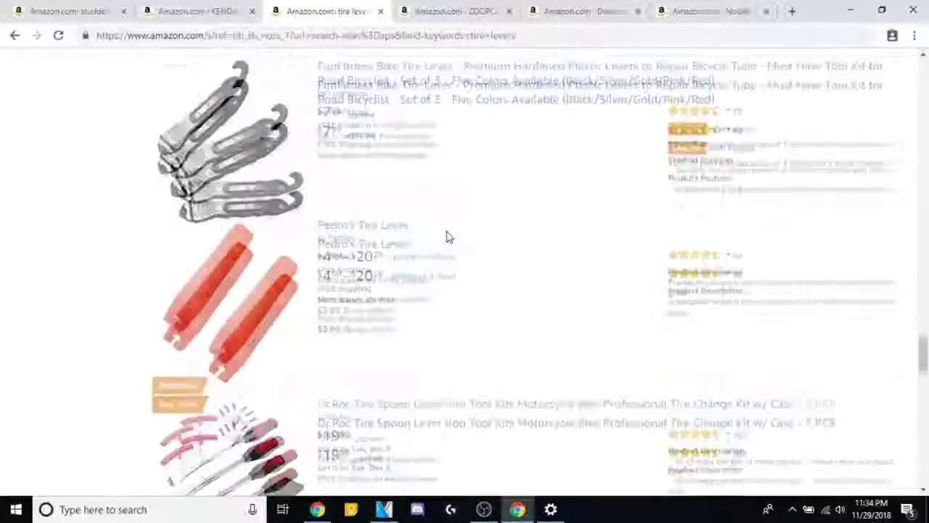
pyautogui.scroll(-3)
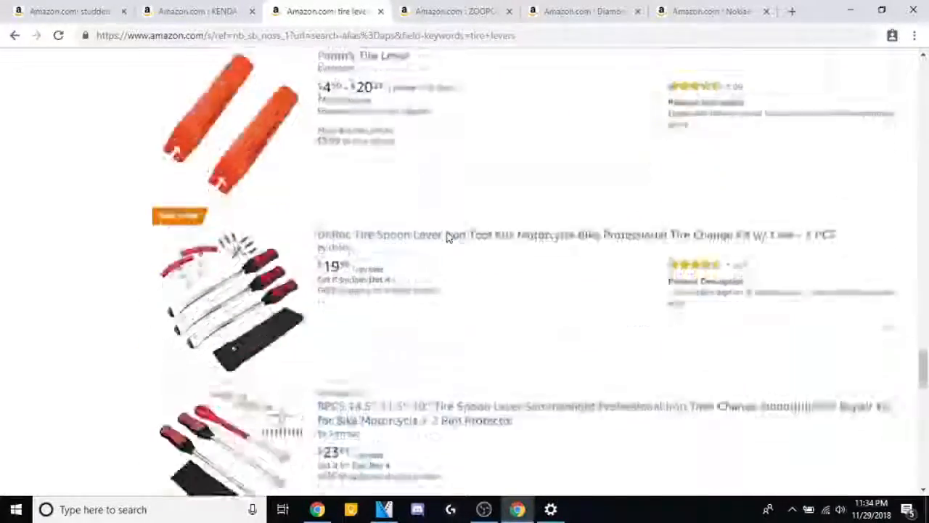
pyautogui.scroll(-3)
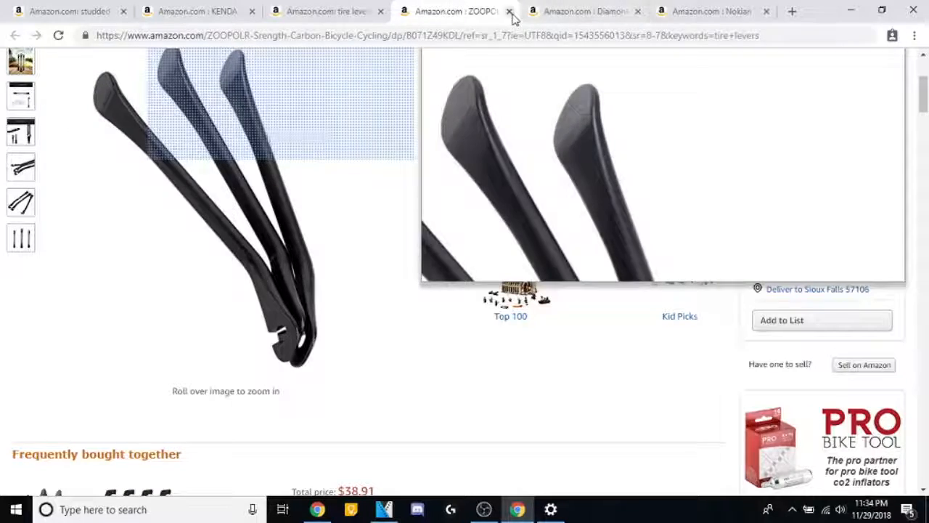
# Close ZOOPOLR, look over the $9.99 Diamondback Steel Core levers, then return to results.
pyautogui.click(509, 11)
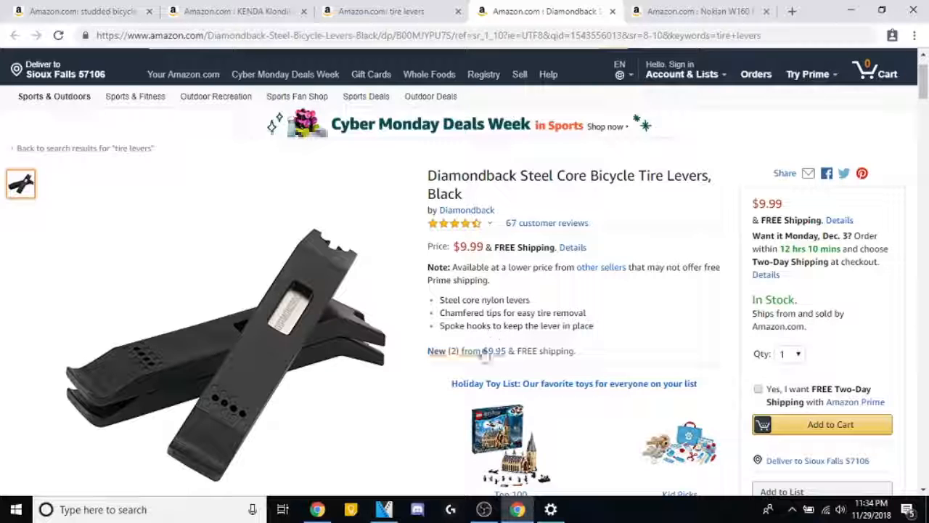
pyautogui.scroll(-3)
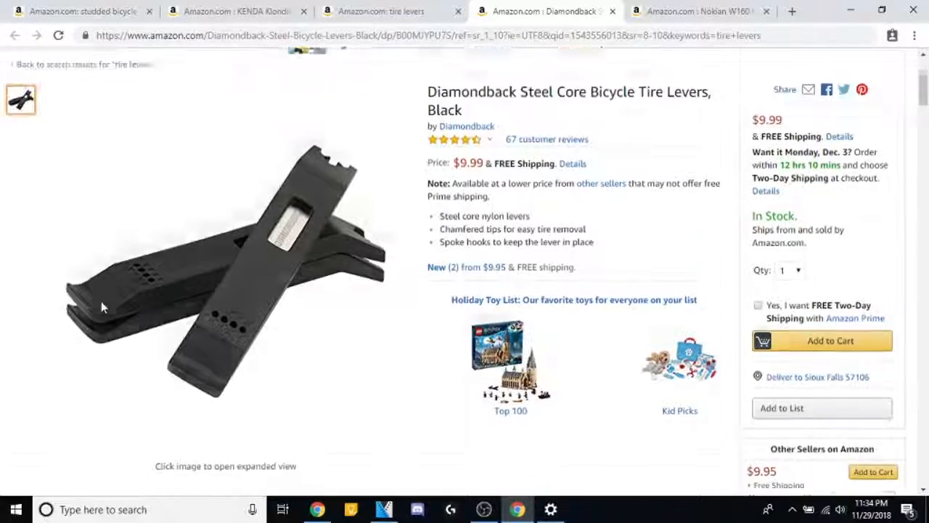
pyautogui.scroll(-3)
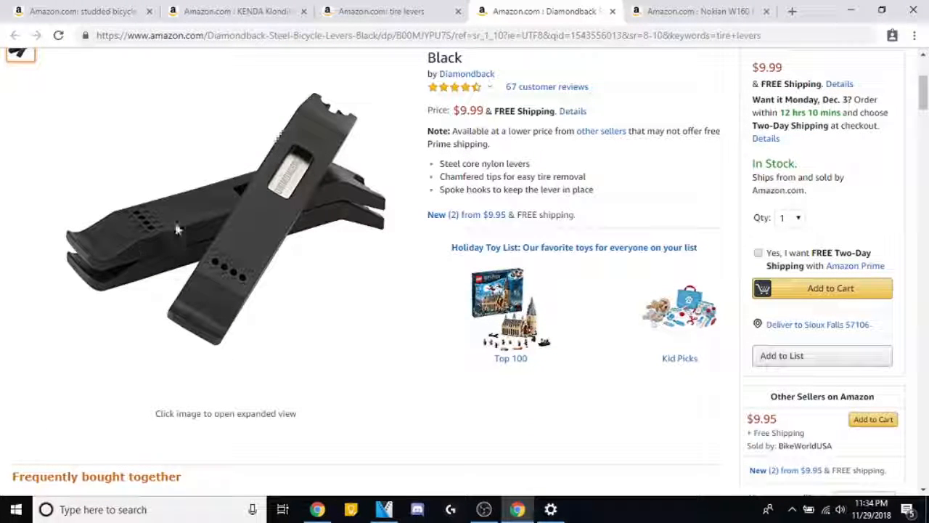
pyautogui.moveTo(153, 231)
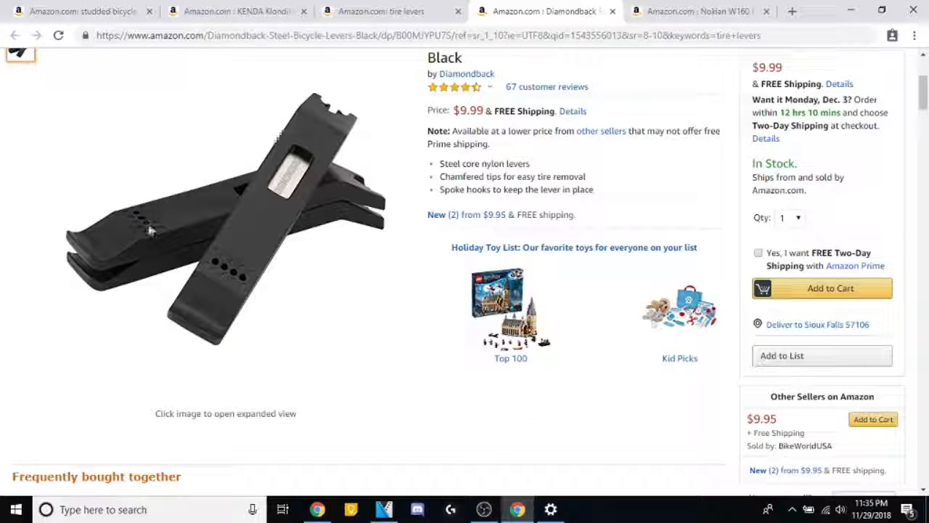
pyautogui.scroll(-3)
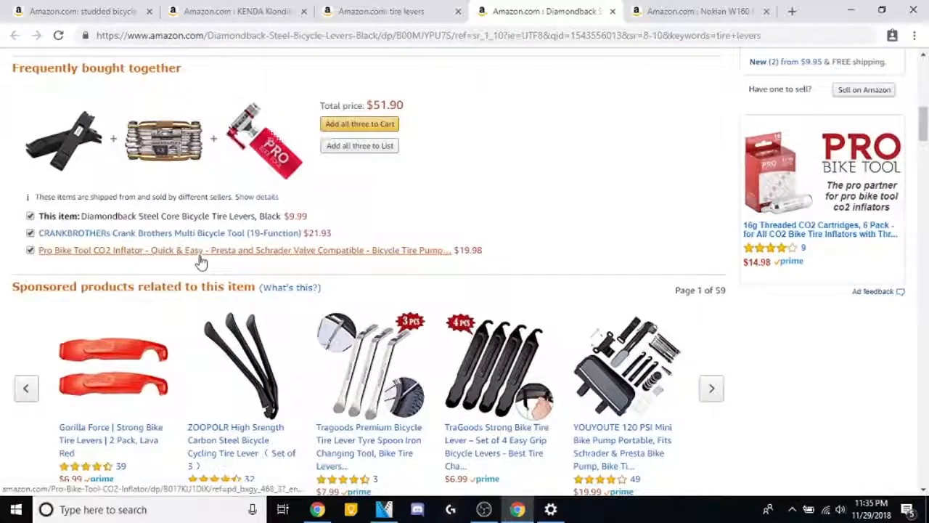
pyautogui.scroll(-3)
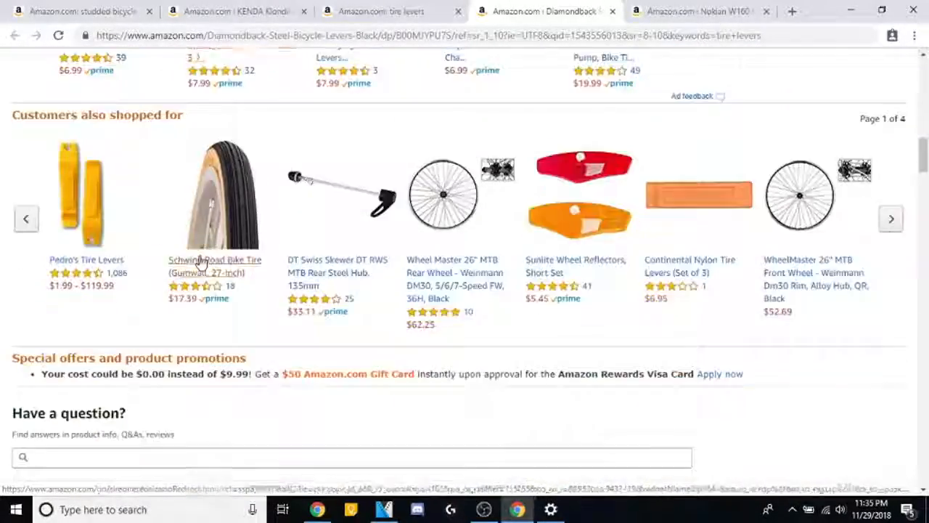
pyautogui.scroll(3)
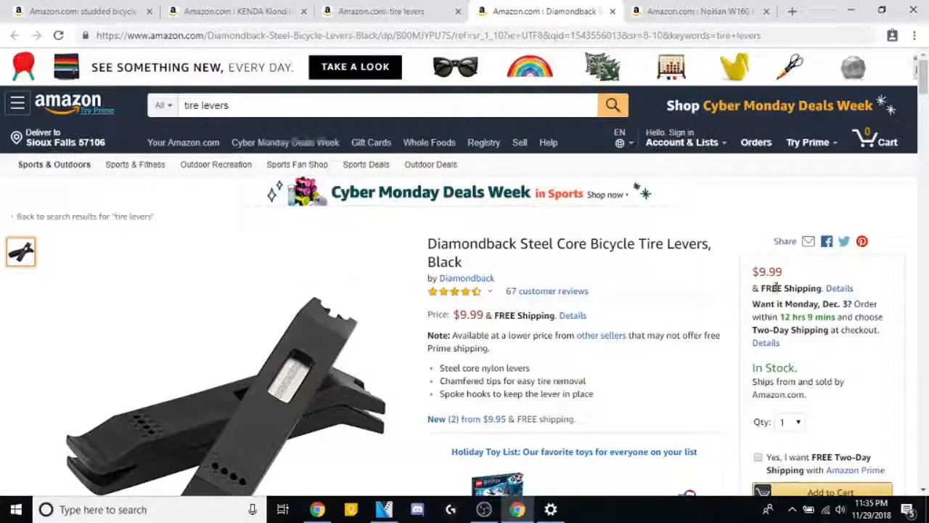
pyautogui.click(378, 11)
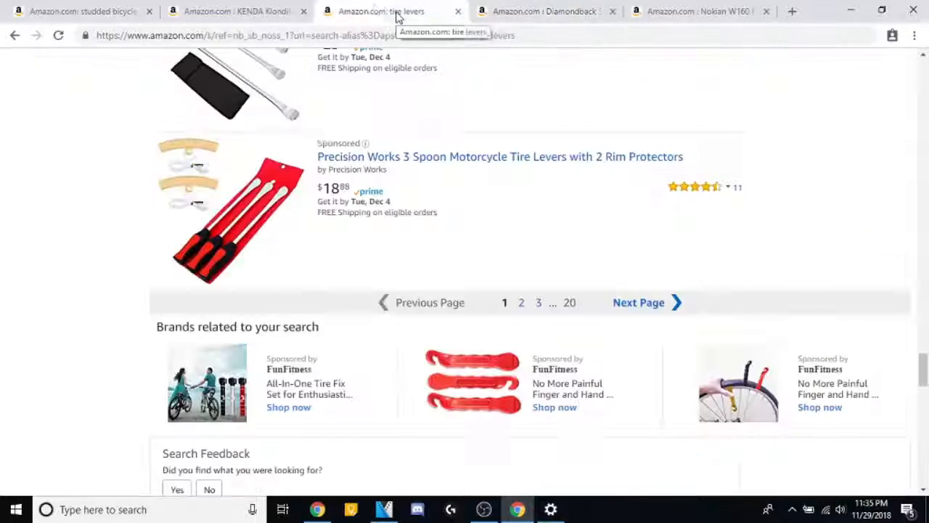
# Flip through the KENDA Klondike and Diamondback tabs to the Nokian W160 tire page.
pyautogui.click(232, 11)
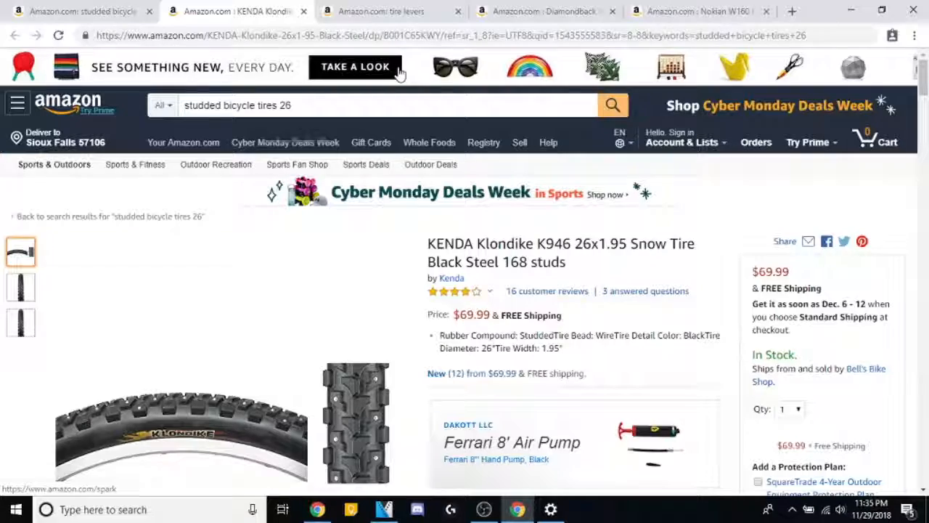
pyautogui.click(537, 11)
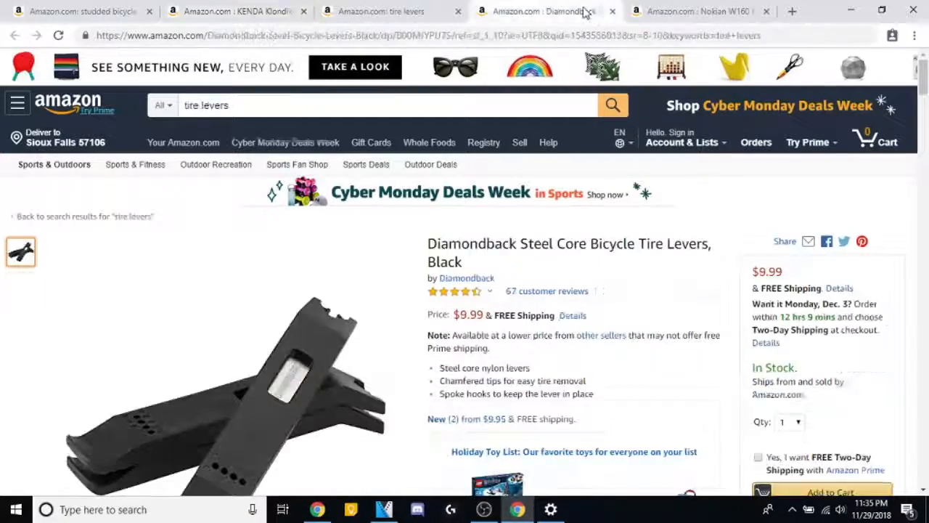
pyautogui.click(697, 11)
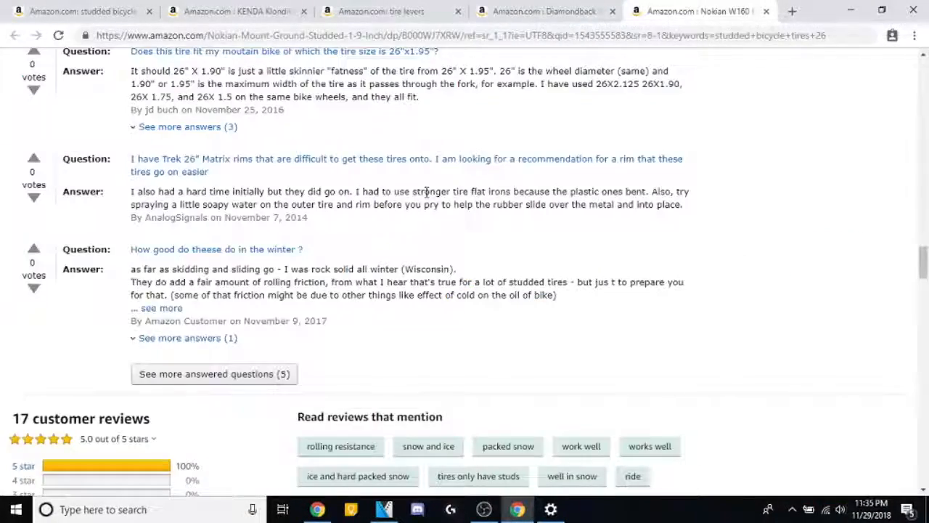
# Expand the Nokian W160's winter-riding answer and scroll down to its 17 customer reviews.
pyautogui.scroll(3)
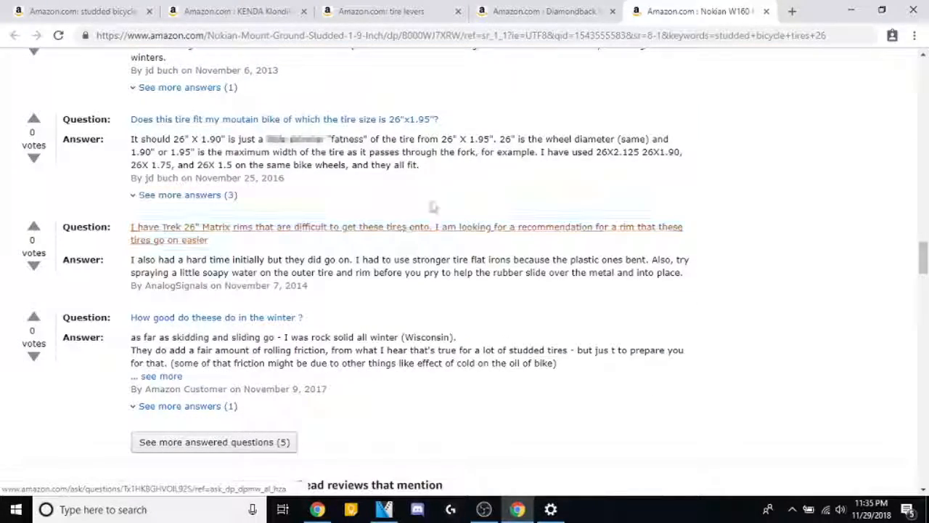
pyautogui.scroll(-3)
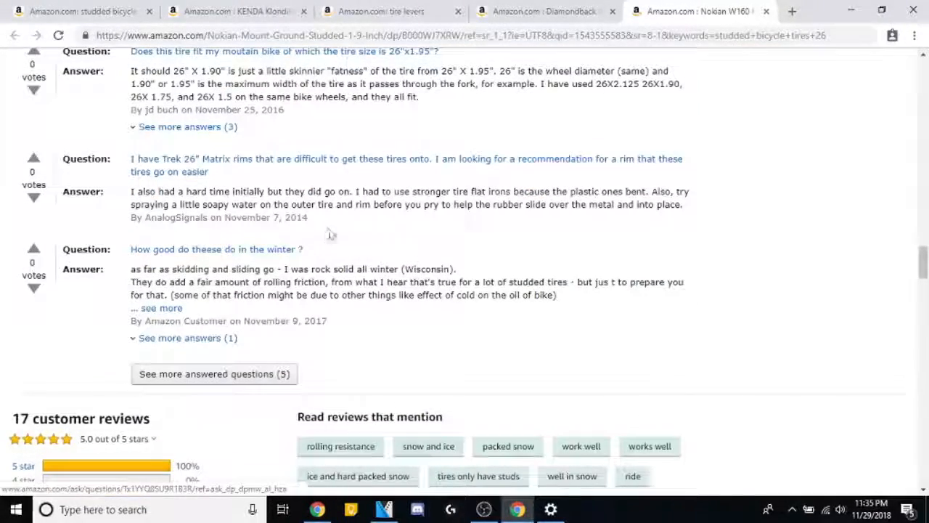
pyautogui.moveTo(217, 249)
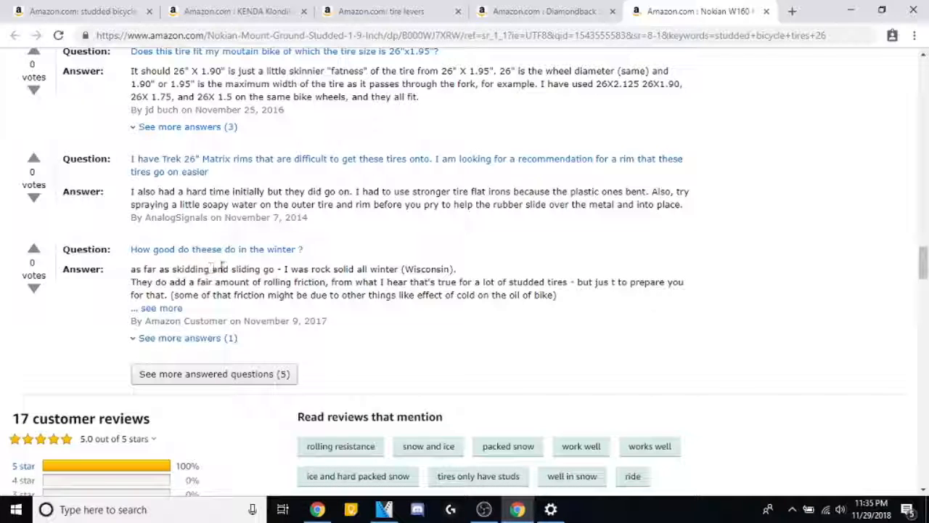
pyautogui.click(160, 308)
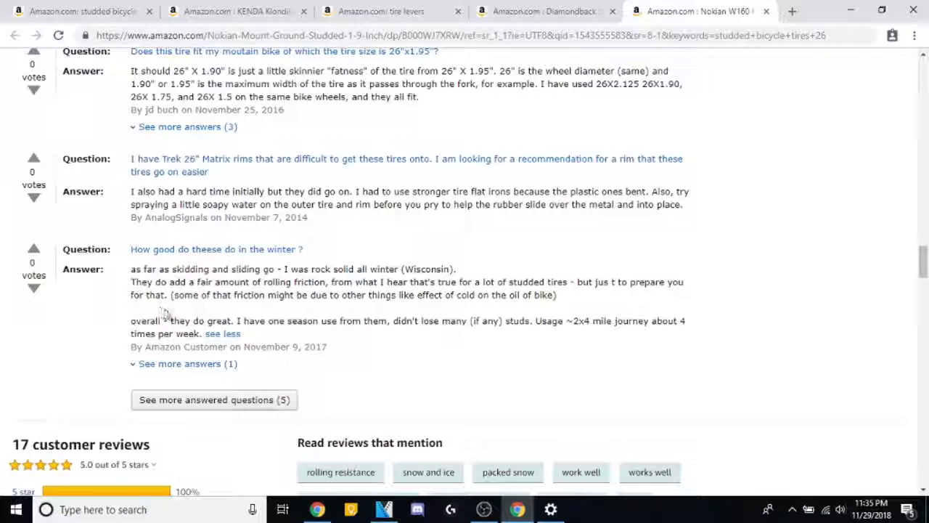
pyautogui.moveTo(258, 341)
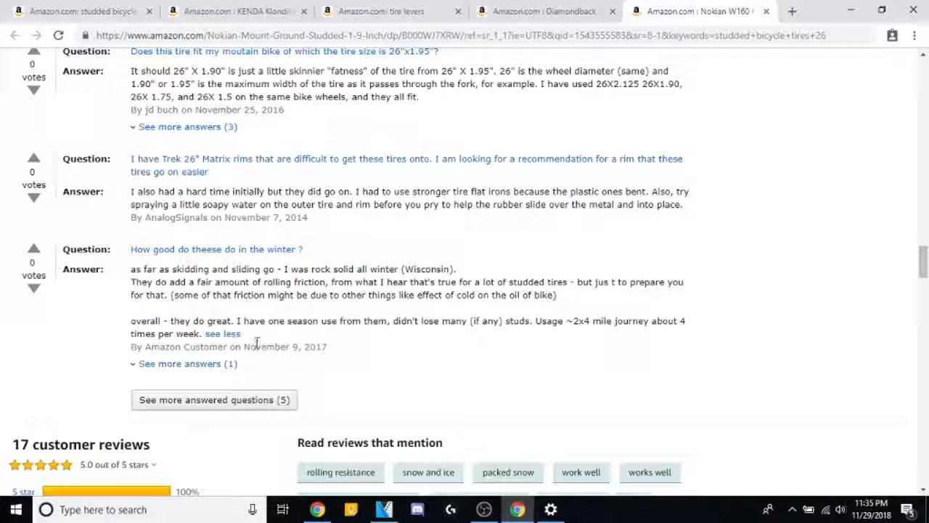
pyautogui.moveTo(269, 342)
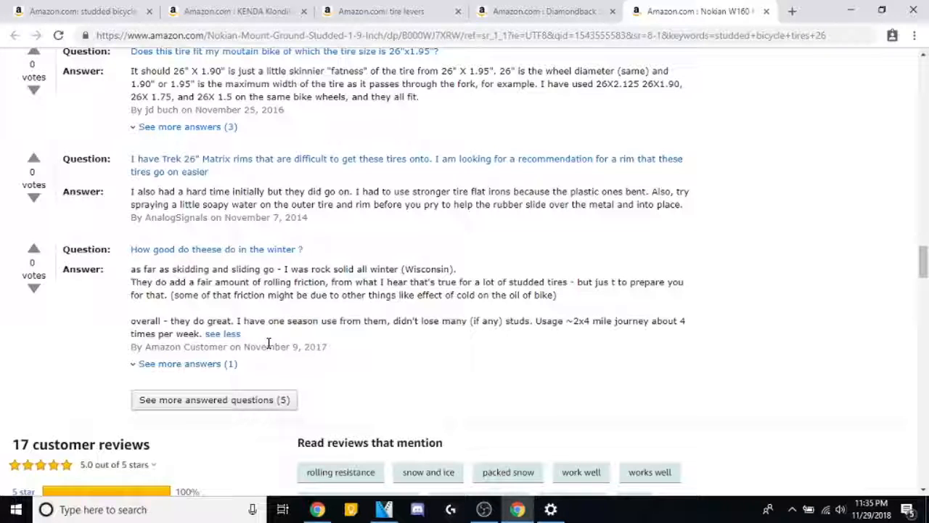
pyautogui.scroll(-3)
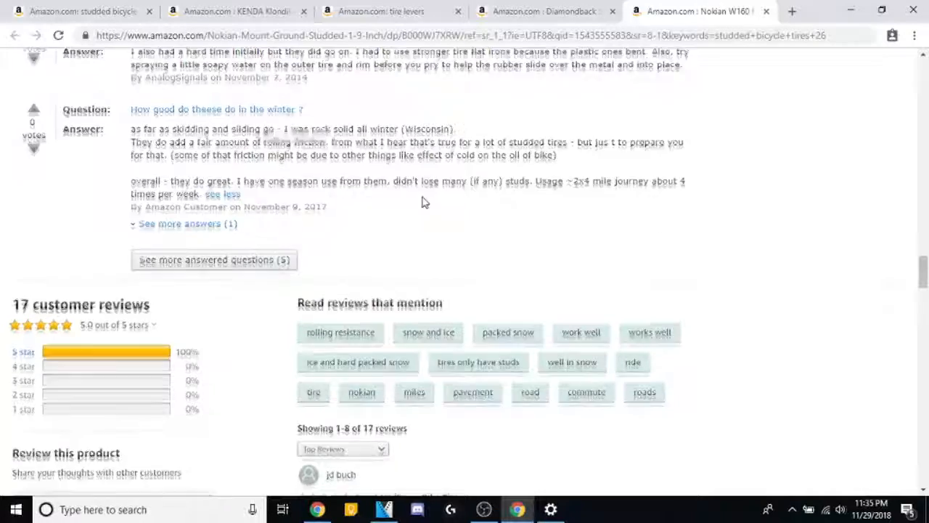
pyautogui.scroll(-3)
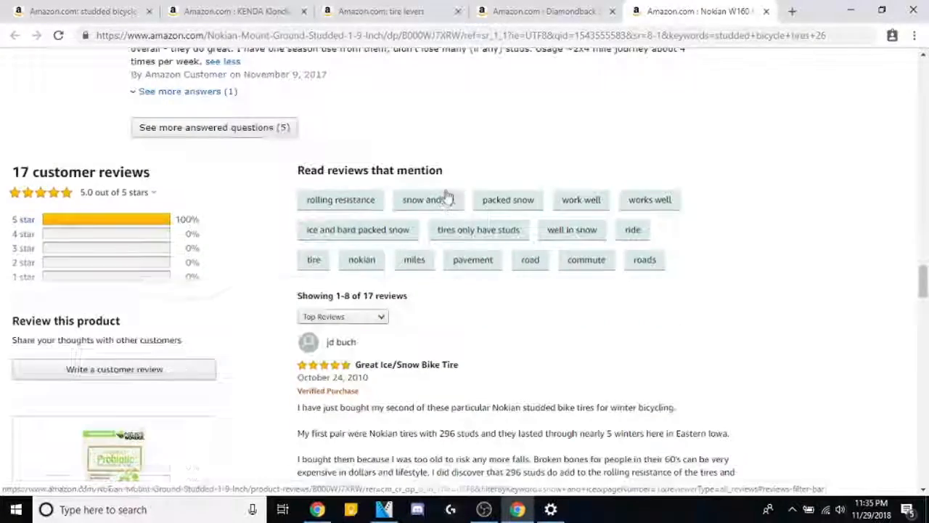
pyautogui.scroll(3)
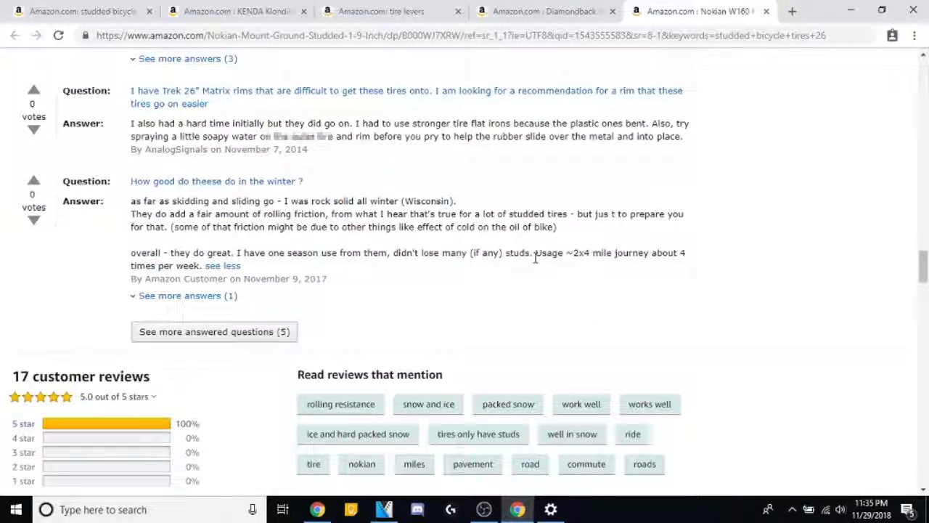
pyautogui.scroll(-3)
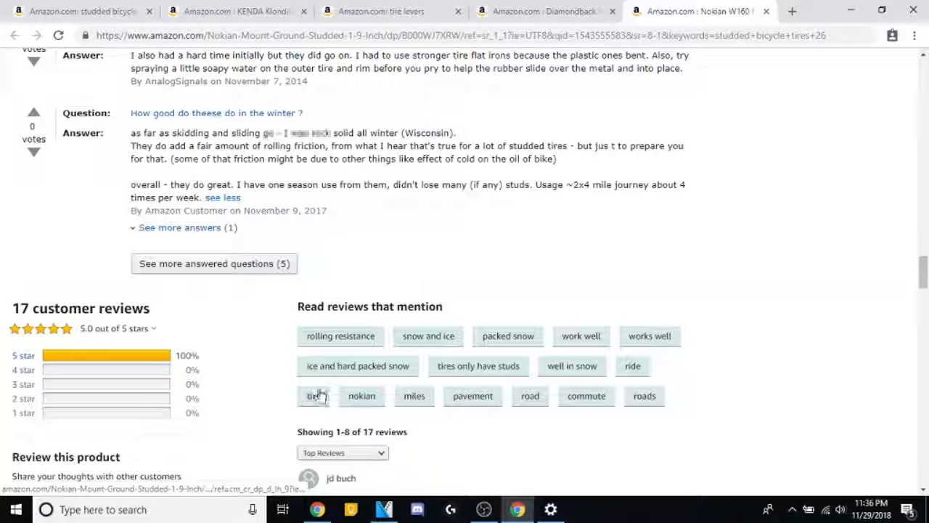
pyautogui.moveTo(357, 366)
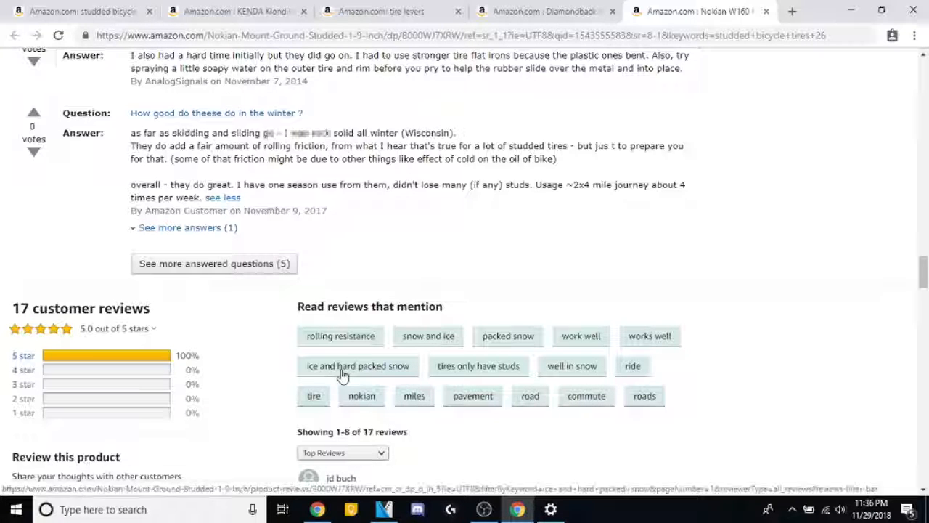
# Filter Nokian reviews by 'ice and hard packed snow' then 'tires only have studs', and browse similar tires.
pyautogui.click(357, 366)
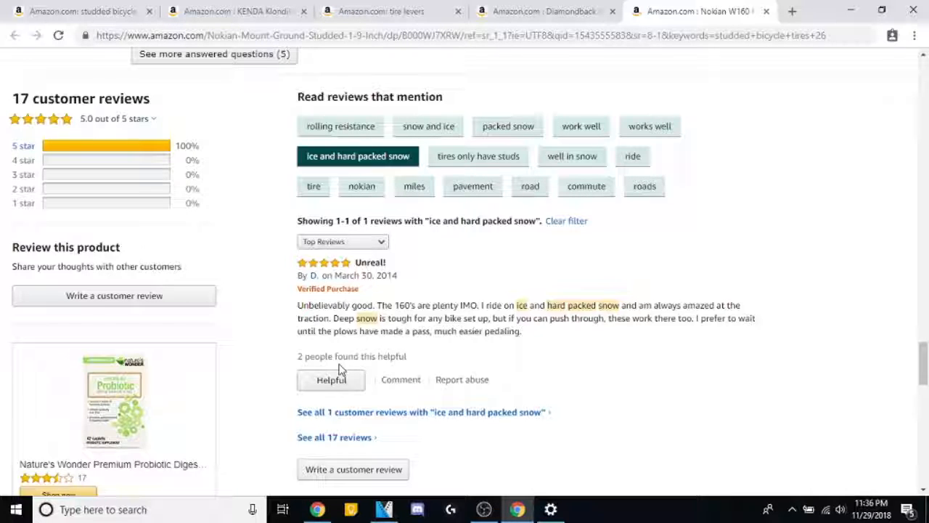
pyautogui.moveTo(452, 349)
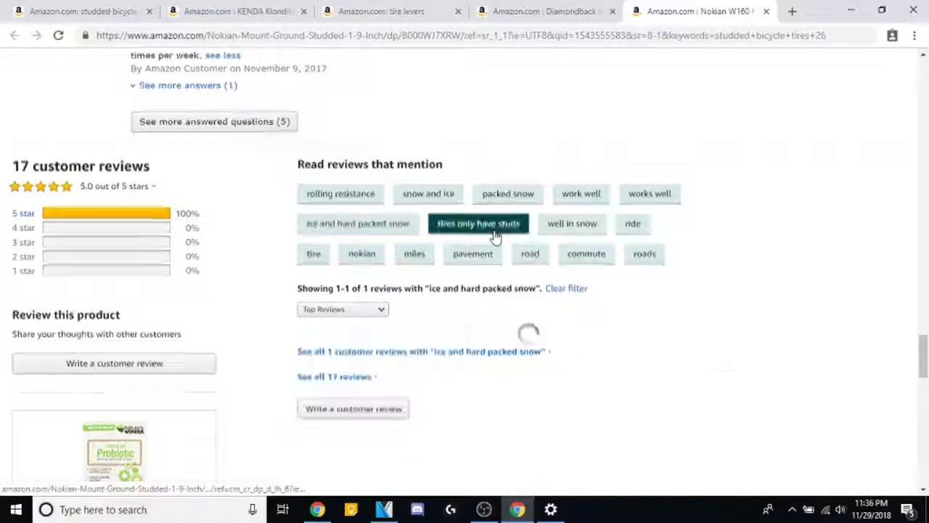
pyautogui.click(479, 223)
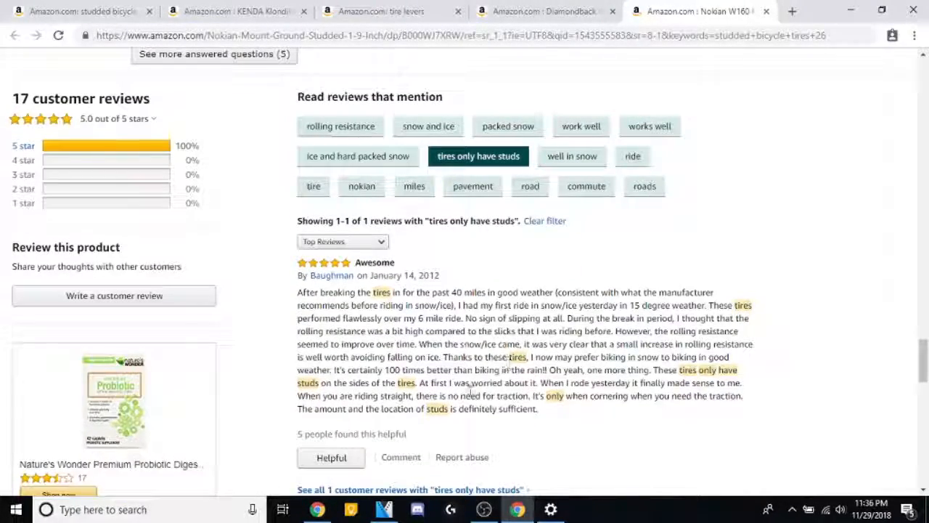
pyautogui.scroll(-3)
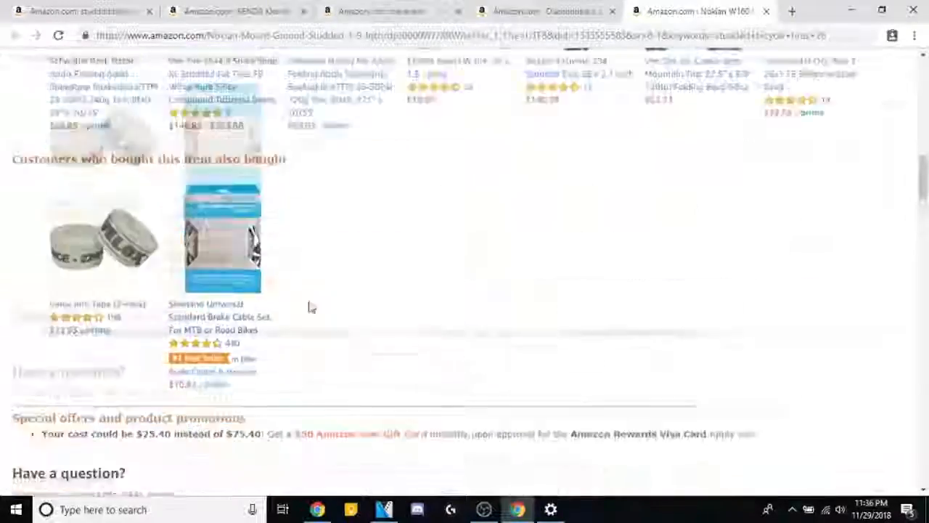
pyautogui.scroll(-3)
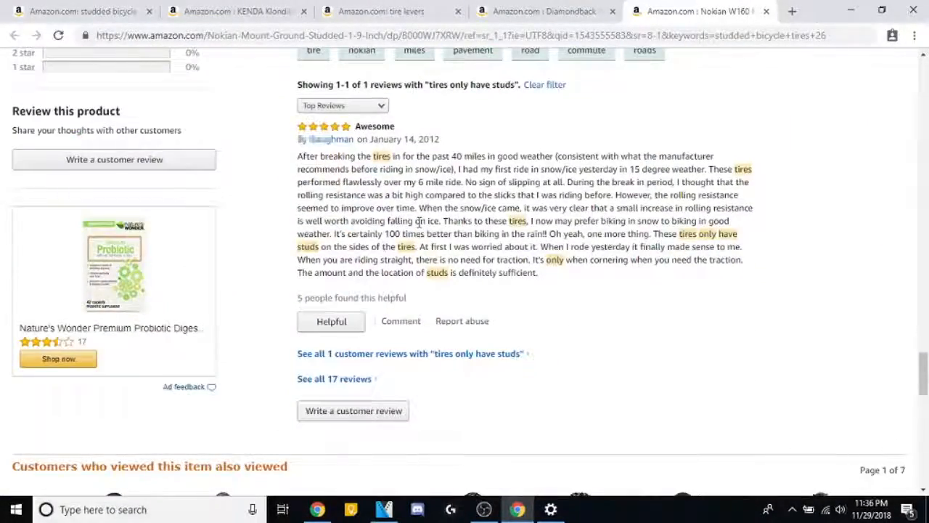
pyautogui.scroll(-3)
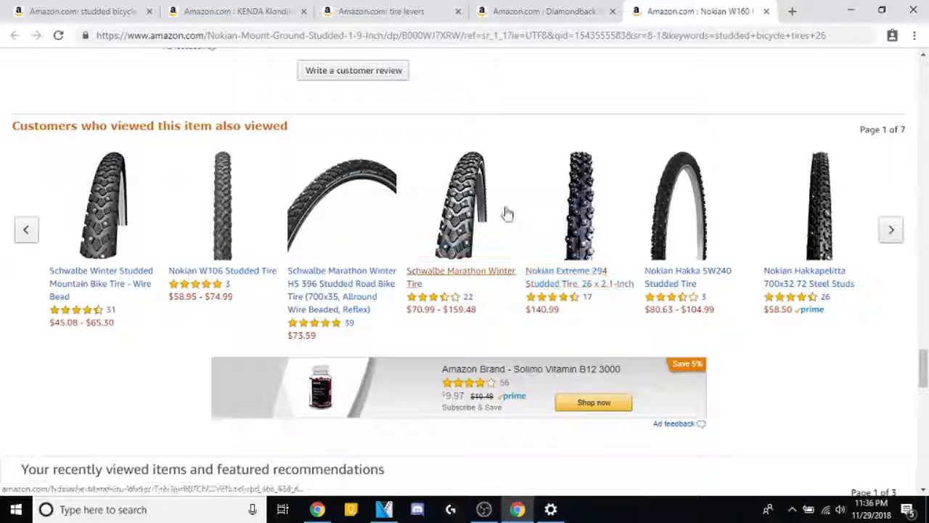
pyautogui.moveTo(435, 254)
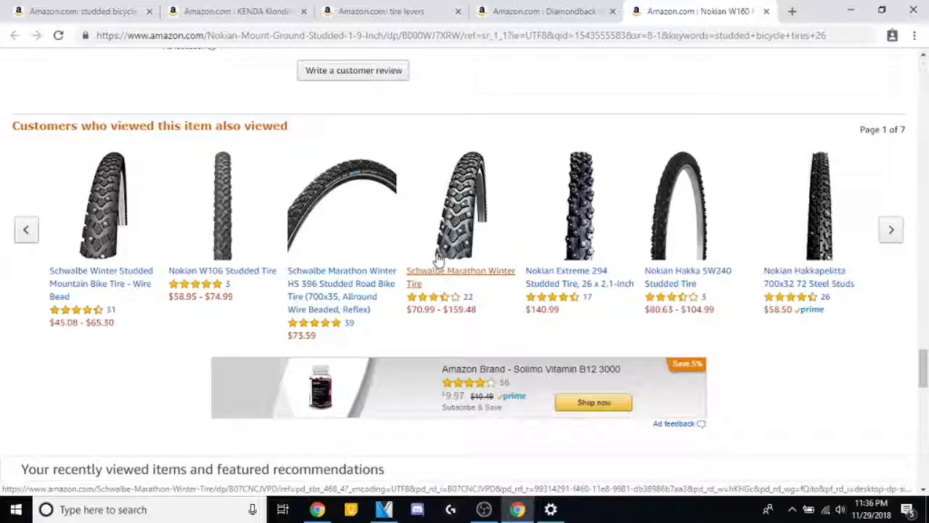
pyautogui.moveTo(446, 275)
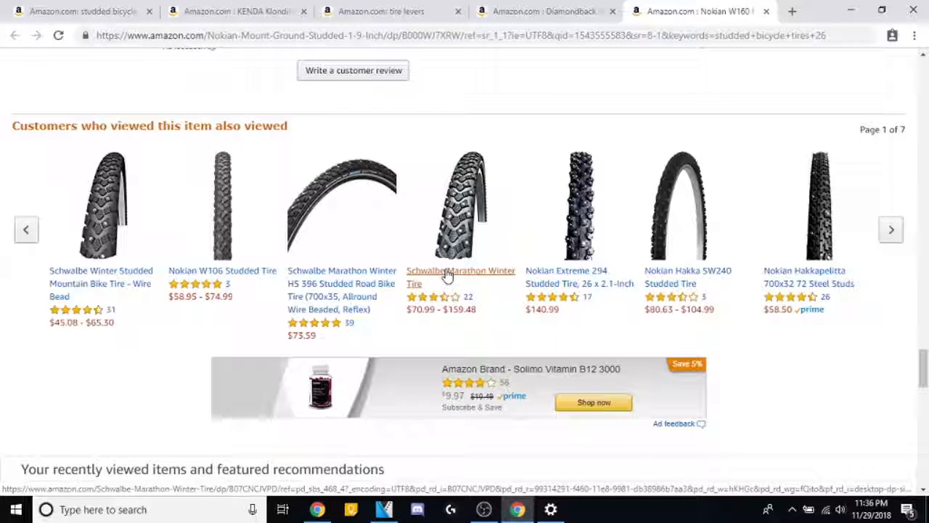
# Open the Schwalbe Marathon Winter Tire page and compare its two colour variants.
pyautogui.click(460, 276)
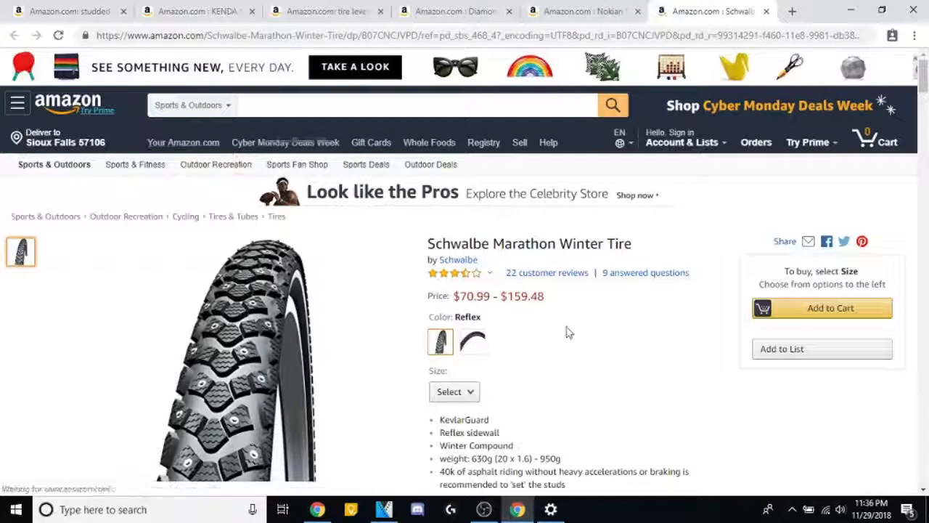
pyautogui.scroll(-3)
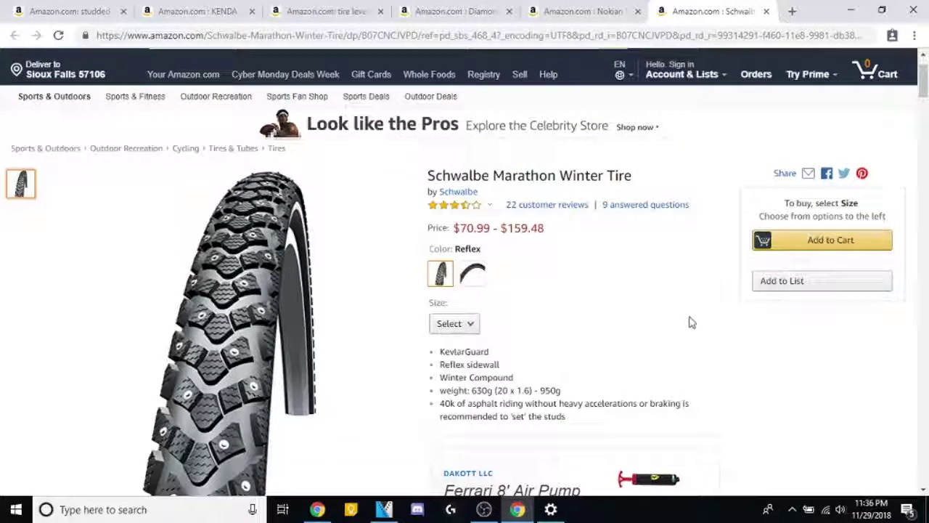
pyautogui.moveTo(627, 347)
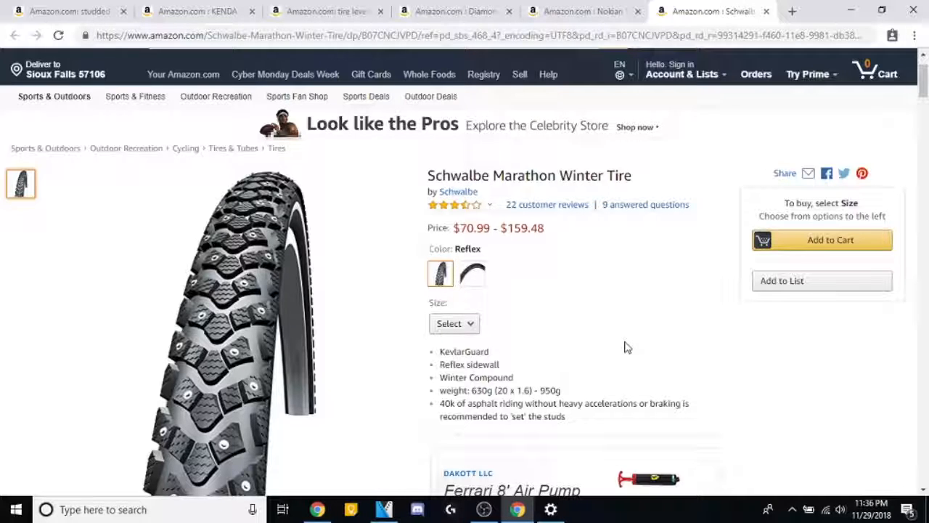
pyautogui.scroll(-3)
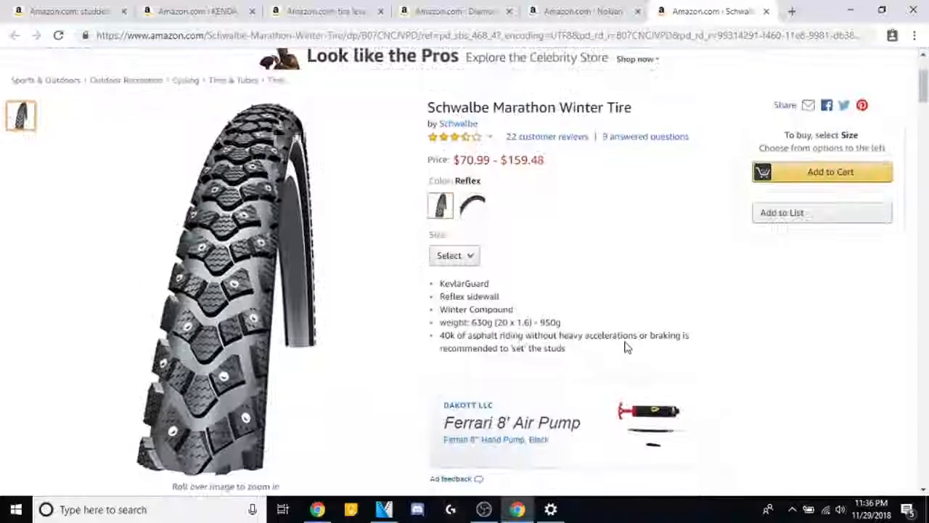
pyautogui.moveTo(566, 414)
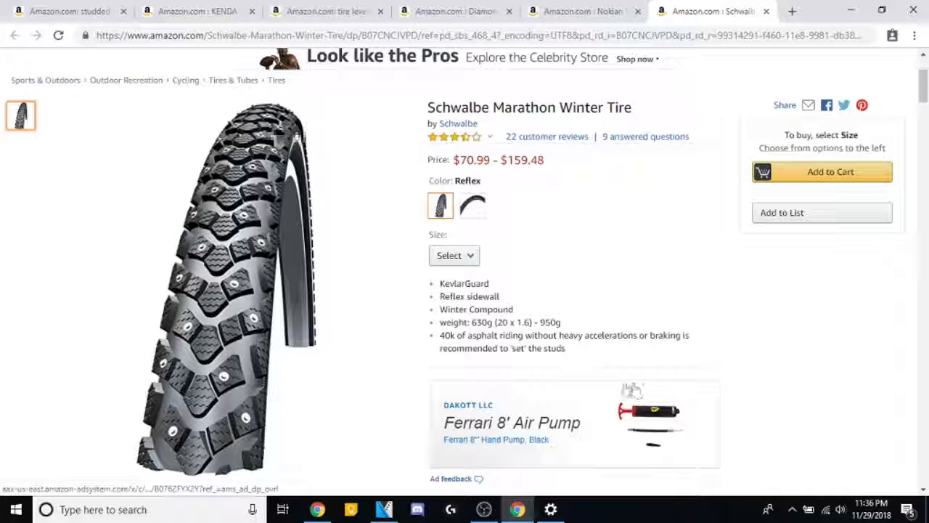
pyautogui.moveTo(548, 363)
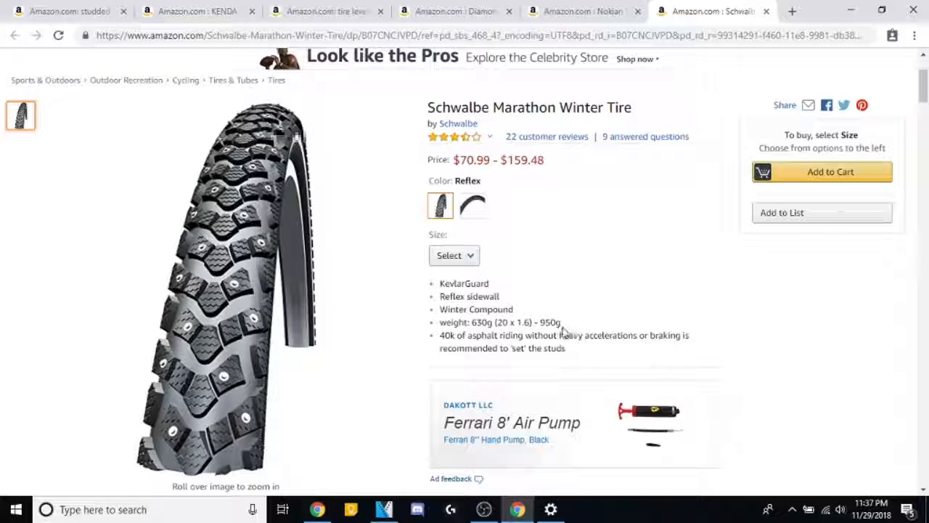
pyautogui.click(473, 205)
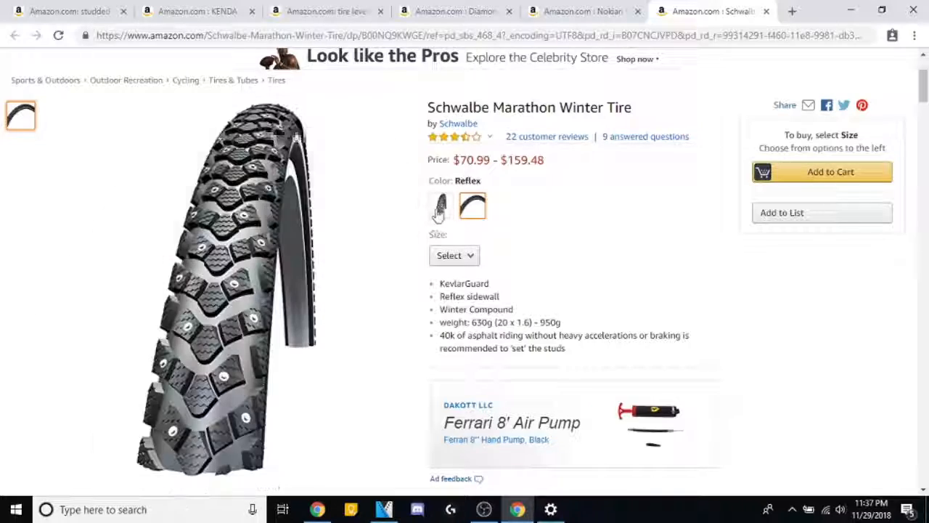
pyautogui.click(440, 206)
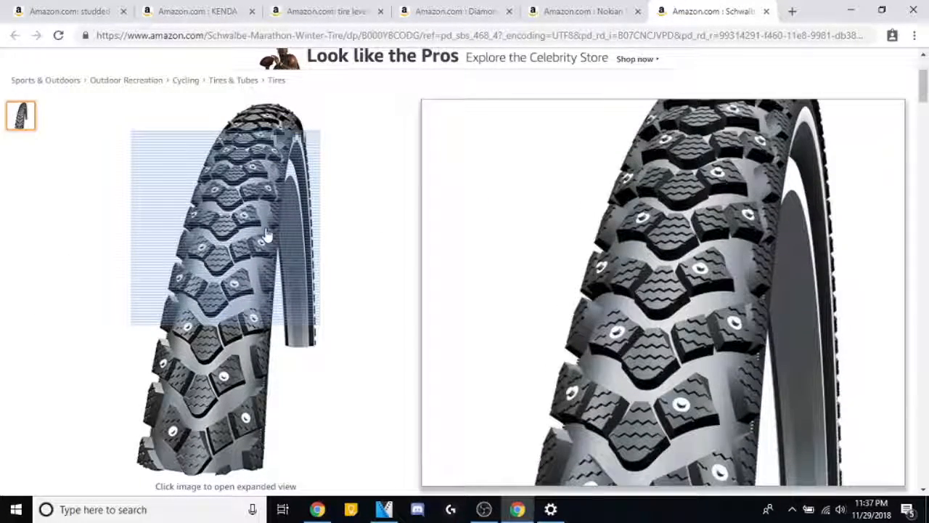
pyautogui.moveTo(267, 371)
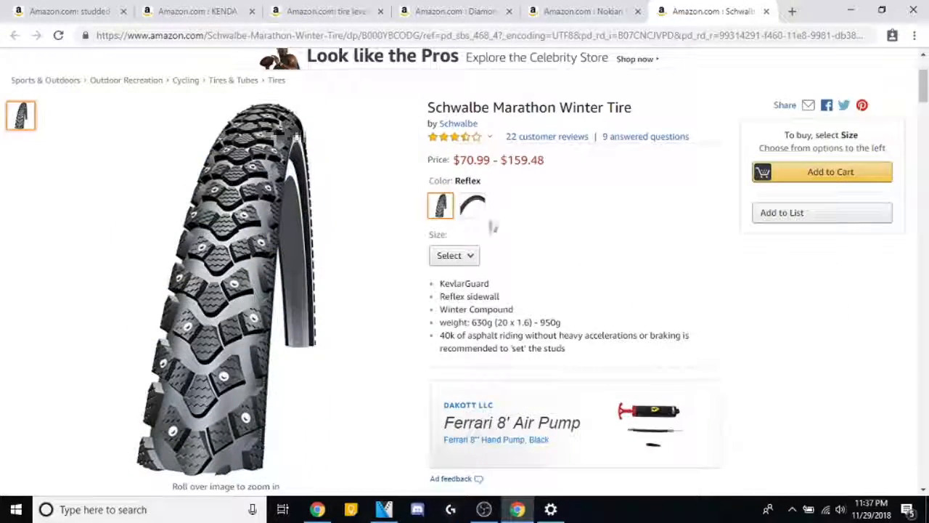
# Scroll through its product description to the customer questions and answers.
pyautogui.scroll(-3)
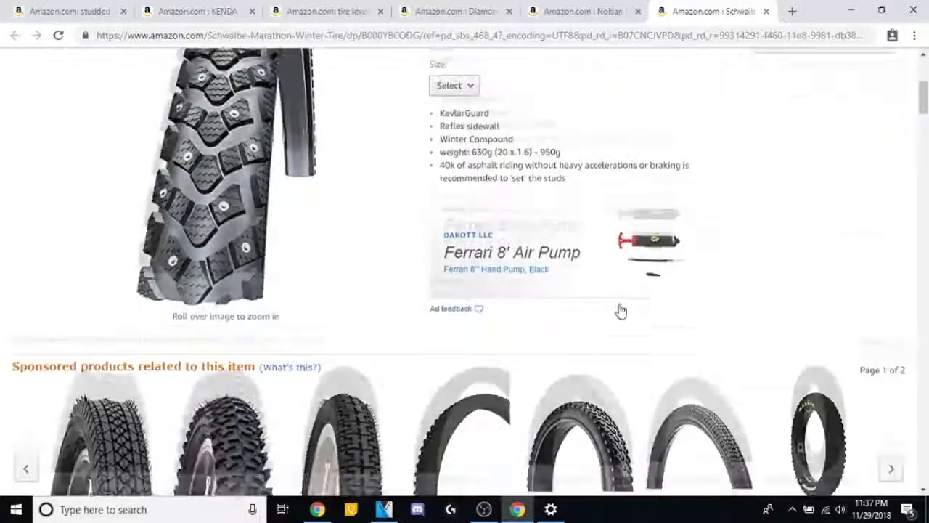
pyautogui.scroll(-3)
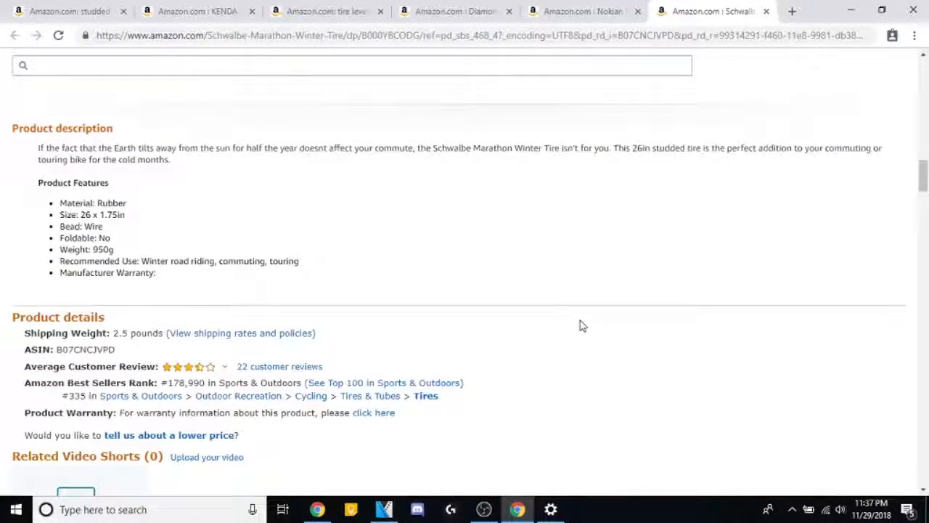
pyautogui.scroll(-3)
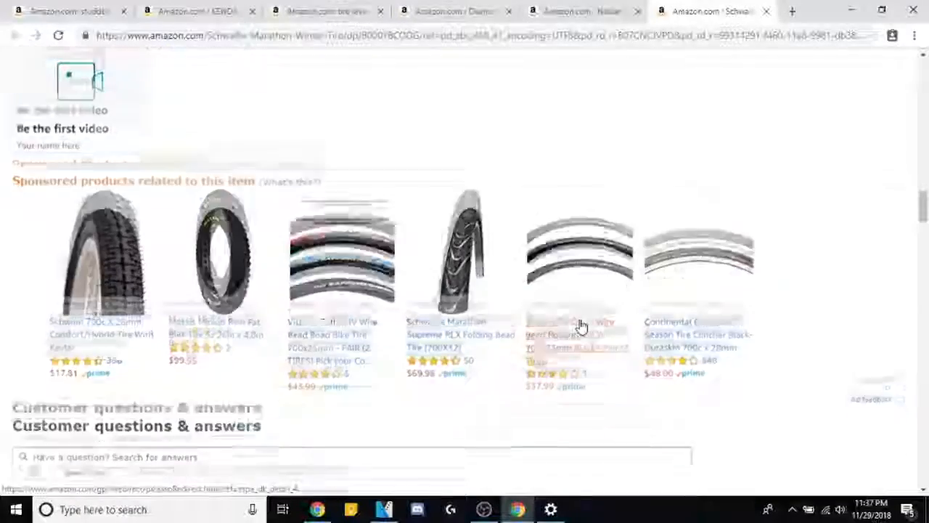
pyautogui.scroll(-3)
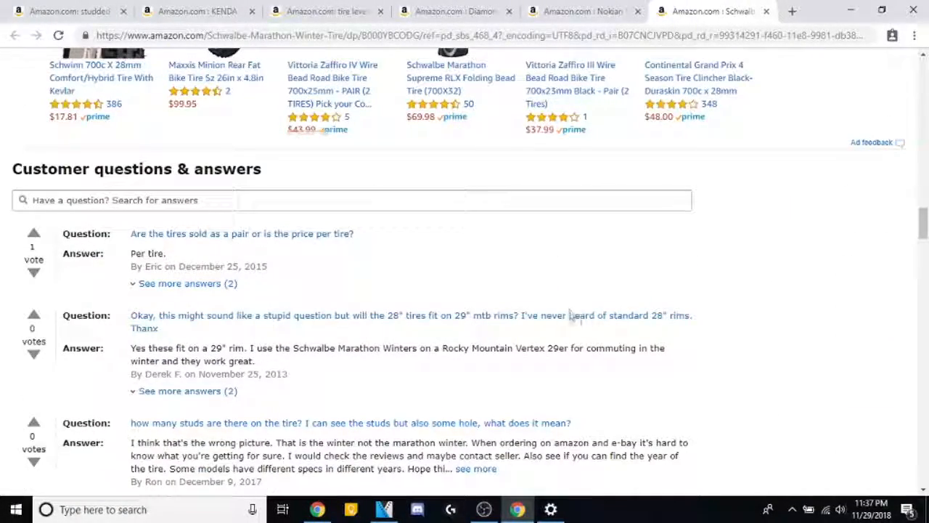
pyautogui.moveTo(410, 315)
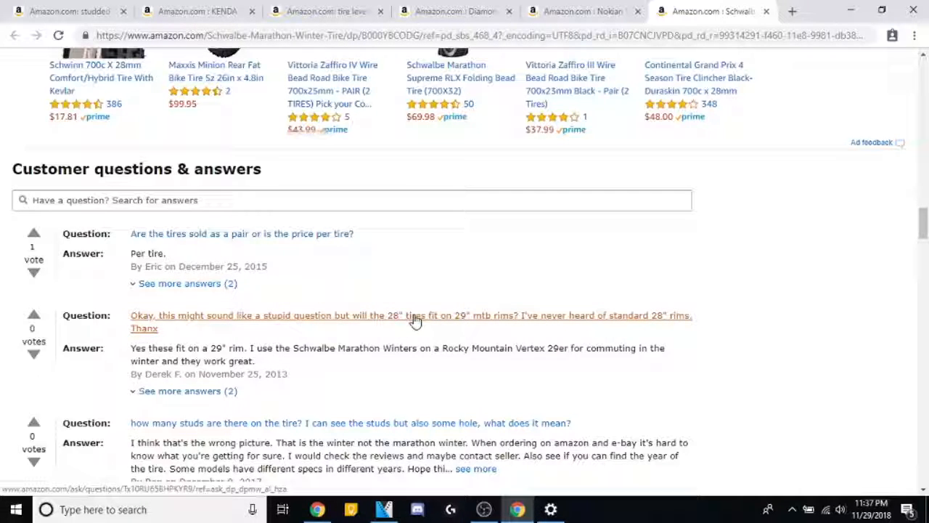
pyautogui.moveTo(522, 337)
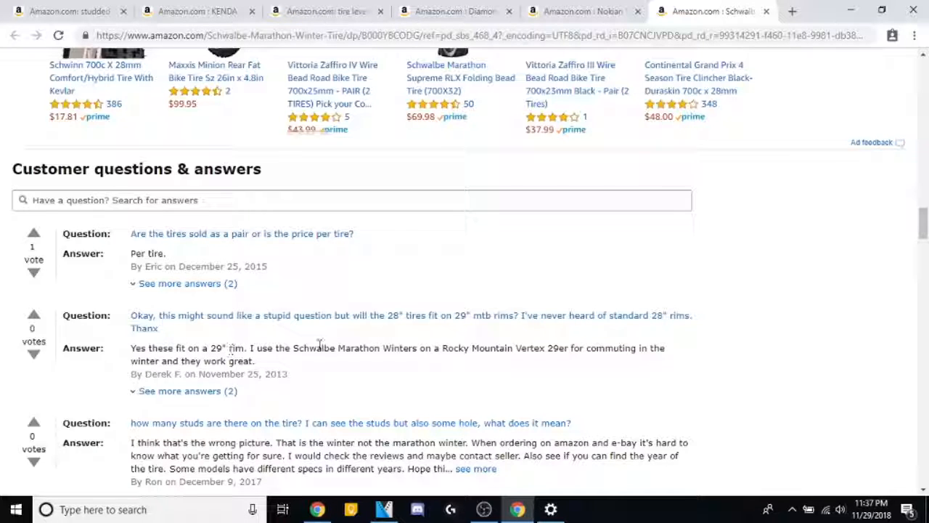
pyautogui.scroll(-3)
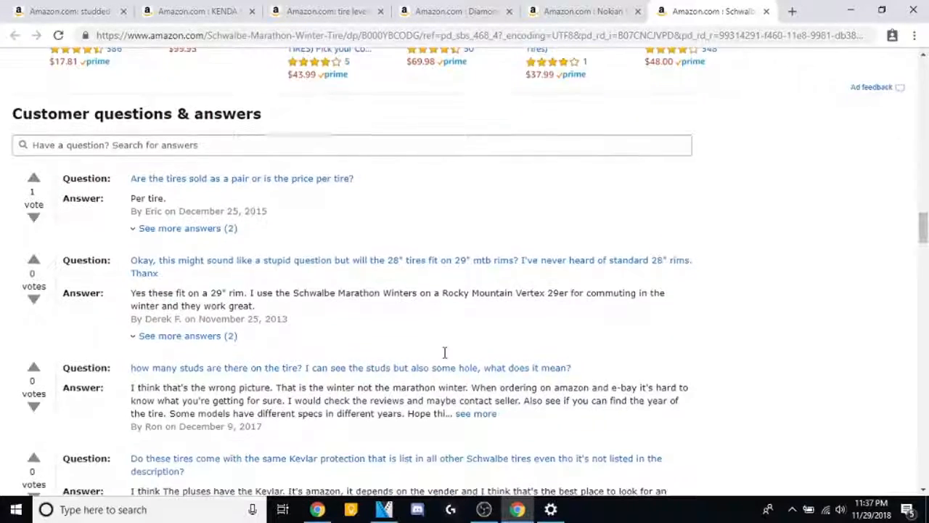
# Expand the Schwalbe Marathon Winter answer about how many studs the tire has.
pyautogui.scroll(-3)
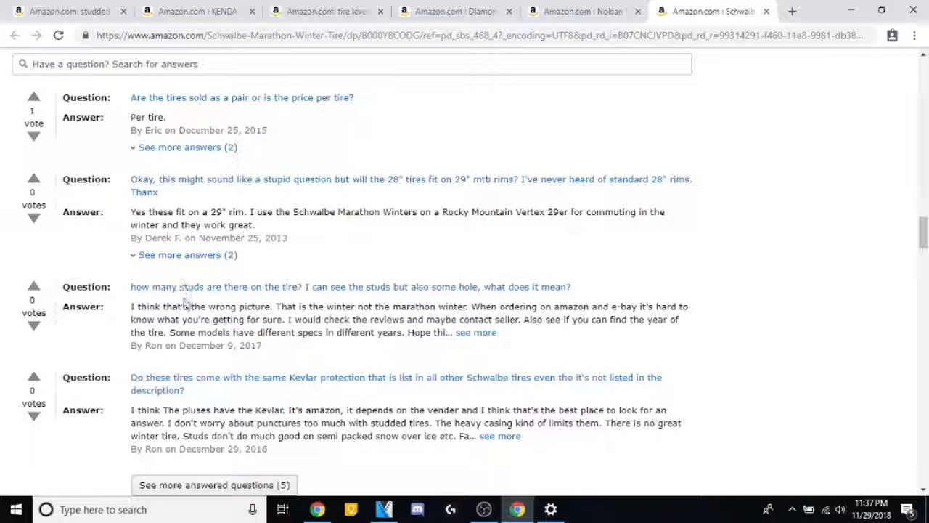
pyautogui.moveTo(436, 319)
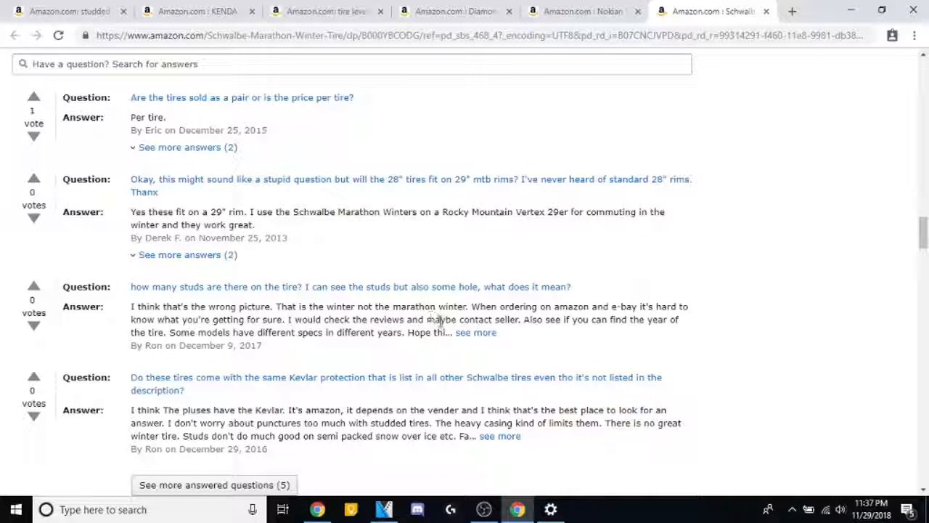
pyautogui.moveTo(129, 290)
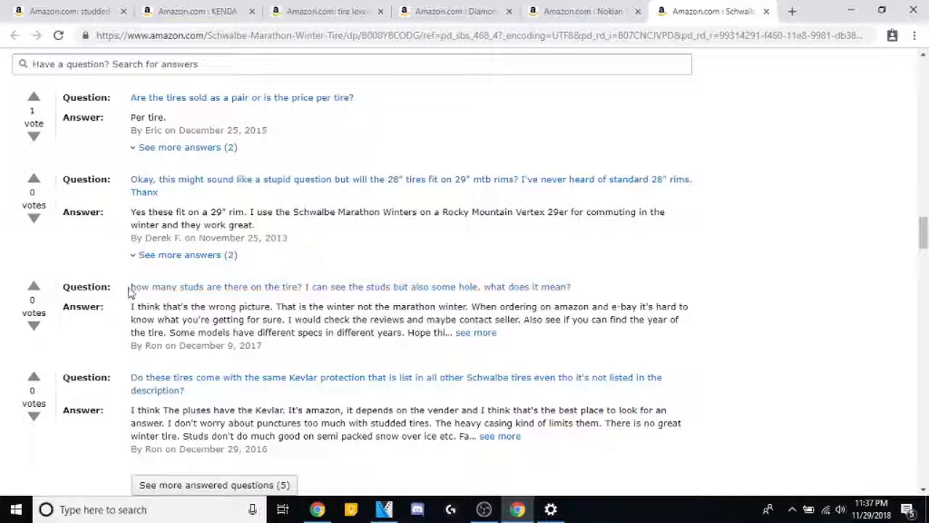
pyautogui.moveTo(204, 300)
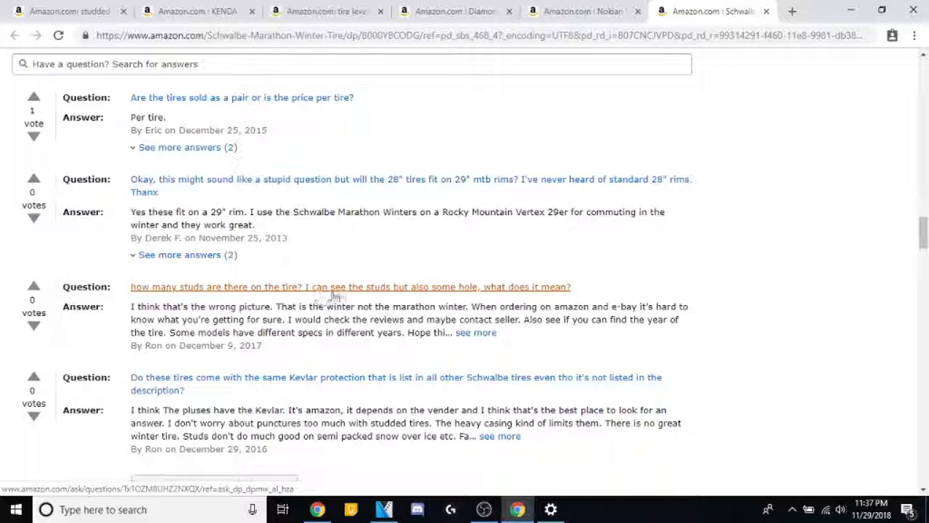
pyautogui.moveTo(476, 296)
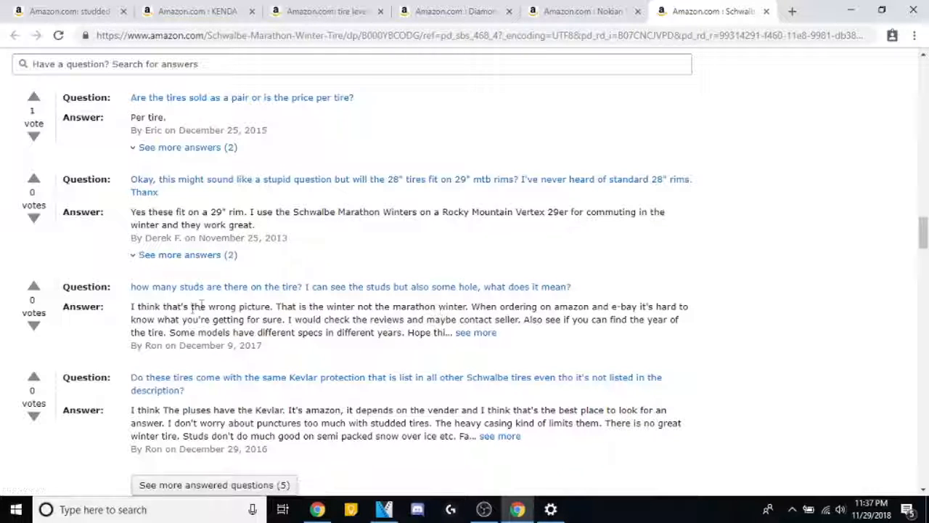
pyautogui.moveTo(289, 331)
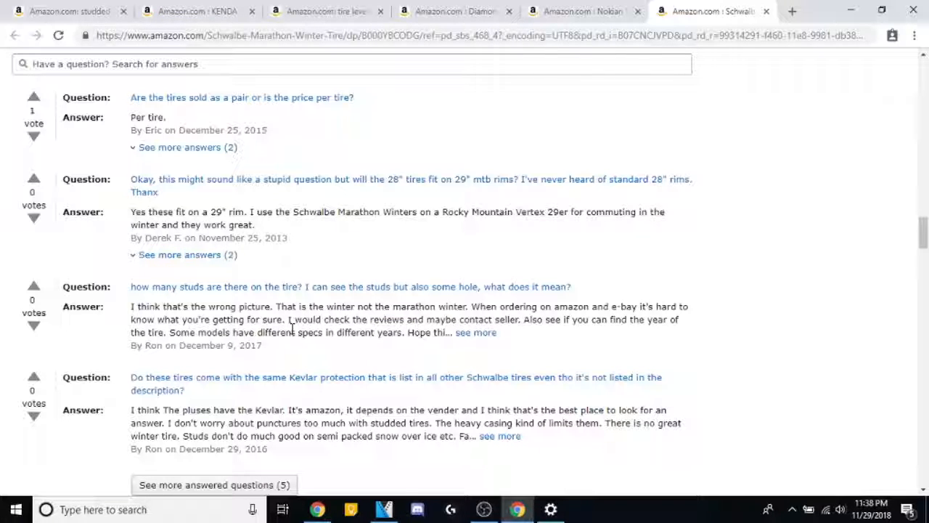
pyautogui.moveTo(294, 345)
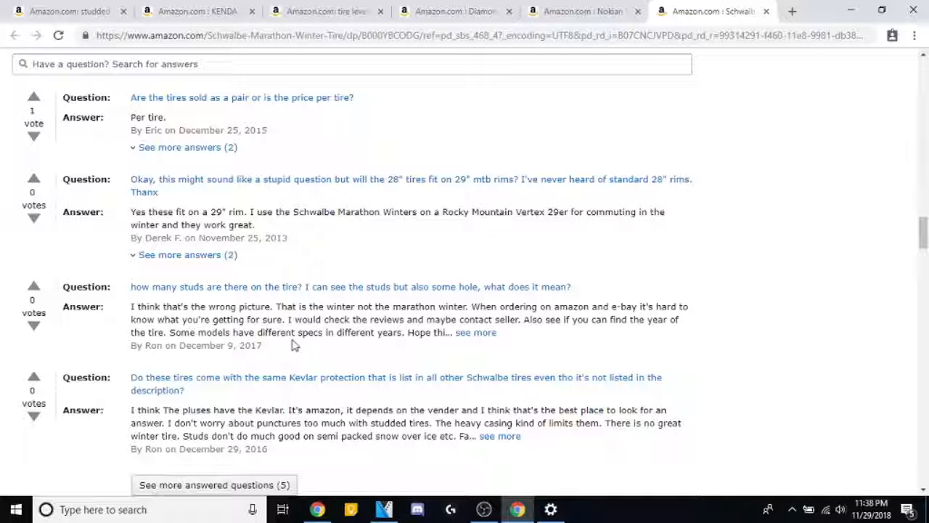
pyautogui.scroll(-3)
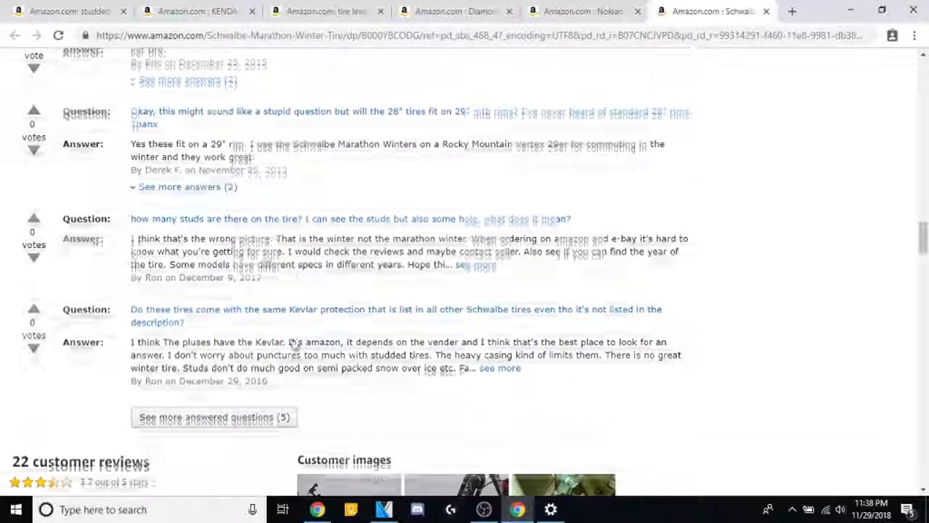
pyautogui.click(476, 265)
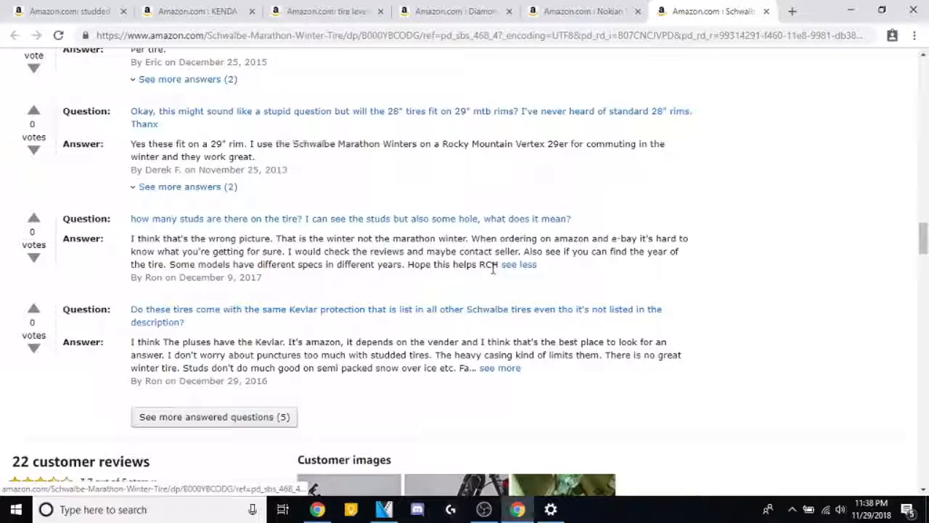
pyautogui.moveTo(527, 278)
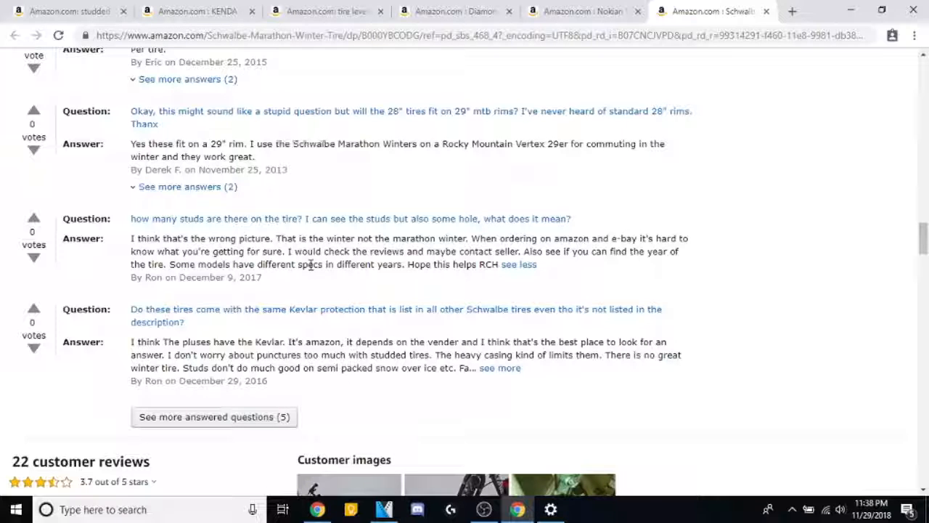
pyautogui.moveTo(41, 196)
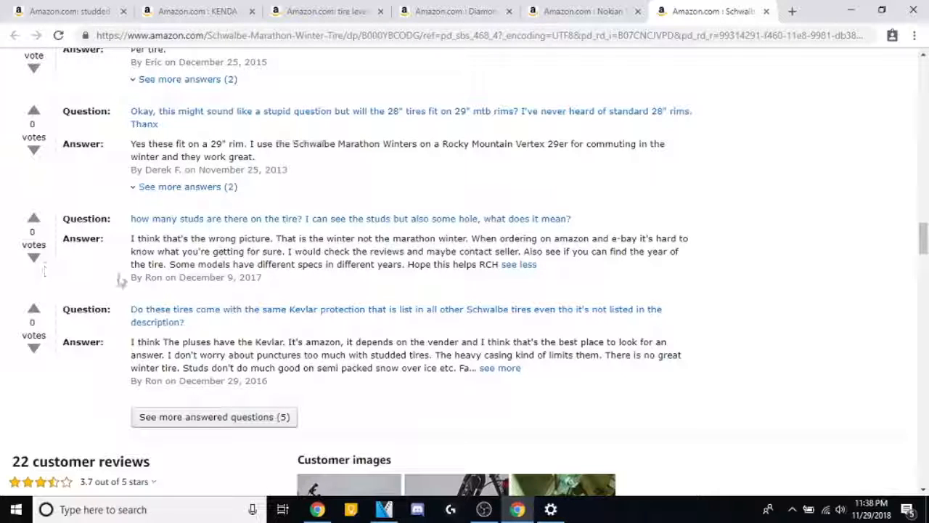
pyautogui.scroll(-3)
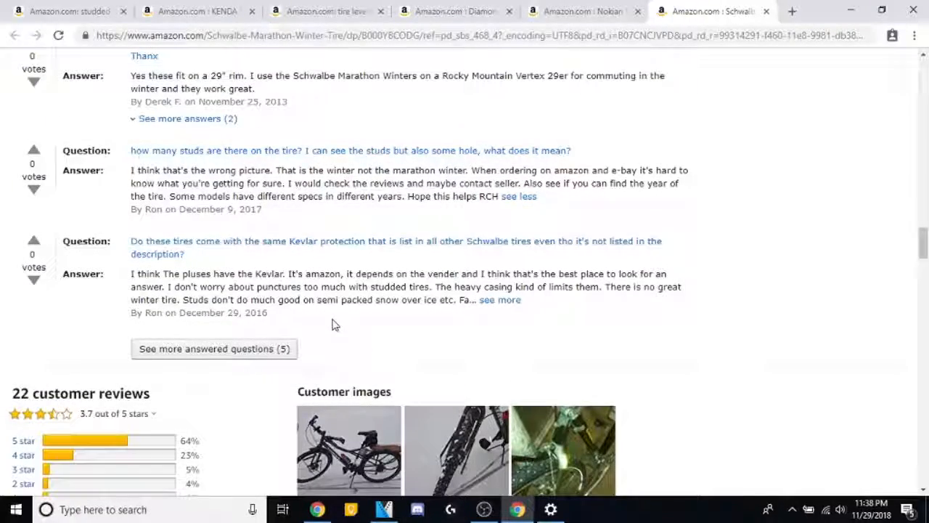
pyautogui.scroll(-3)
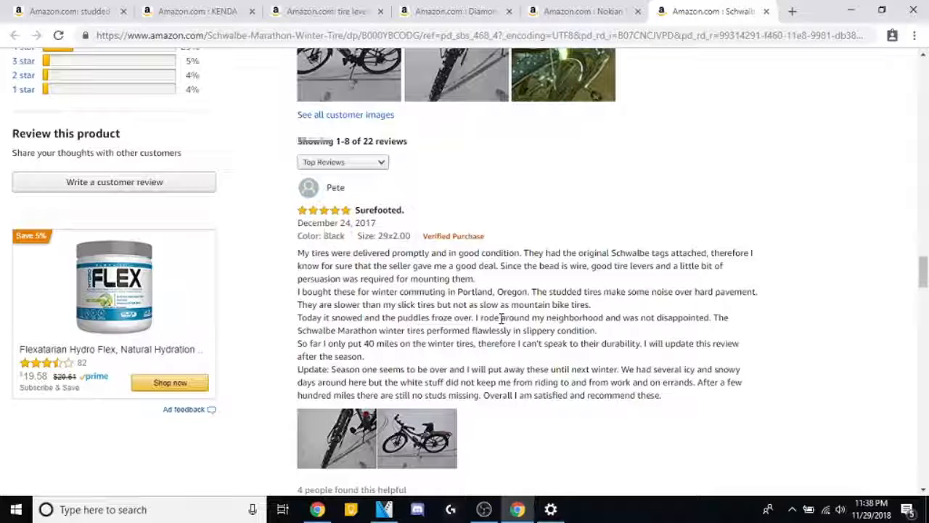
pyautogui.scroll(-3)
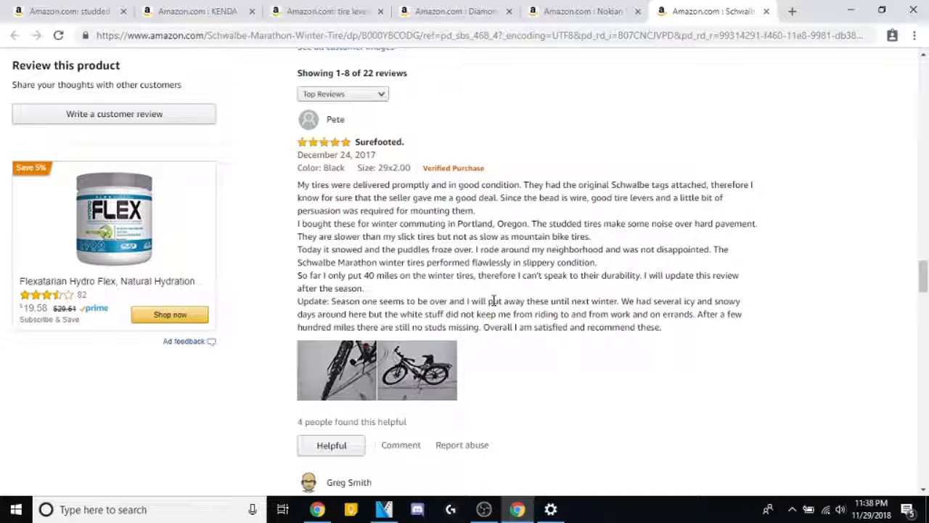
pyautogui.moveTo(378, 263)
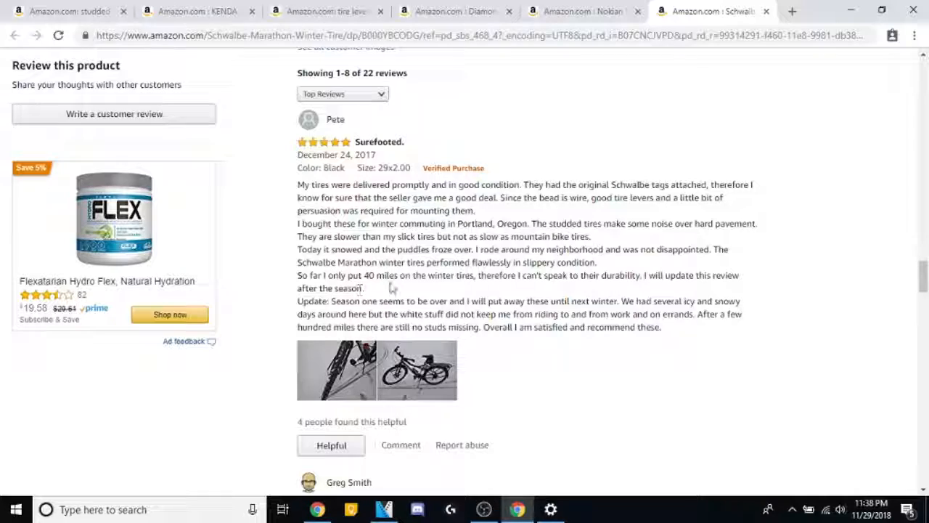
pyautogui.moveTo(581, 342)
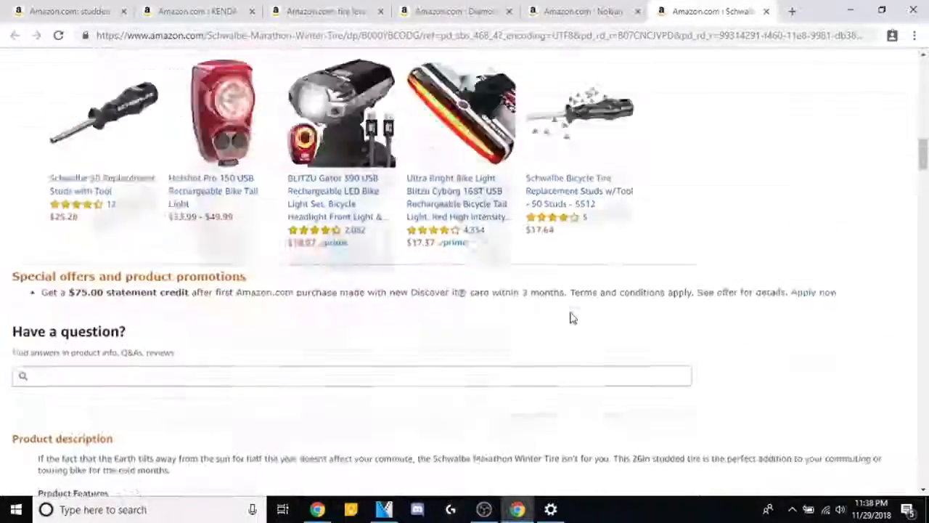
pyautogui.scroll(3)
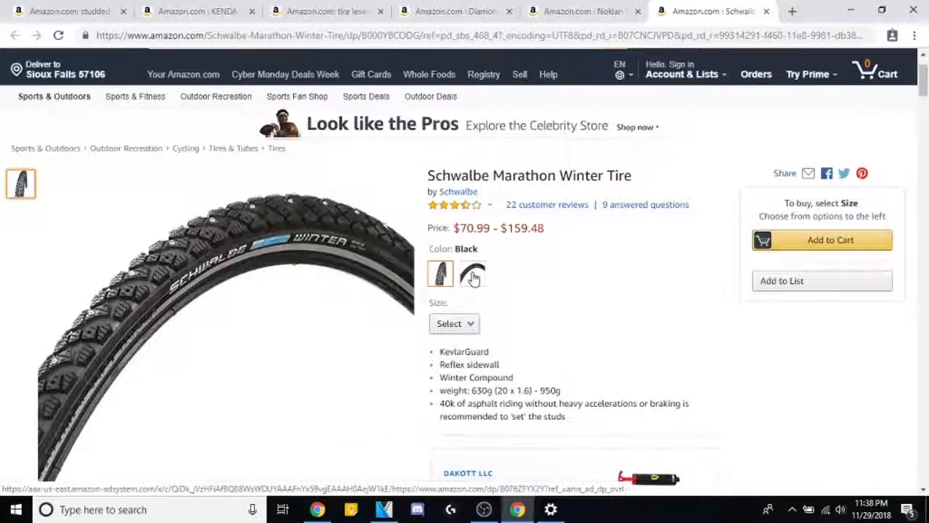
# View the Schwalbe Marathon Winter's second variant, then scroll back to the Nokian tab's similar tires.
pyautogui.click(473, 274)
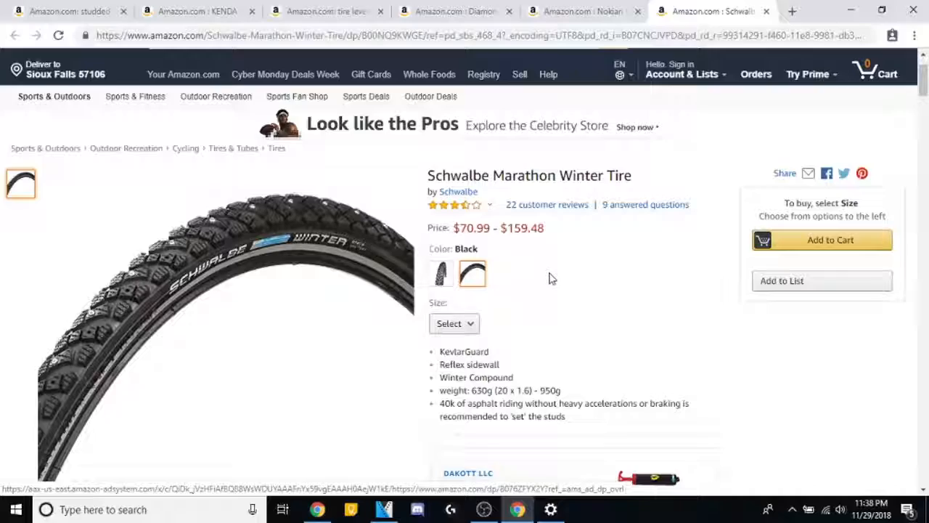
pyautogui.scroll(-3)
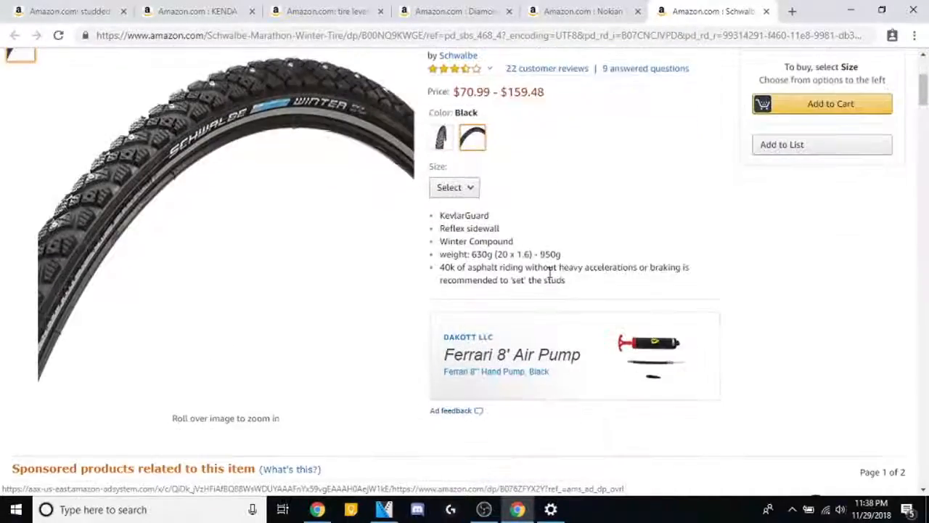
pyautogui.scroll(-3)
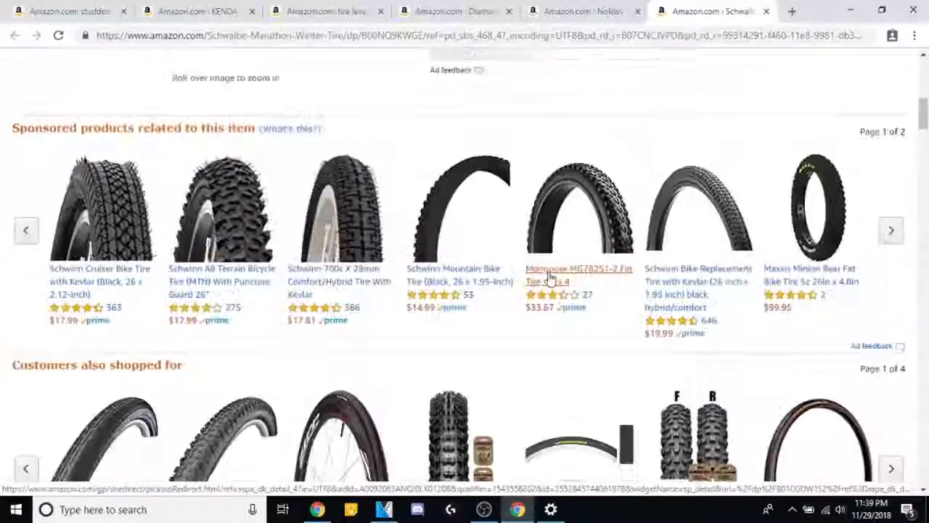
pyautogui.scroll(3)
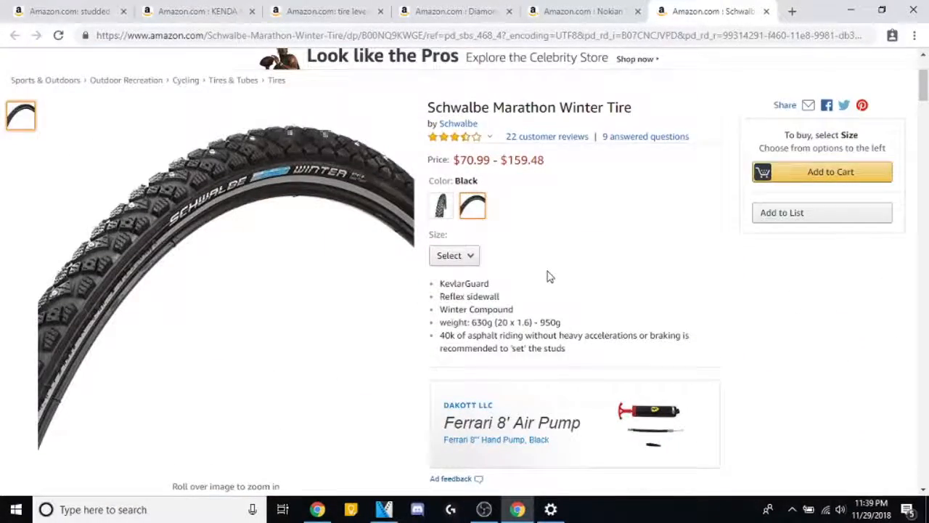
pyautogui.scroll(3)
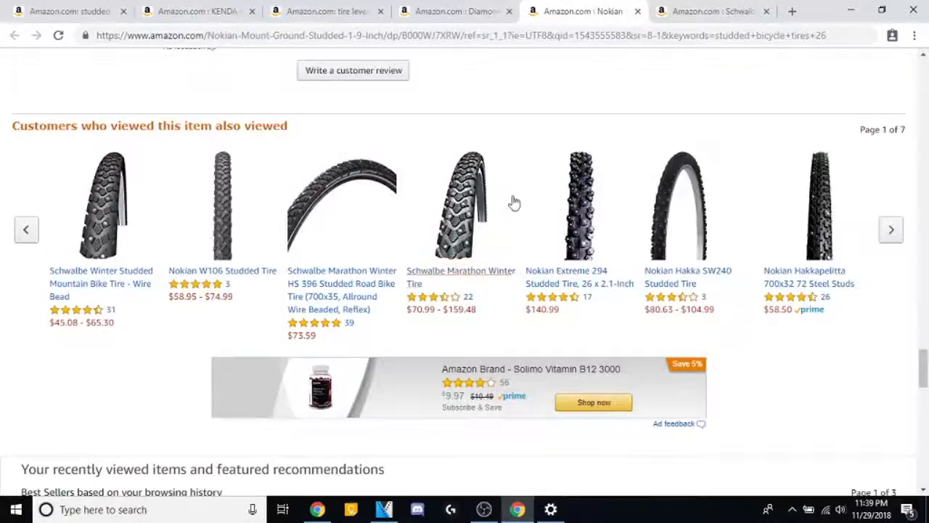
# Close the Nokian, KENDA, tire levers search and studded tires search tabs.
pyautogui.scroll(3)
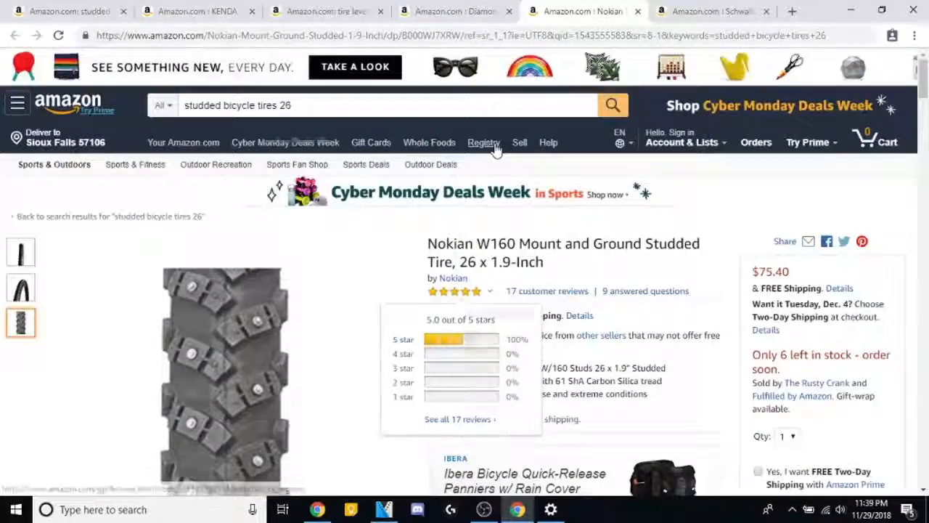
pyautogui.click(697, 11)
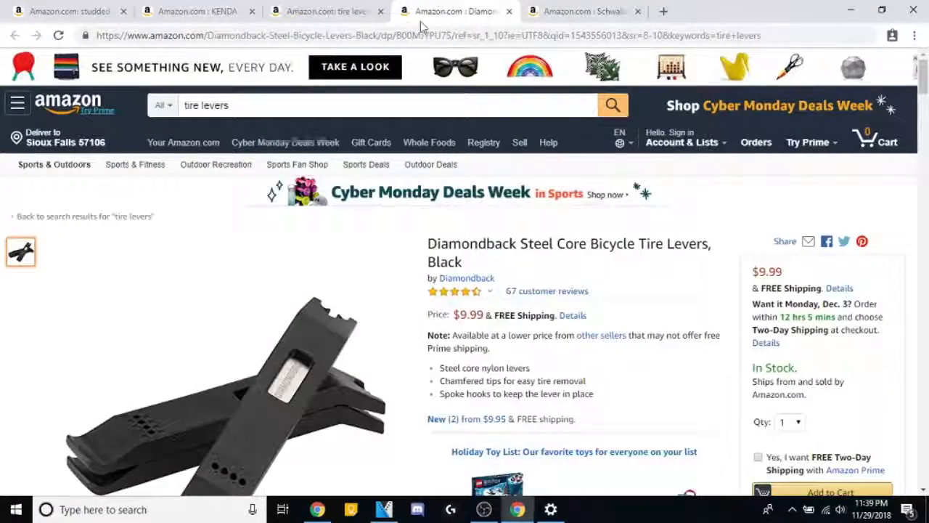
pyautogui.click(319, 11)
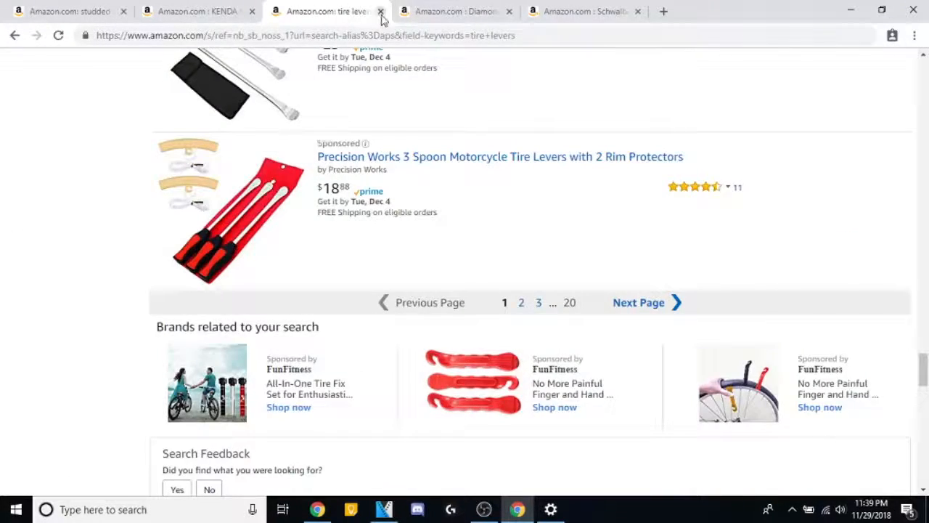
pyautogui.click(381, 11)
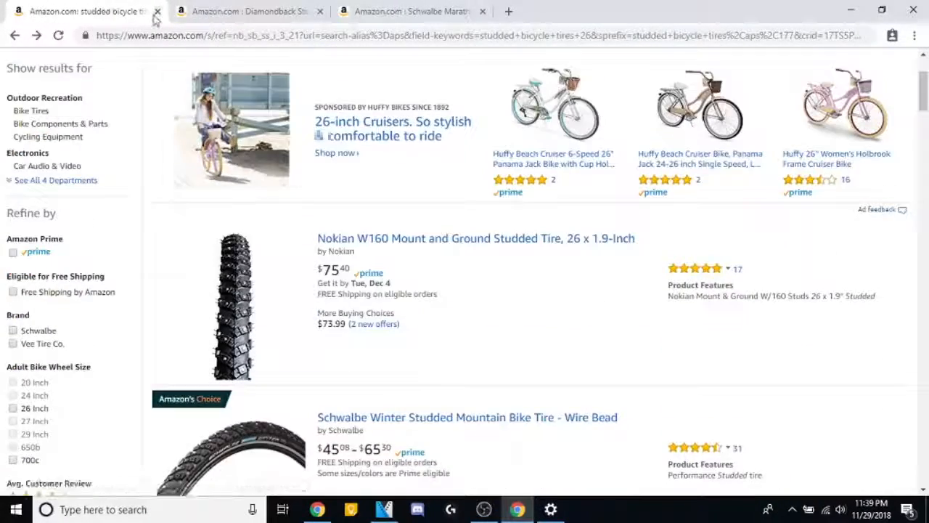
pyautogui.click(157, 10)
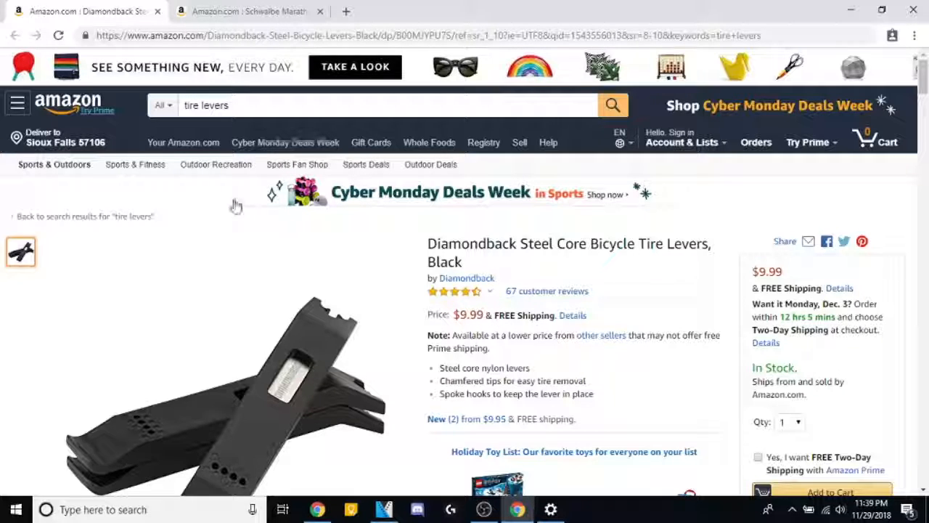
pyautogui.click(250, 11)
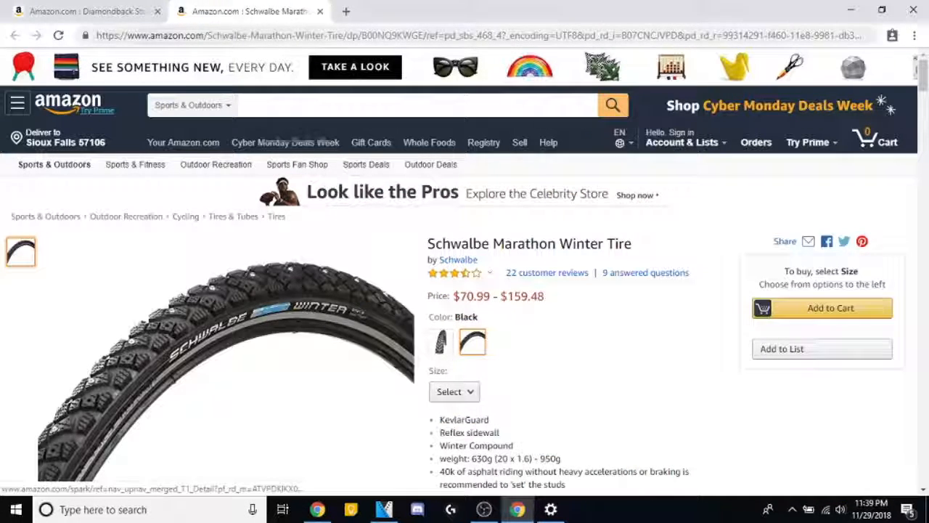
pyautogui.click(87, 11)
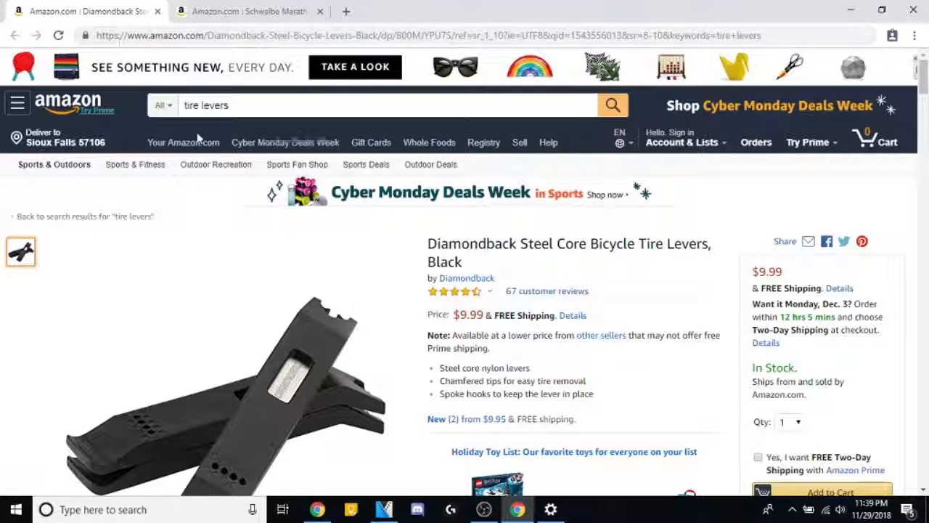
pyautogui.moveTo(207, 202)
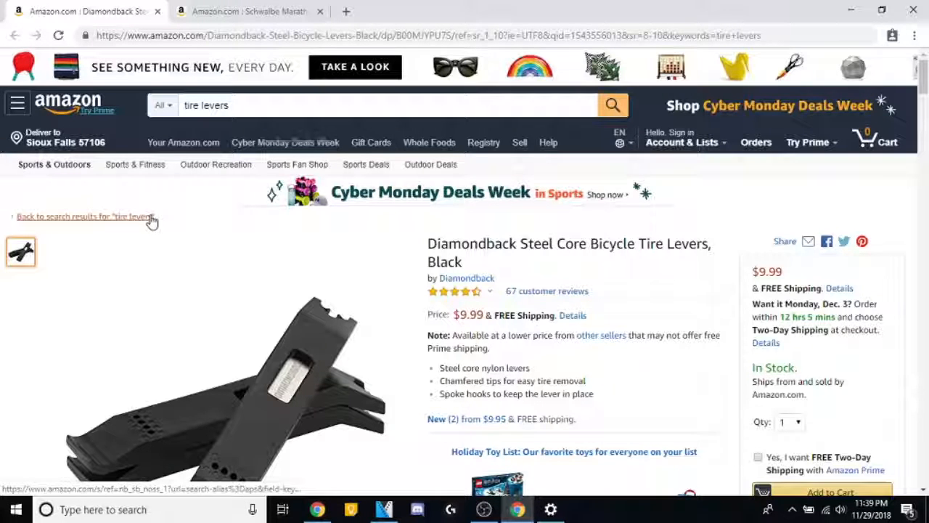
pyautogui.scroll(-3)
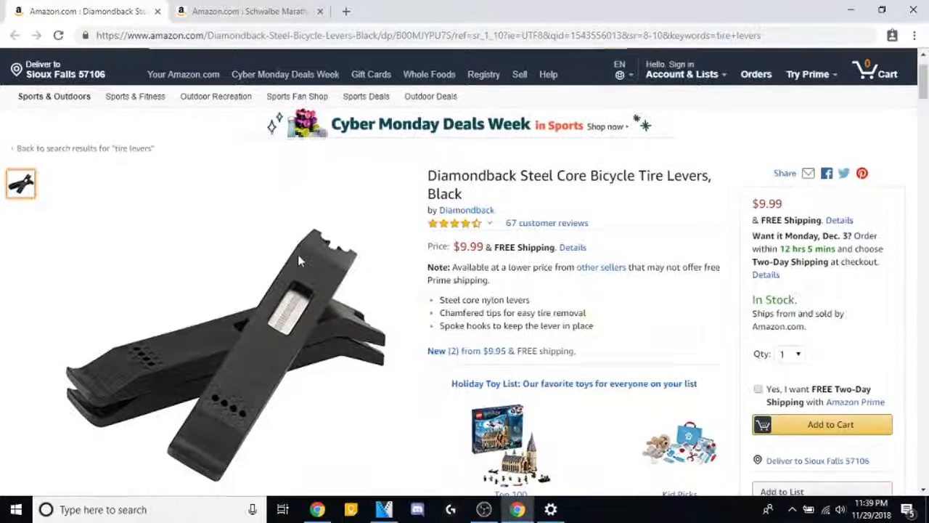
pyautogui.scroll(3)
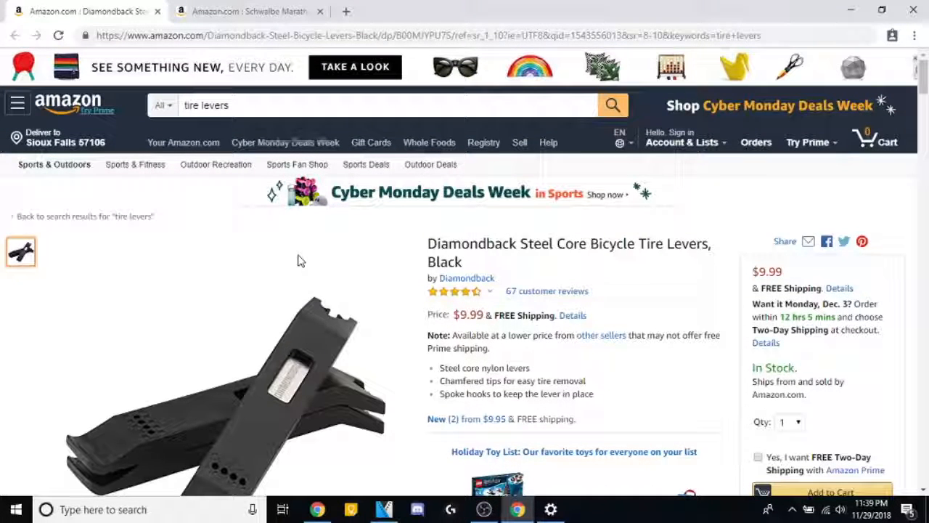
pyautogui.moveTo(286, 258)
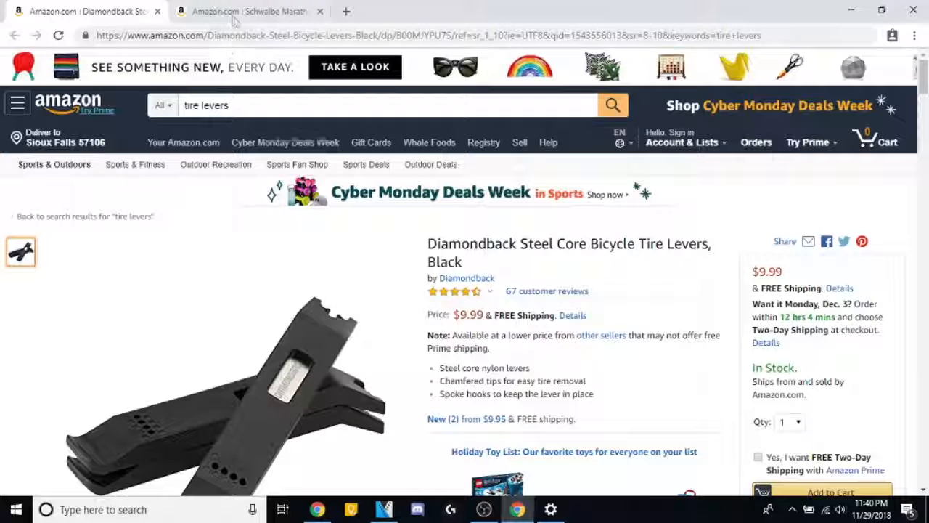
pyautogui.moveTo(251, 11)
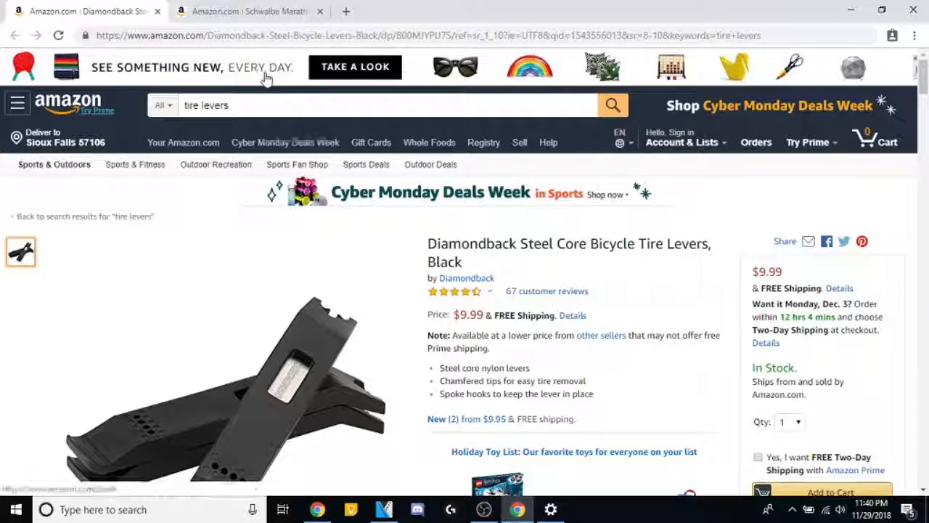
pyautogui.click(250, 11)
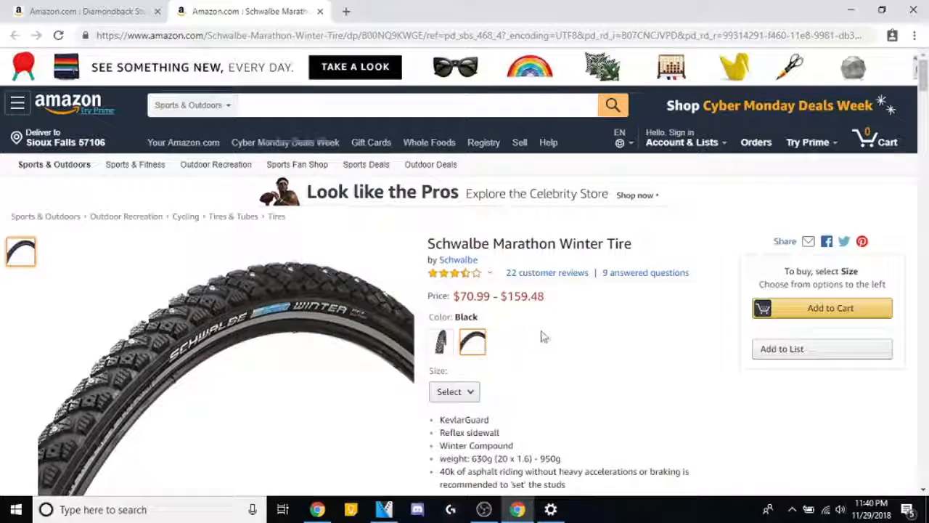
# Add three Schwalbe Marathon Winter tires in 26 x 2.00 to the cart, subtotal $218.85.
pyautogui.scroll(-3)
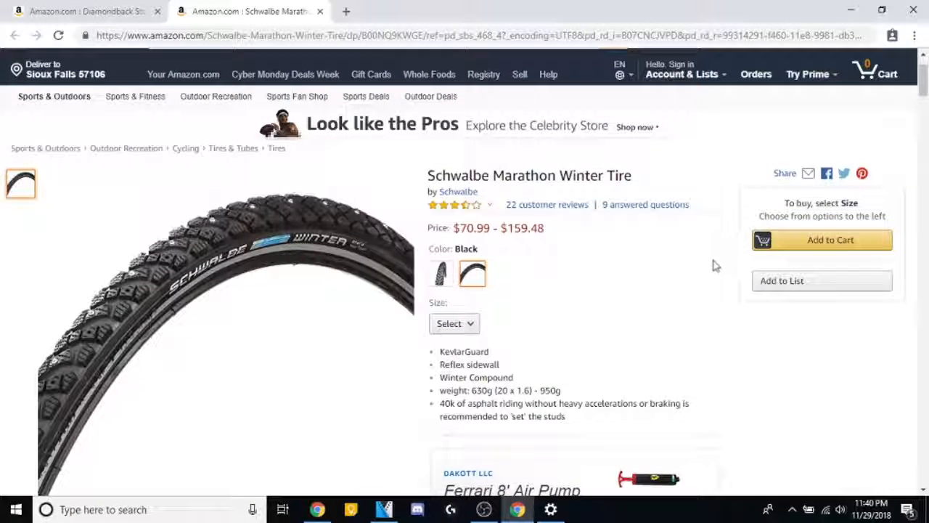
pyautogui.click(454, 323)
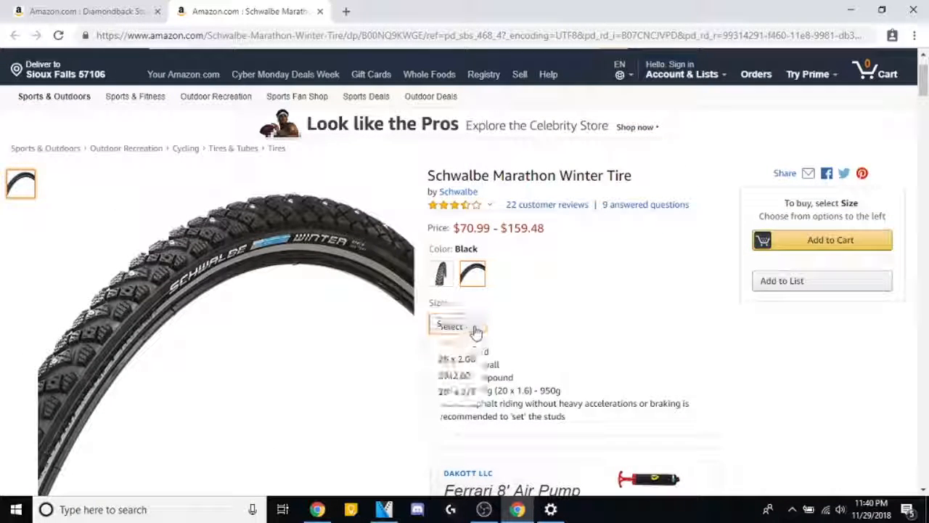
pyautogui.click(456, 326)
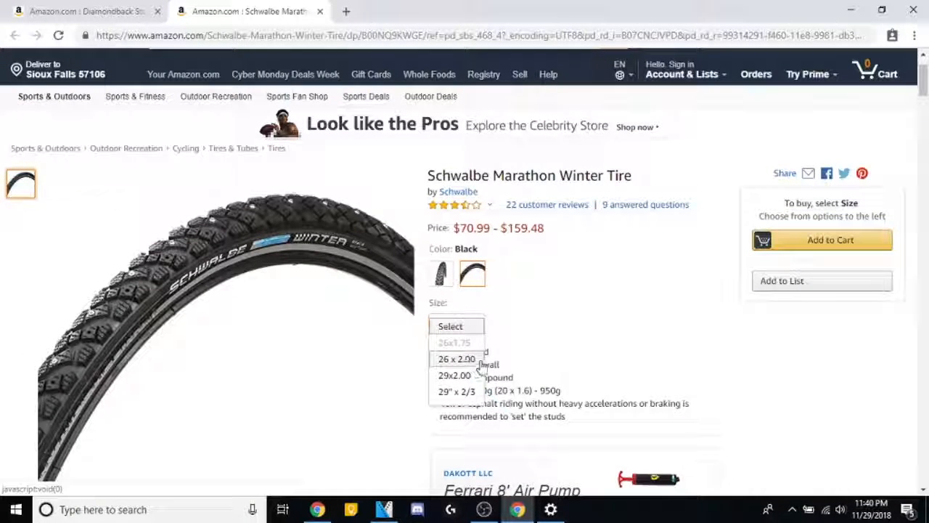
pyautogui.click(456, 358)
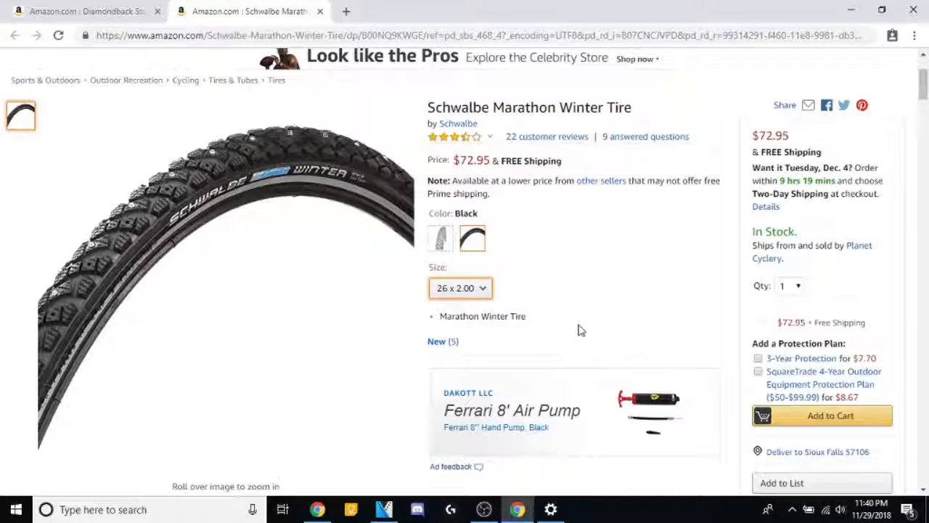
pyautogui.scroll(3)
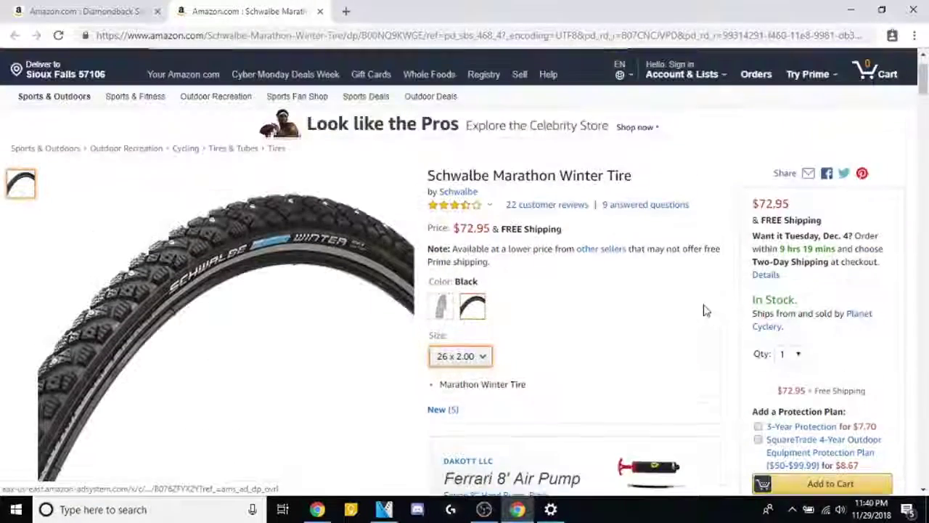
pyautogui.click(789, 354)
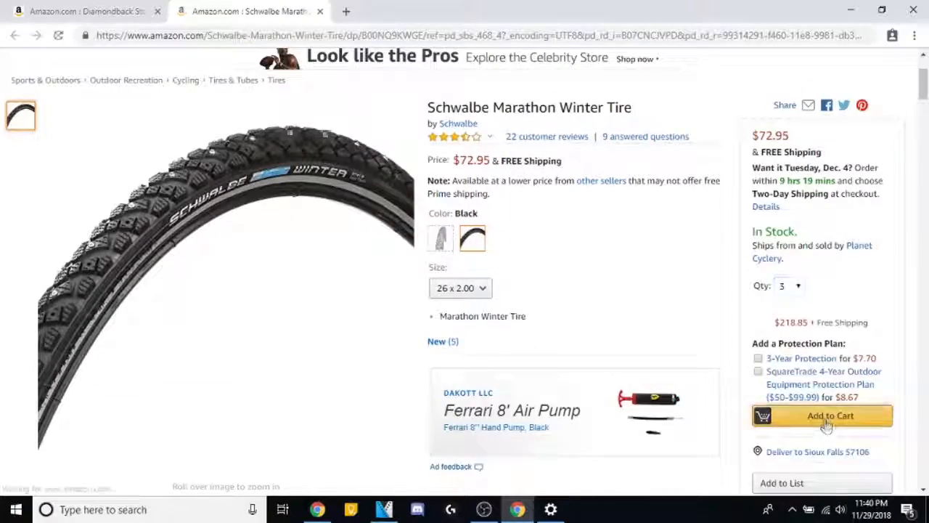
pyautogui.click(823, 415)
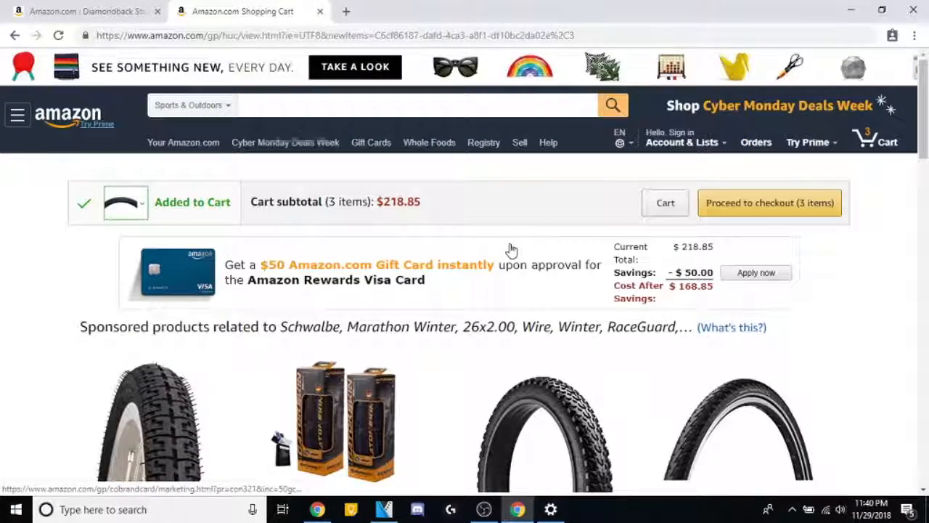
# In the cart, lower the Schwalbe Marathon Winter quantity from 3 to 2, subtotal $145.90.
pyautogui.scroll(-3)
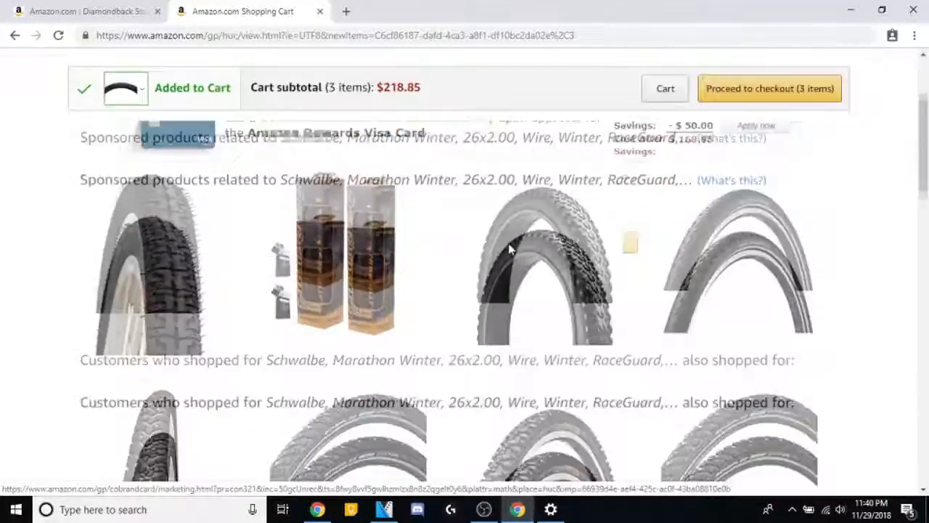
pyautogui.scroll(3)
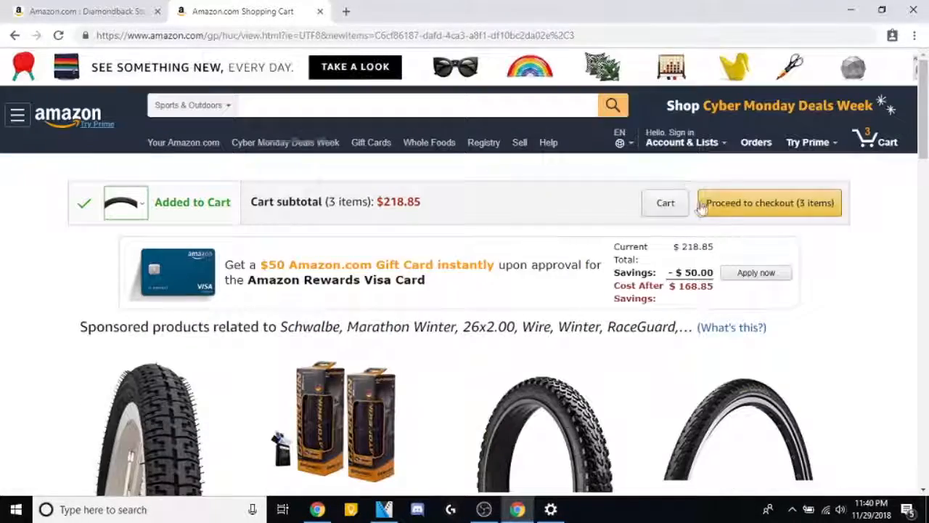
pyautogui.click(665, 202)
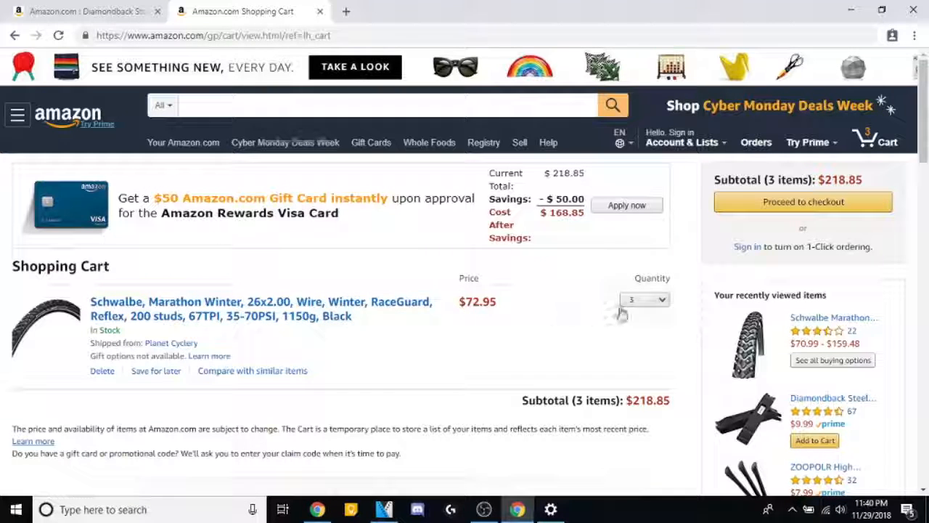
pyautogui.click(644, 300)
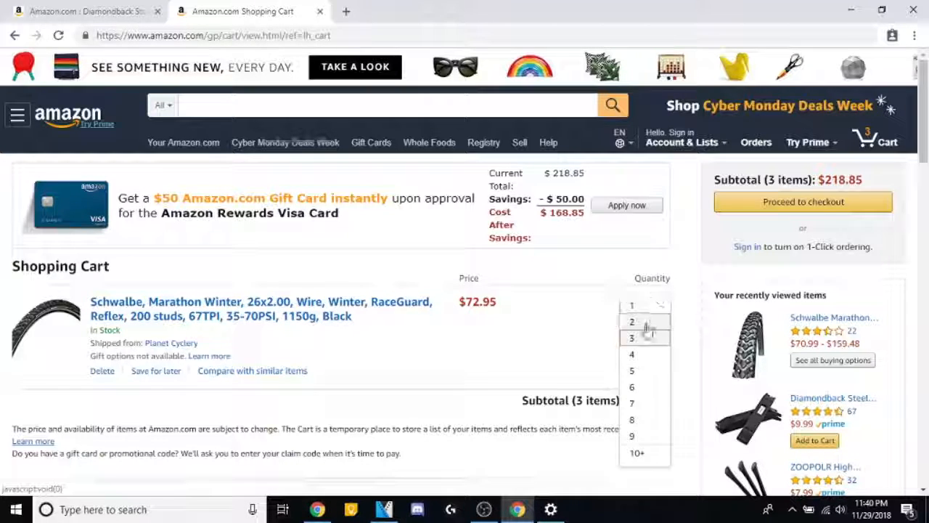
pyautogui.click(632, 321)
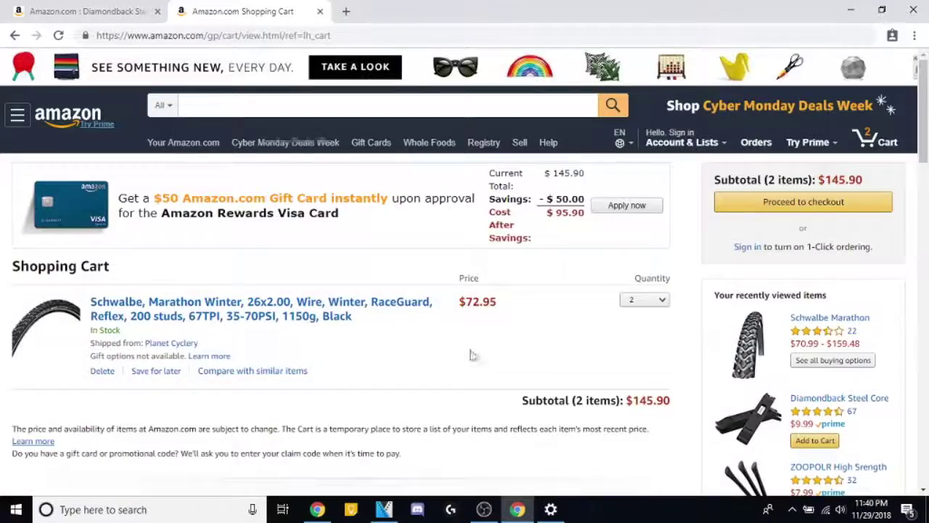
pyautogui.scroll(-3)
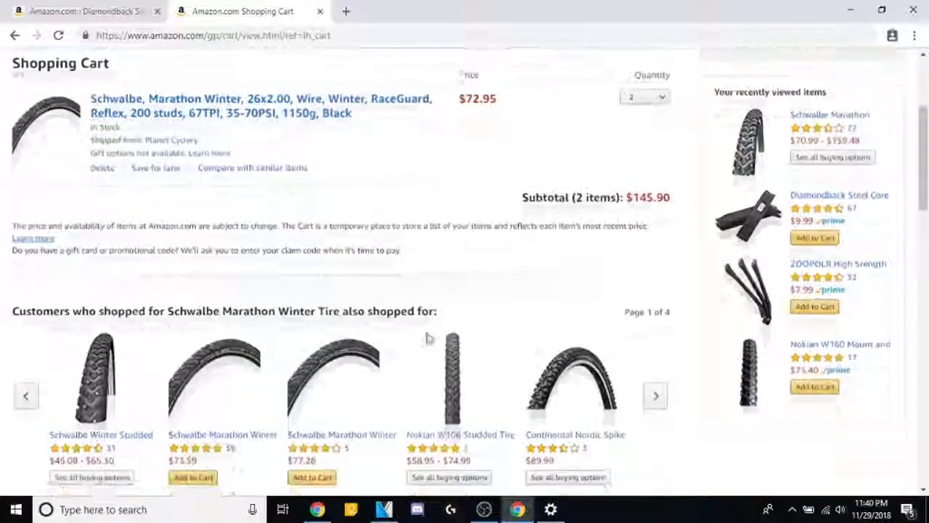
pyautogui.scroll(3)
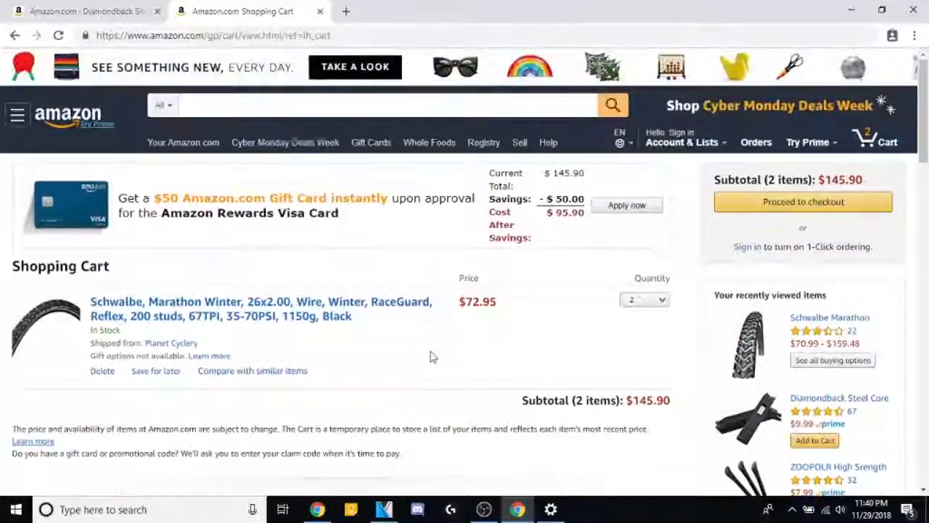
pyautogui.moveTo(491, 407)
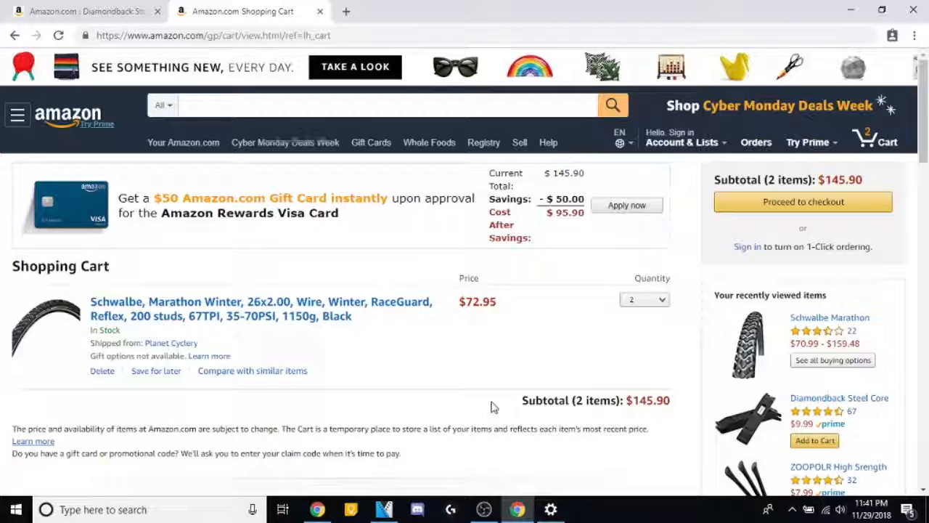
pyautogui.moveTo(472, 273)
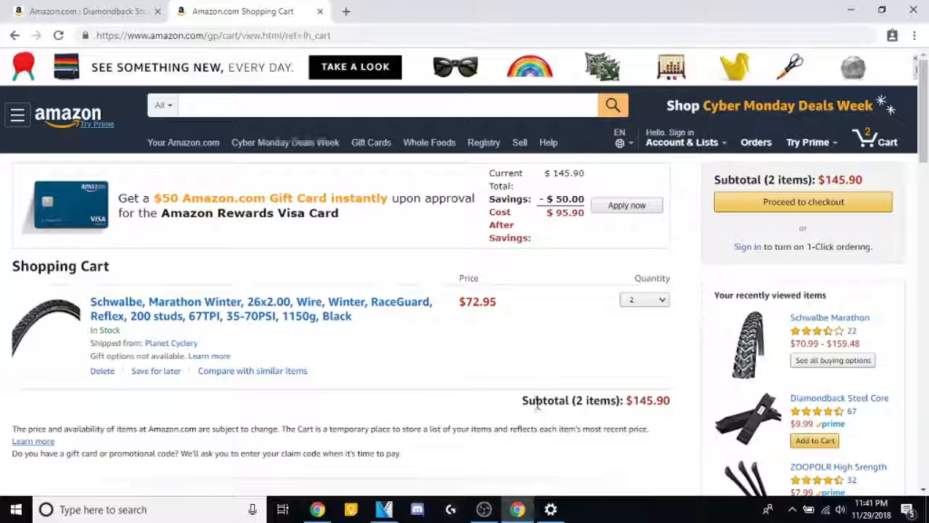
pyautogui.moveTo(535, 349)
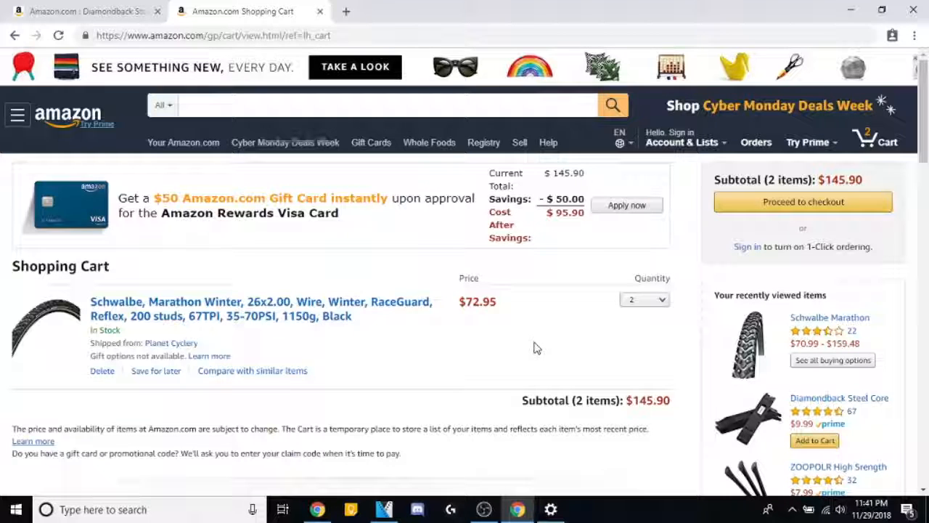
pyautogui.scroll(-3)
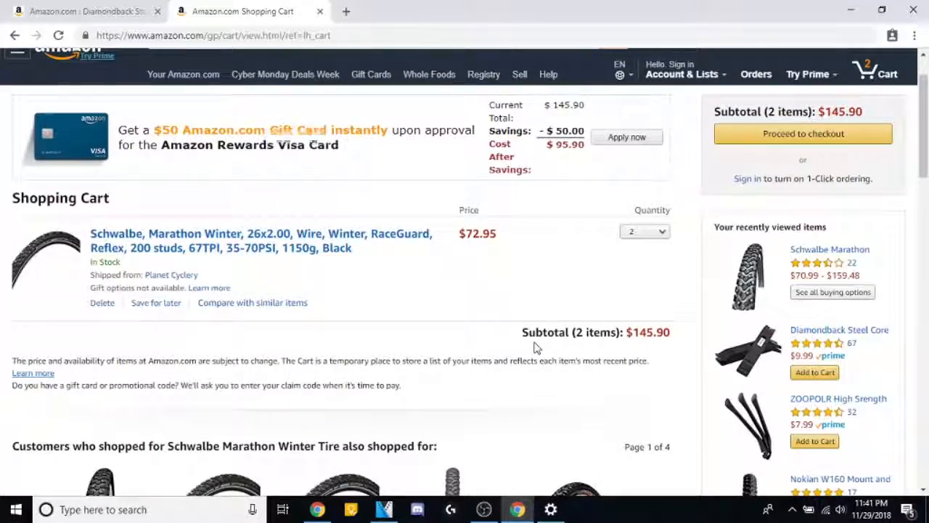
pyautogui.scroll(-3)
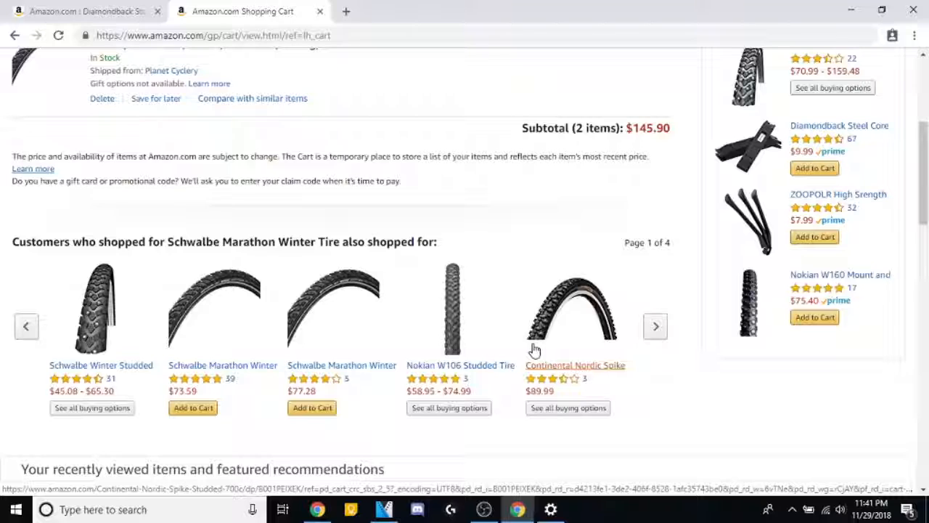
pyautogui.moveTo(532, 354)
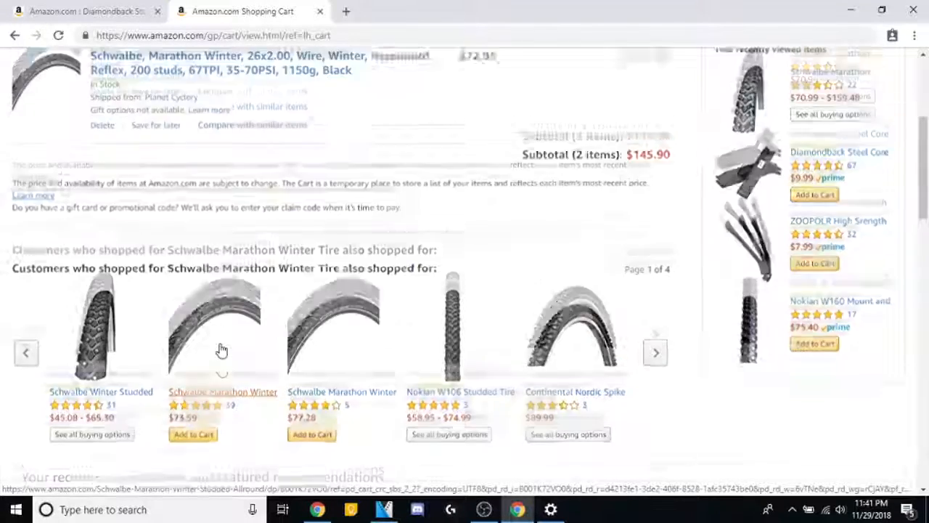
pyautogui.scroll(3)
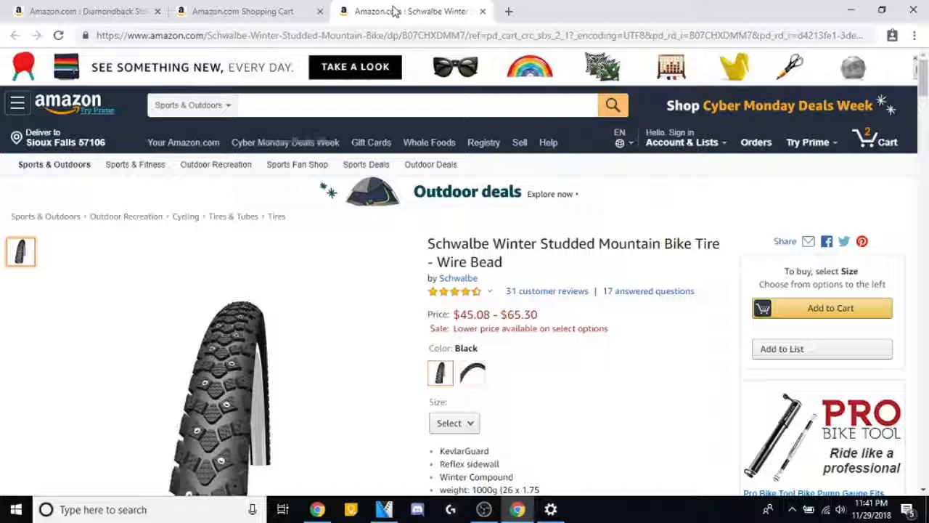
# Set the Schwalbe Winter Studded tire to Reflex, 26 x 1.75 ($45.21), then return to the cart.
pyautogui.scroll(-3)
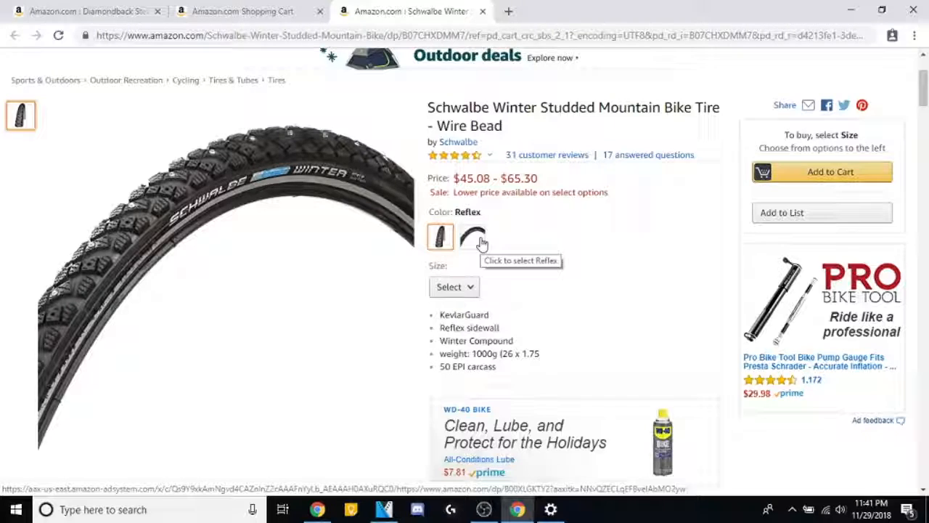
pyautogui.click(441, 238)
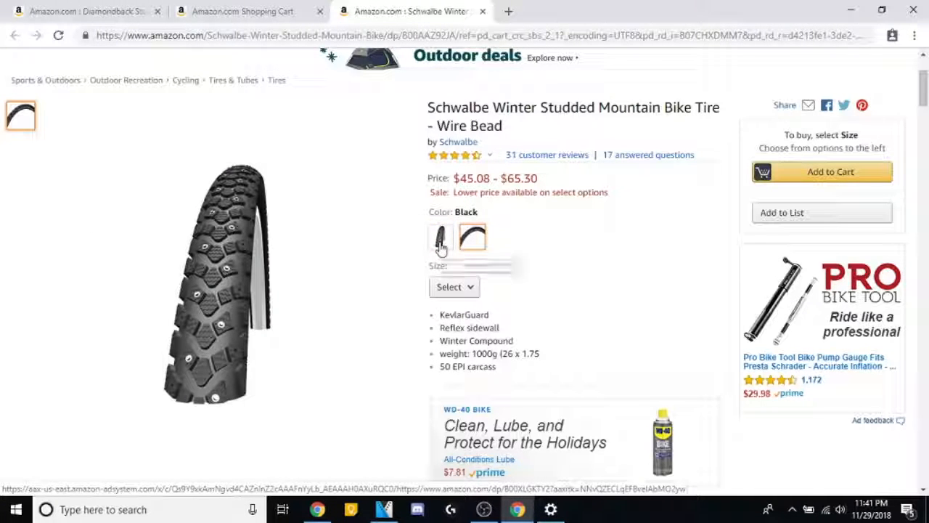
pyautogui.click(440, 238)
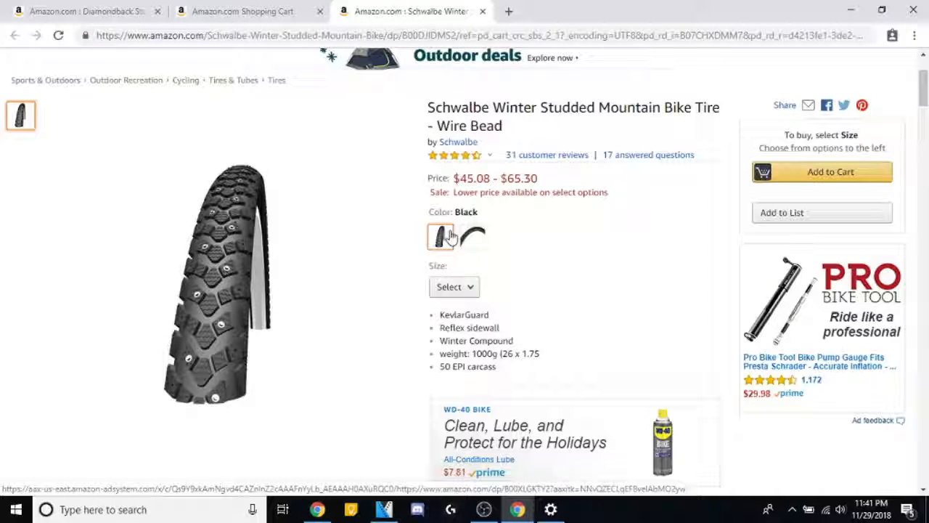
pyautogui.click(472, 236)
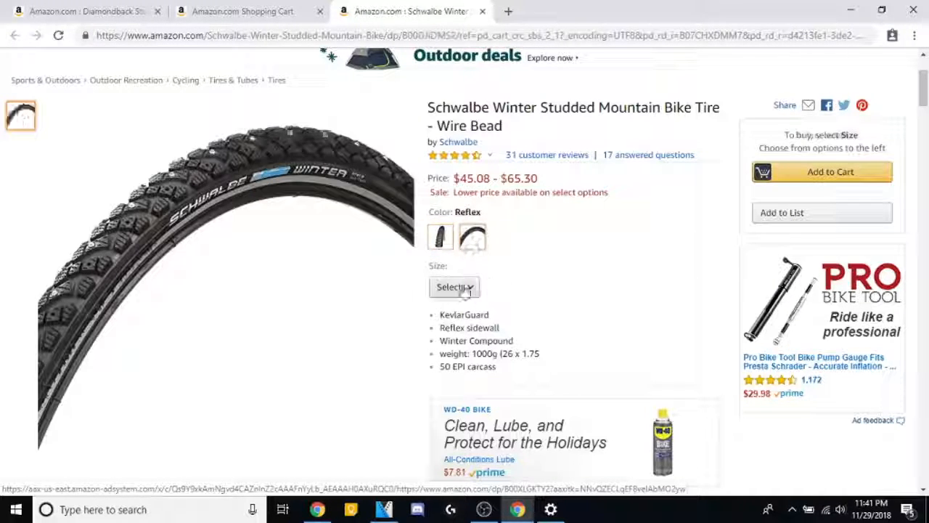
pyautogui.click(453, 287)
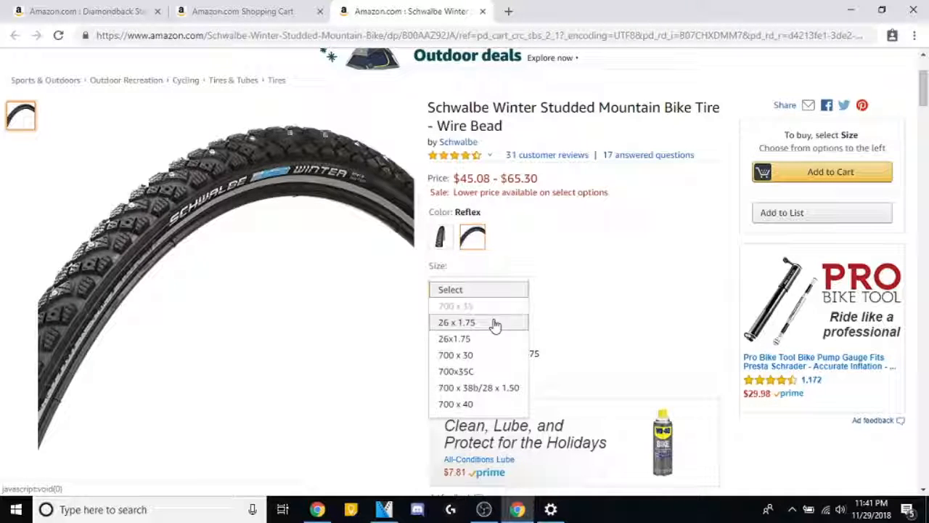
pyautogui.click(456, 323)
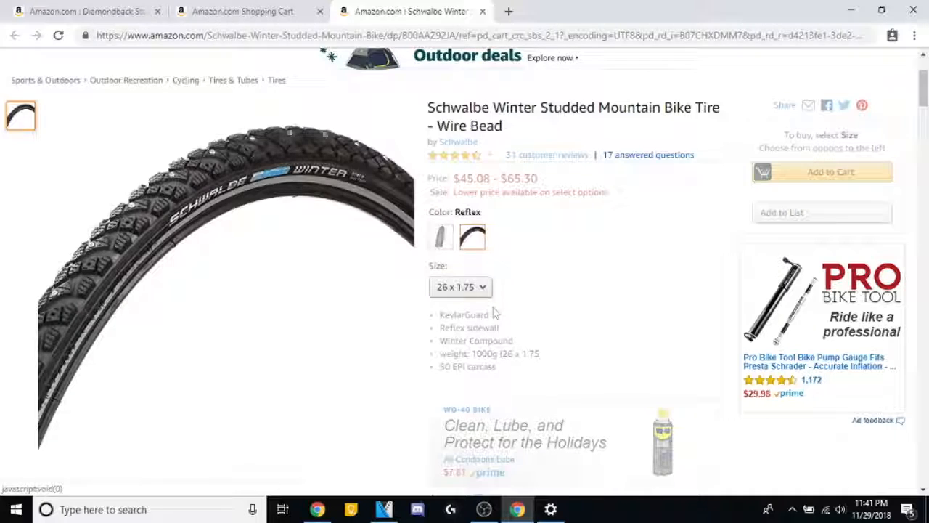
pyautogui.click(460, 287)
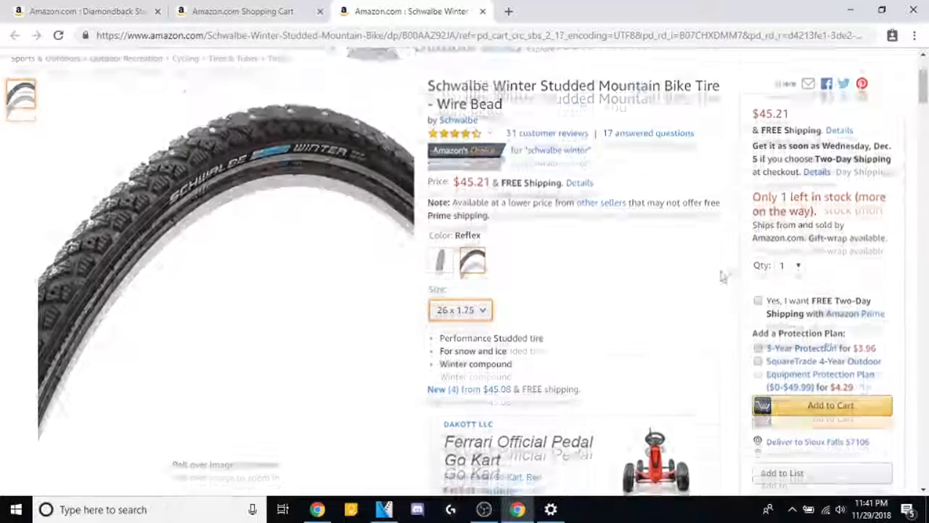
pyautogui.scroll(-3)
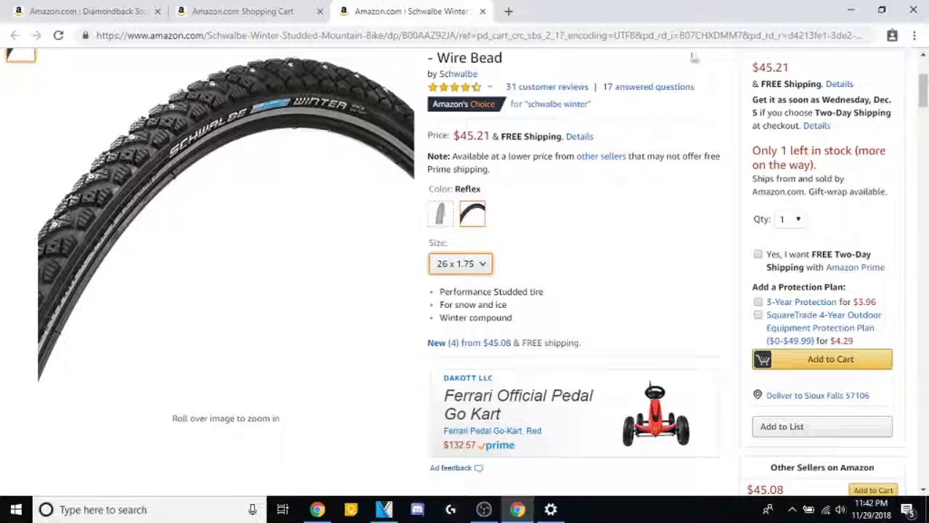
pyautogui.click(822, 359)
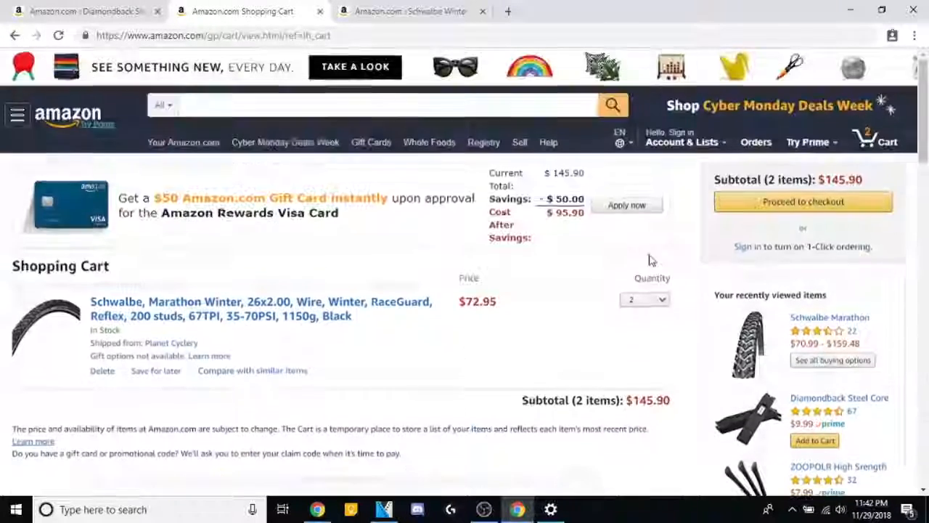
pyautogui.moveTo(644, 299)
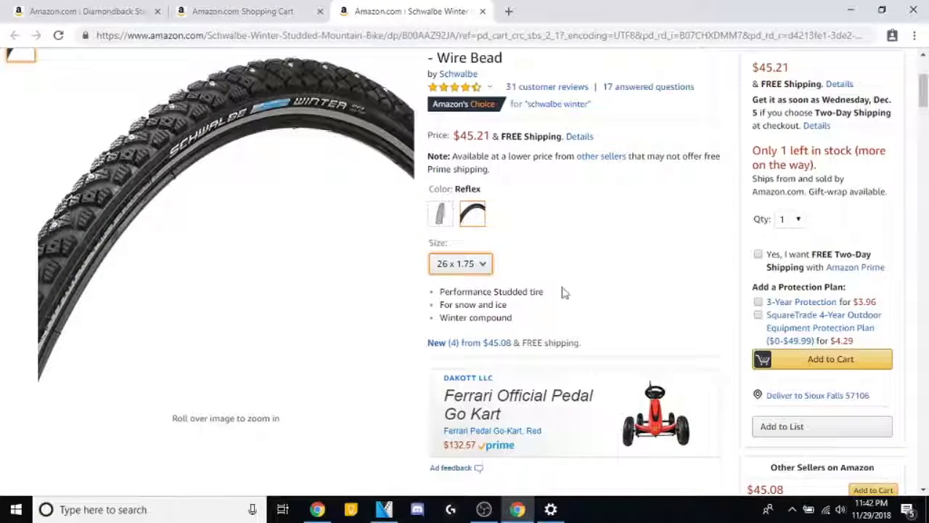
# Add quantity 2 of the Schwalbe Winter 26x1.75 Reflex tire to the cart, totaling $90.42.
pyautogui.scroll(-3)
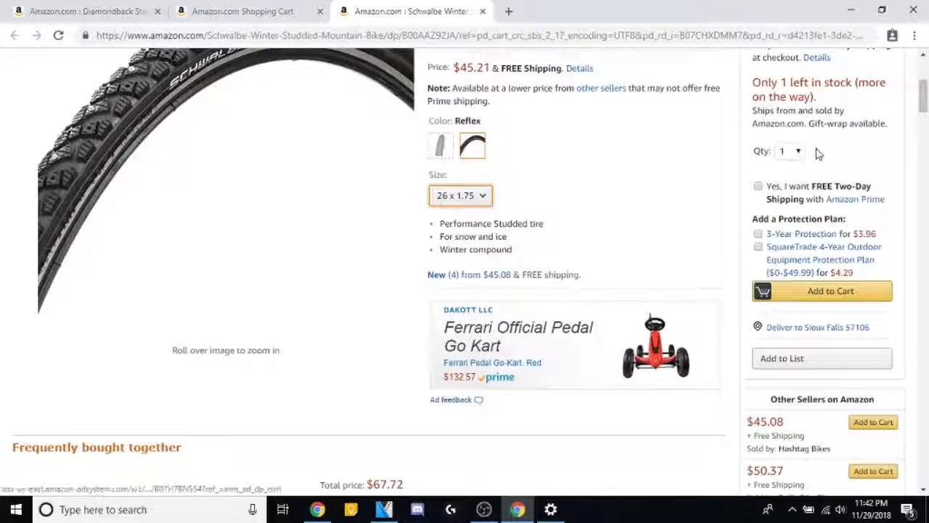
pyautogui.click(789, 151)
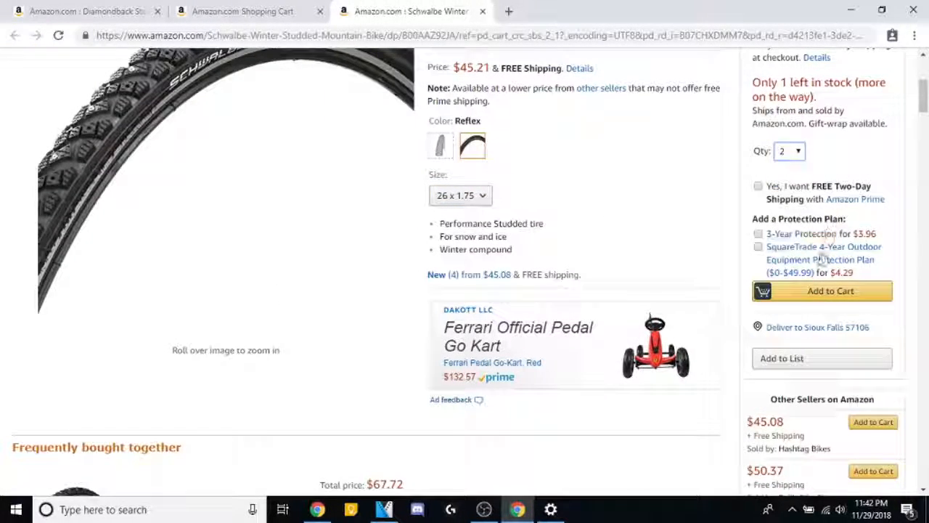
pyautogui.click(822, 290)
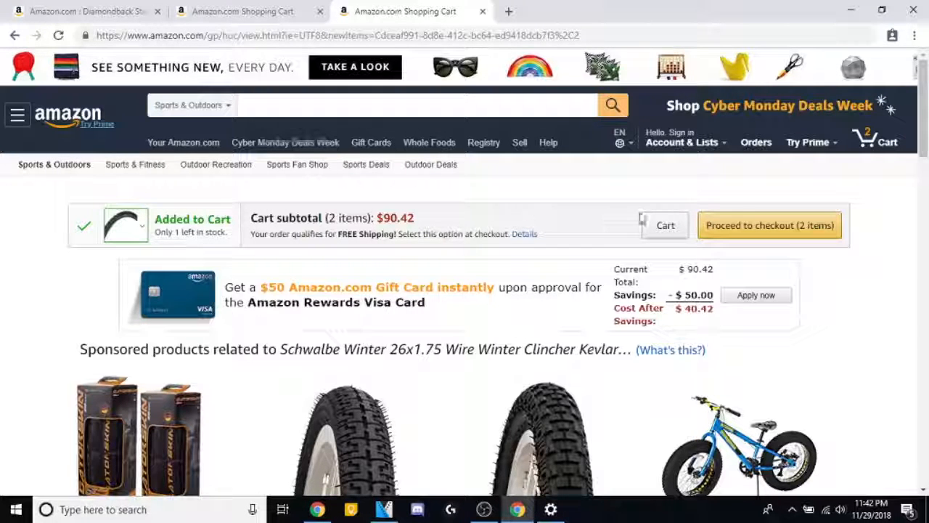
# Review the full cart showing two Schwalbe Winter tires at $90.42 and close the duplicate cart tab.
pyautogui.click(664, 225)
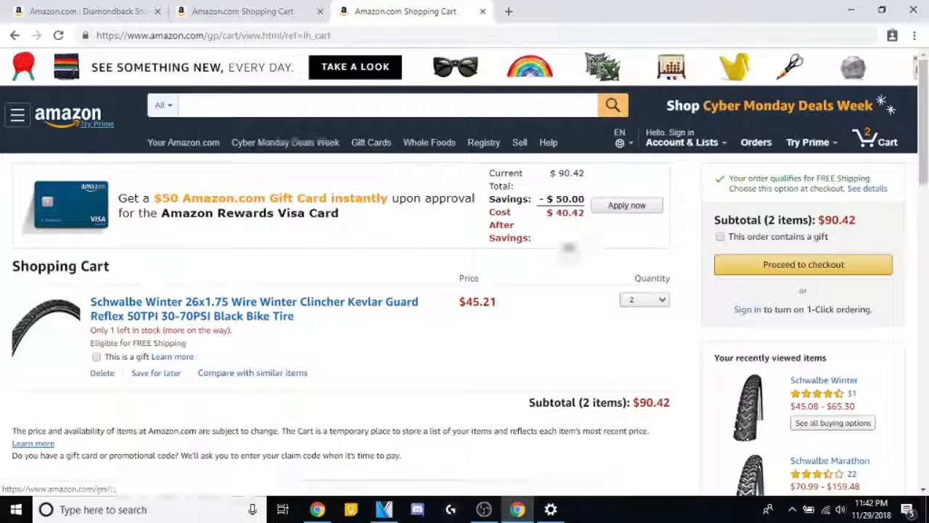
pyautogui.moveTo(592, 347)
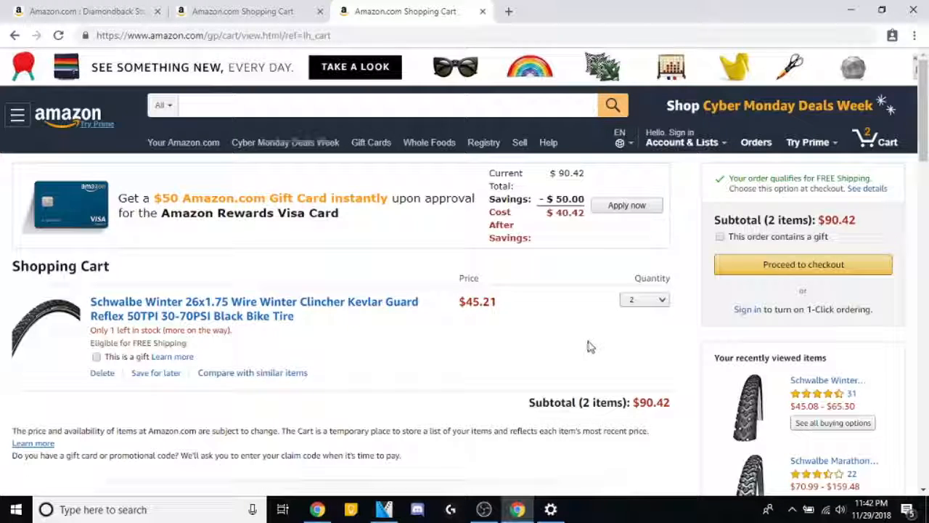
pyautogui.moveTo(573, 351)
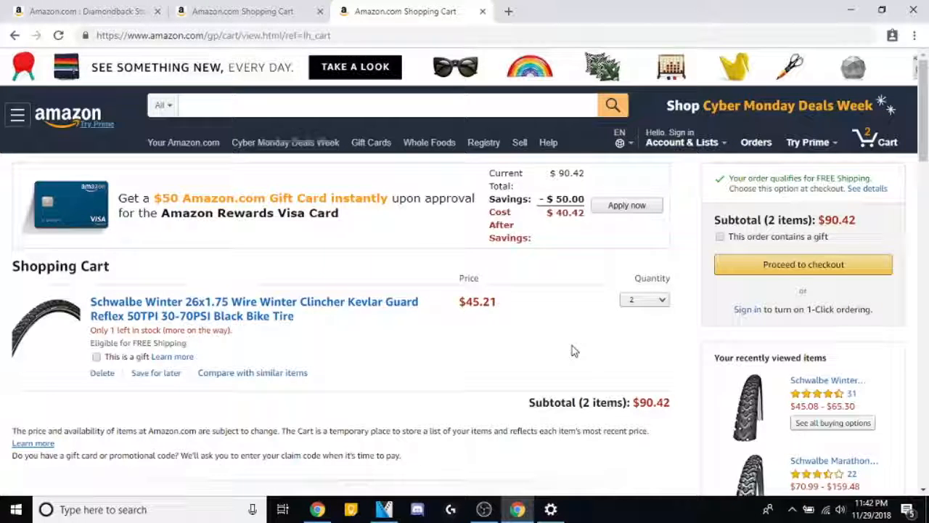
pyautogui.scroll(-3)
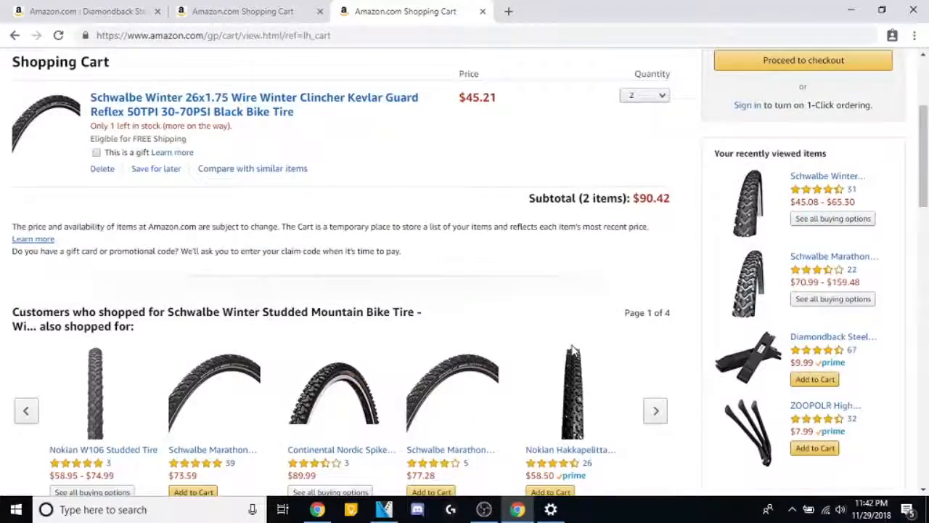
pyautogui.scroll(3)
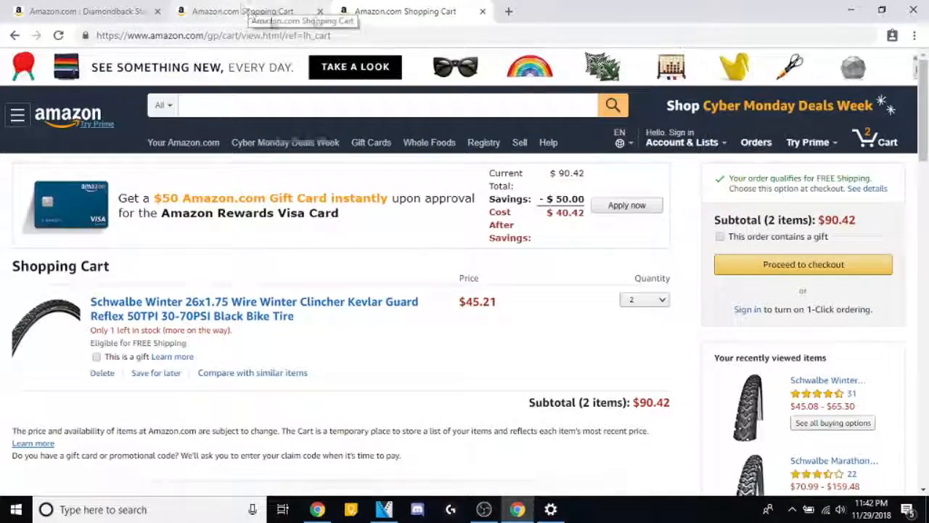
pyautogui.click(481, 11)
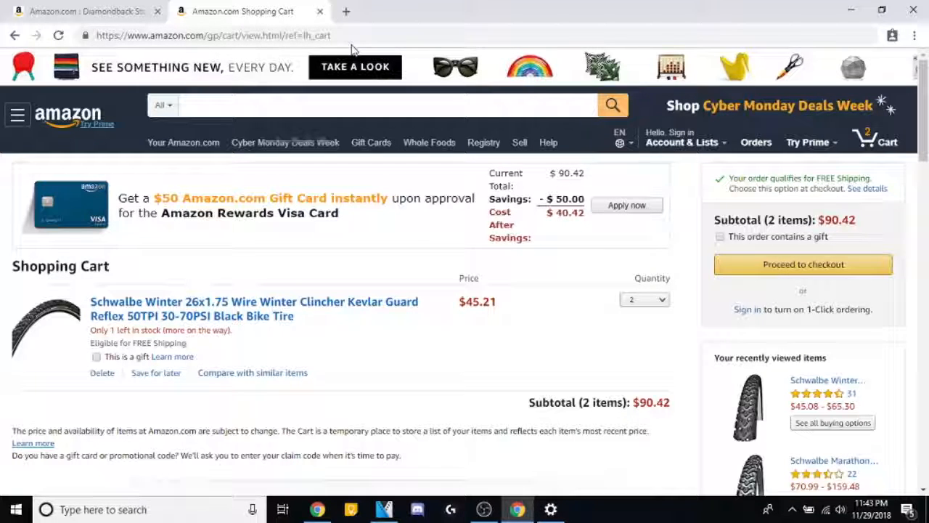
pyautogui.moveTo(367, 61)
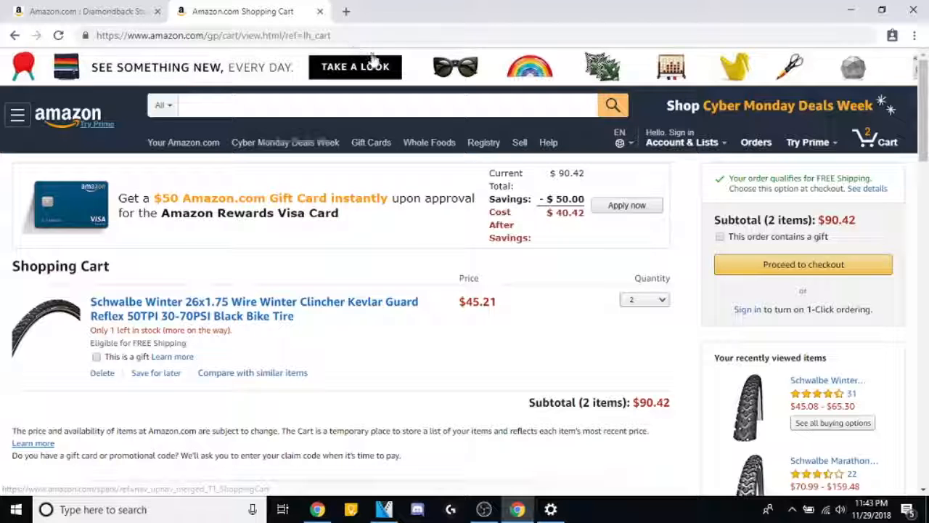
pyautogui.moveTo(345, 112)
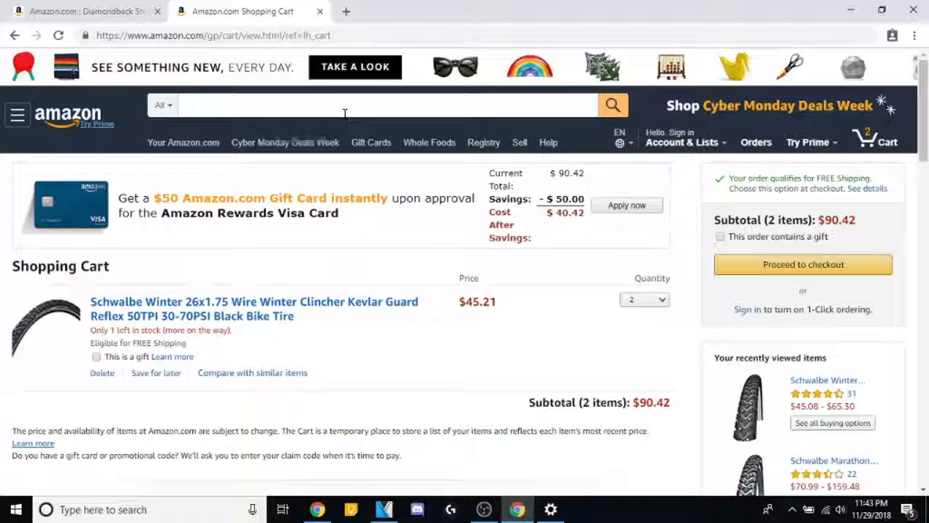
pyautogui.moveTo(442, 168)
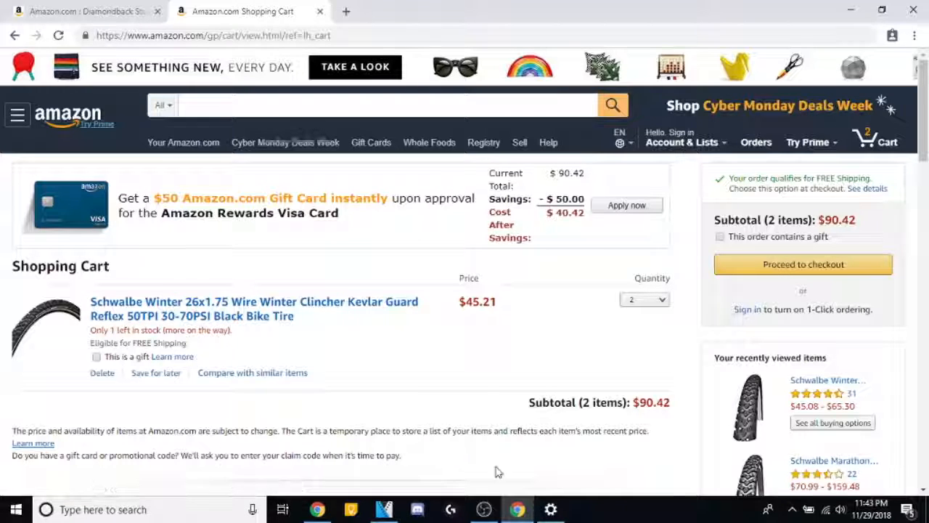
pyautogui.moveTo(516, 509)
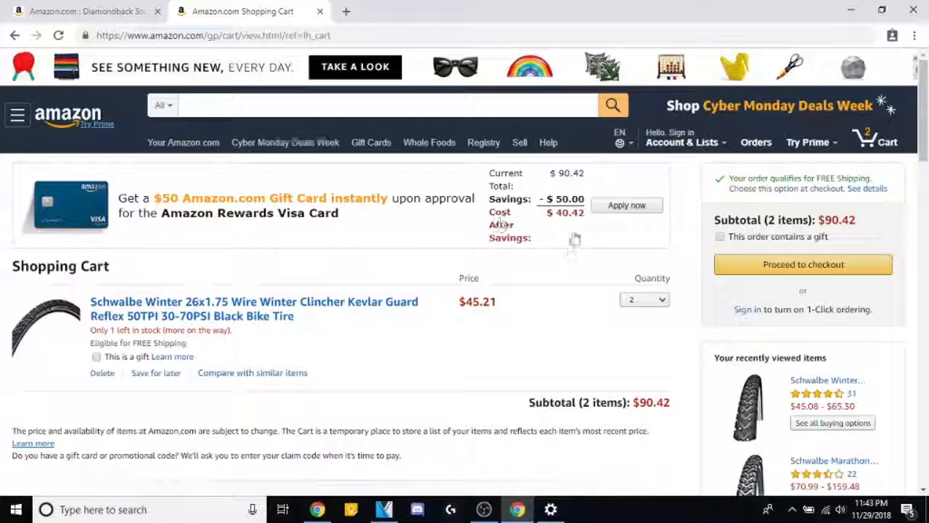
pyautogui.moveTo(411, 273)
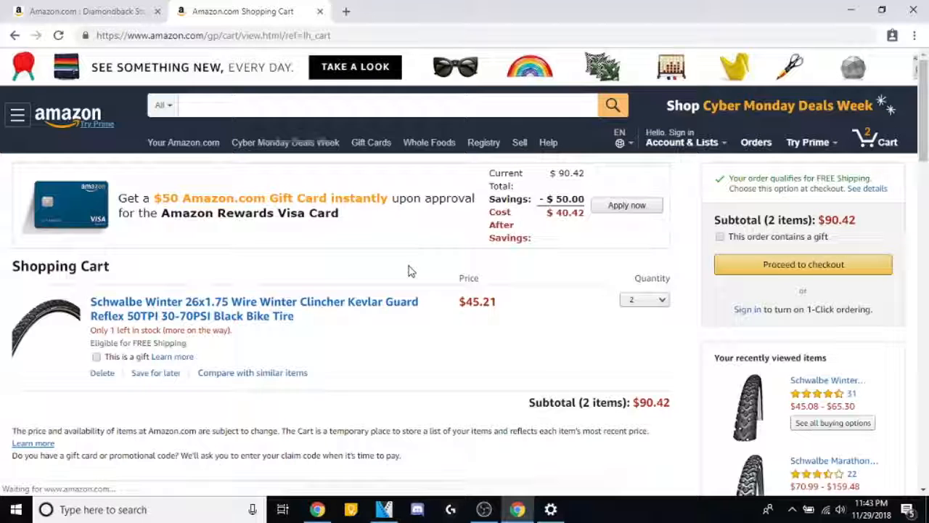
pyautogui.moveTo(517, 509)
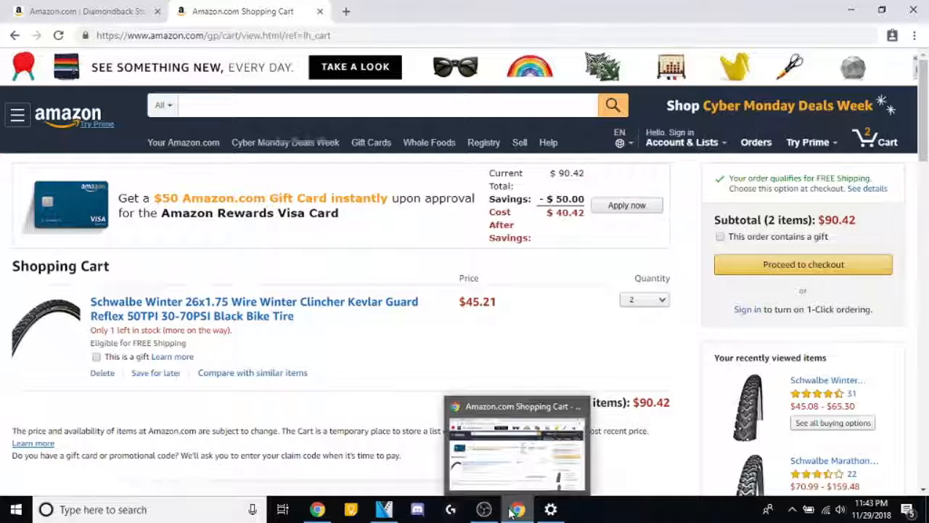
pyautogui.moveTo(517, 509)
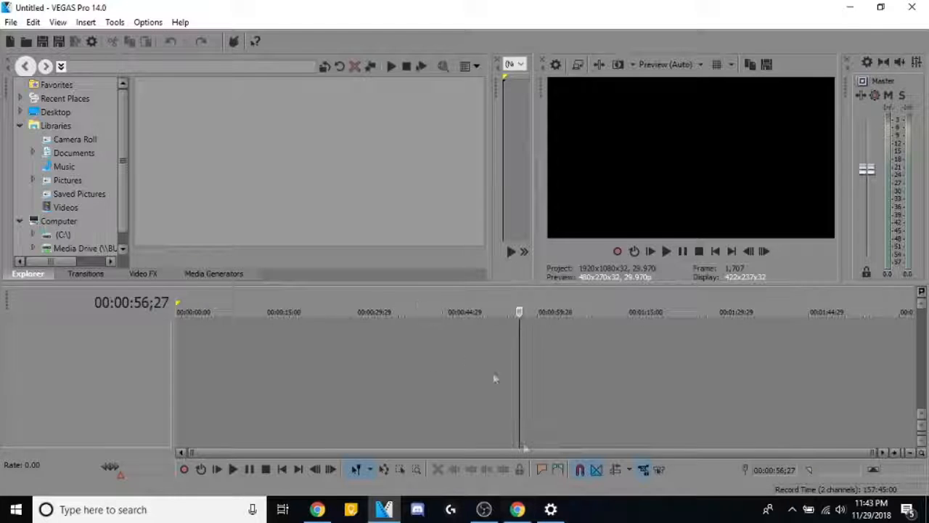
pyautogui.moveTo(483, 509)
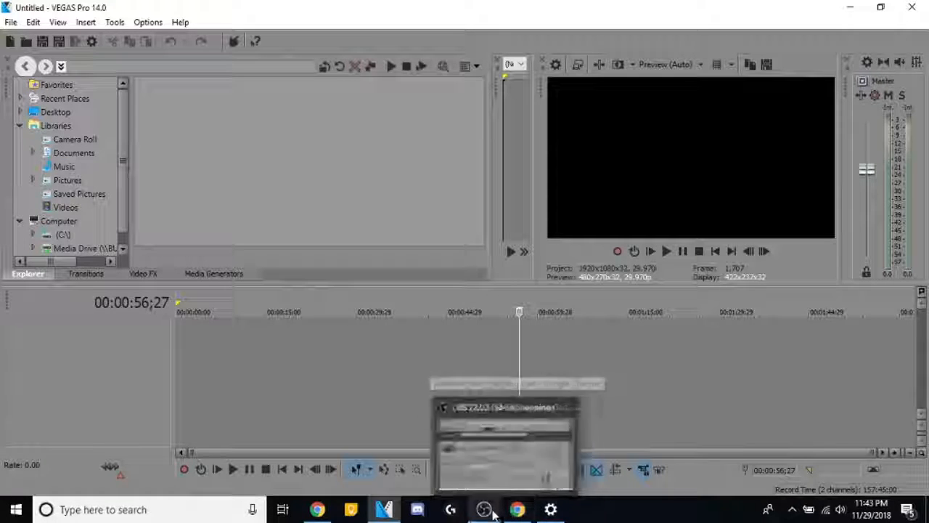